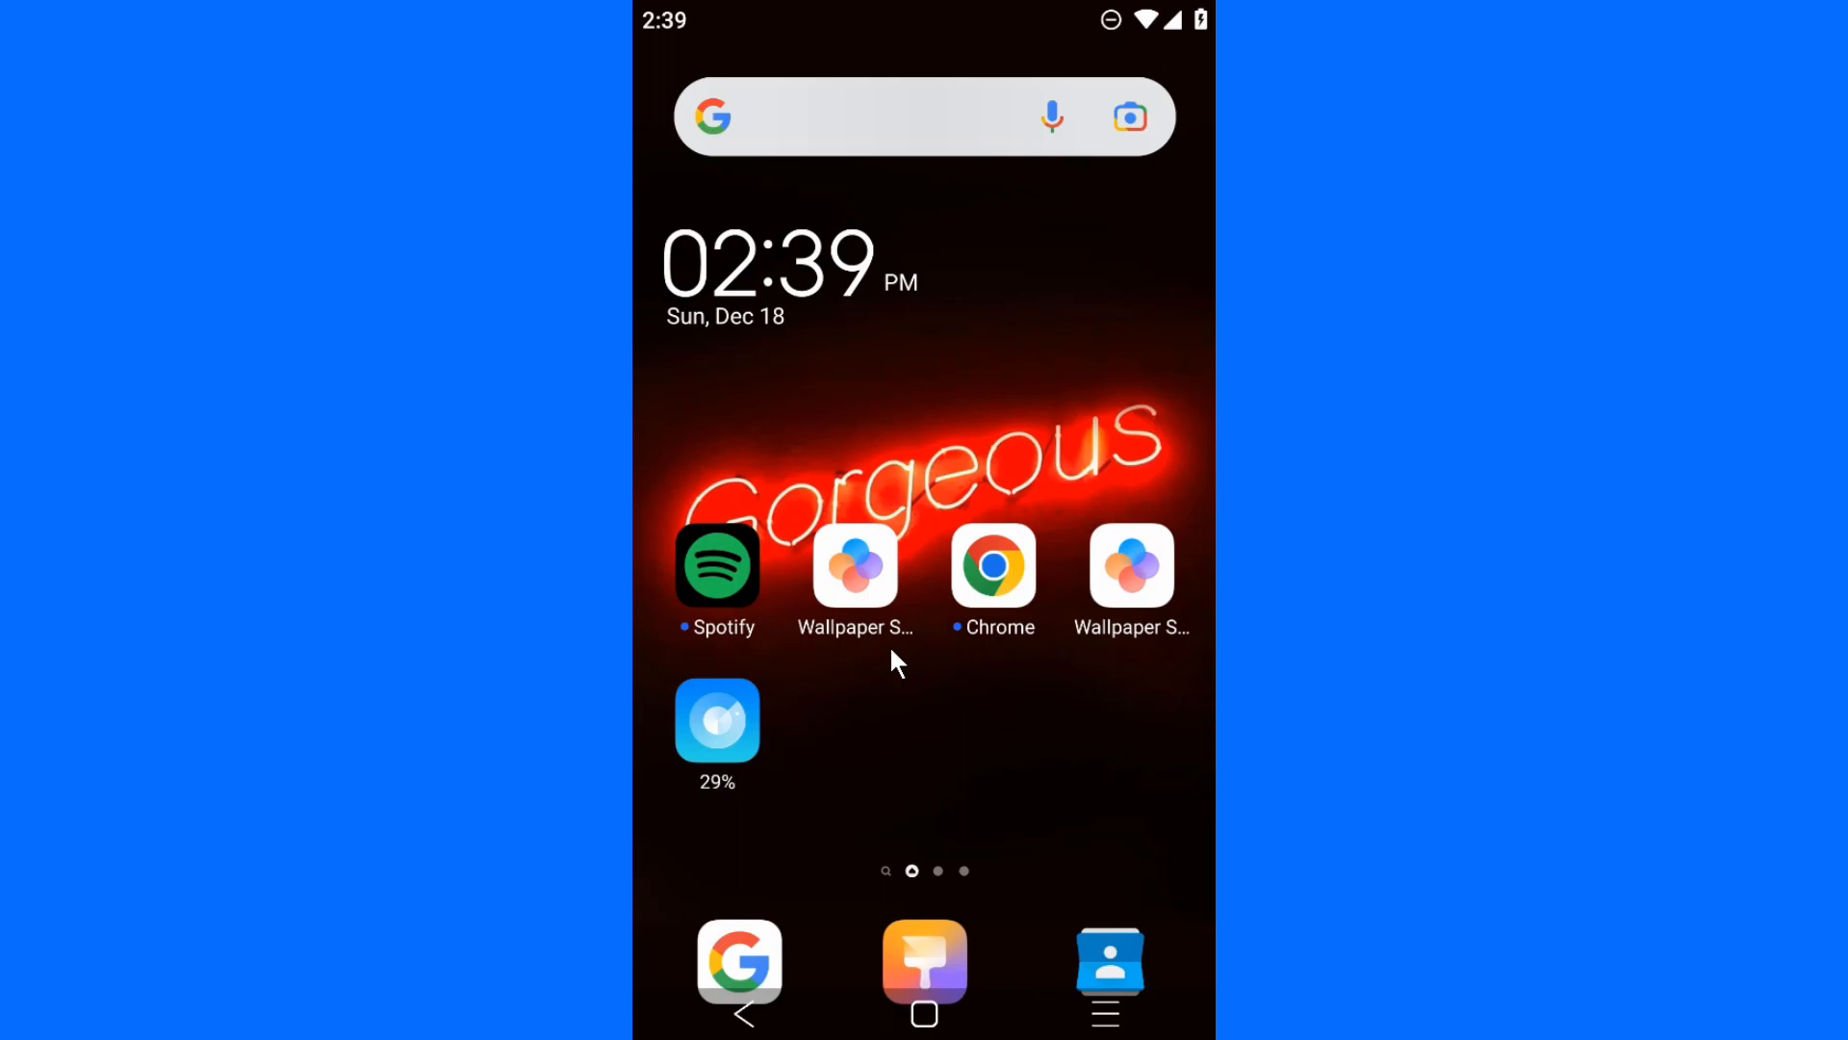
pyautogui.moveTo(943, 387)
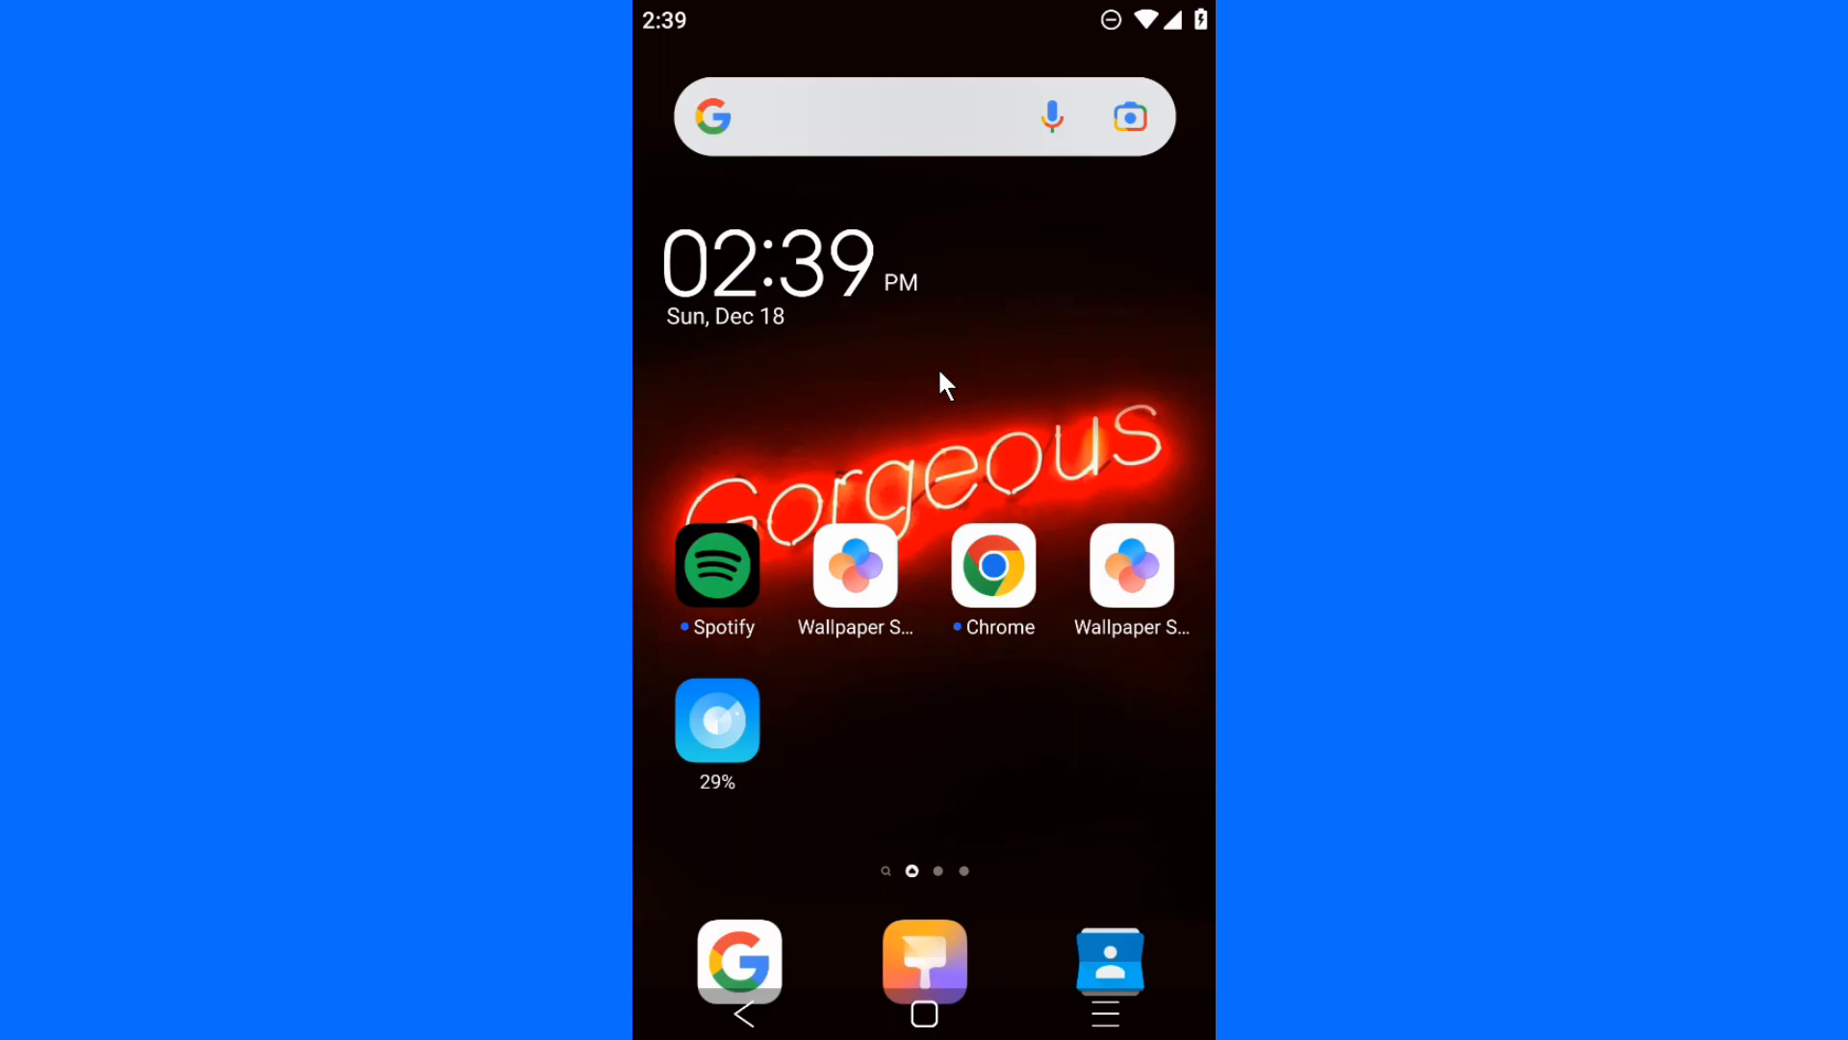
pyautogui.moveTo(955, 444)
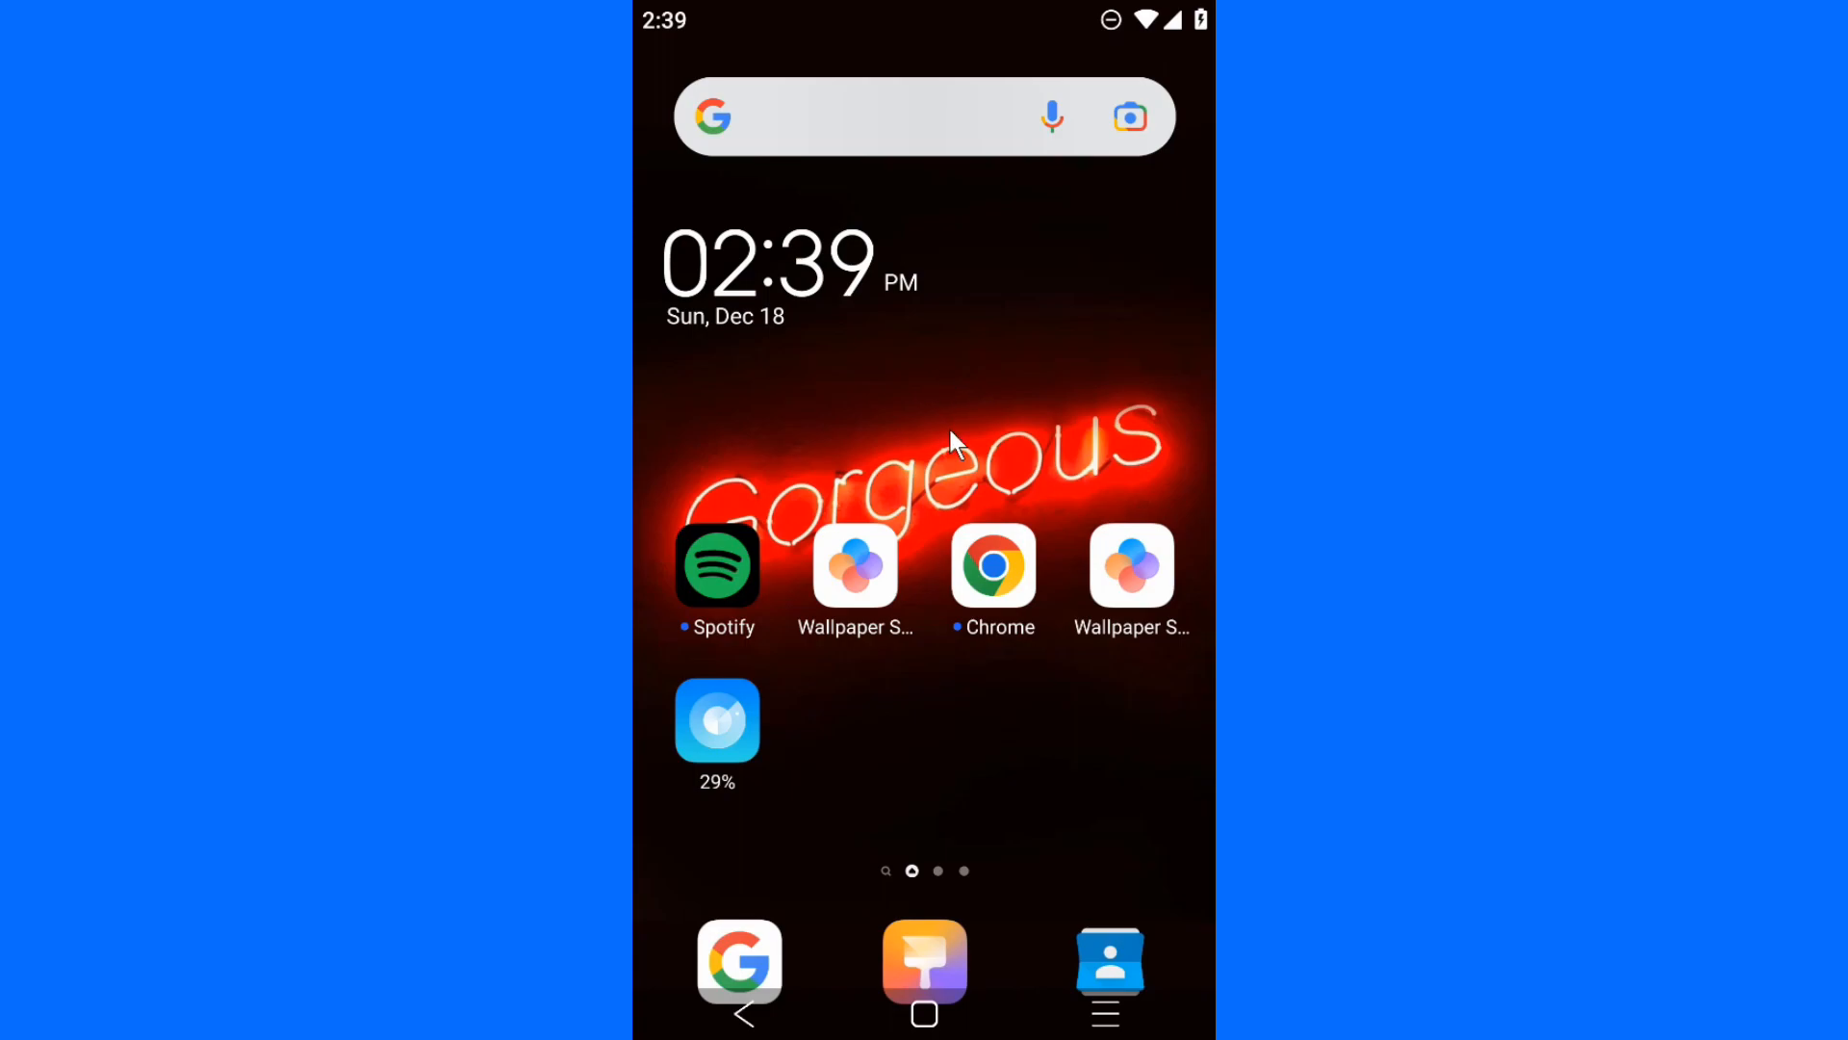
# - Launch the Facebook app from the Android home screen
pyautogui.scroll(3)
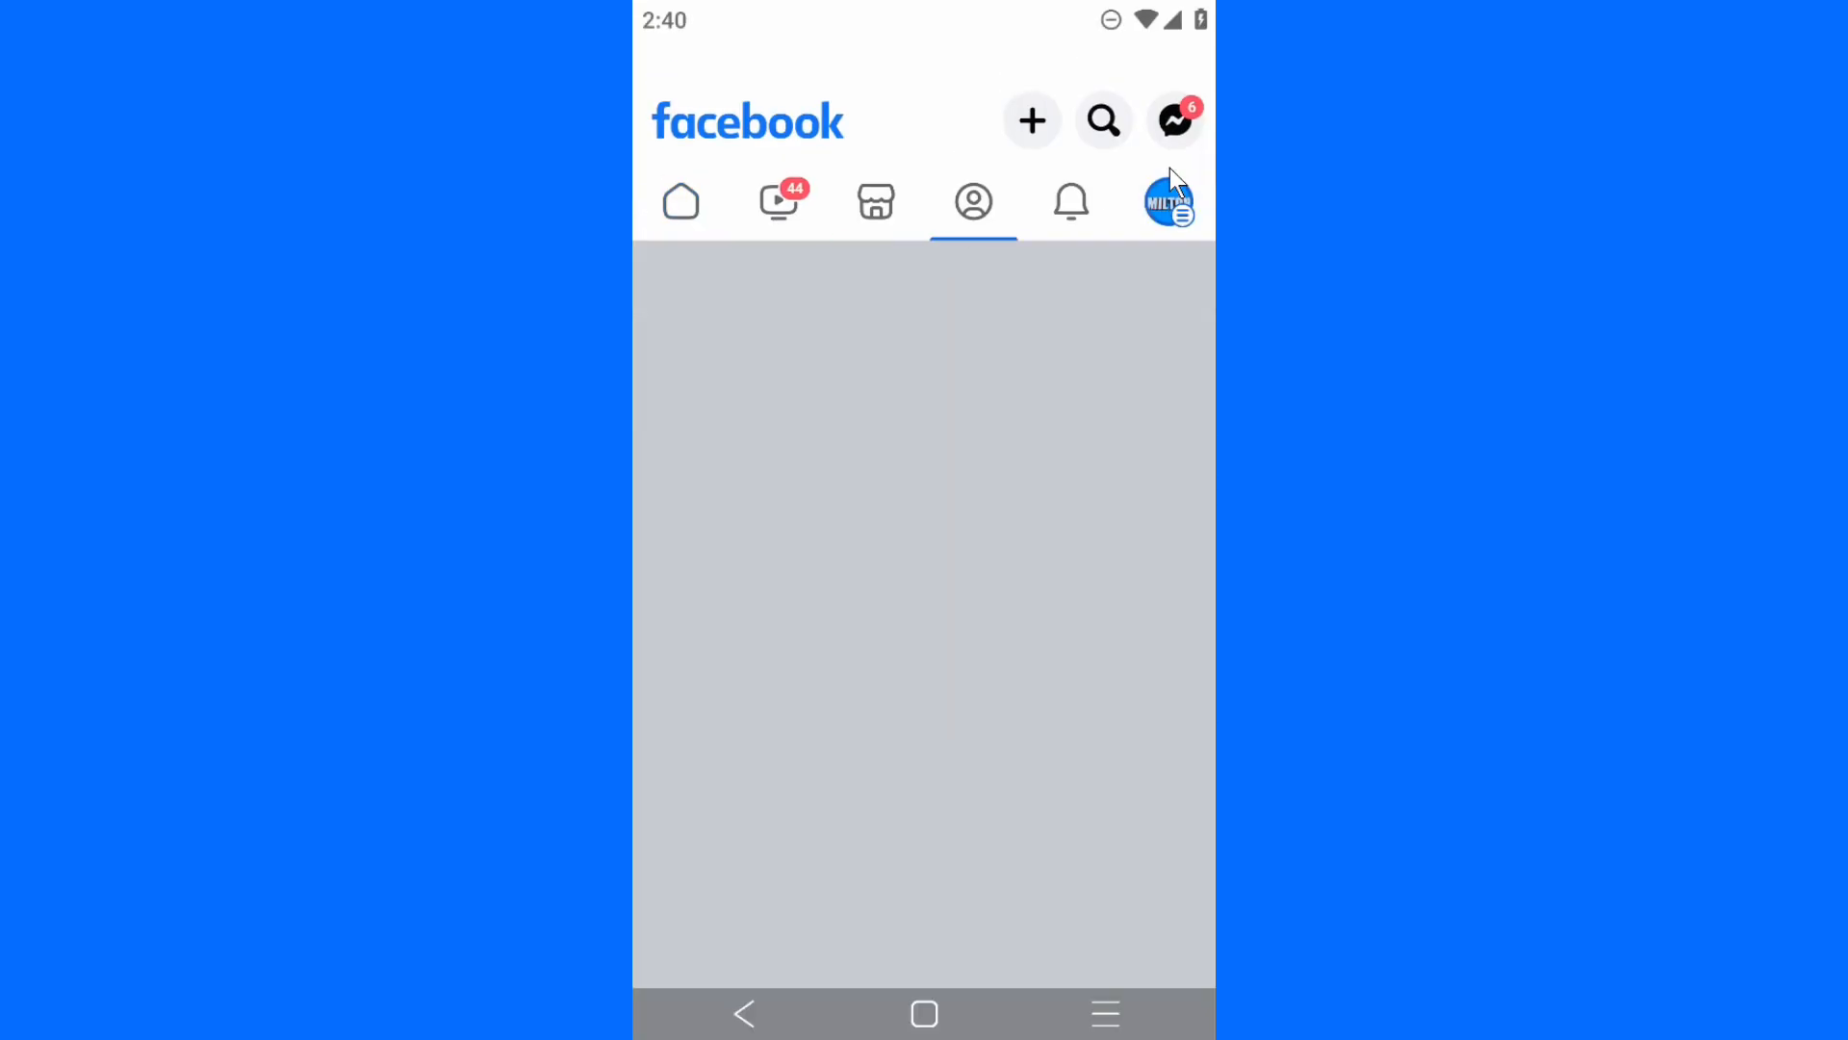
# - Log out from the account menu and choose the saved account to reach its password screen
pyautogui.click(1167, 198)
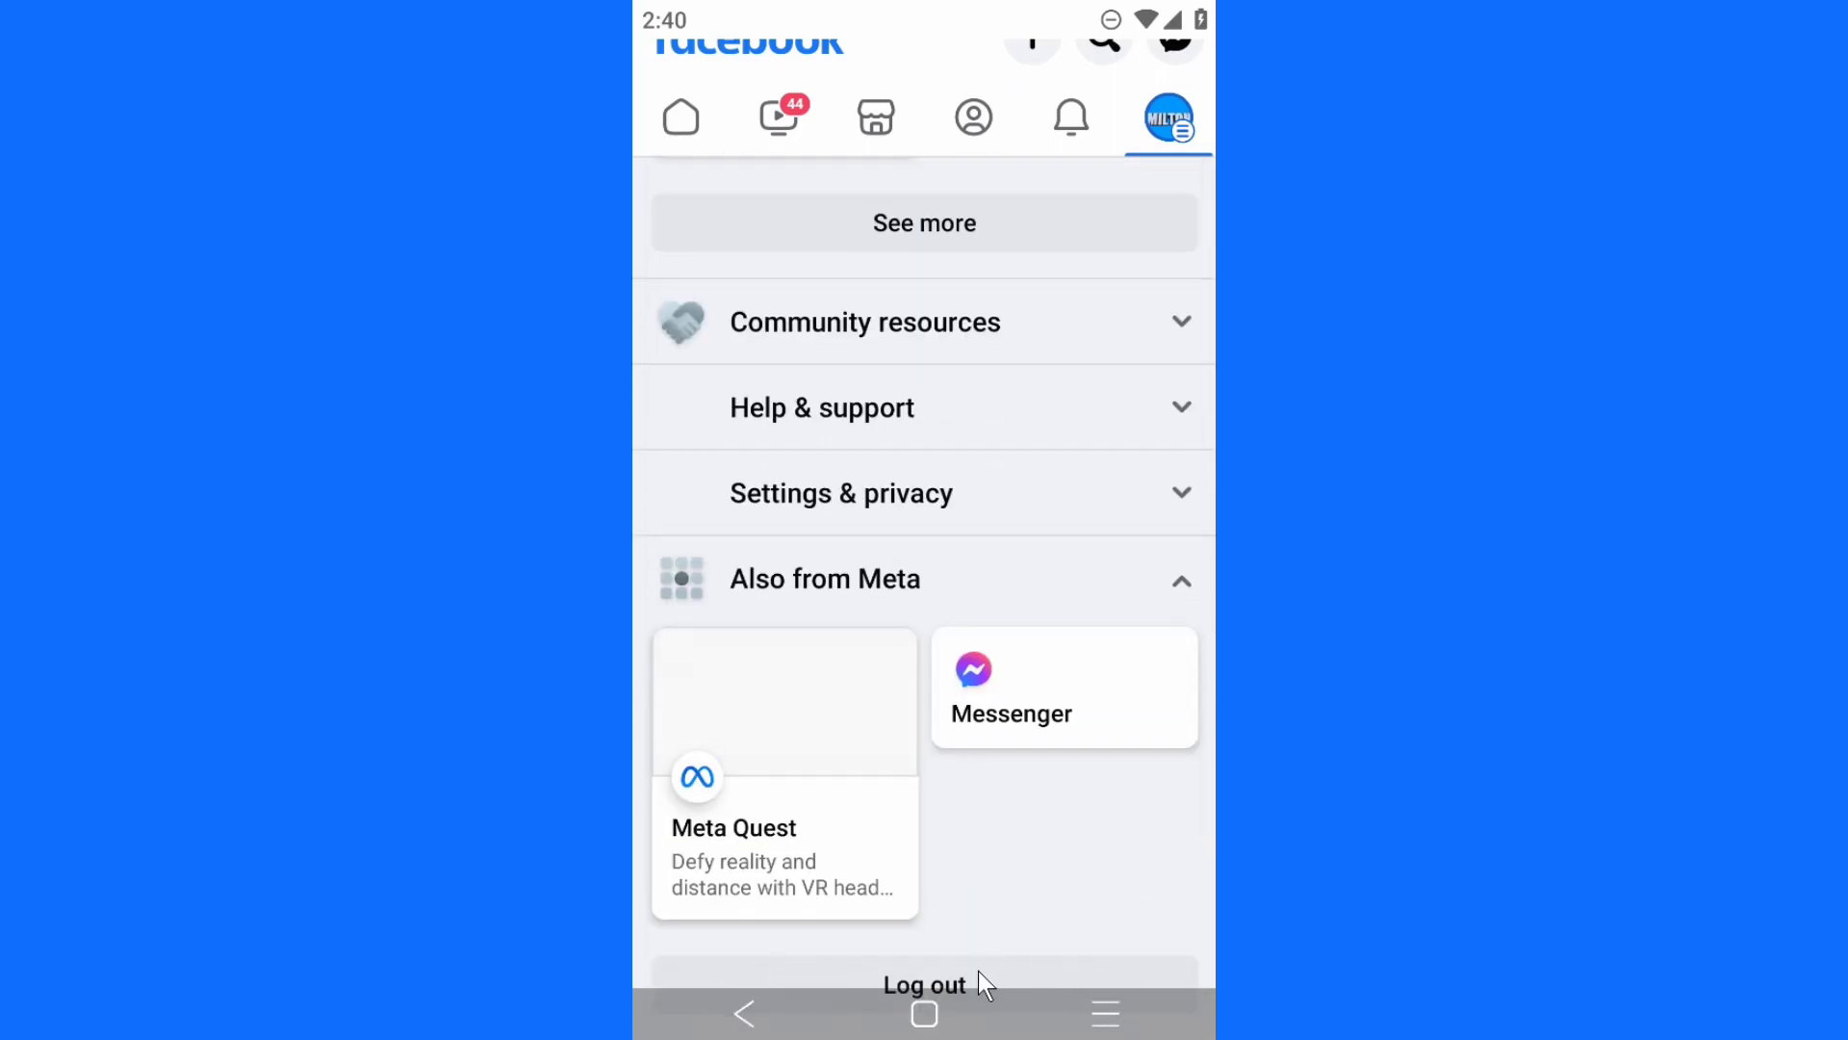
pyautogui.click(924, 985)
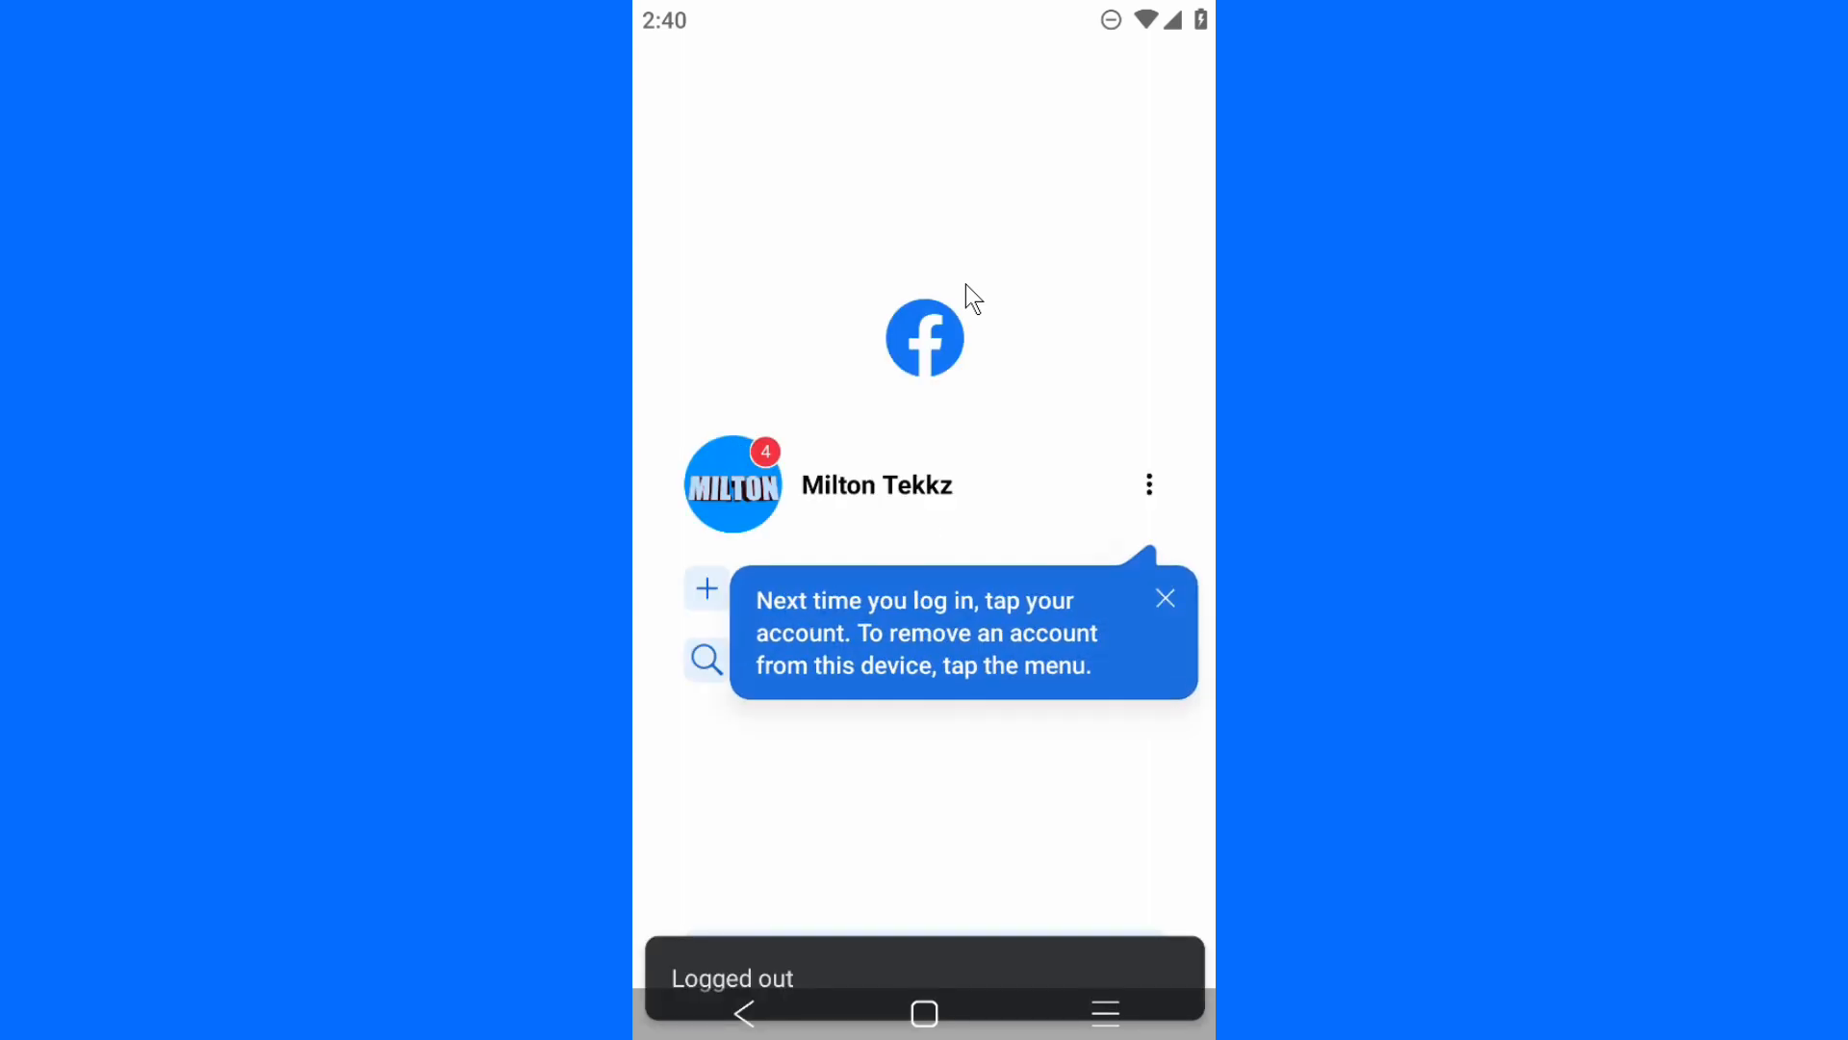
pyautogui.click(1167, 597)
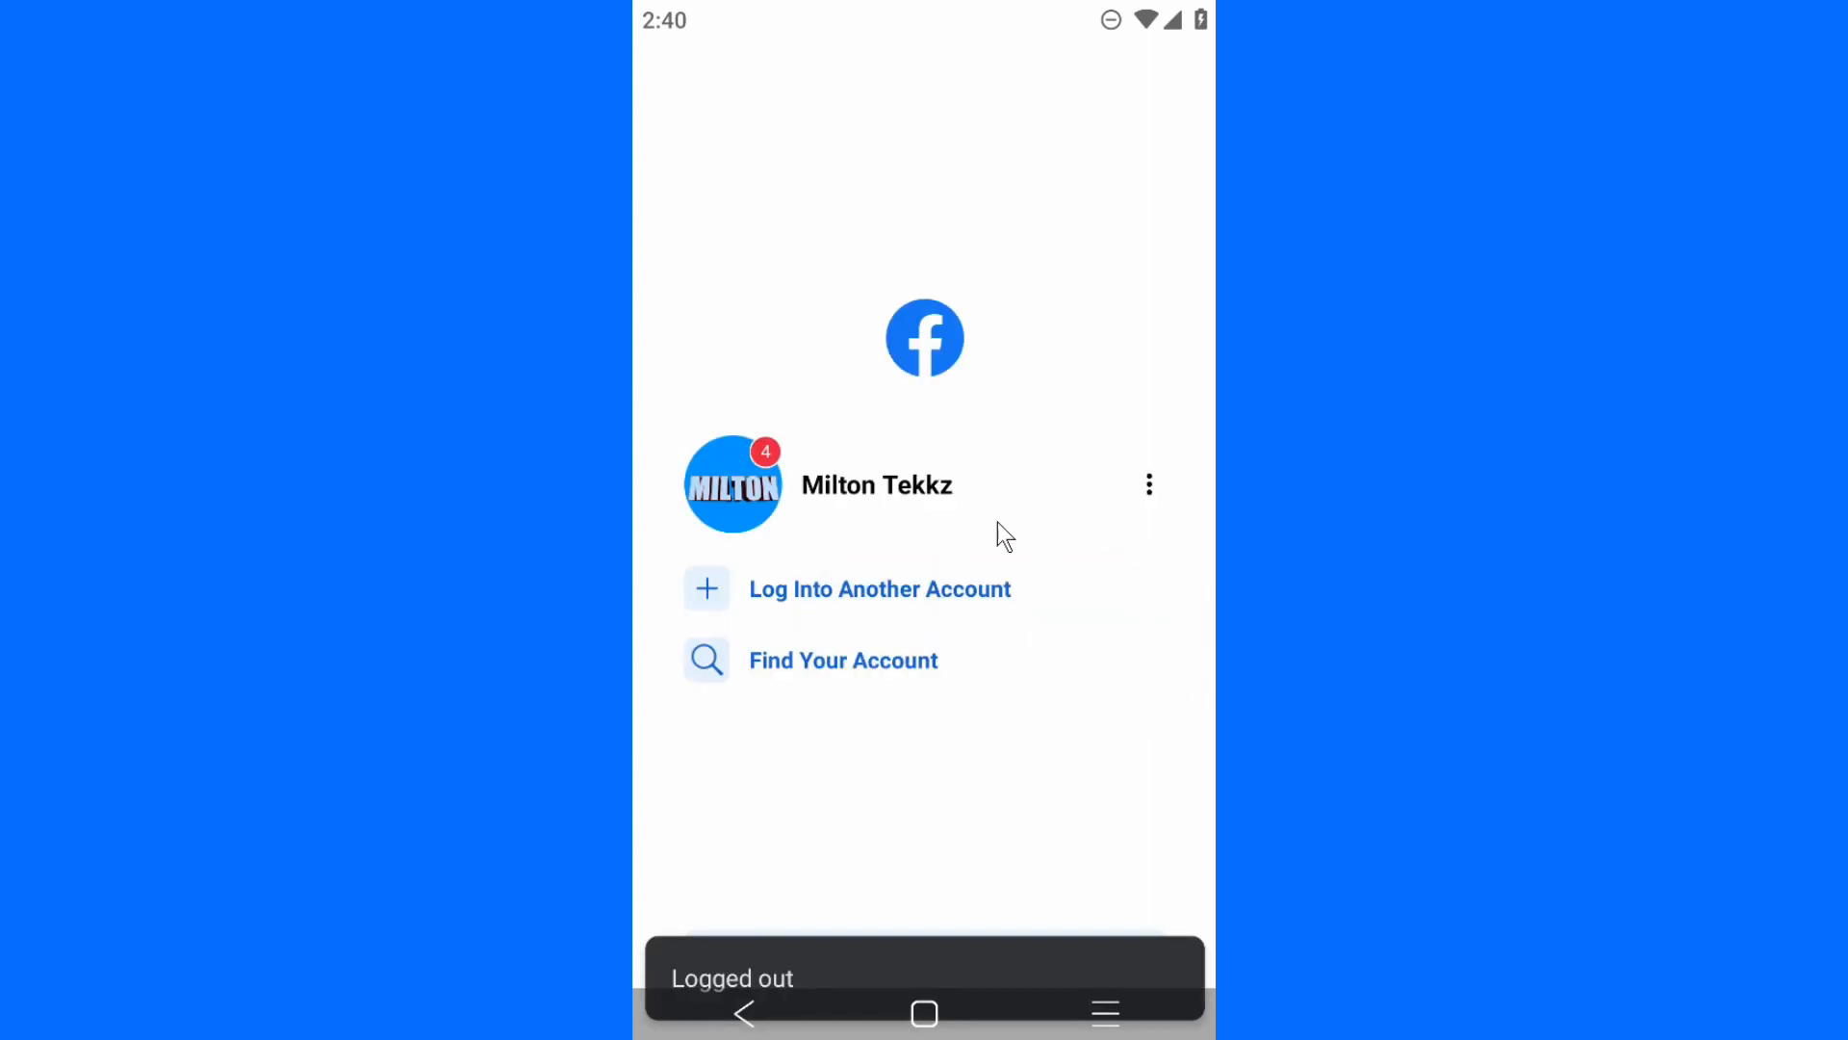
pyautogui.click(878, 485)
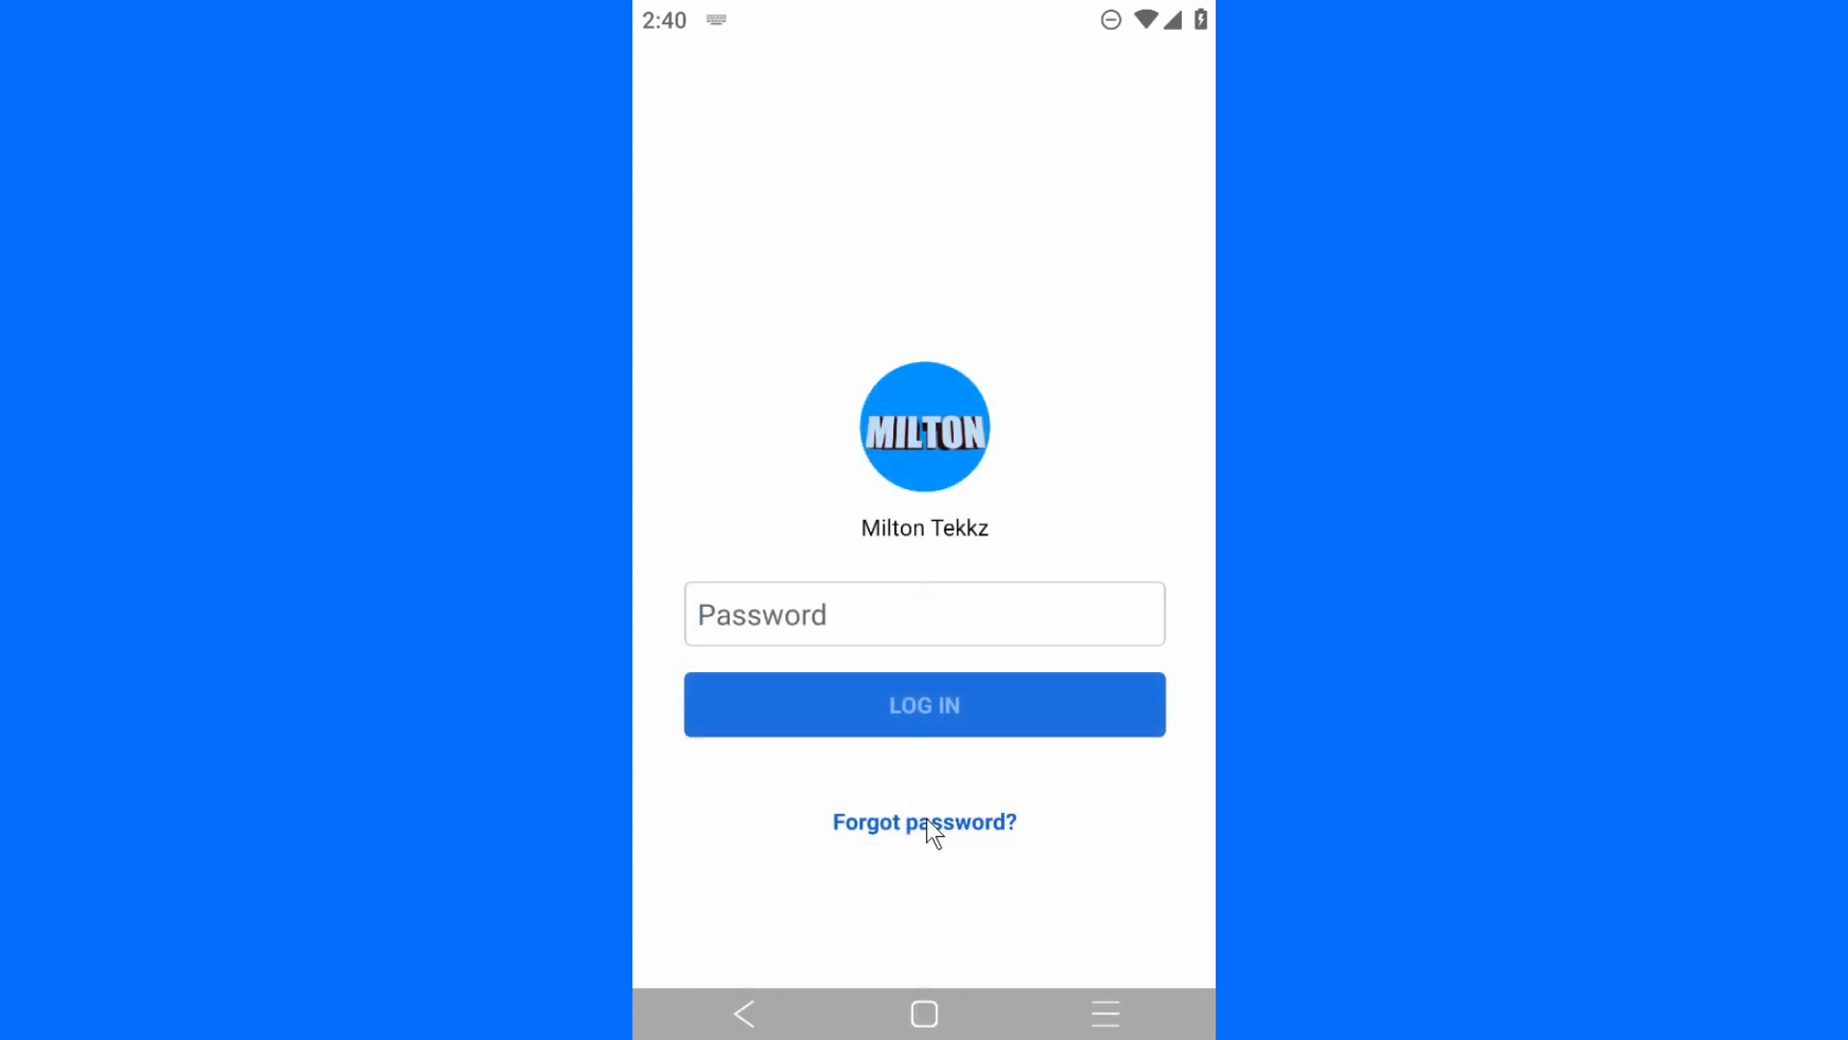
# - Choose 'Forgot password?' and continue with Find Your Account Automatically
pyautogui.click(925, 822)
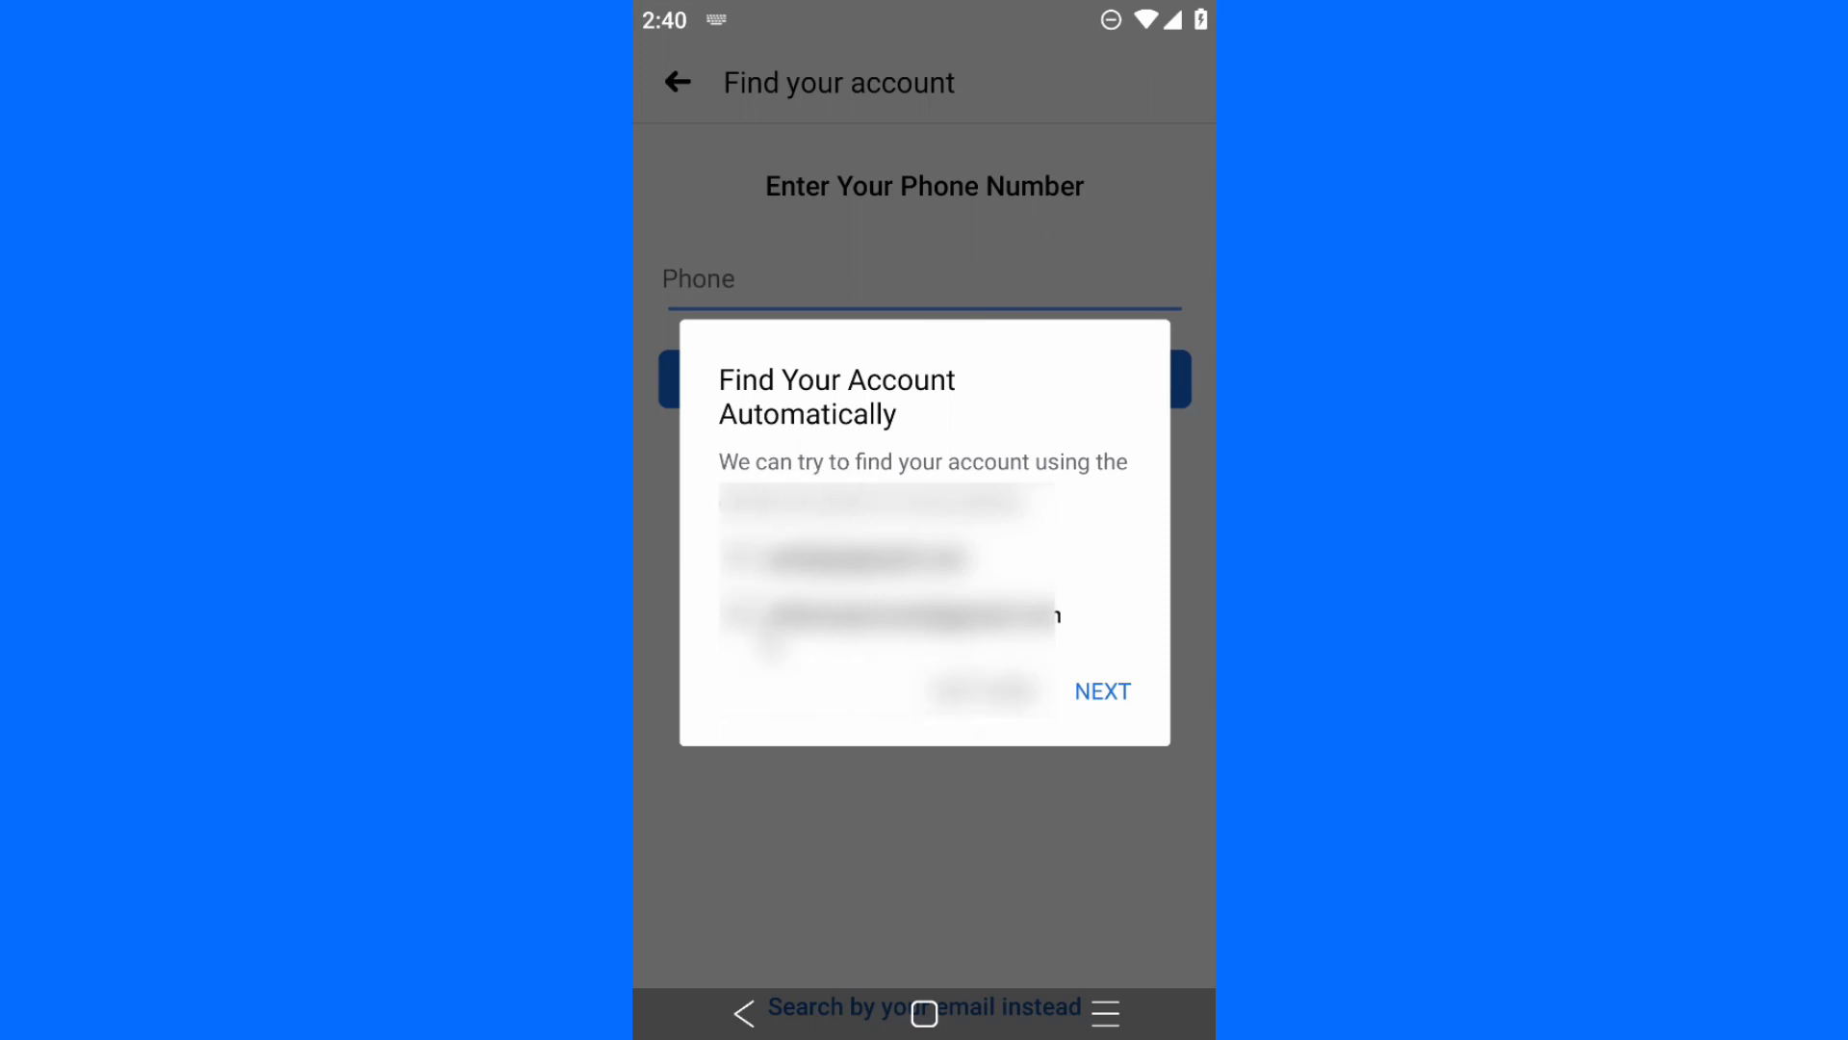
pyautogui.moveTo(1061, 813)
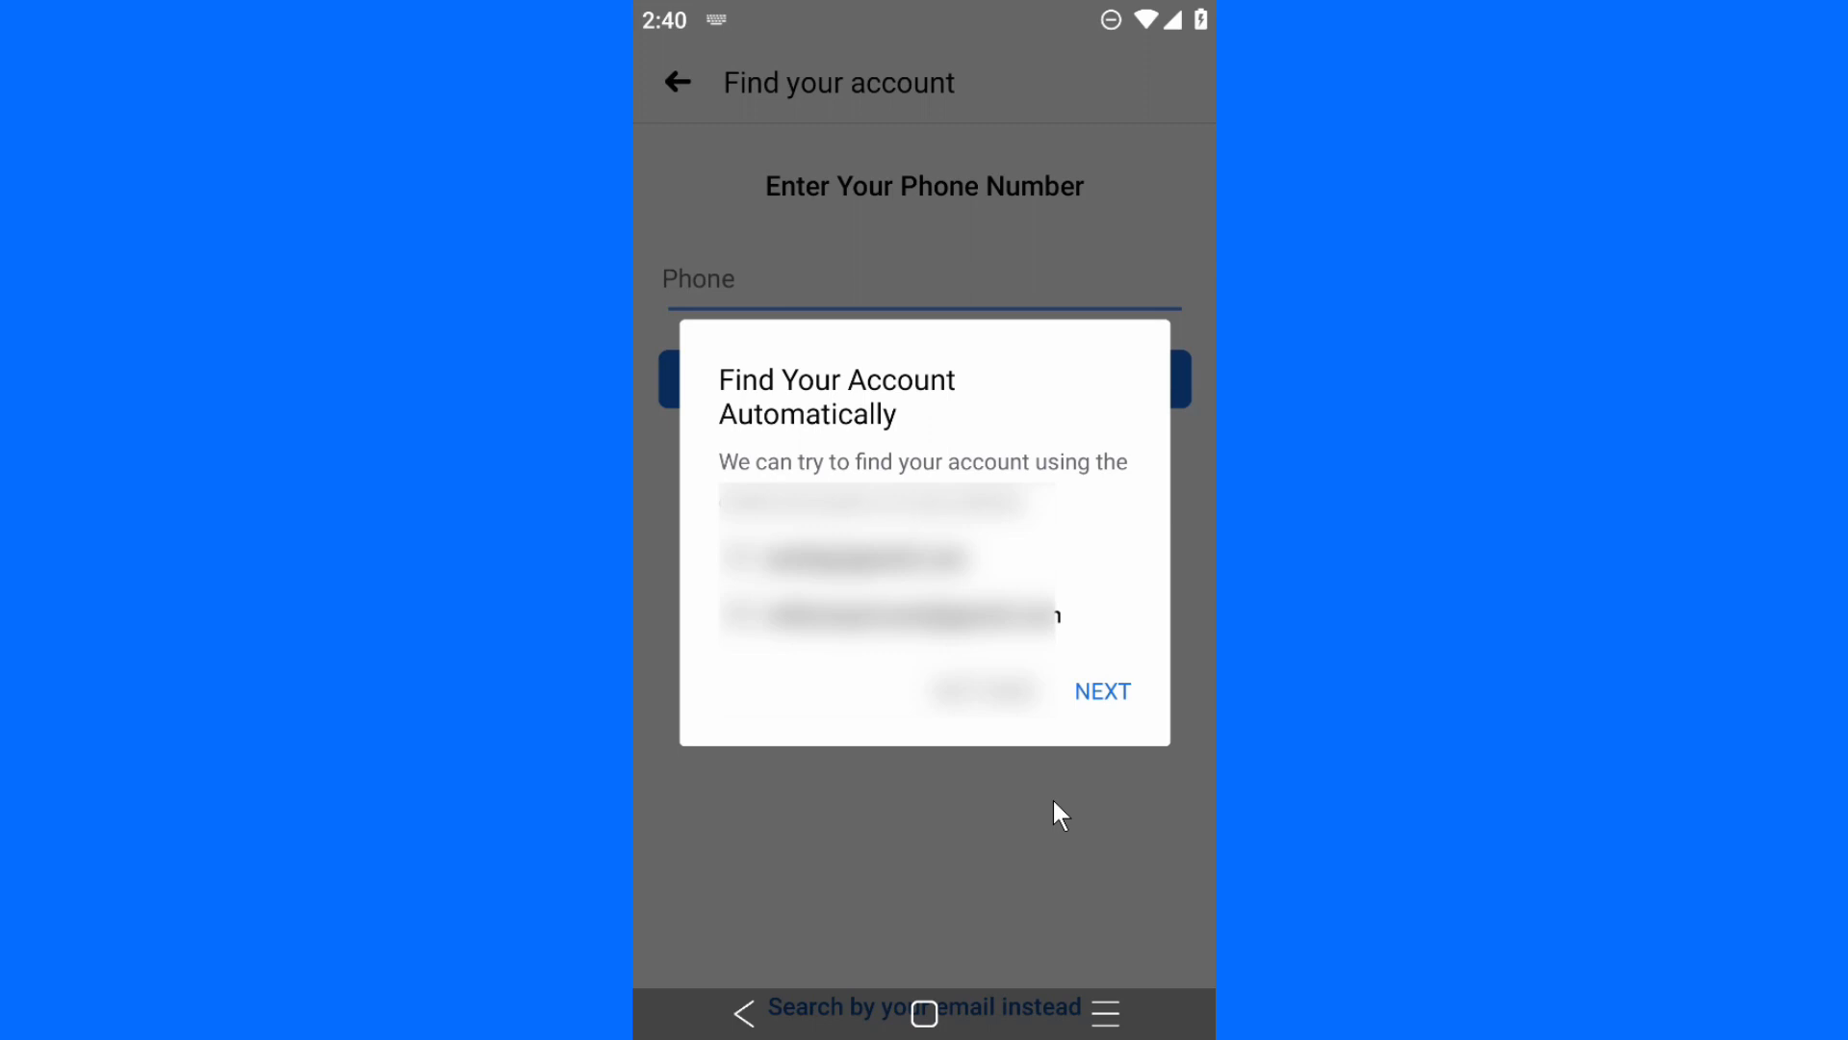
pyautogui.moveTo(1117, 709)
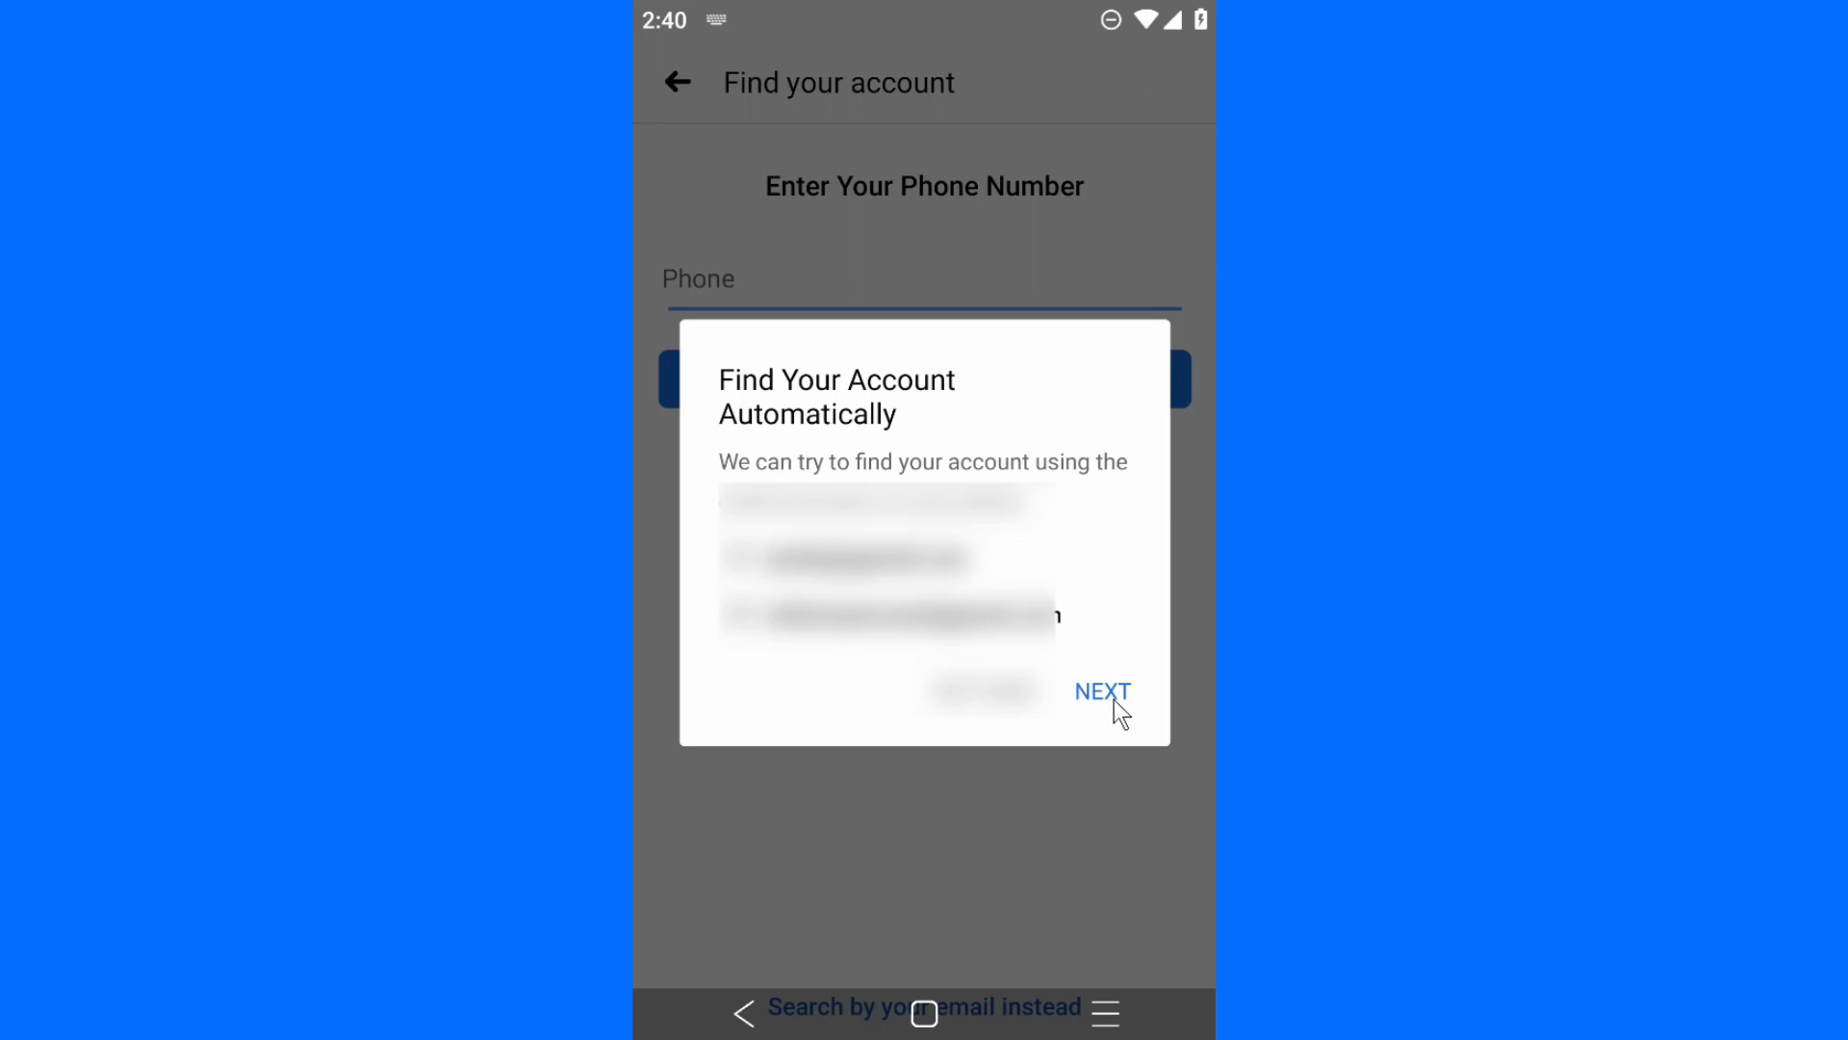
pyautogui.moveTo(920, 414)
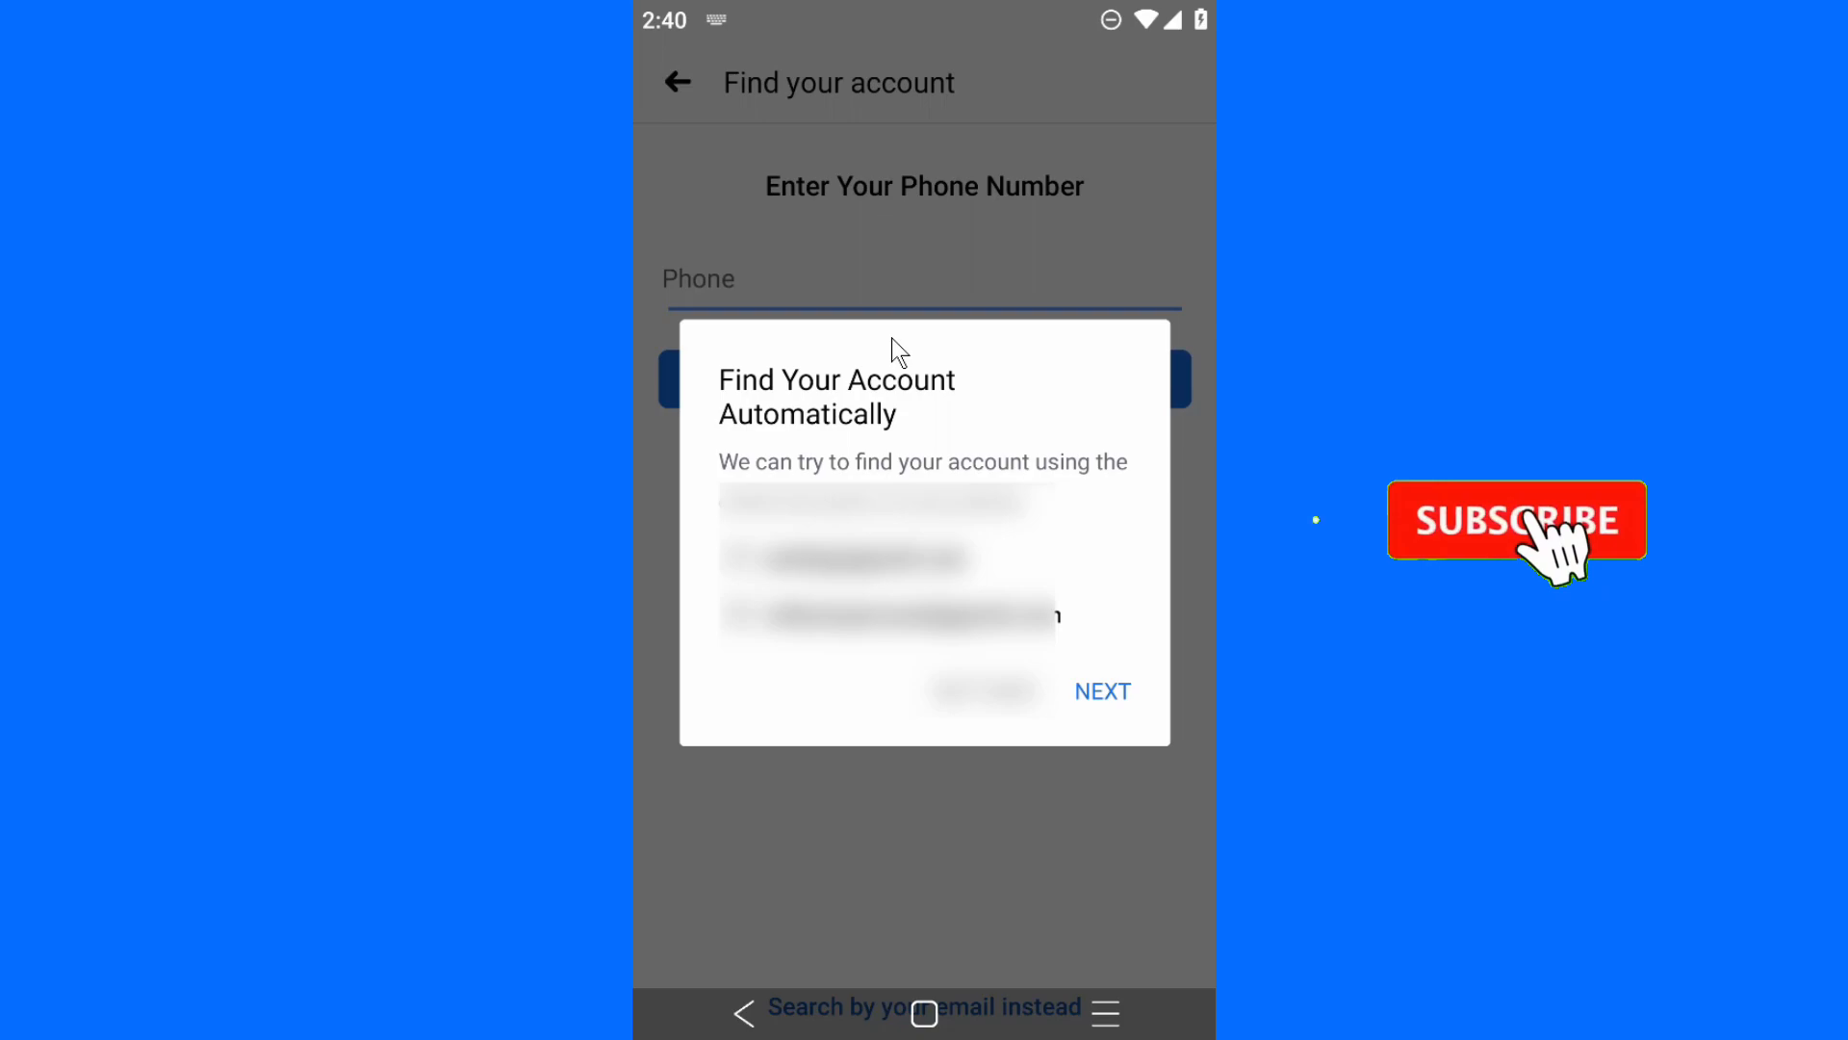
pyautogui.click(1517, 520)
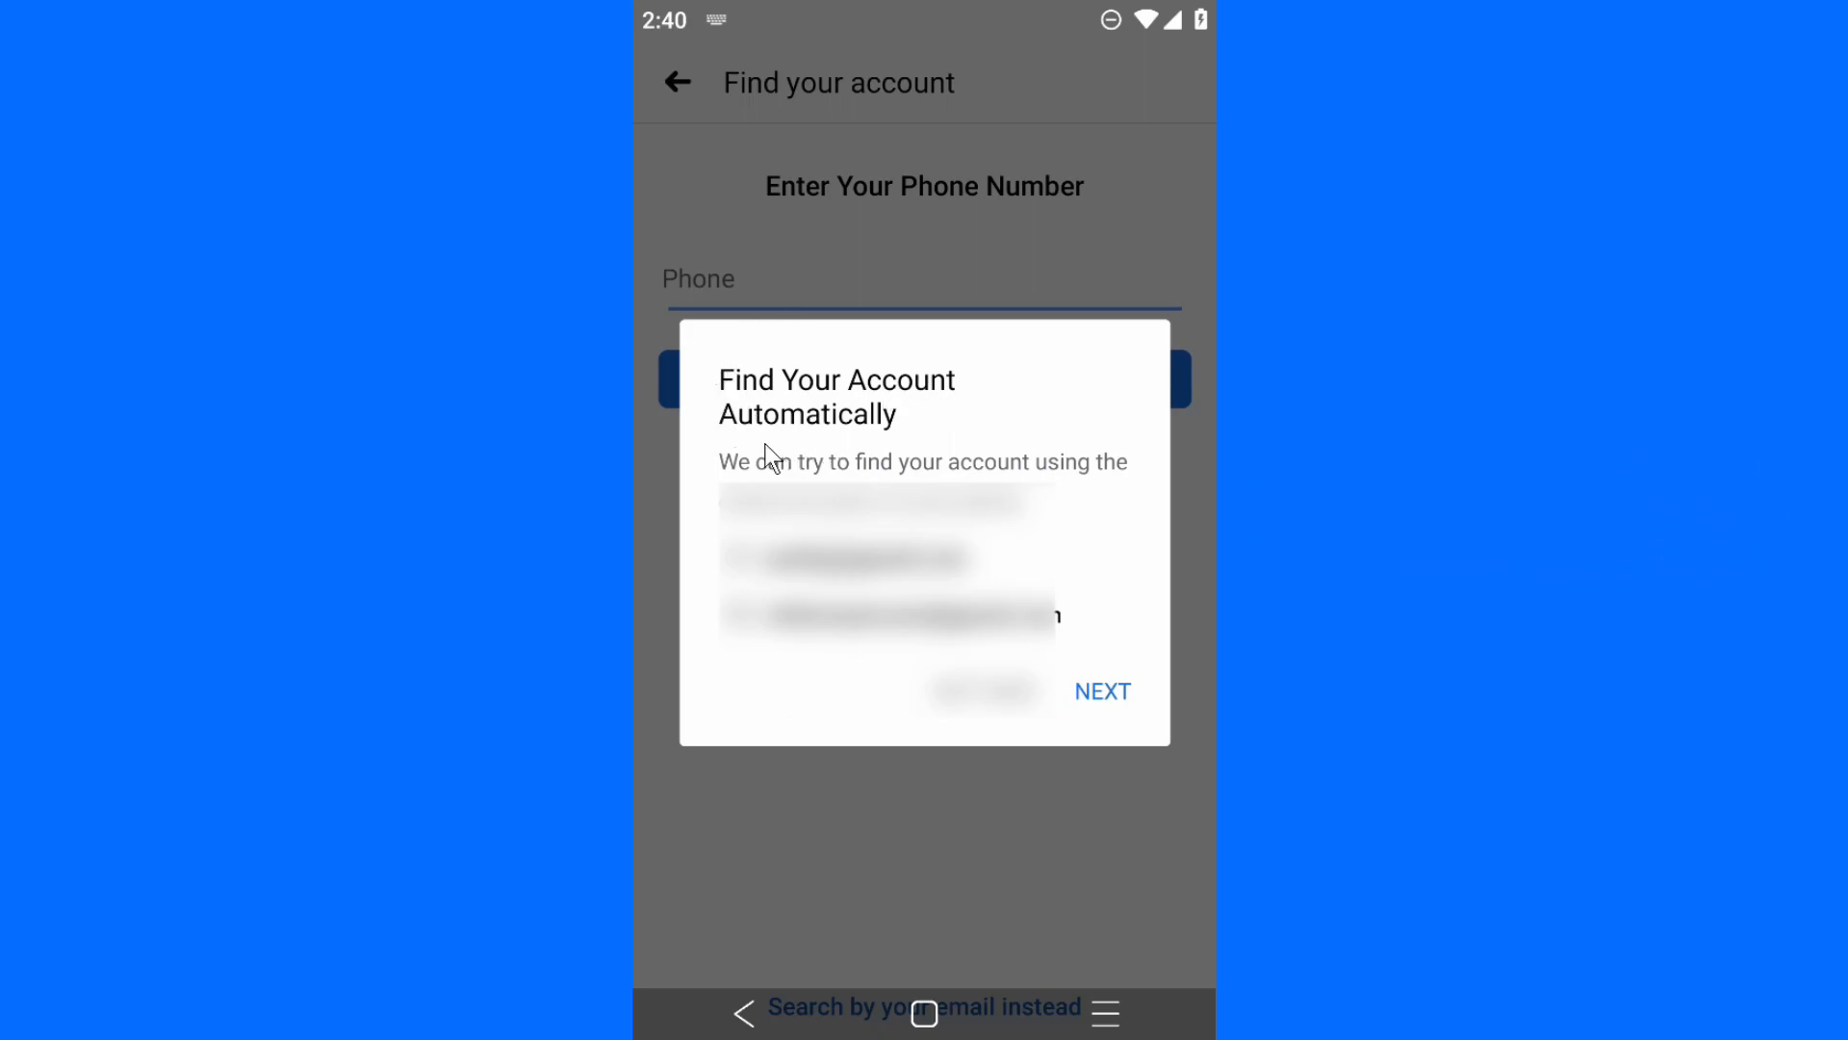
pyautogui.moveTo(1052, 489)
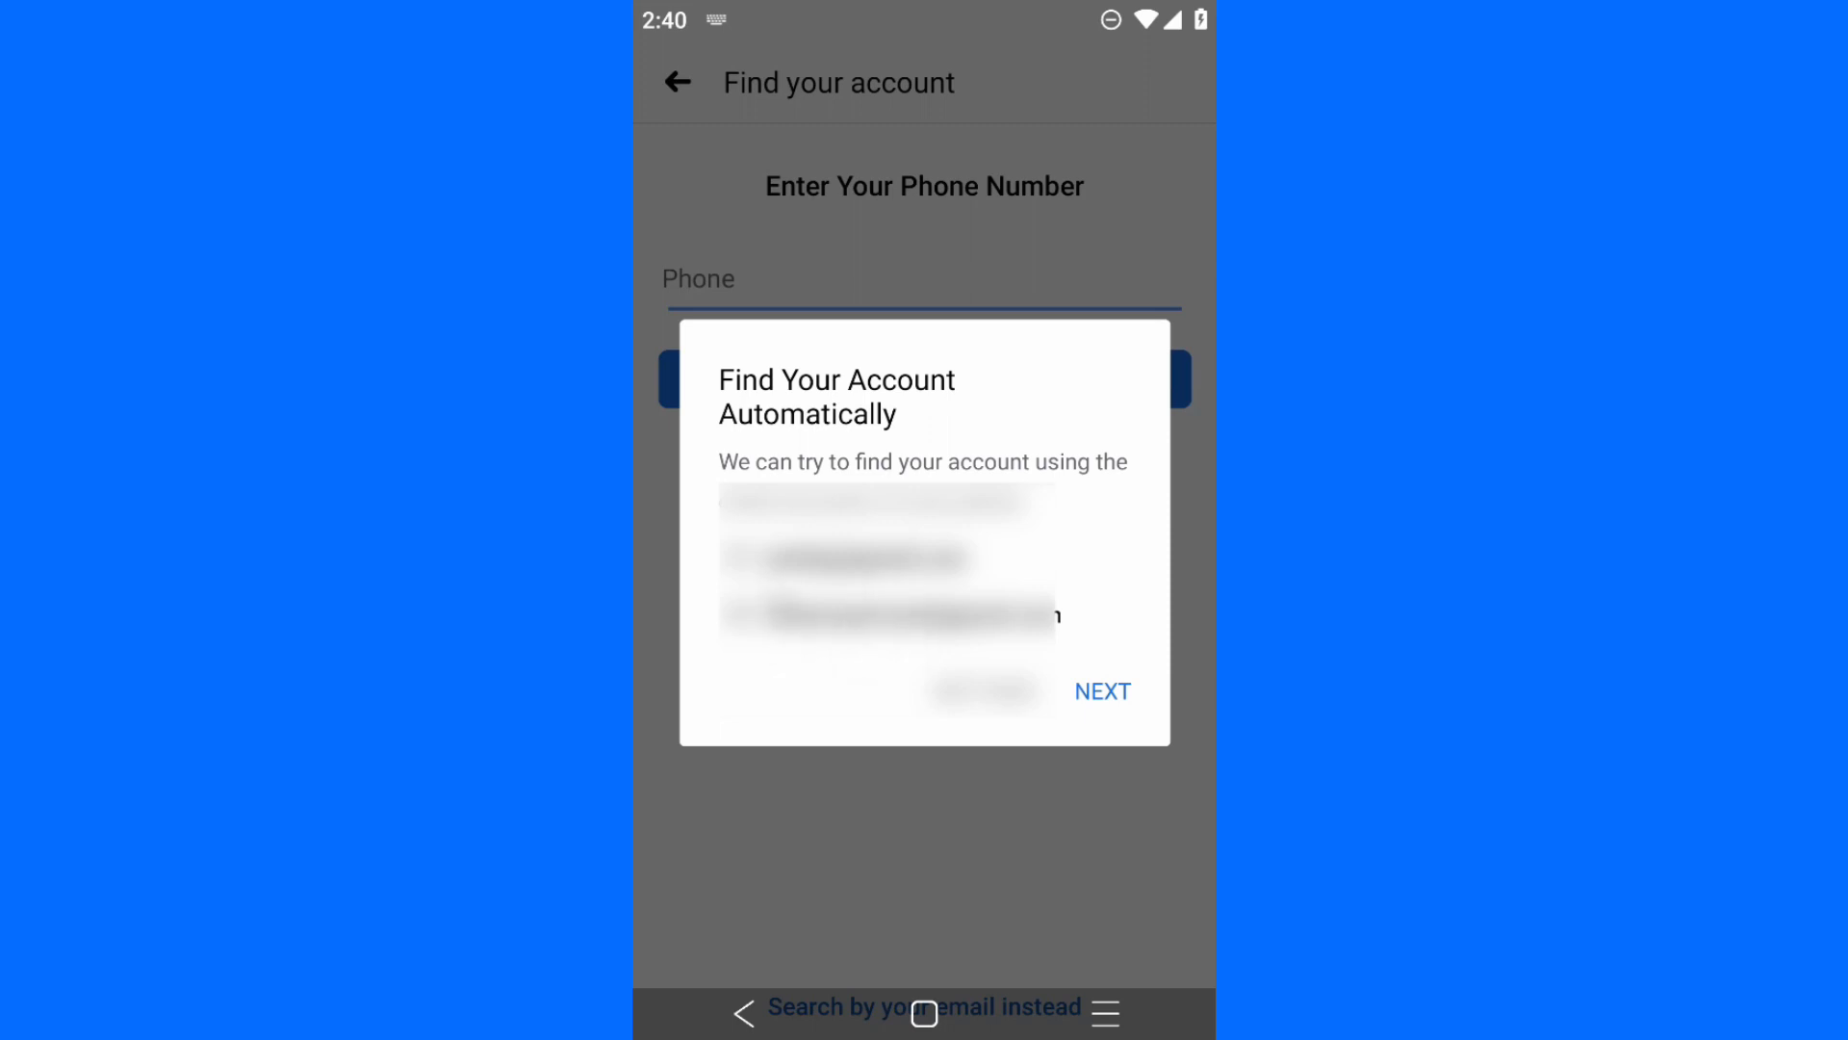
pyautogui.moveTo(1103, 713)
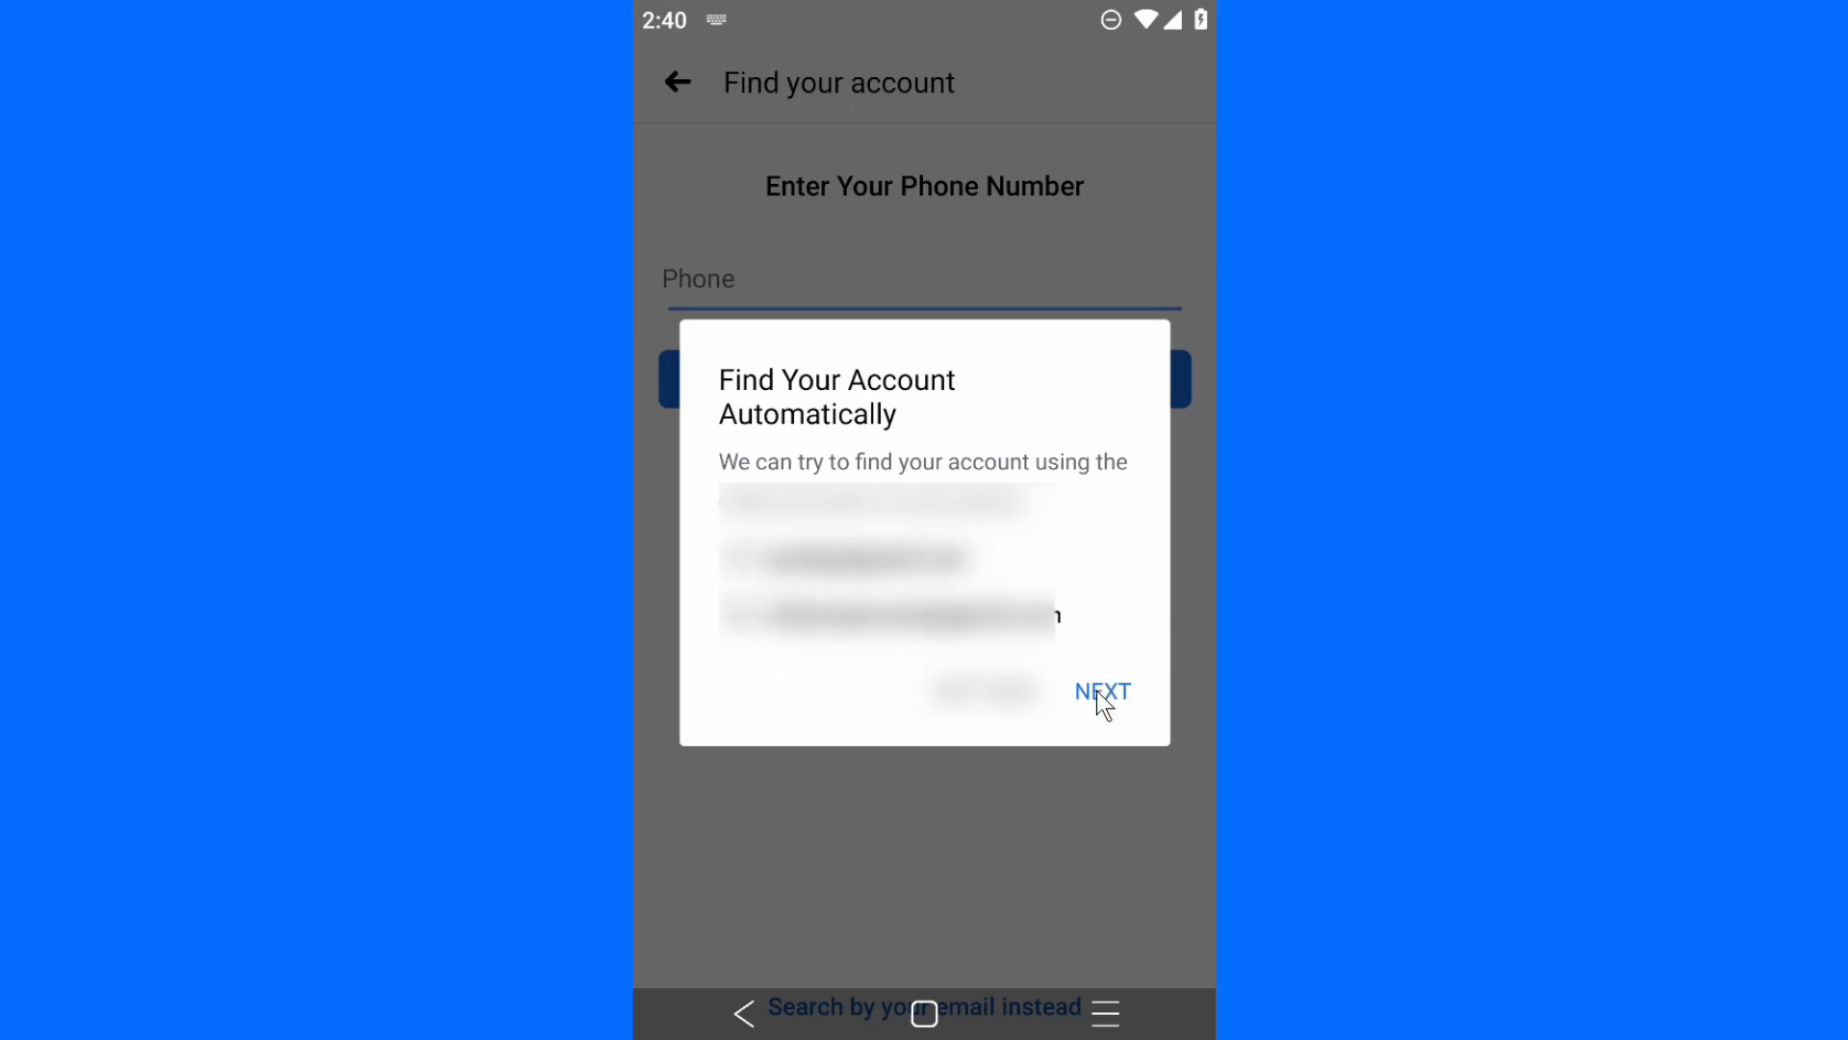
pyautogui.click(1102, 691)
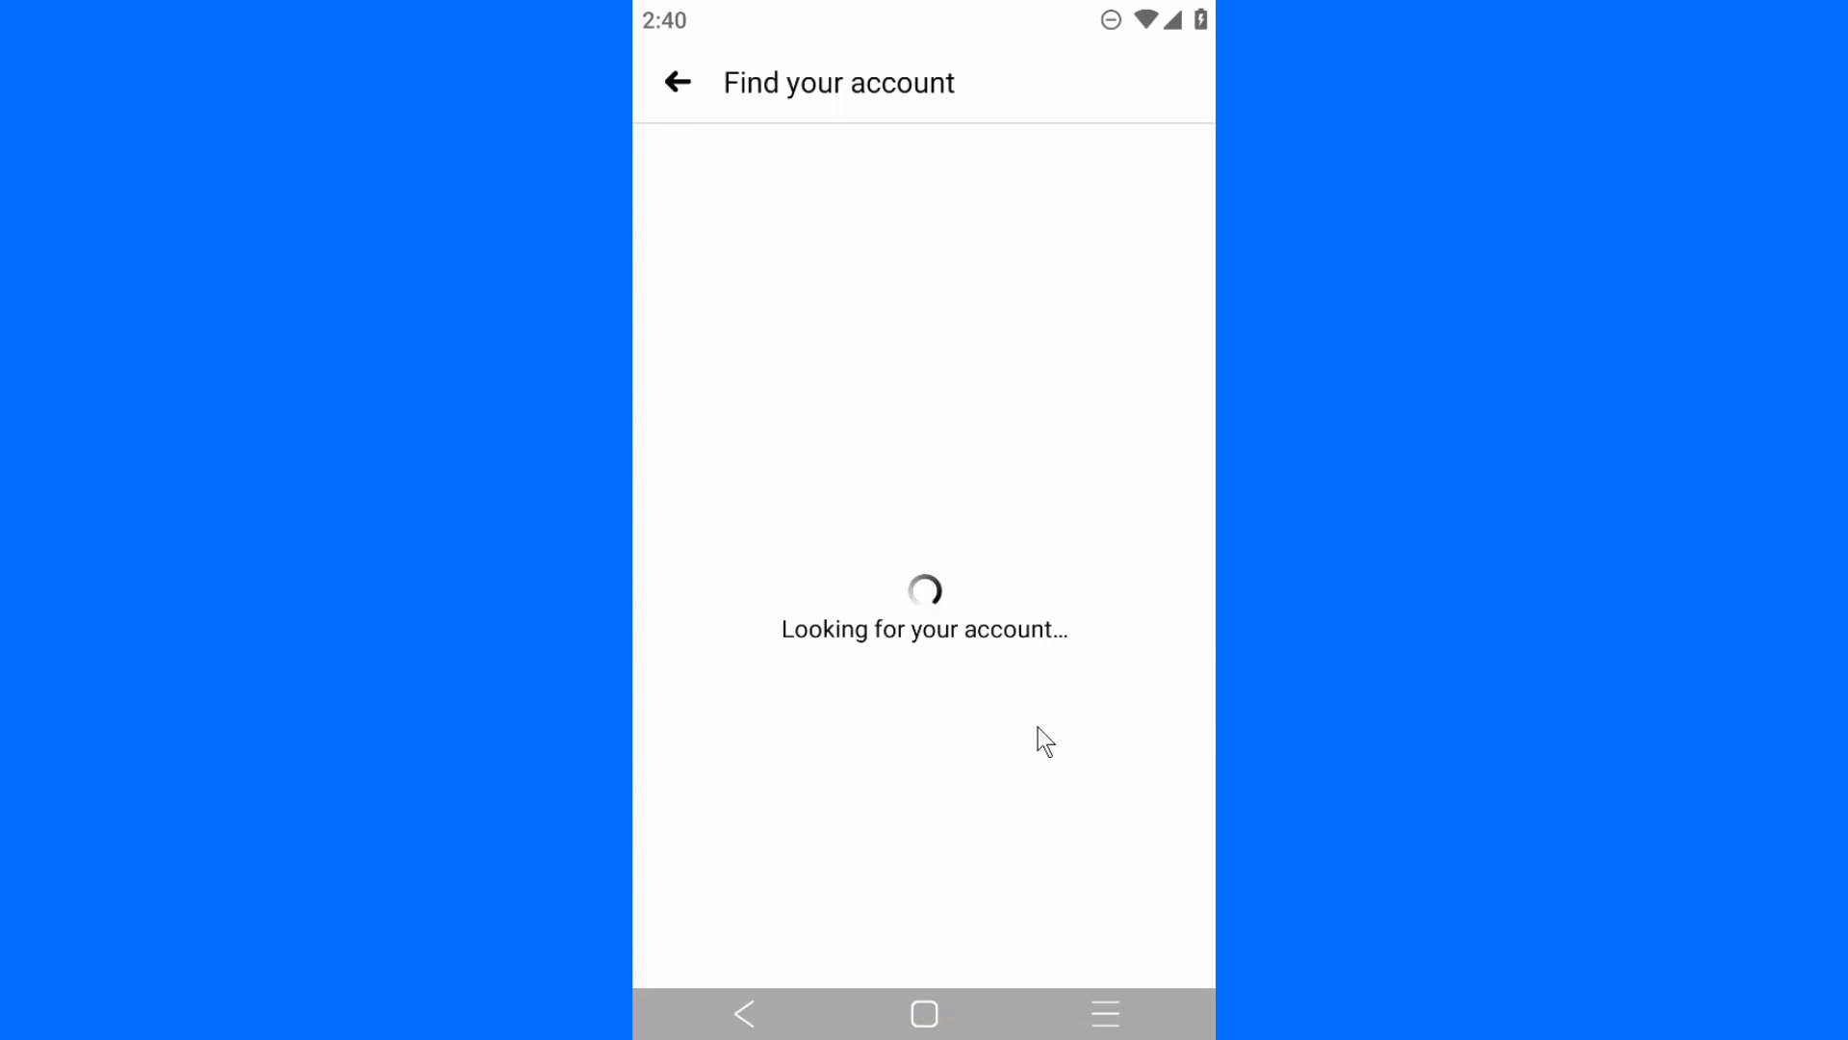
pyautogui.moveTo(751, 647)
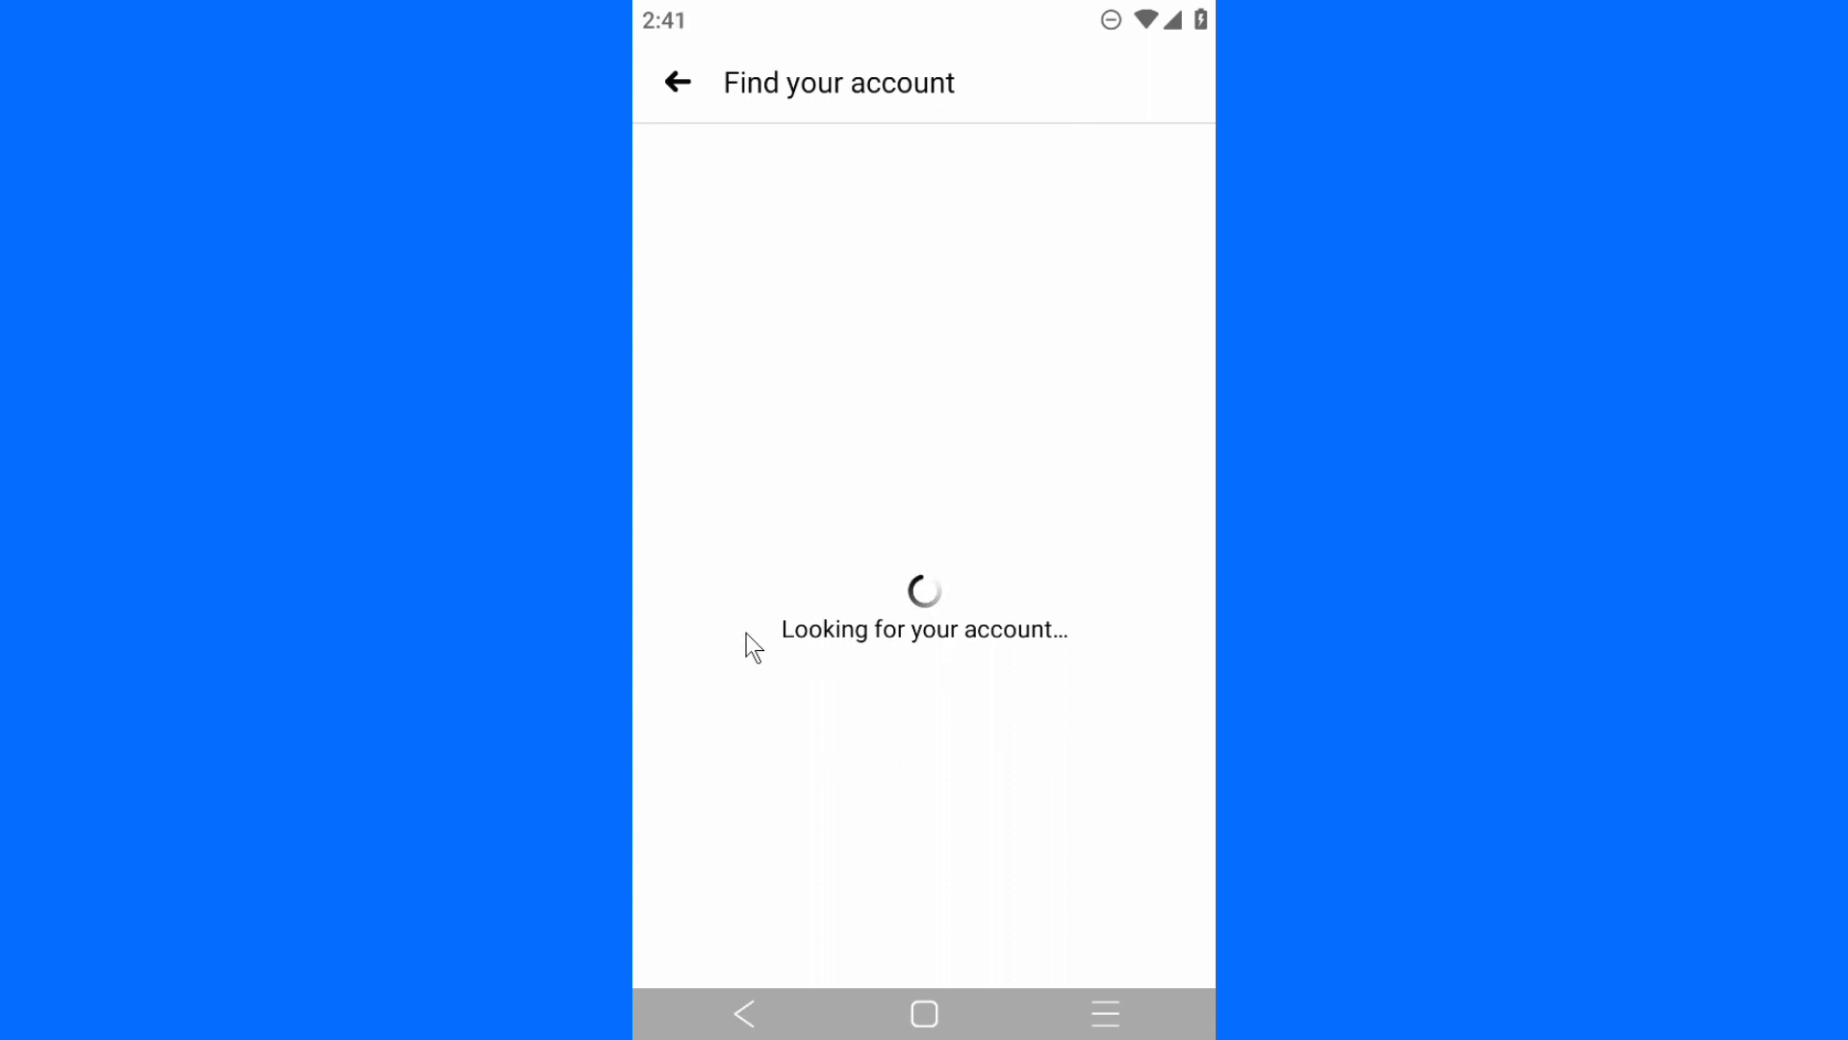
pyautogui.moveTo(870, 147)
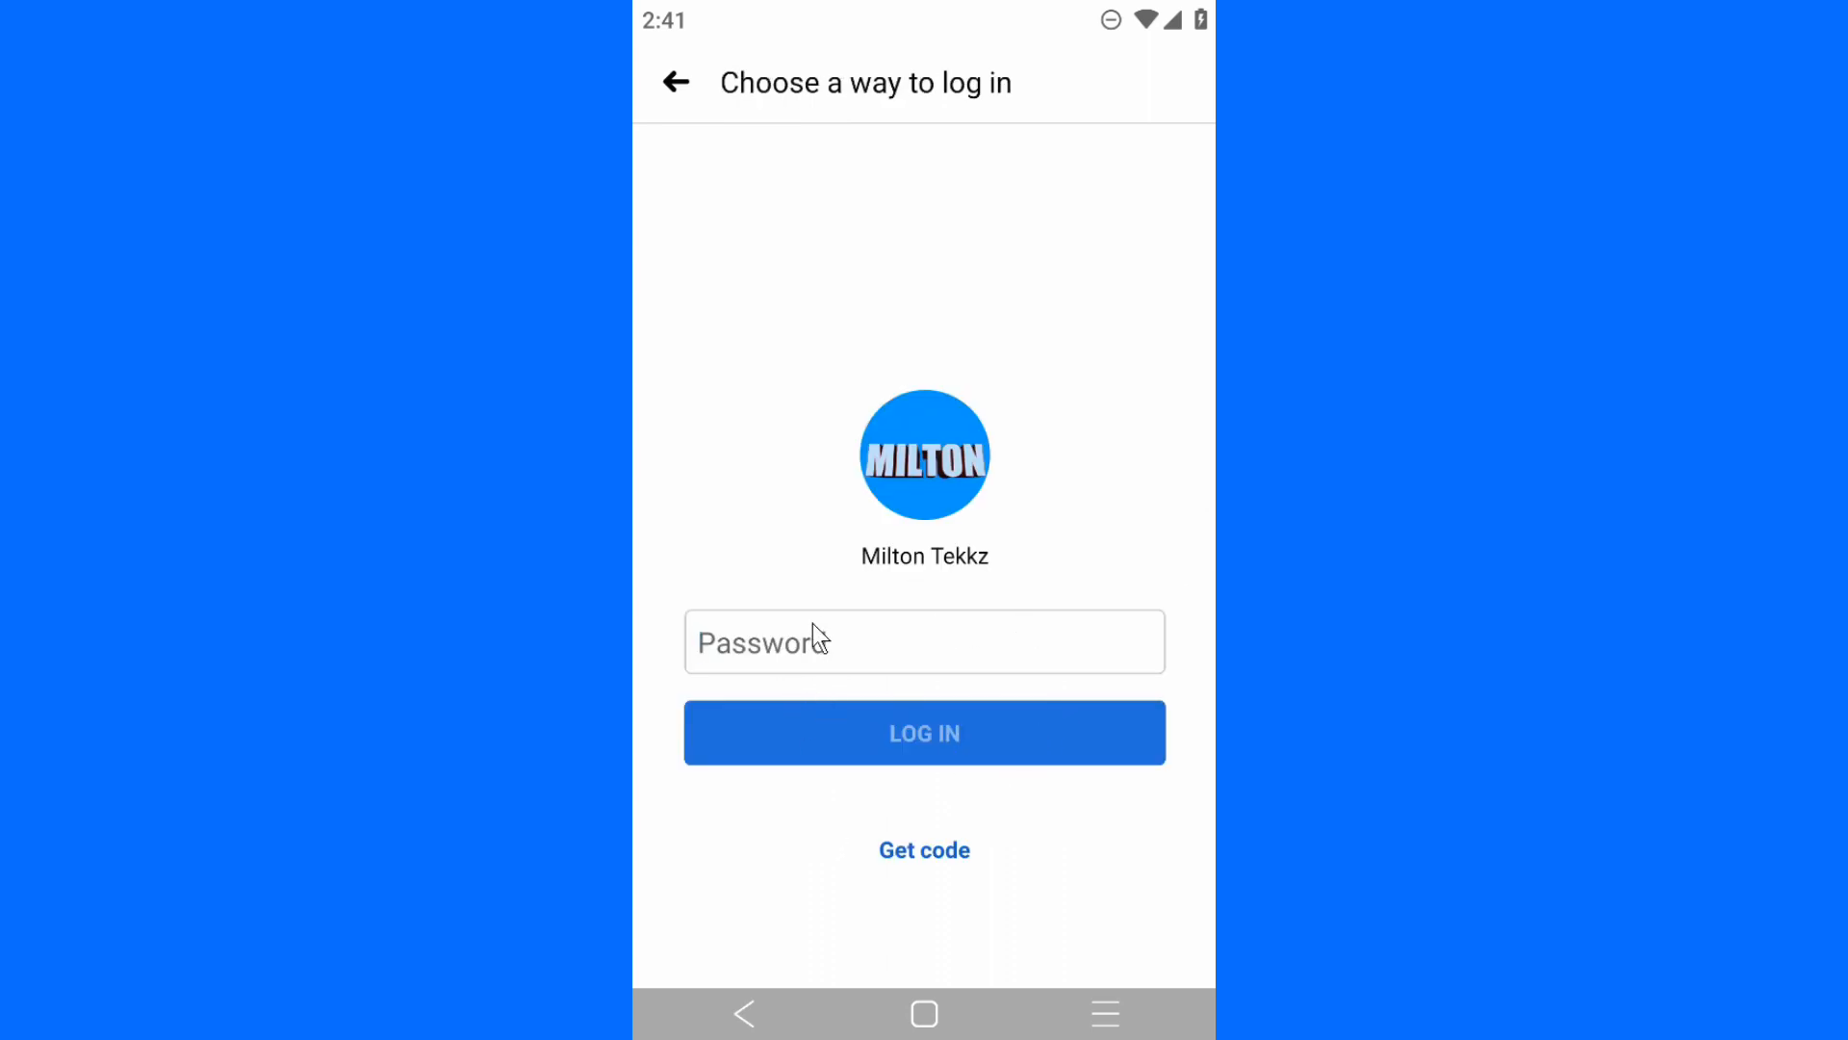
pyautogui.moveTo(974, 840)
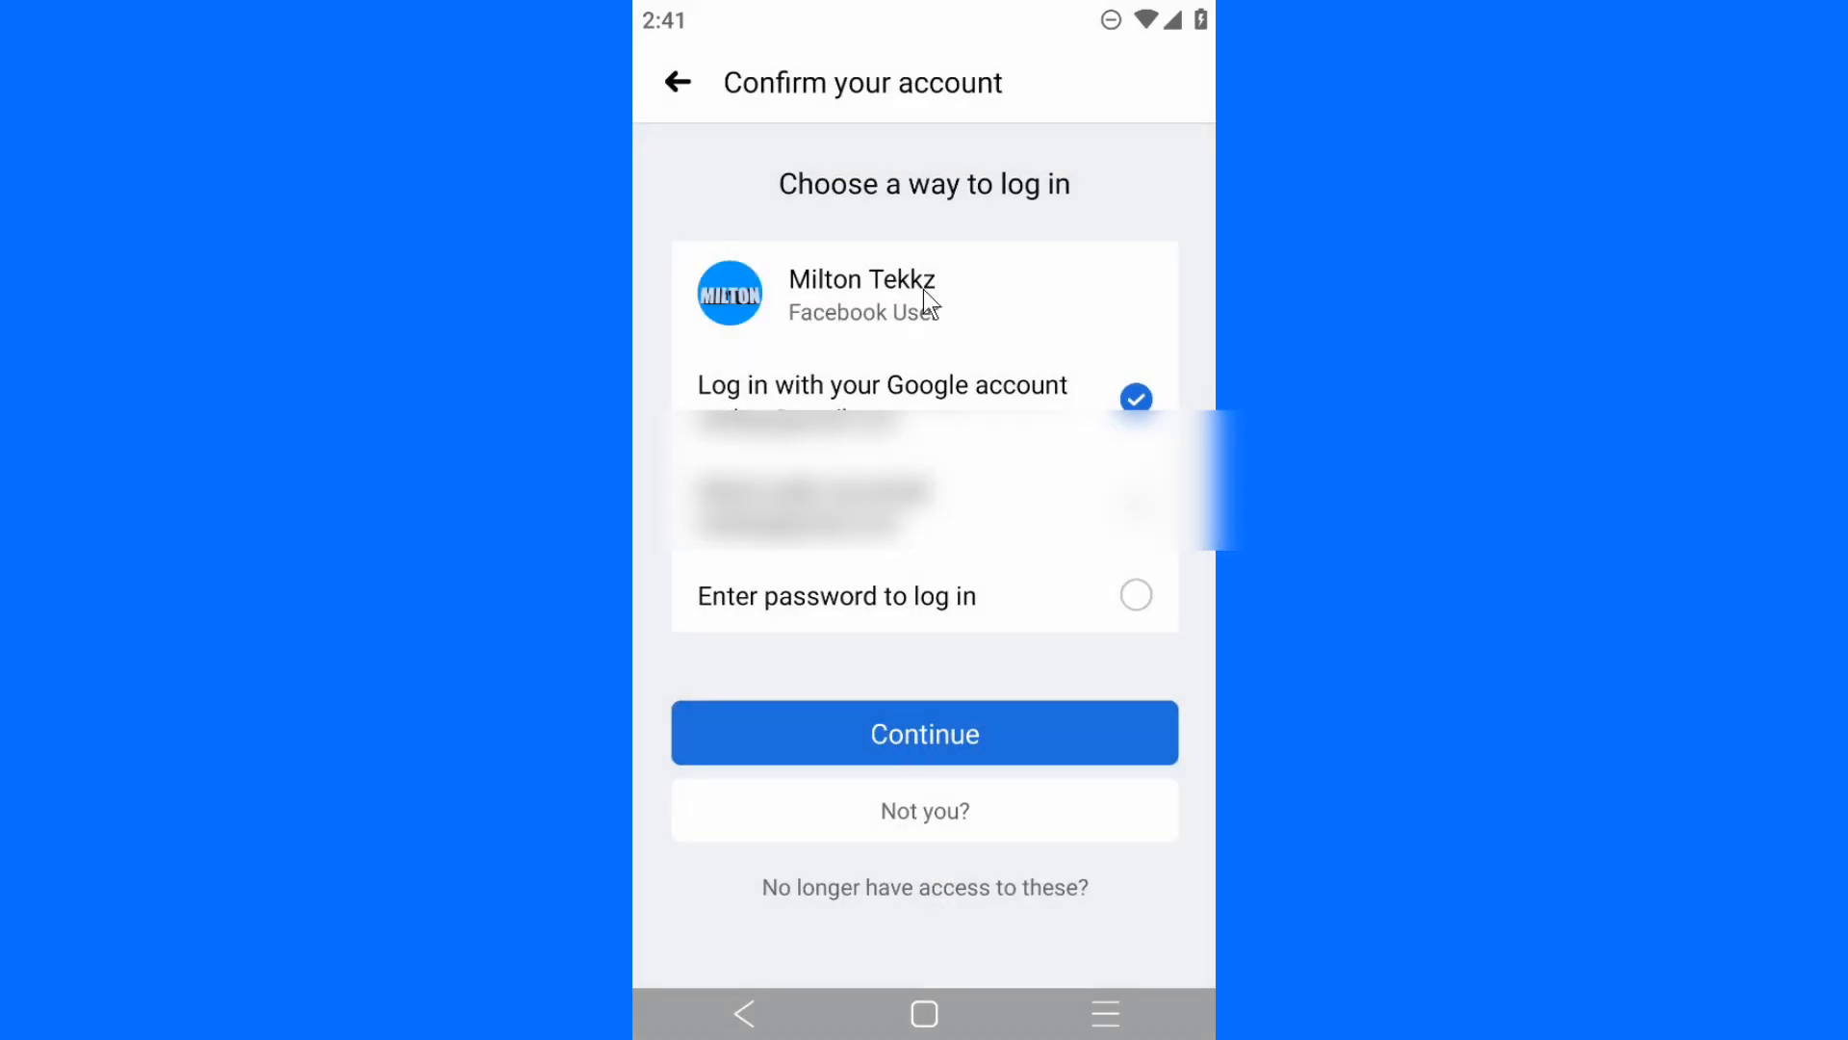
pyautogui.moveTo(822, 558)
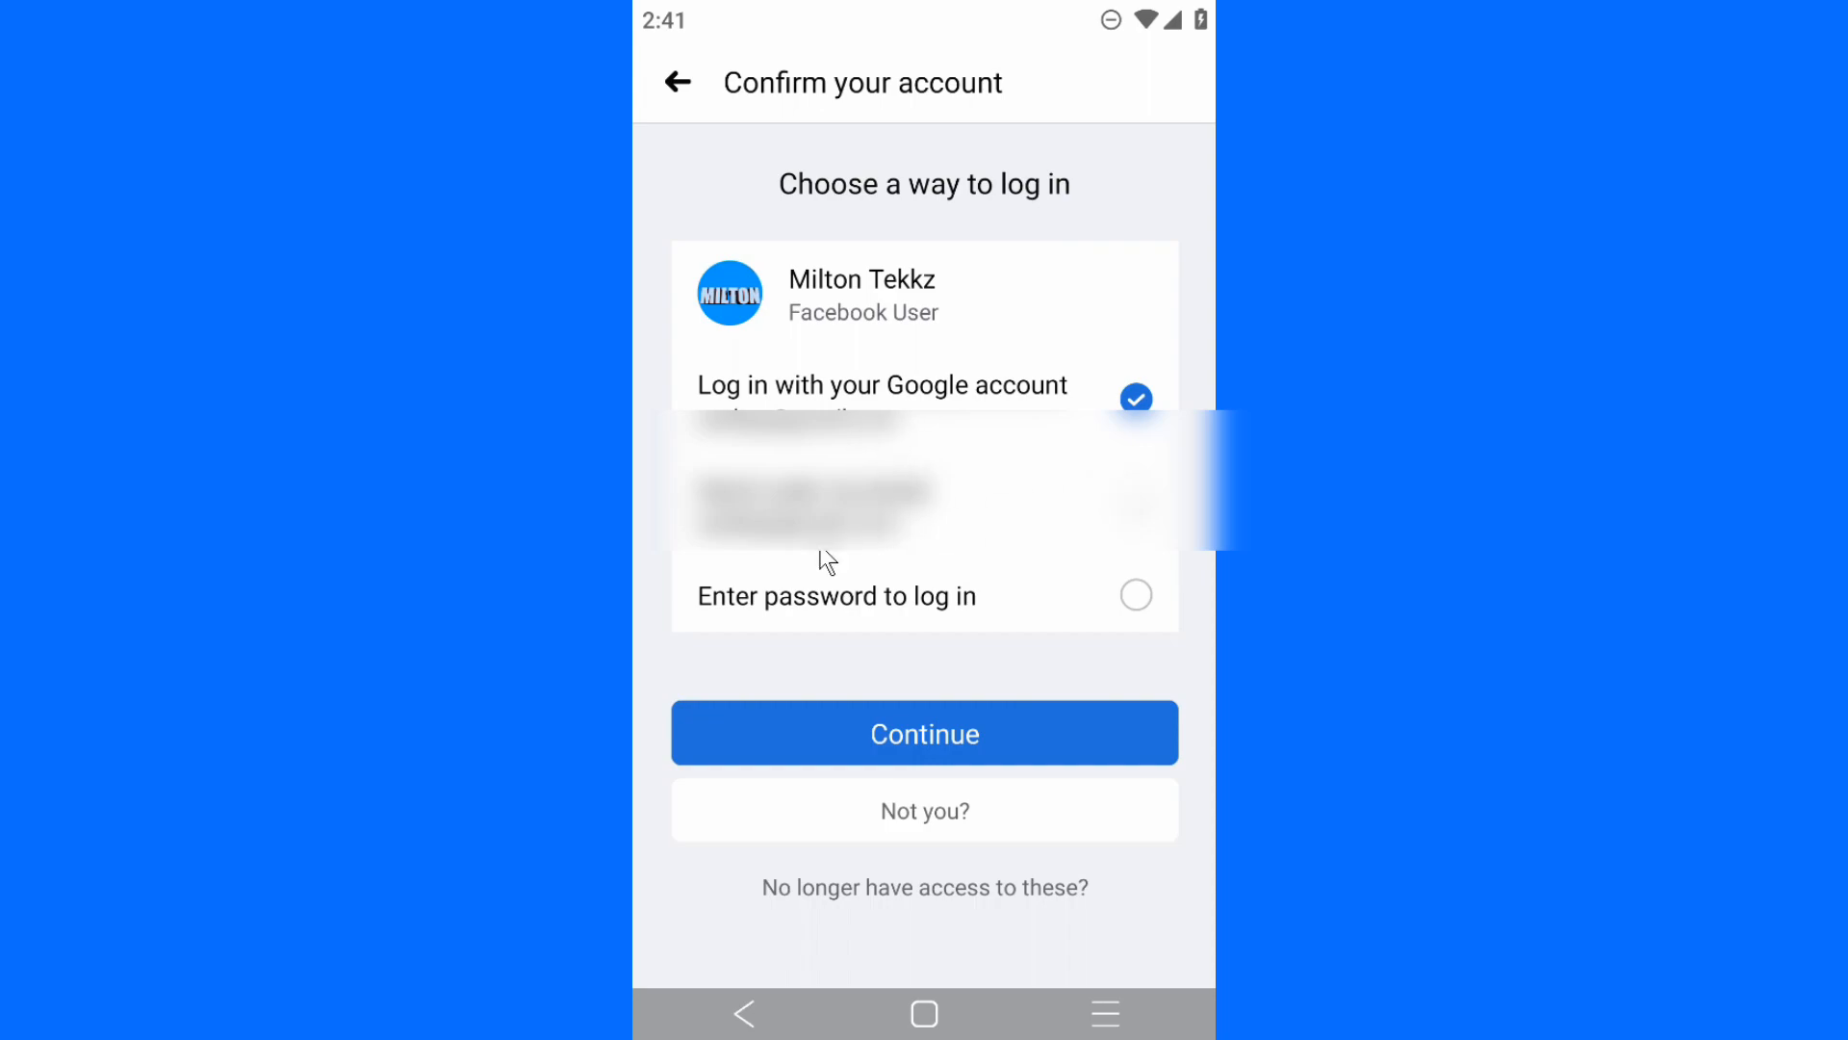
pyautogui.moveTo(1071, 243)
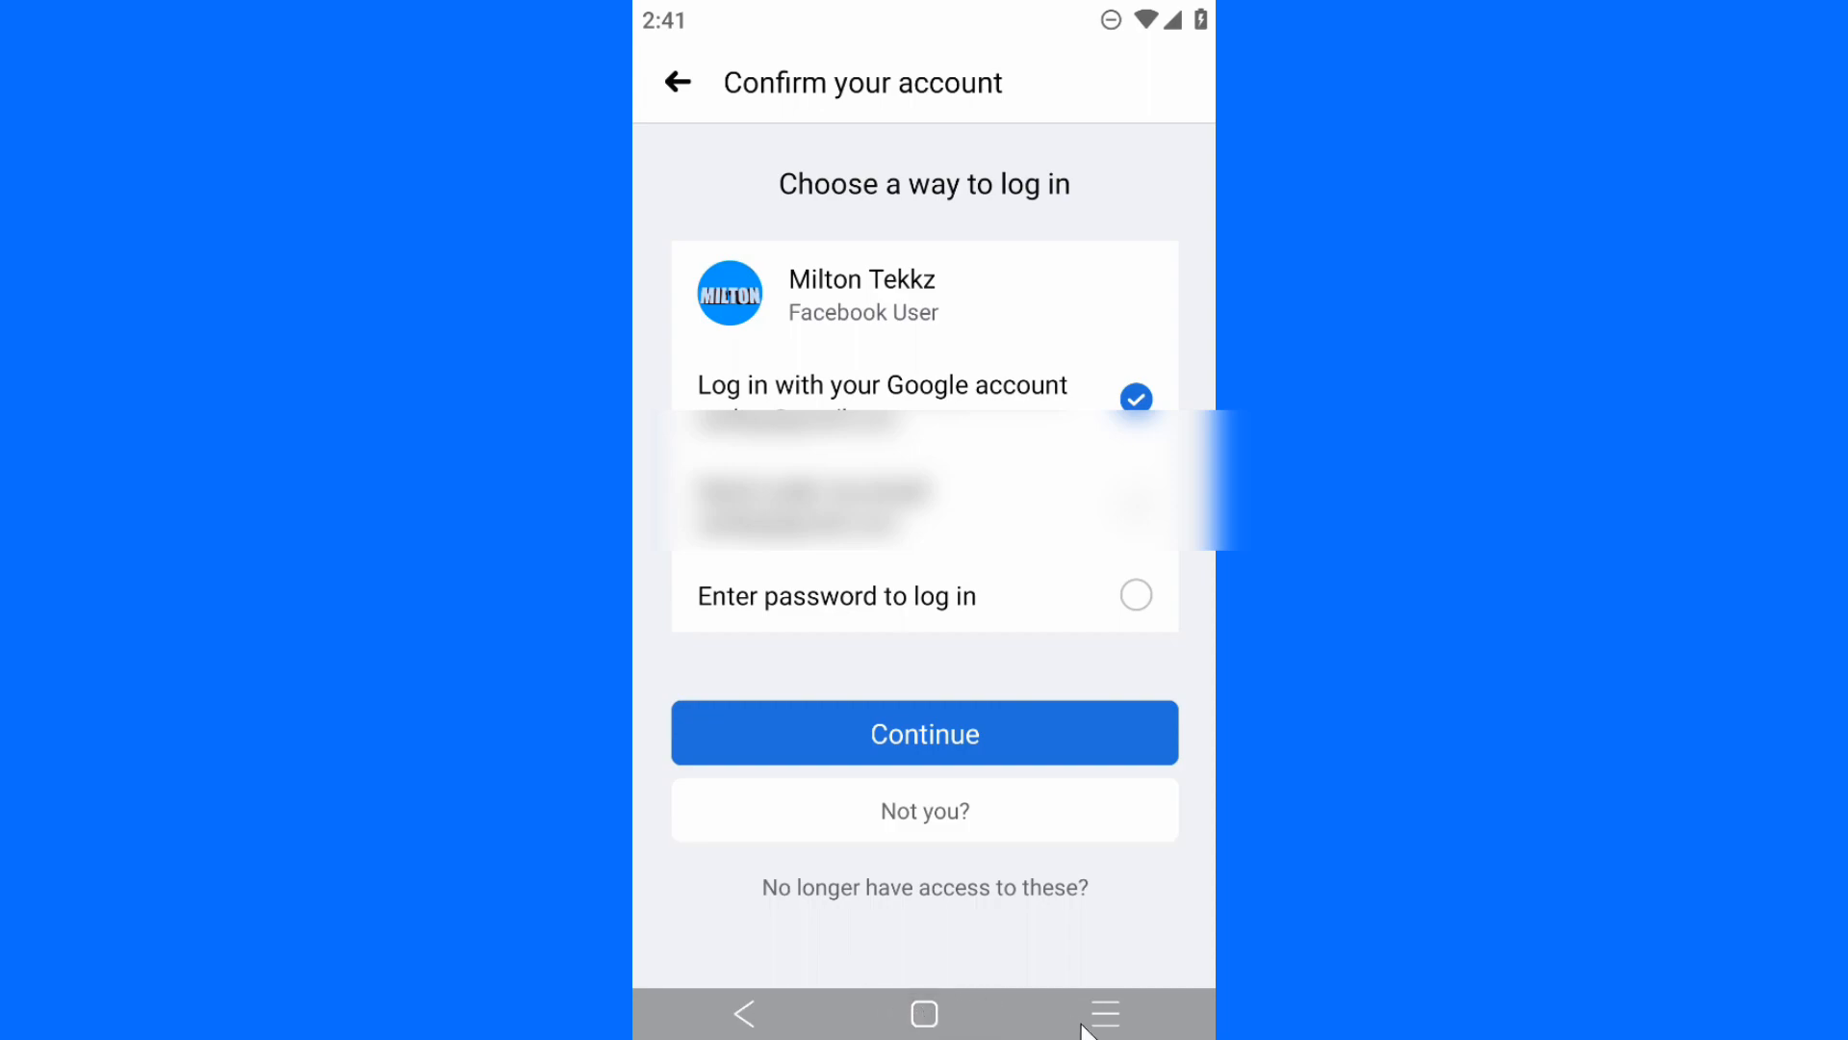
# - Leave Facebook's log-in options for the found account and show the app list
pyautogui.click(924, 1013)
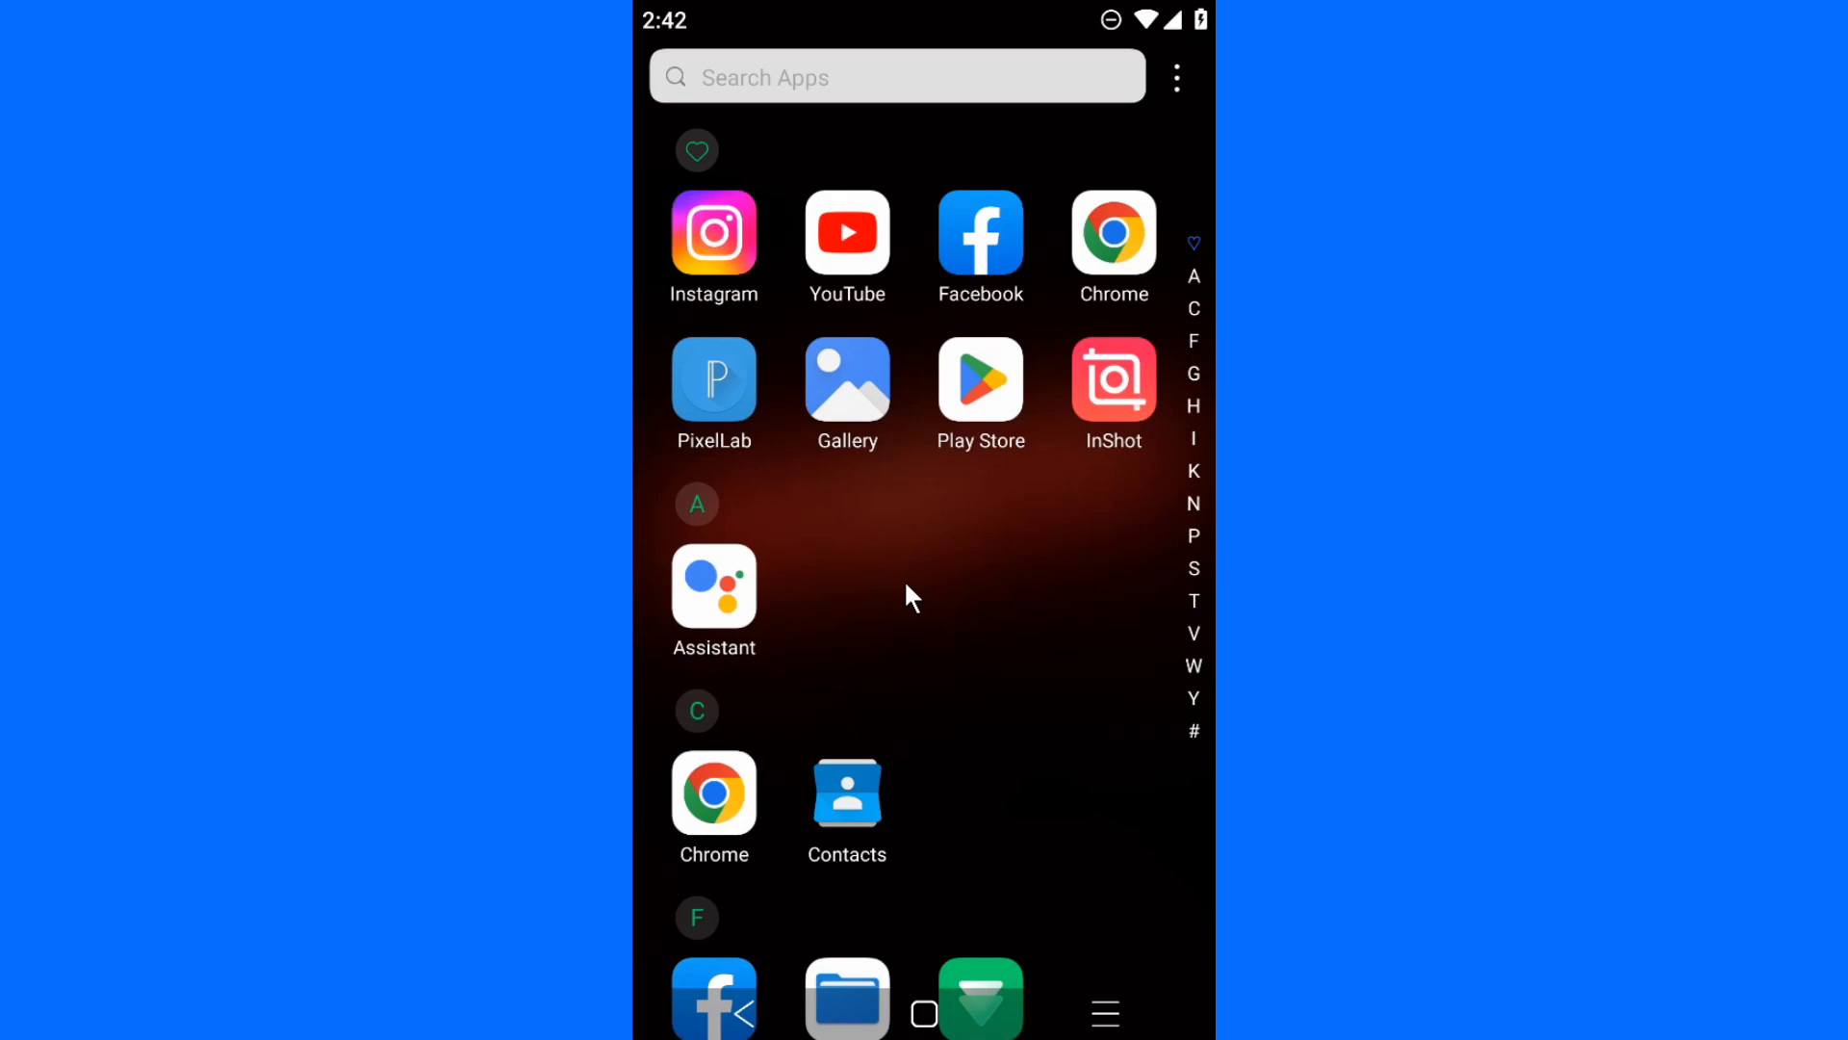
pyautogui.moveTo(1131, 241)
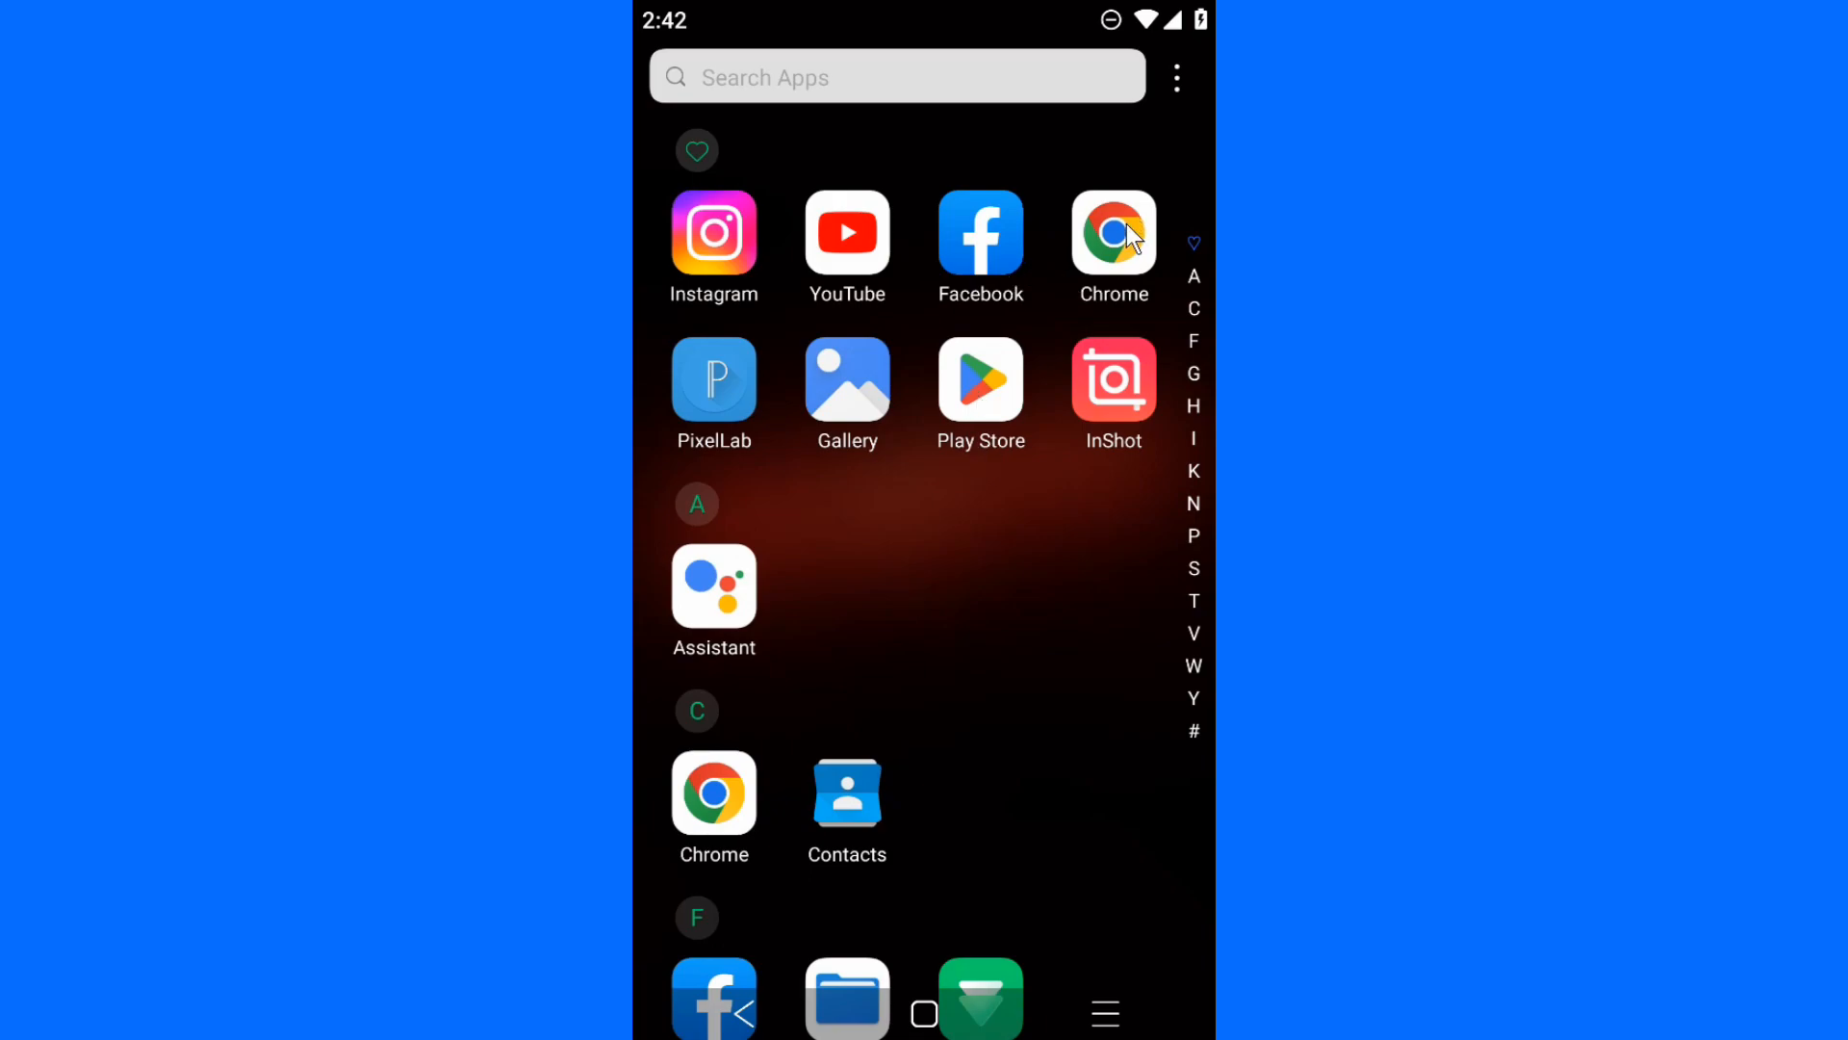
# - Search Google in Chrome for 'i forgot my facebook password'
pyautogui.click(1113, 232)
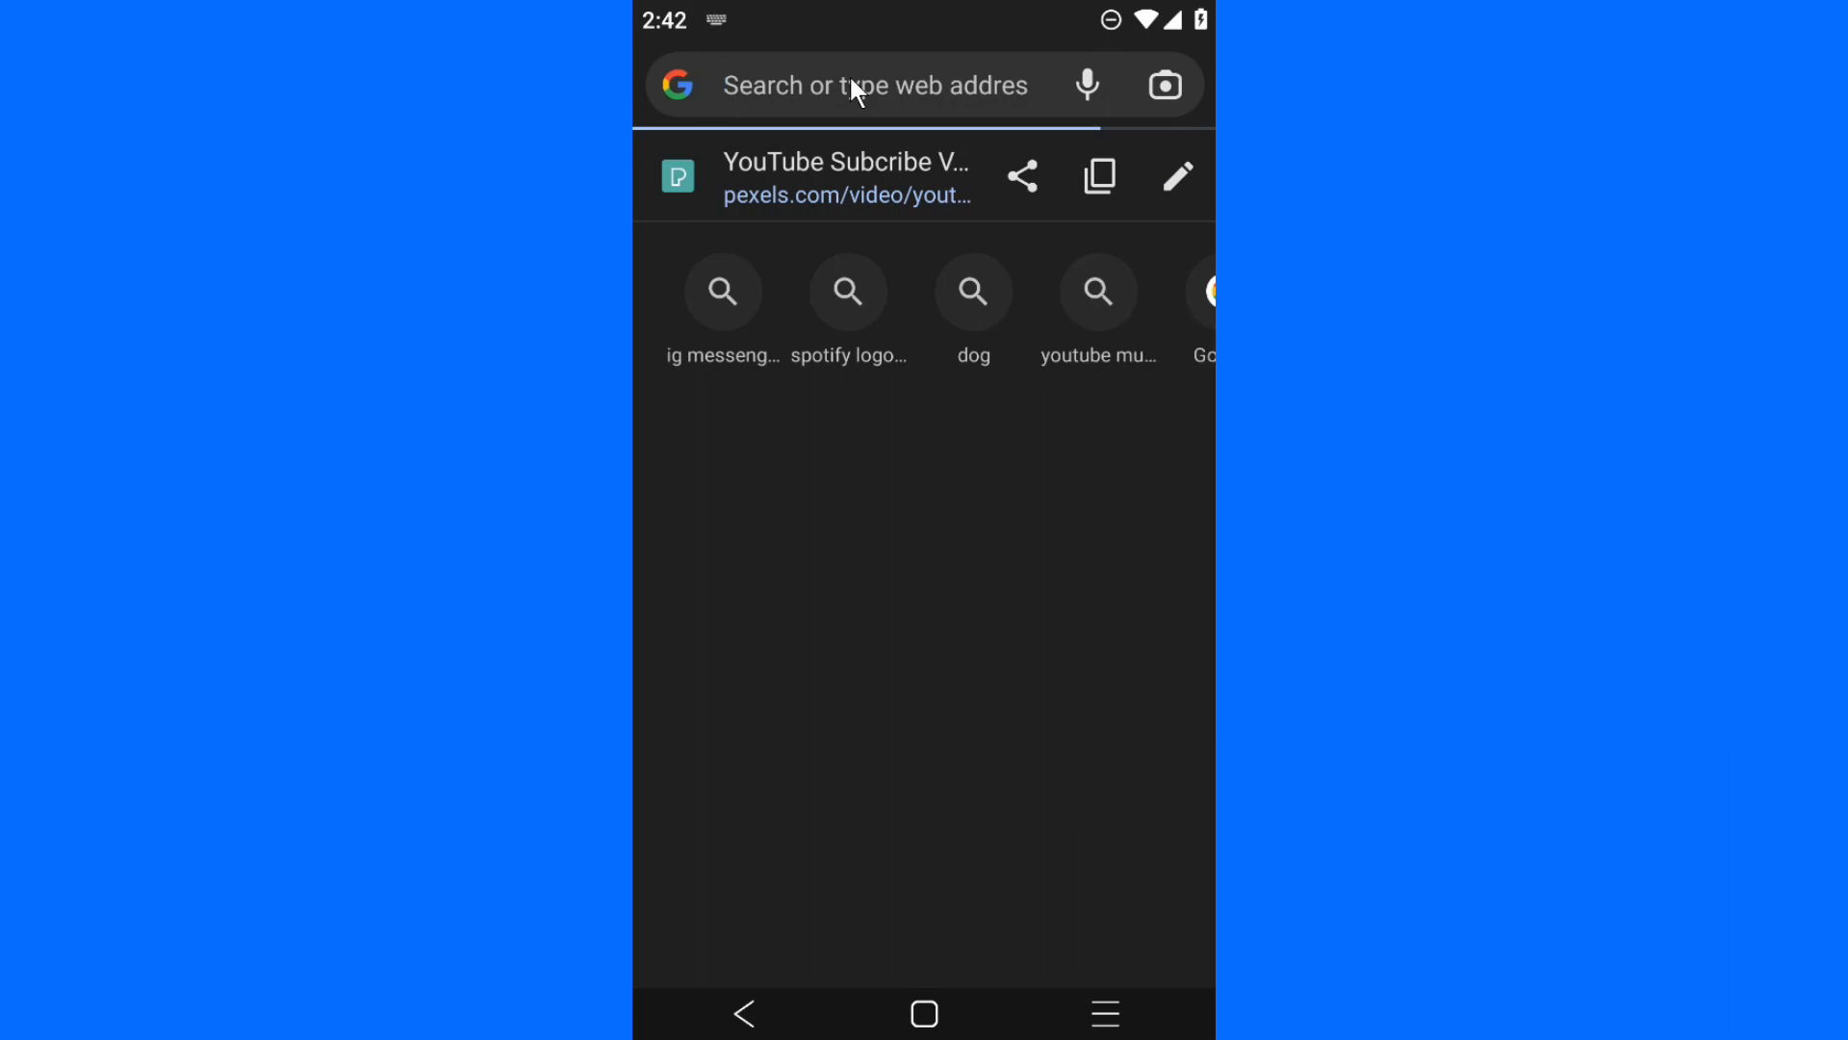
pyautogui.write('forgot my')
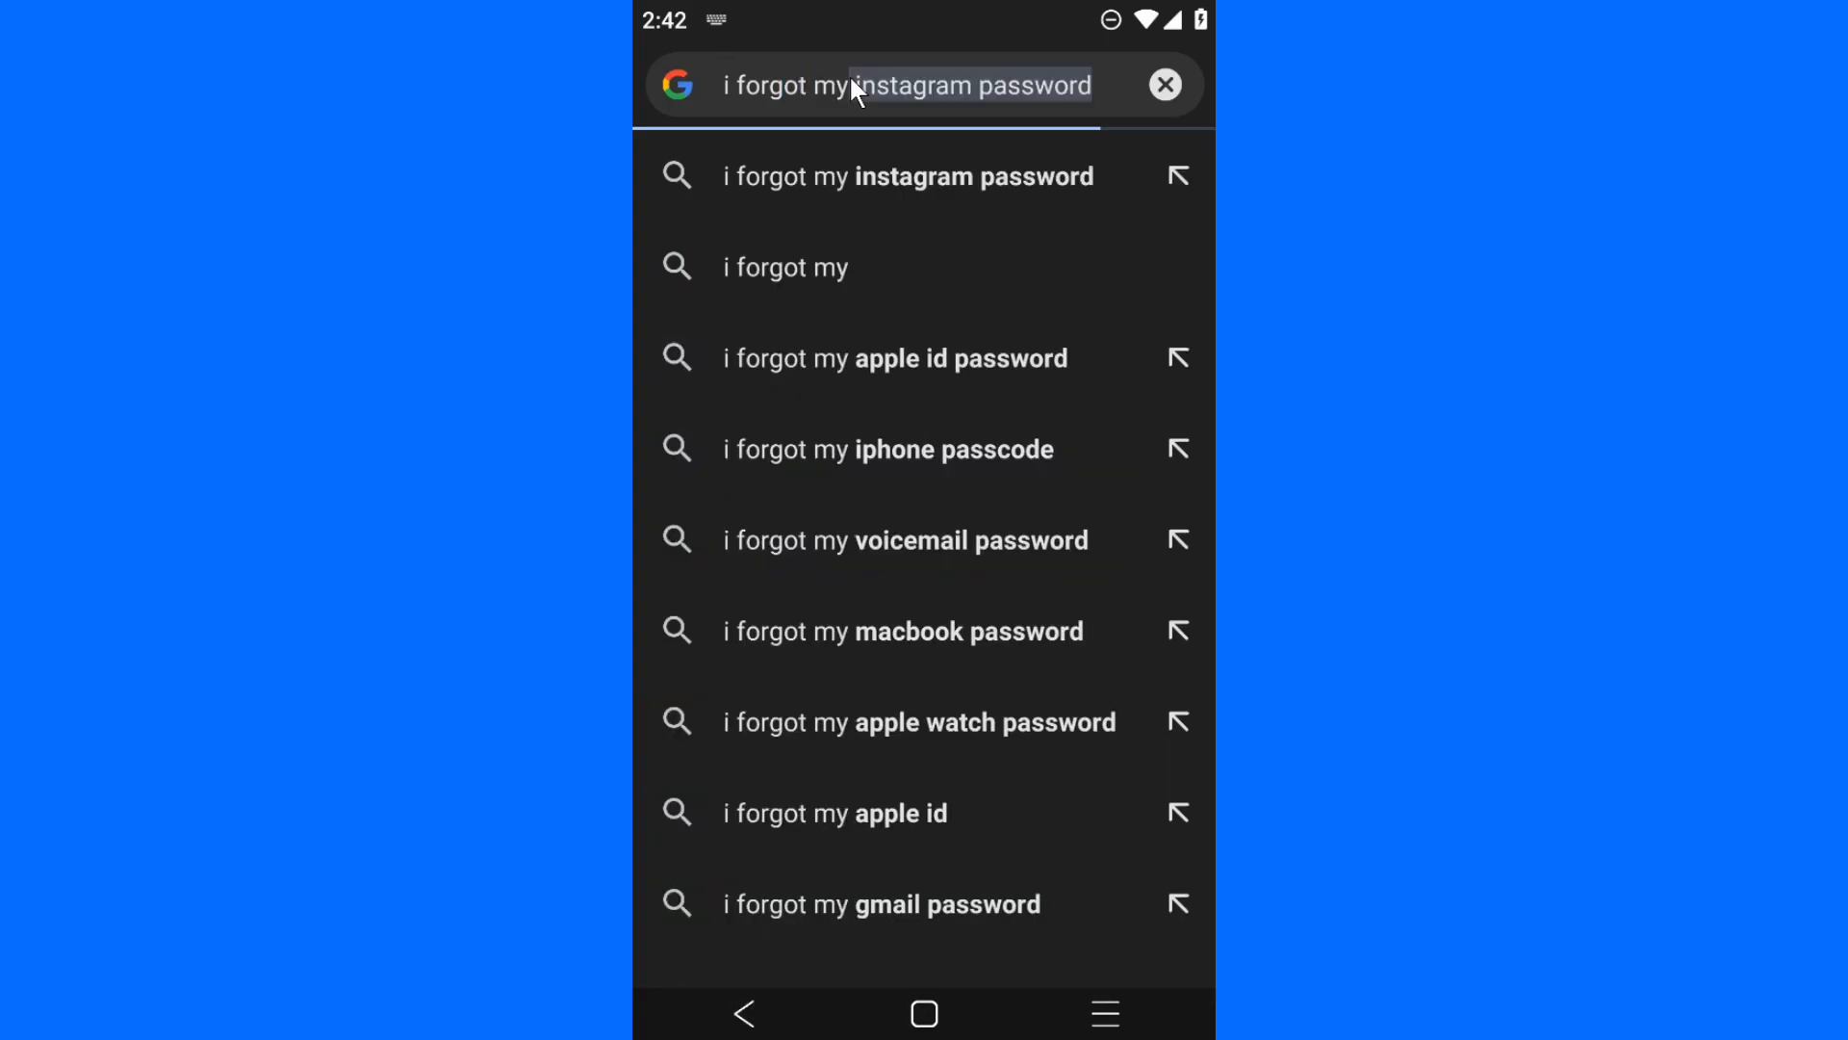
pyautogui.write('faceb')
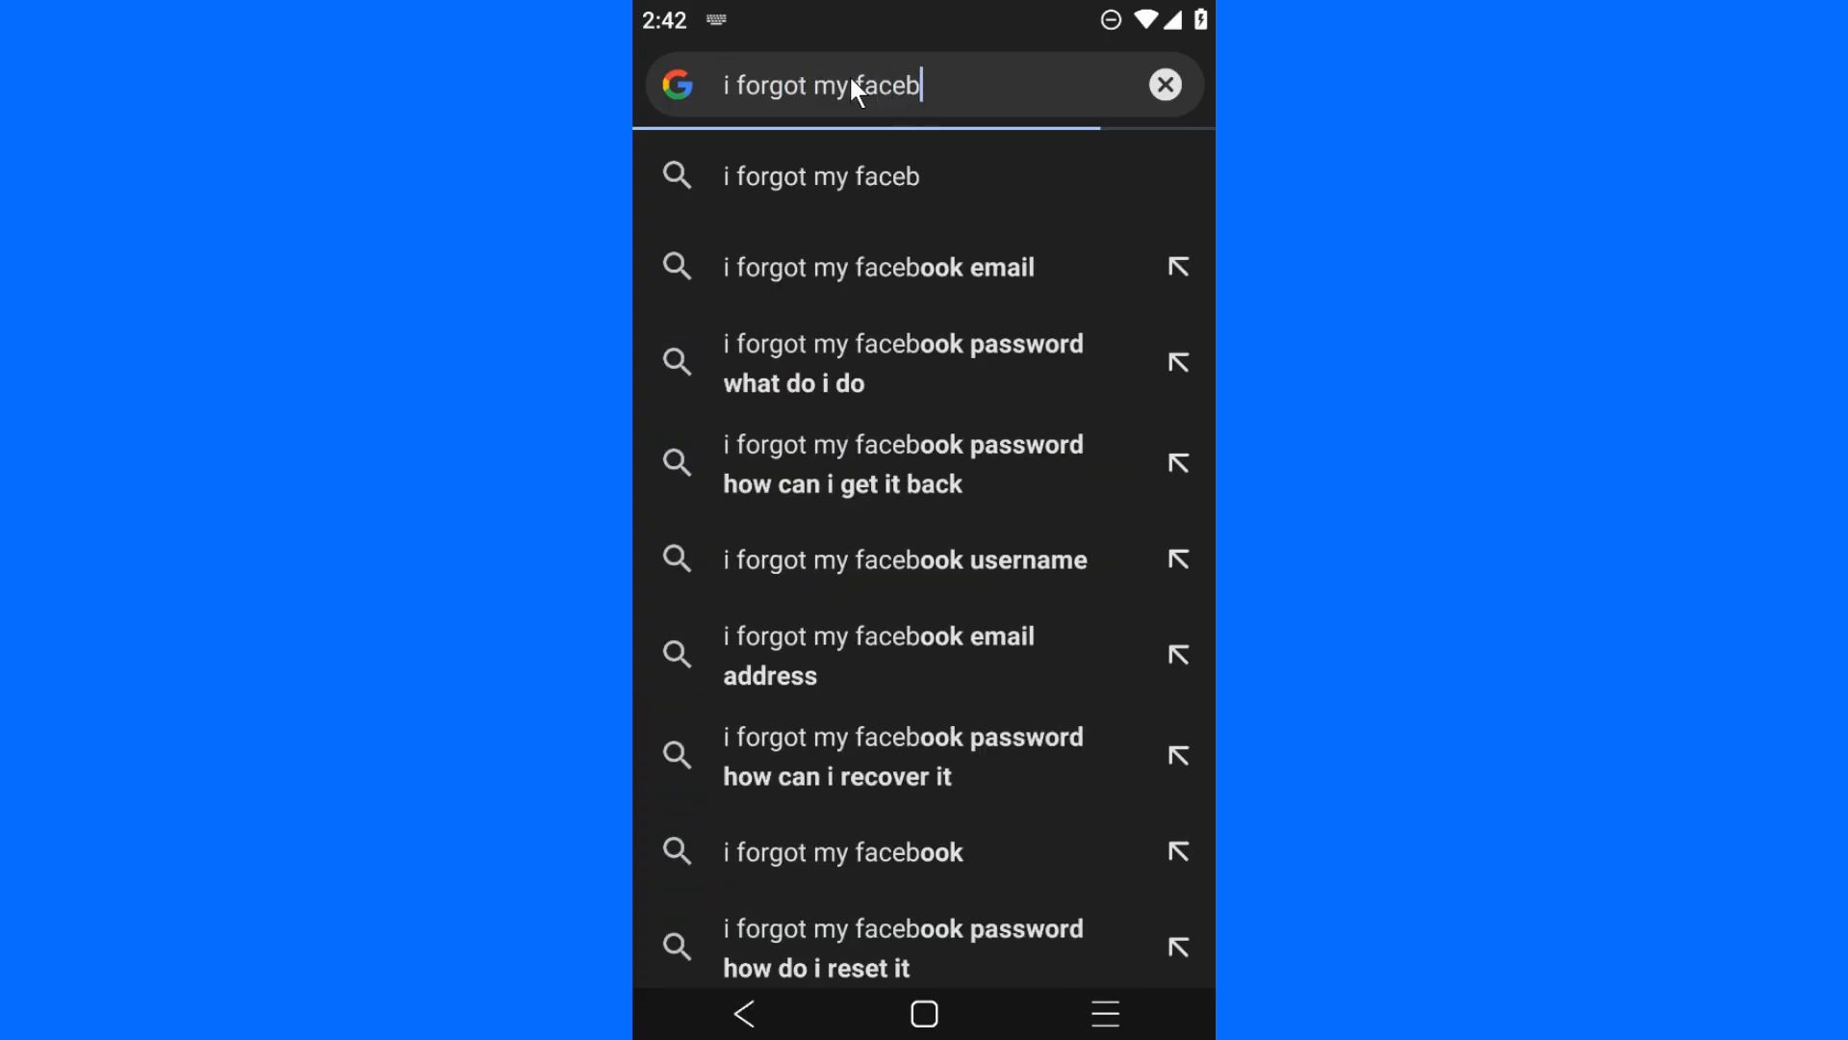
pyautogui.write('ook pas')
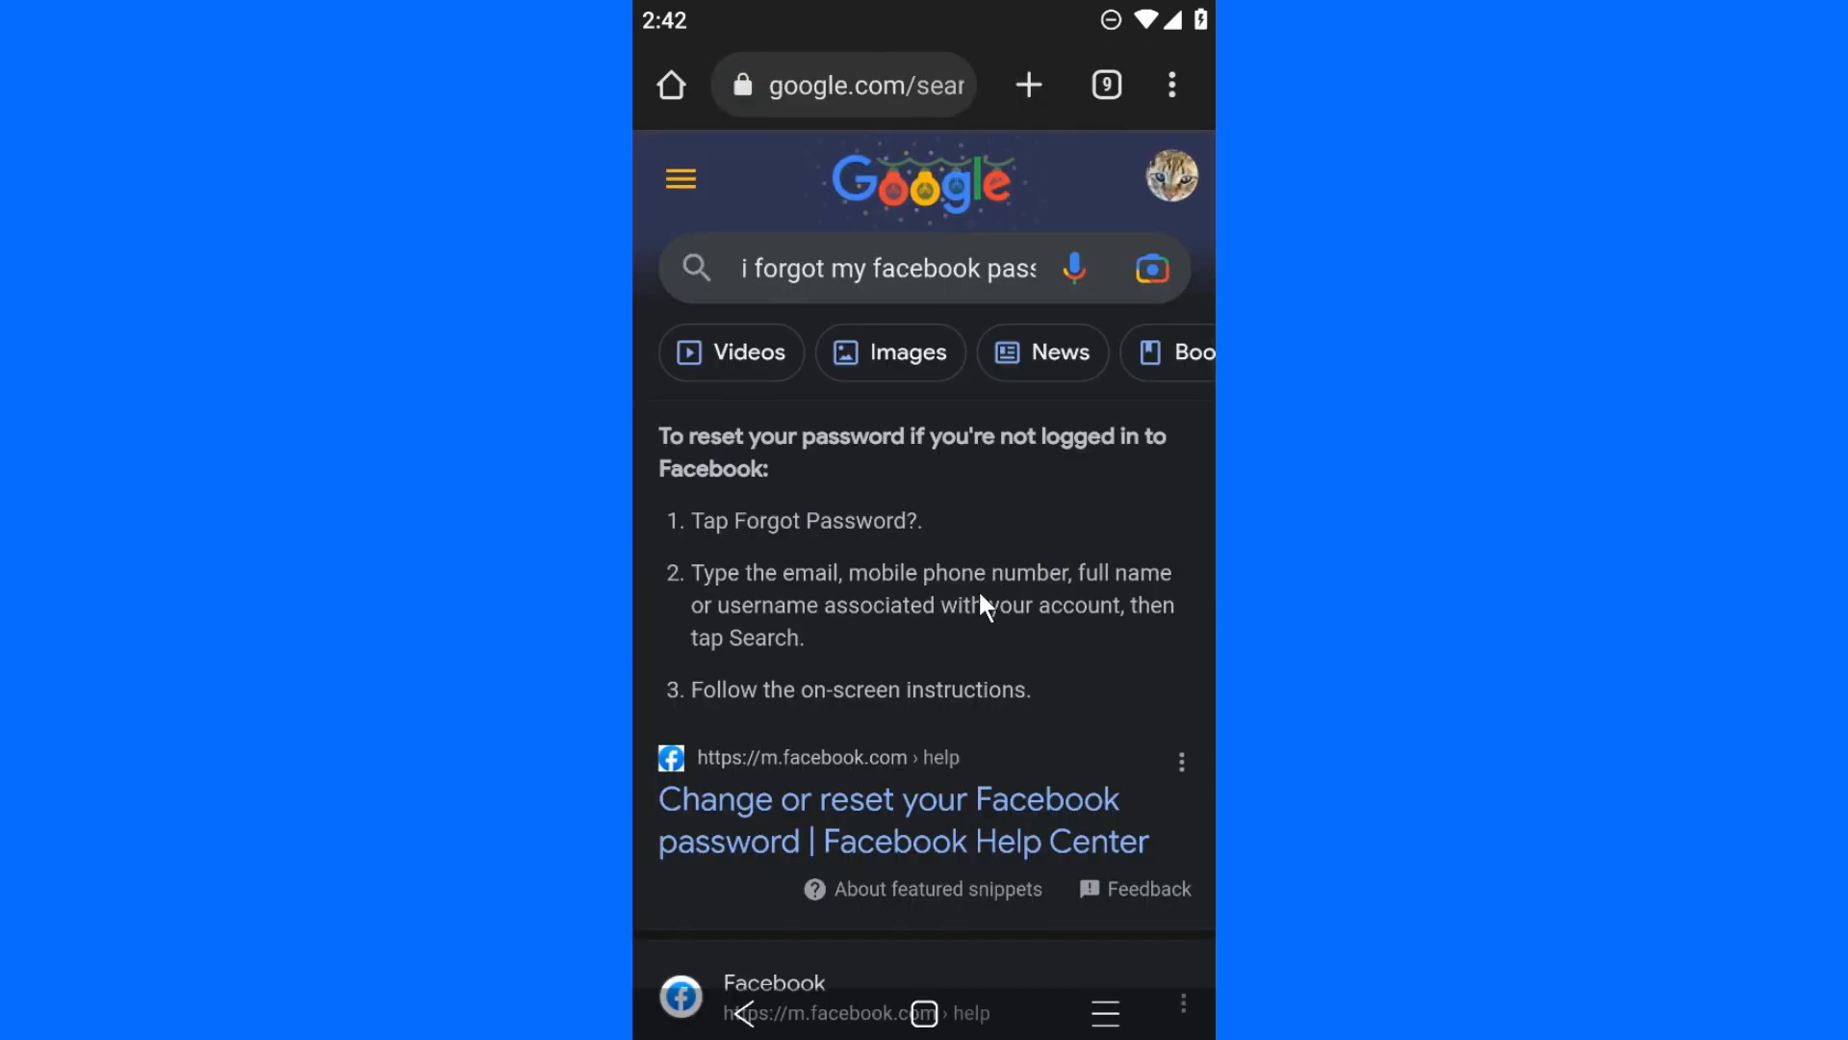
# - Open the result 'I can't reset my Facebook password because I can't access the email or...'
pyautogui.scroll(-3)
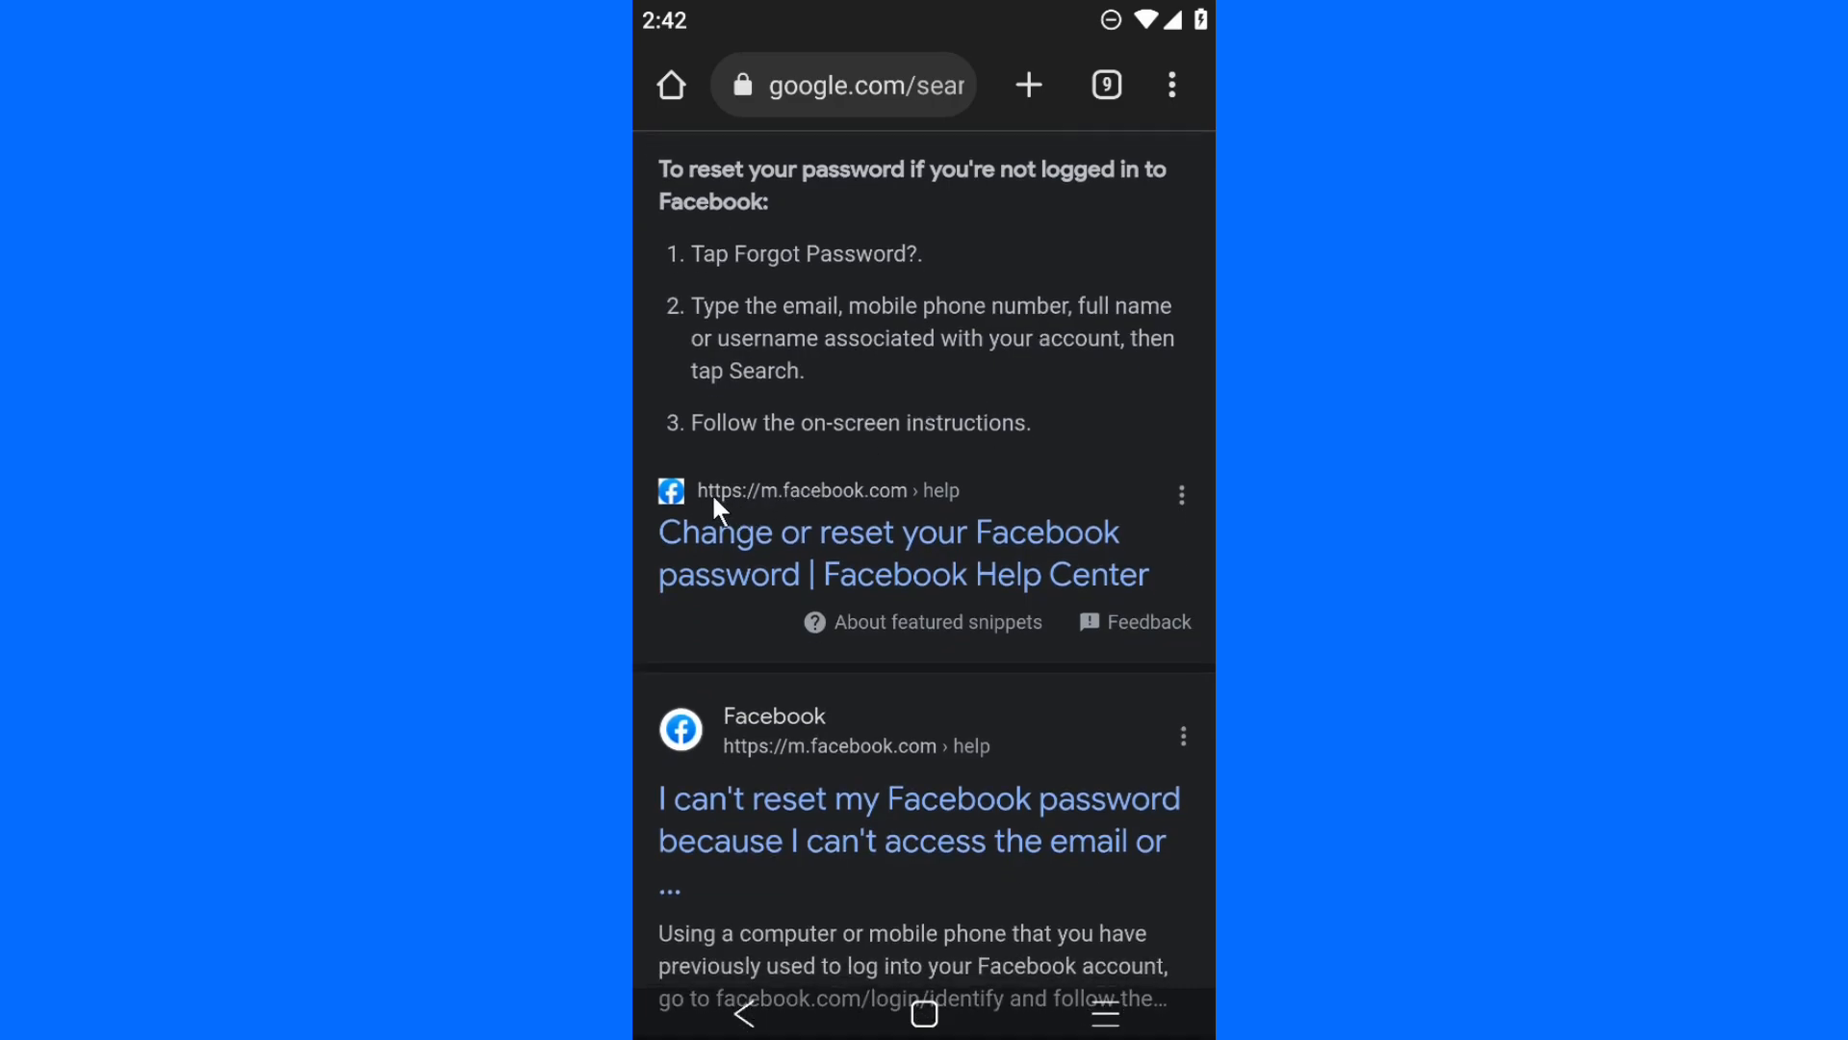
pyautogui.scroll(-3)
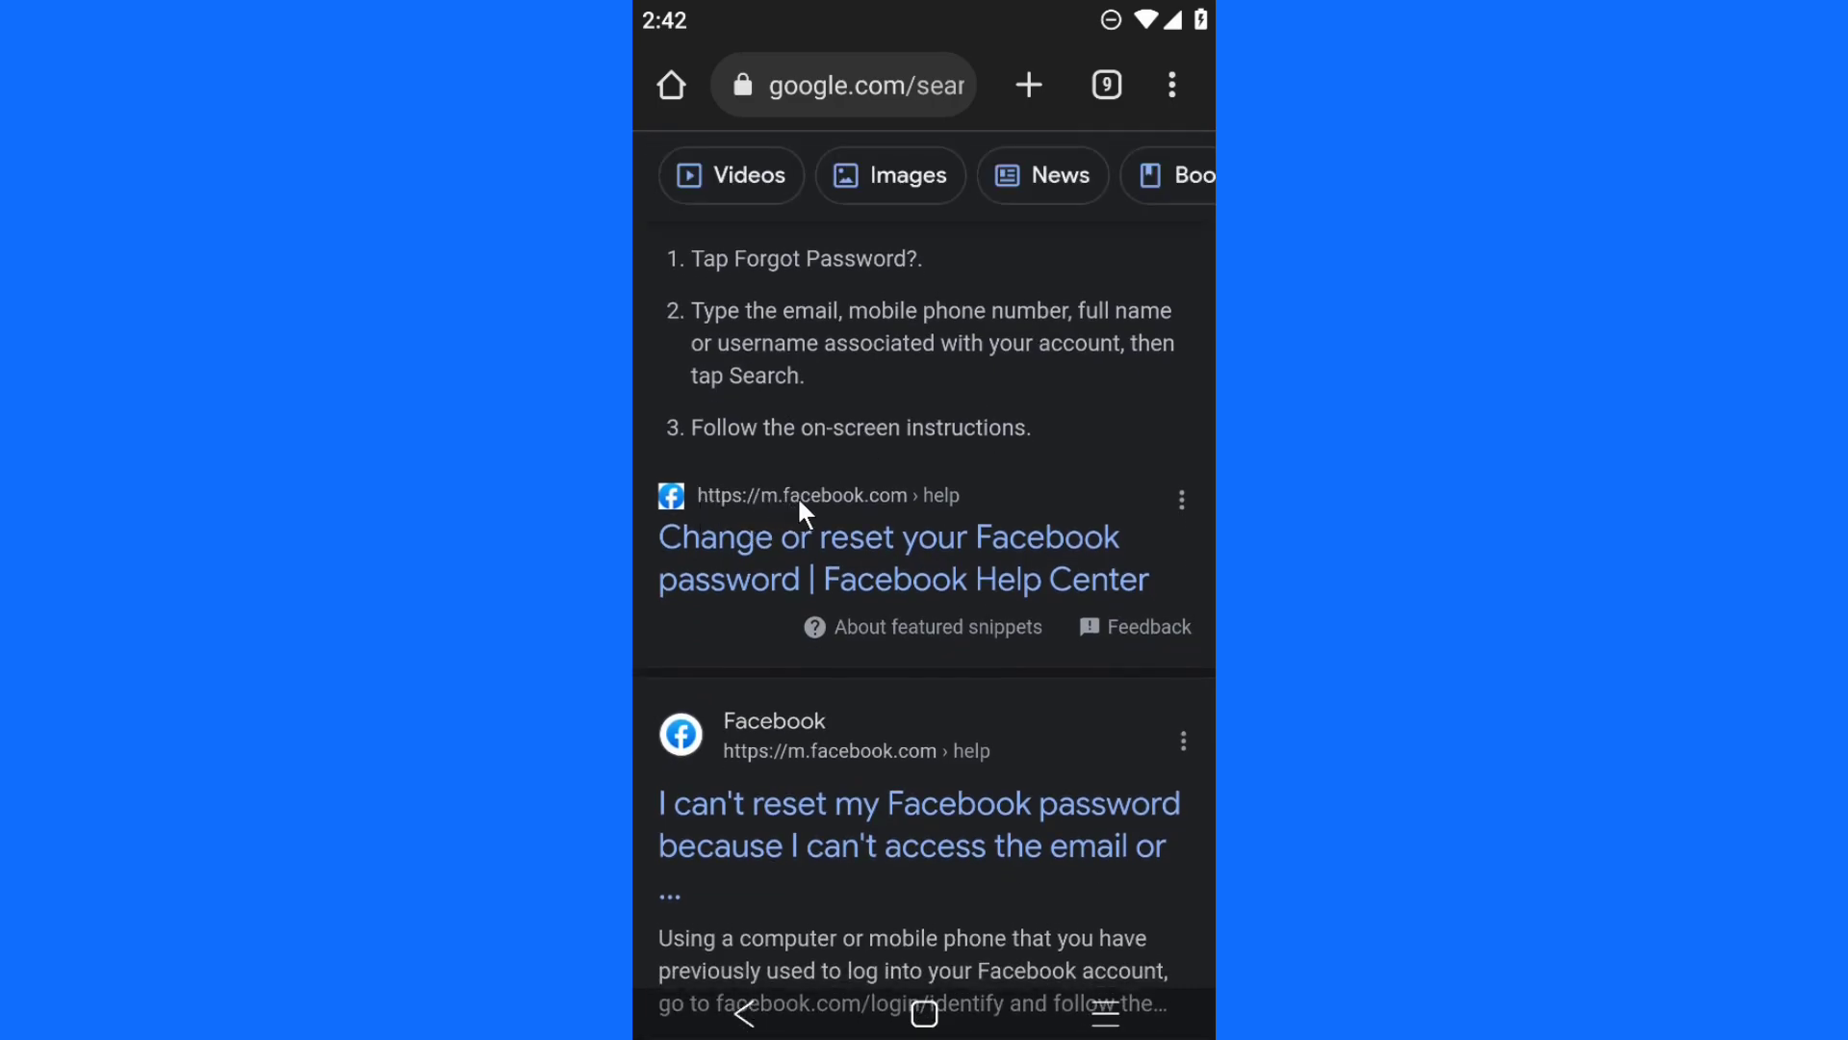
pyautogui.moveTo(893, 543)
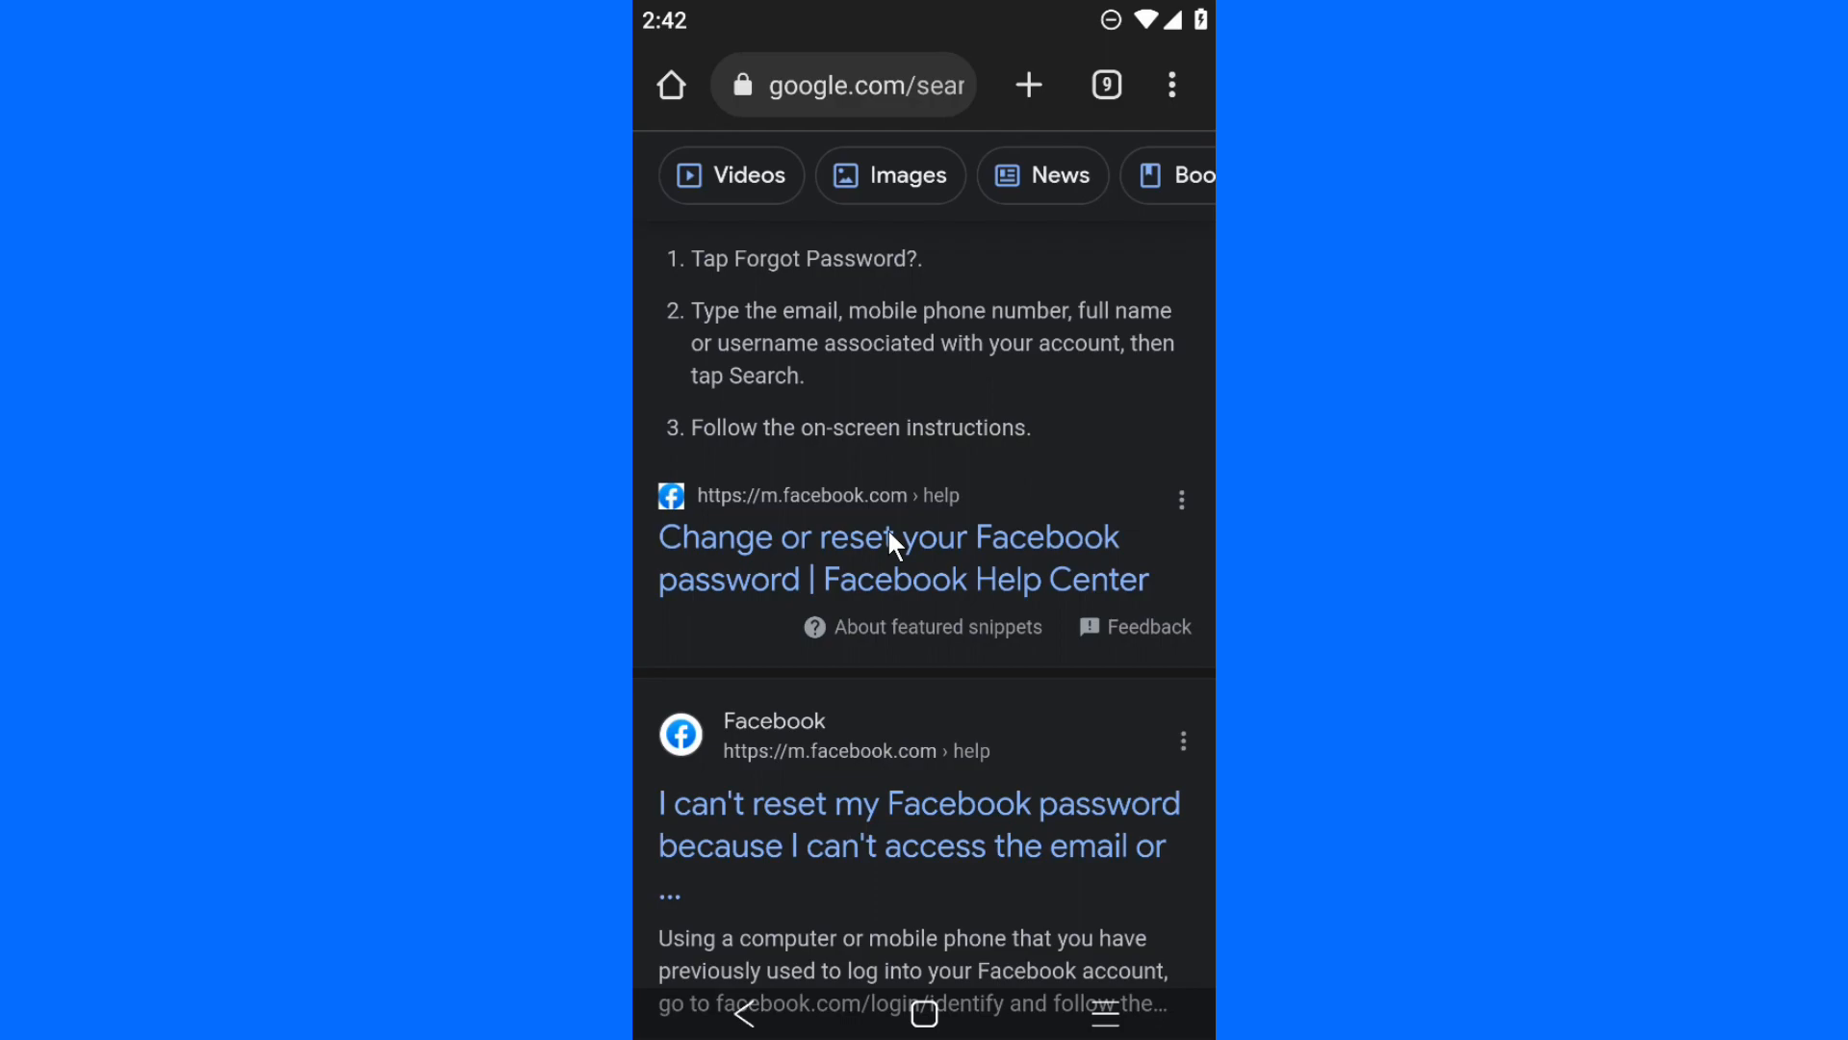
pyautogui.moveTo(778, 570)
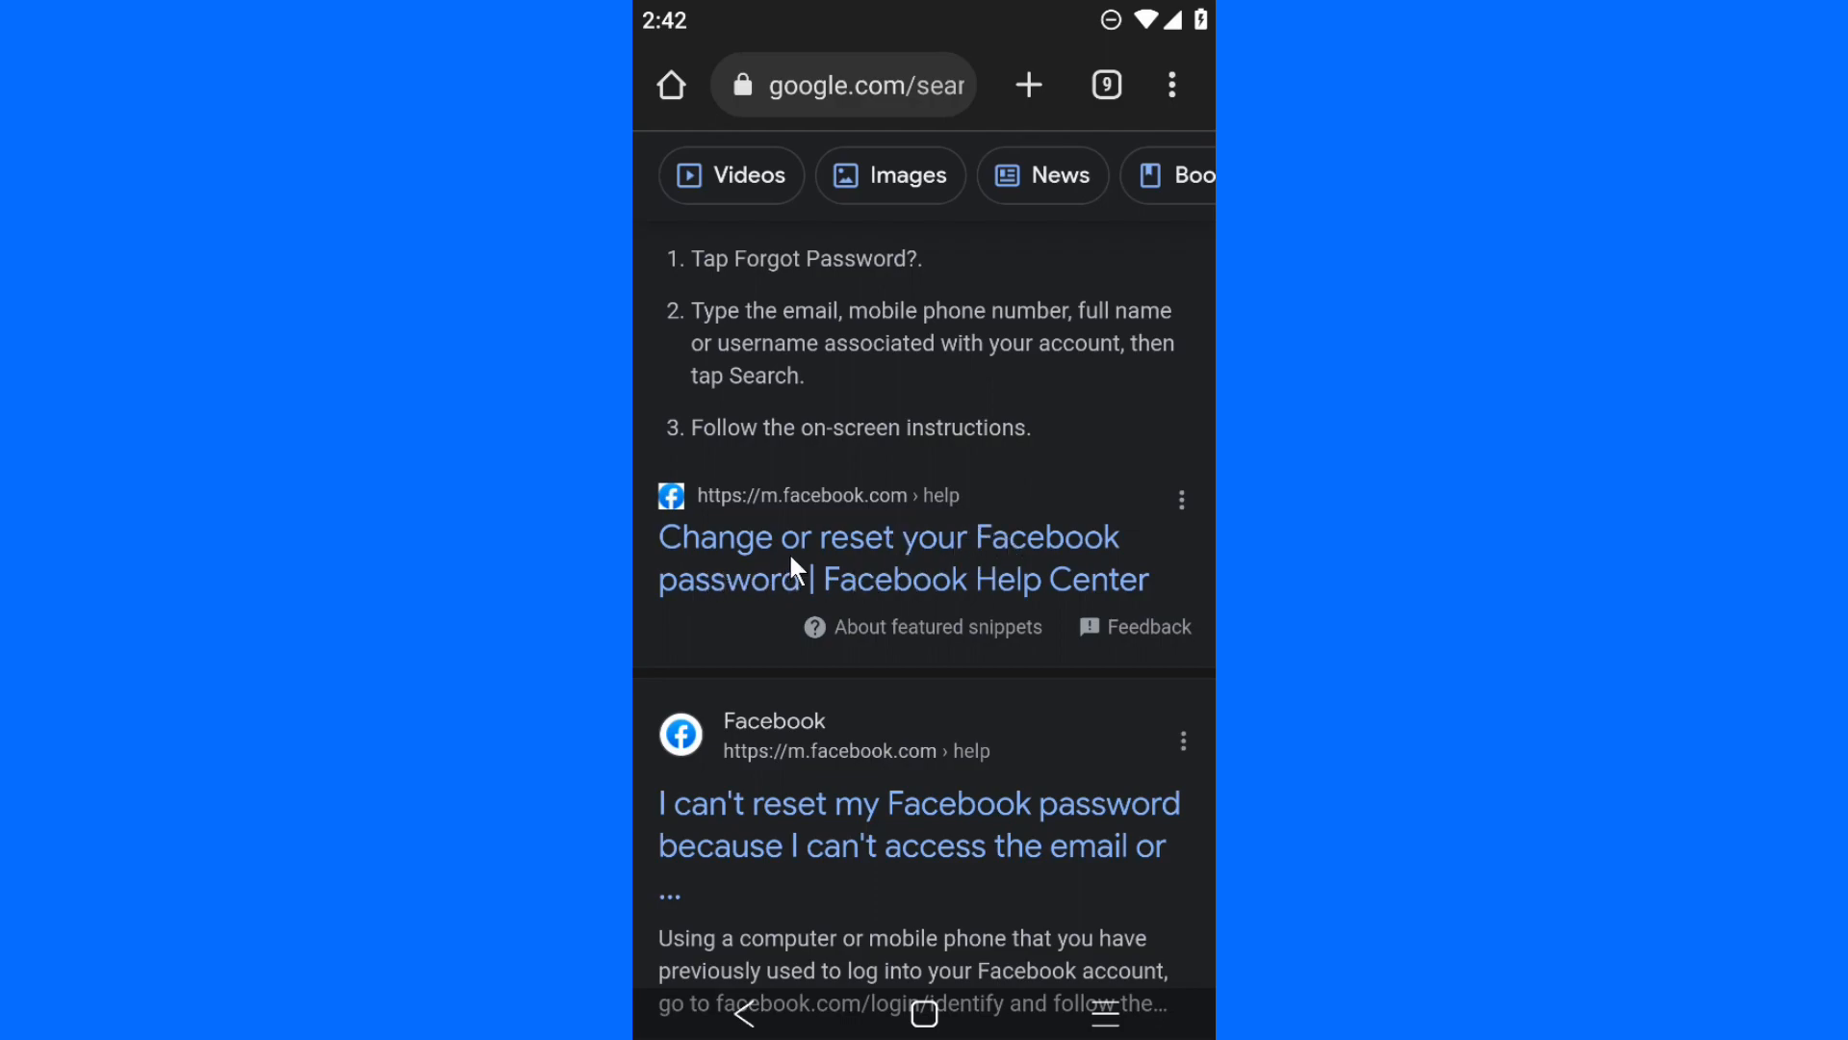
pyautogui.moveTo(868, 605)
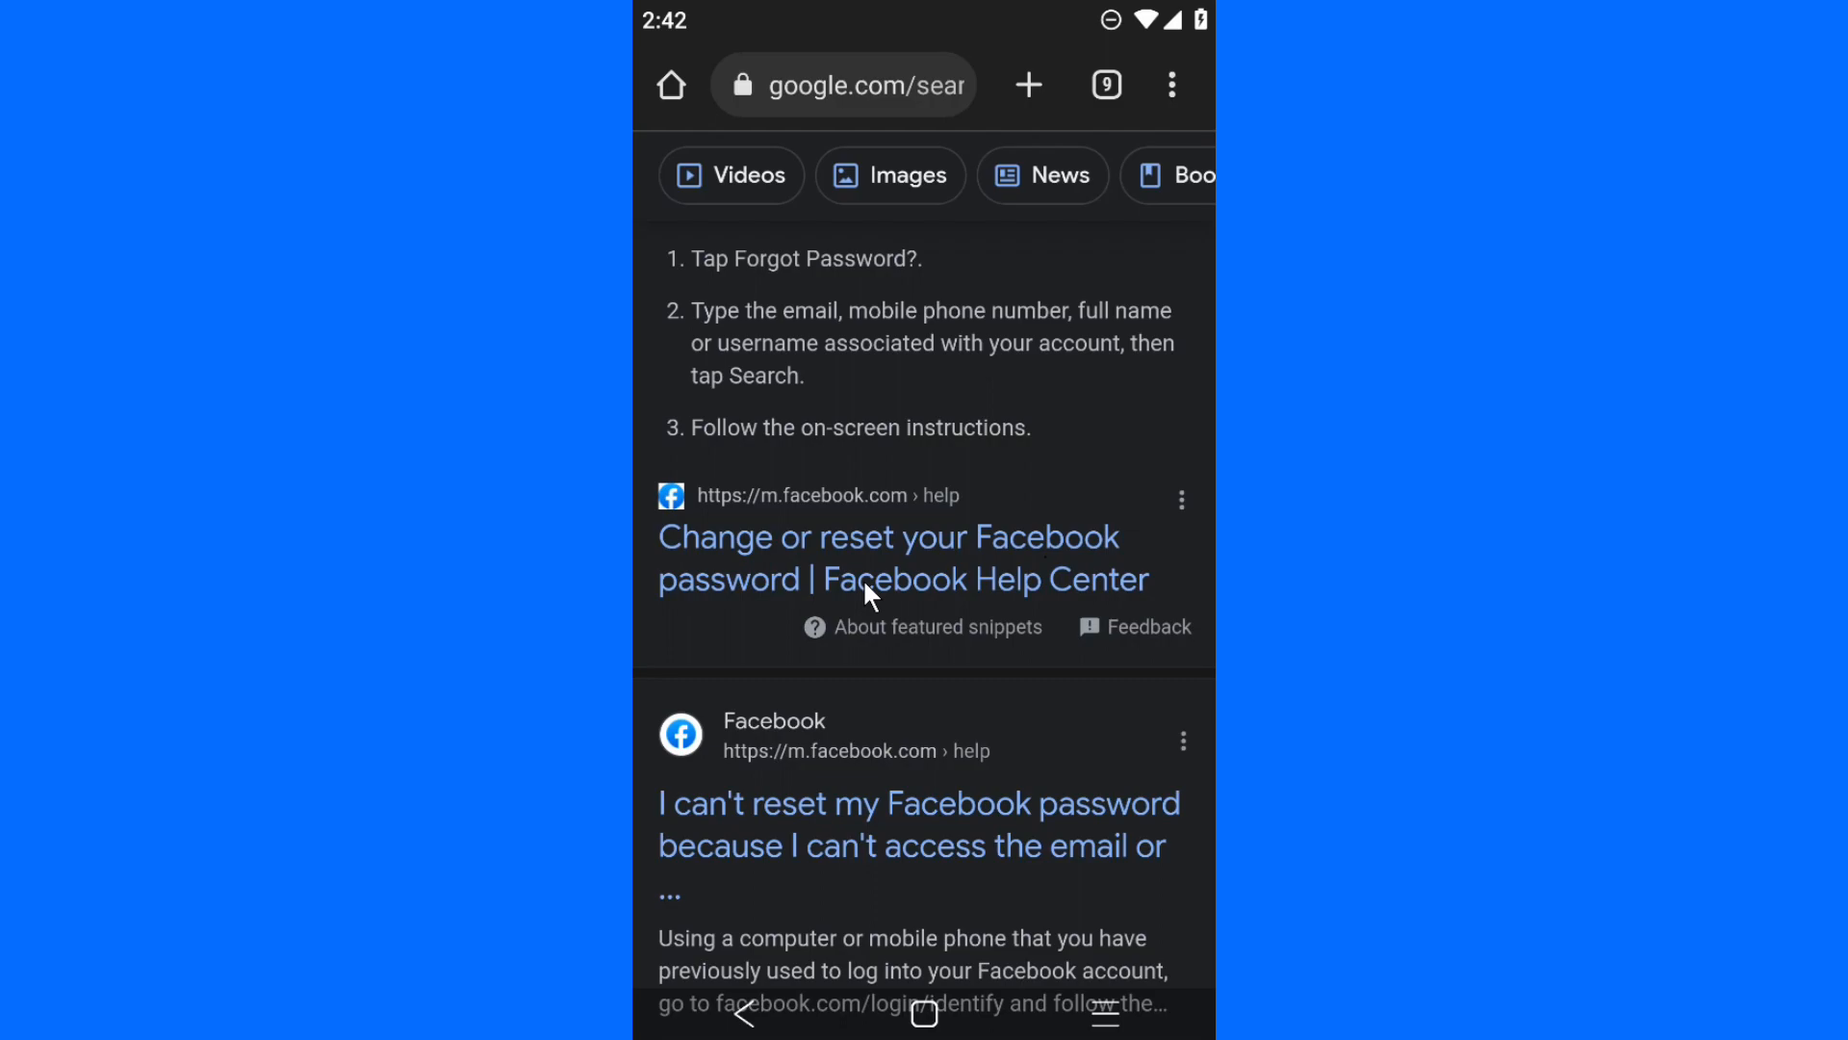
pyautogui.moveTo(797, 662)
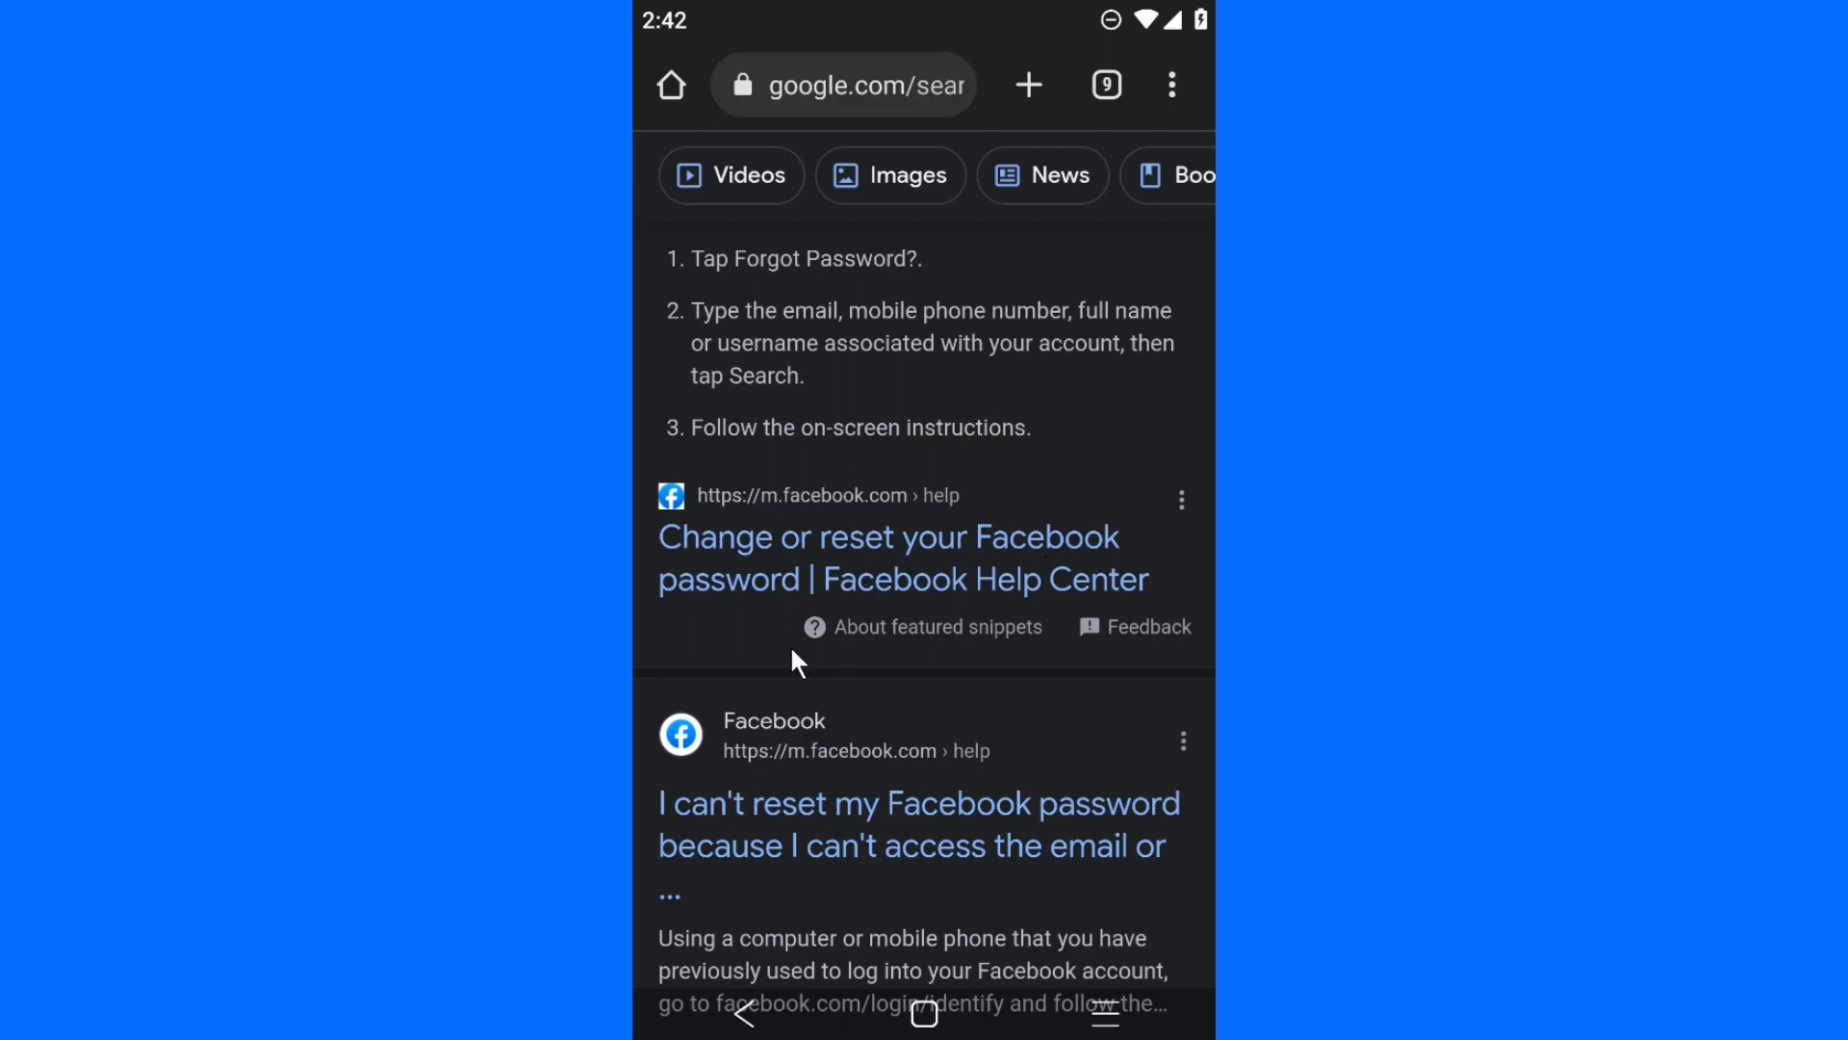
pyautogui.moveTo(934, 697)
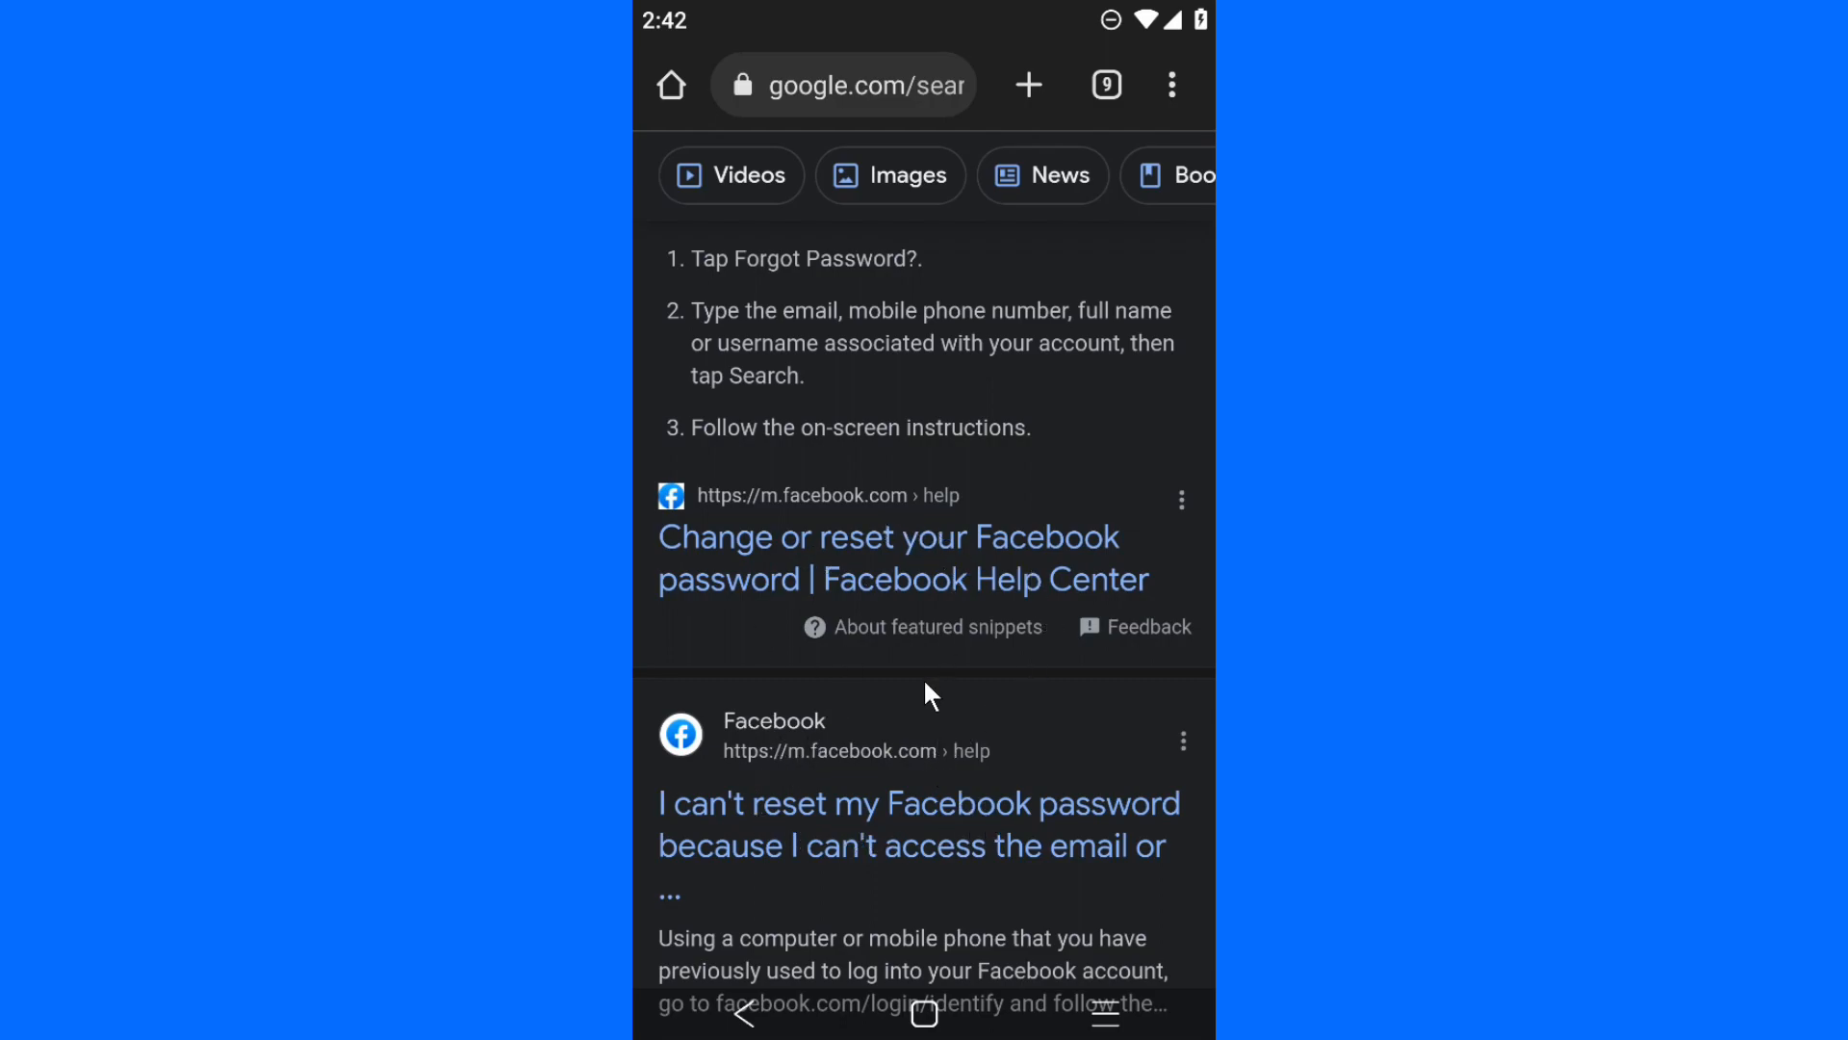
pyautogui.moveTo(843, 836)
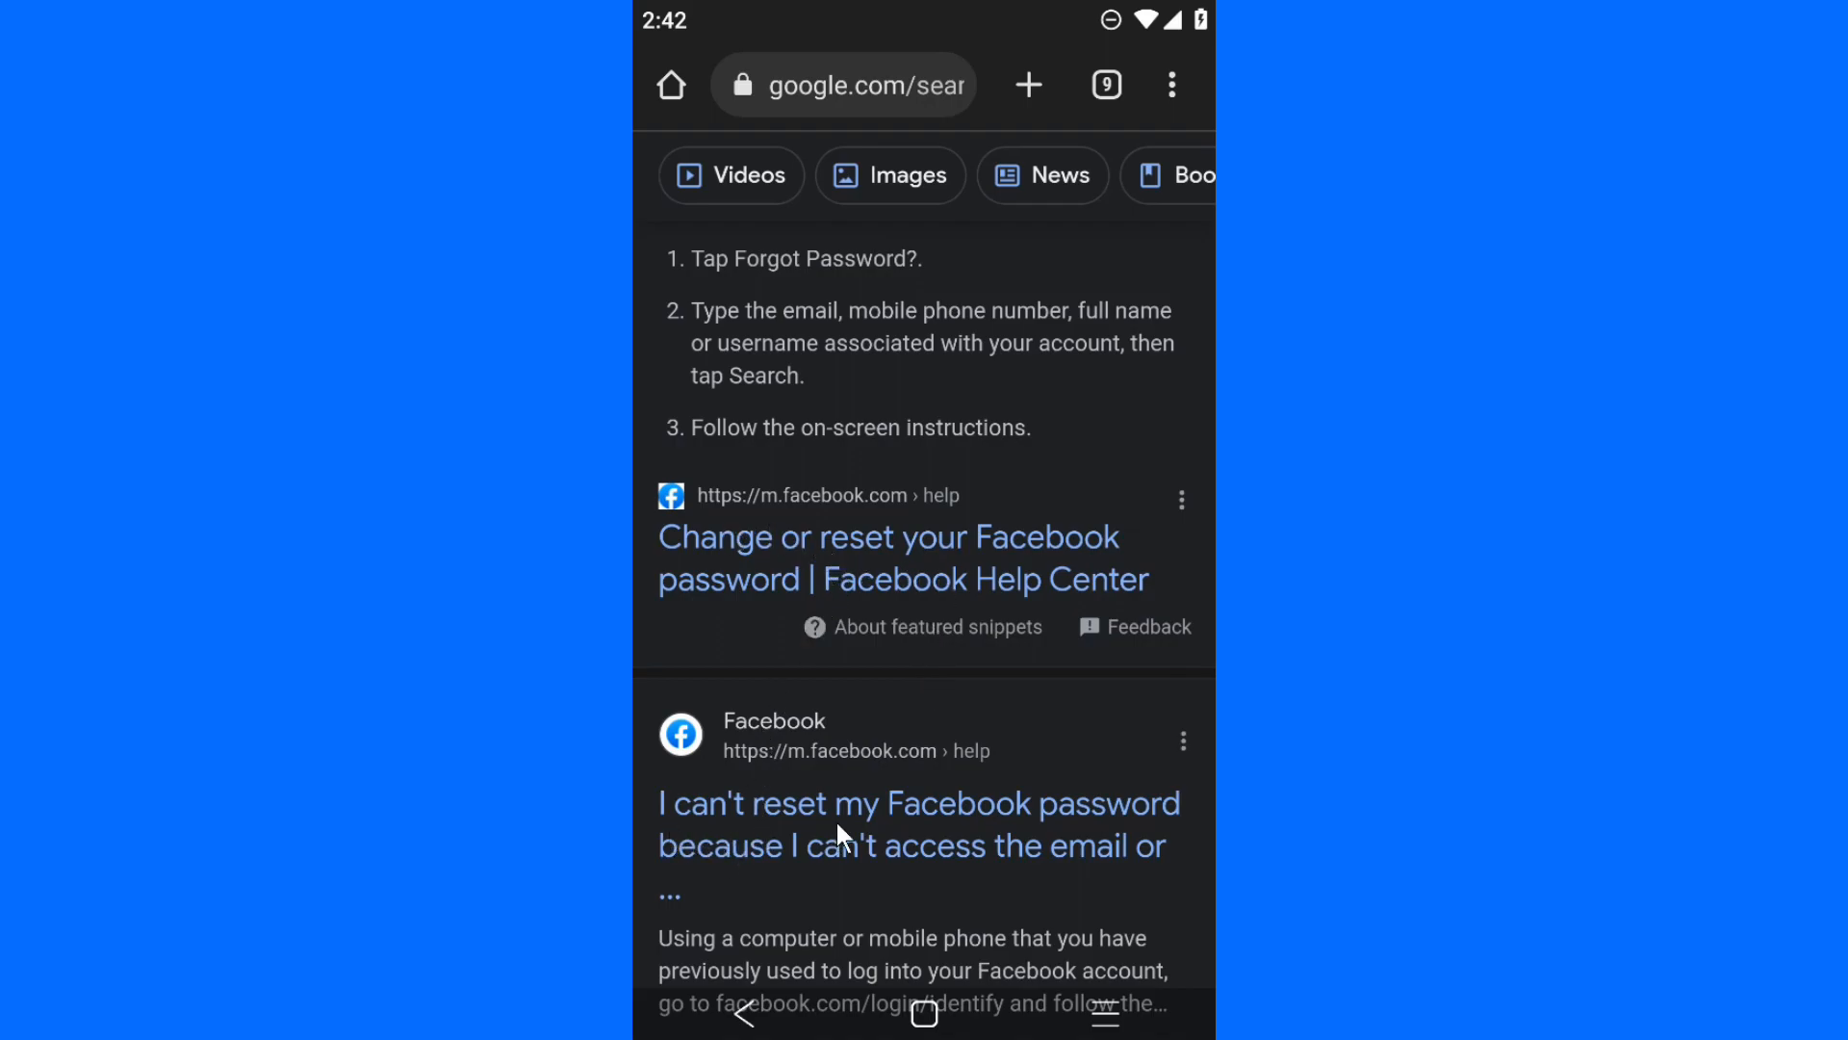
pyautogui.moveTo(962, 851)
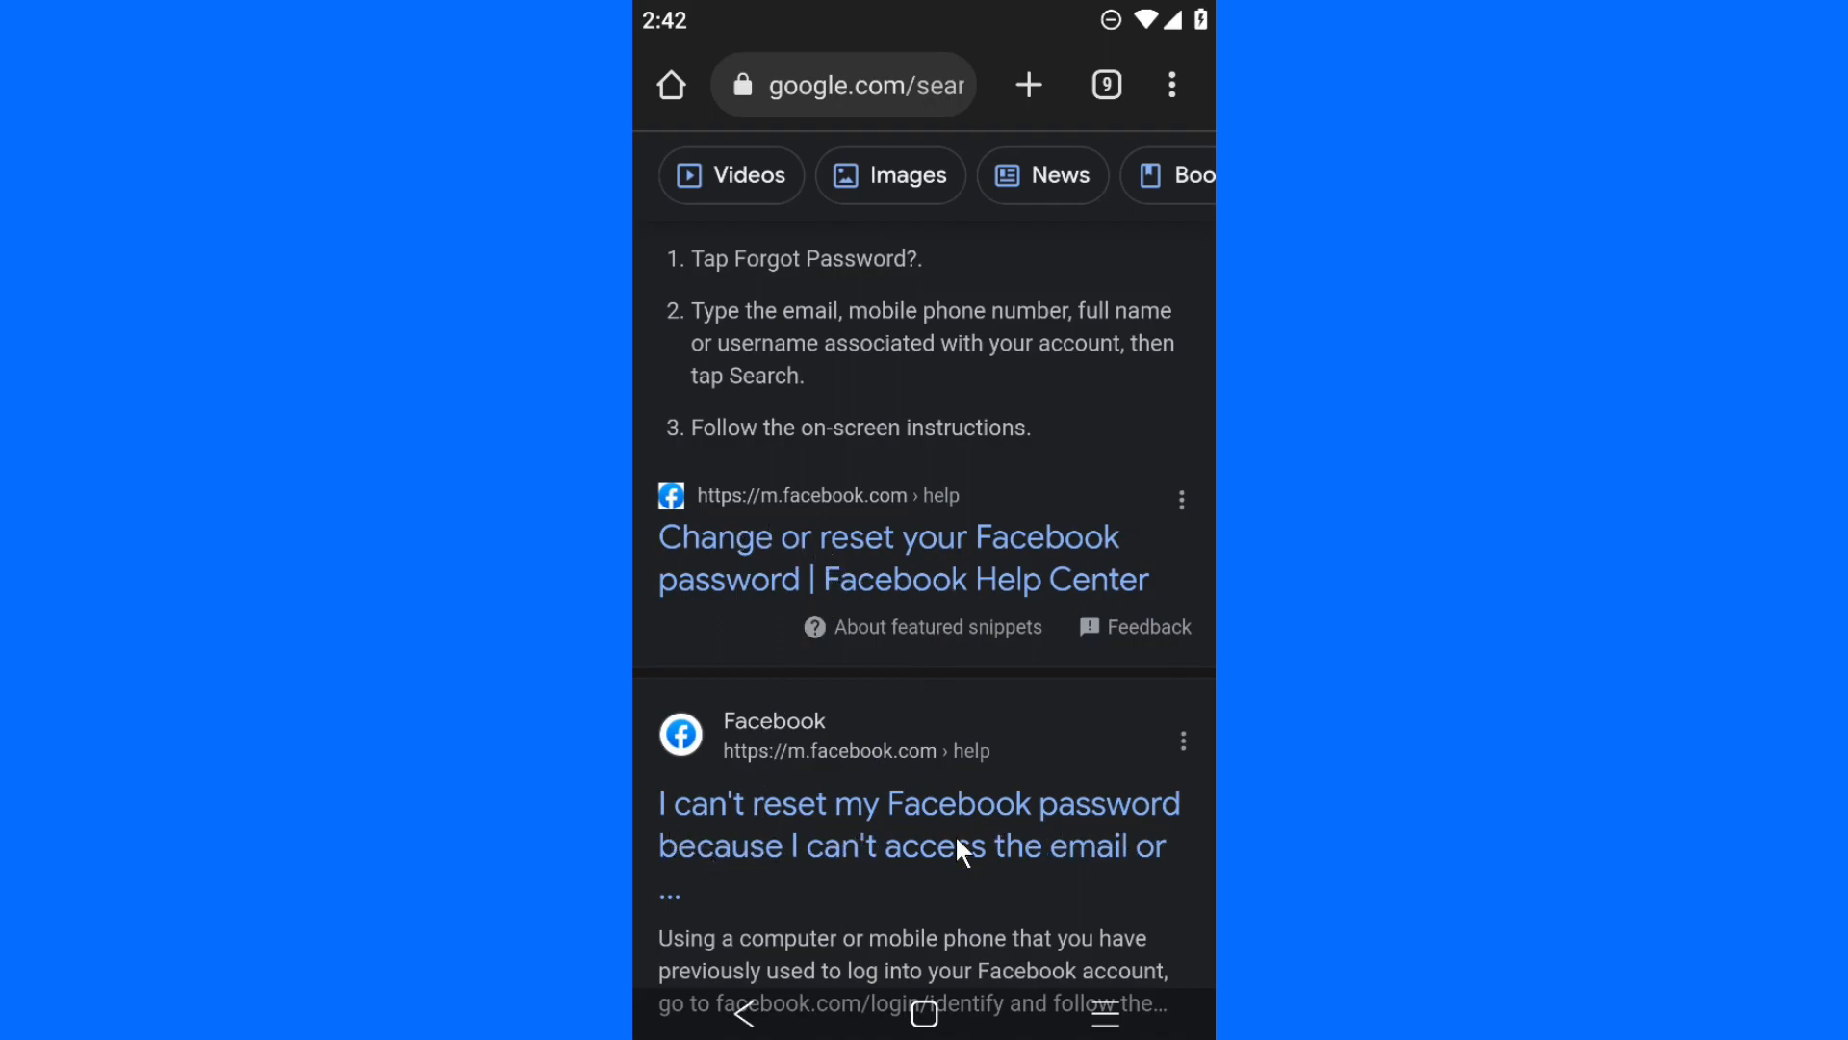
pyautogui.scroll(-3)
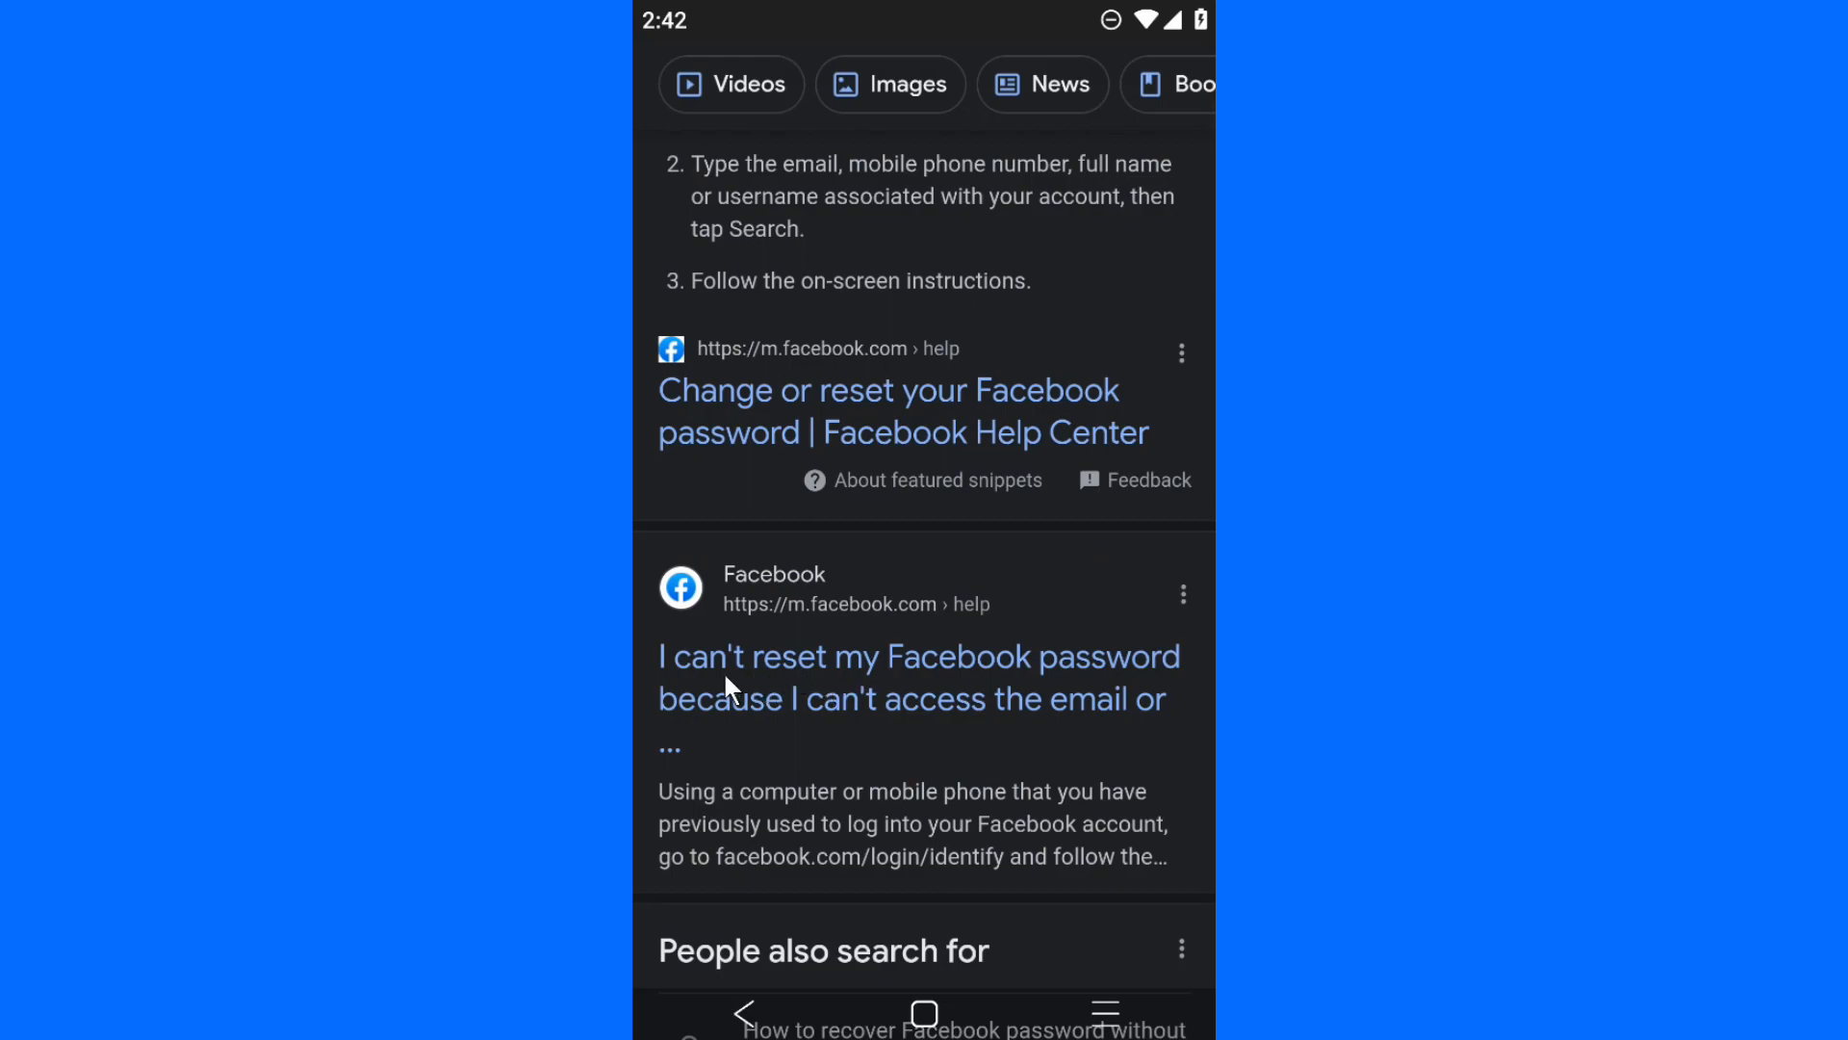
pyautogui.moveTo(928, 701)
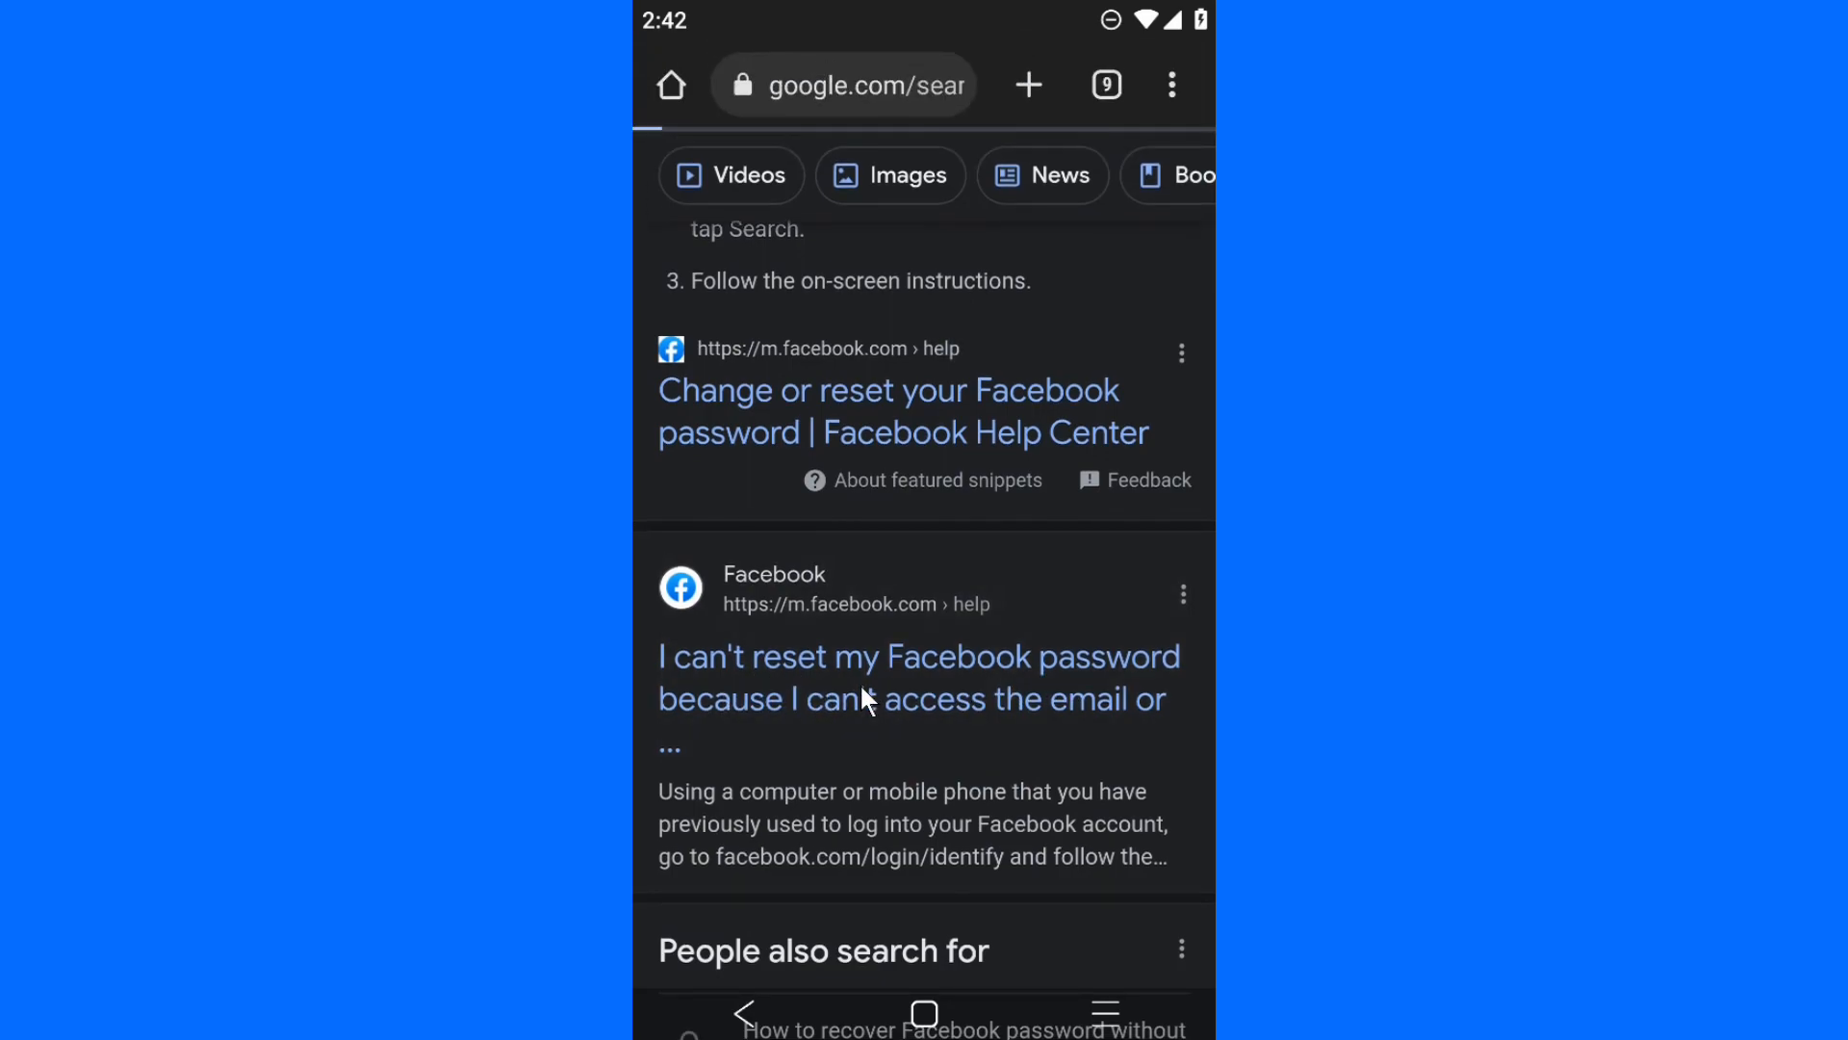
pyautogui.click(918, 659)
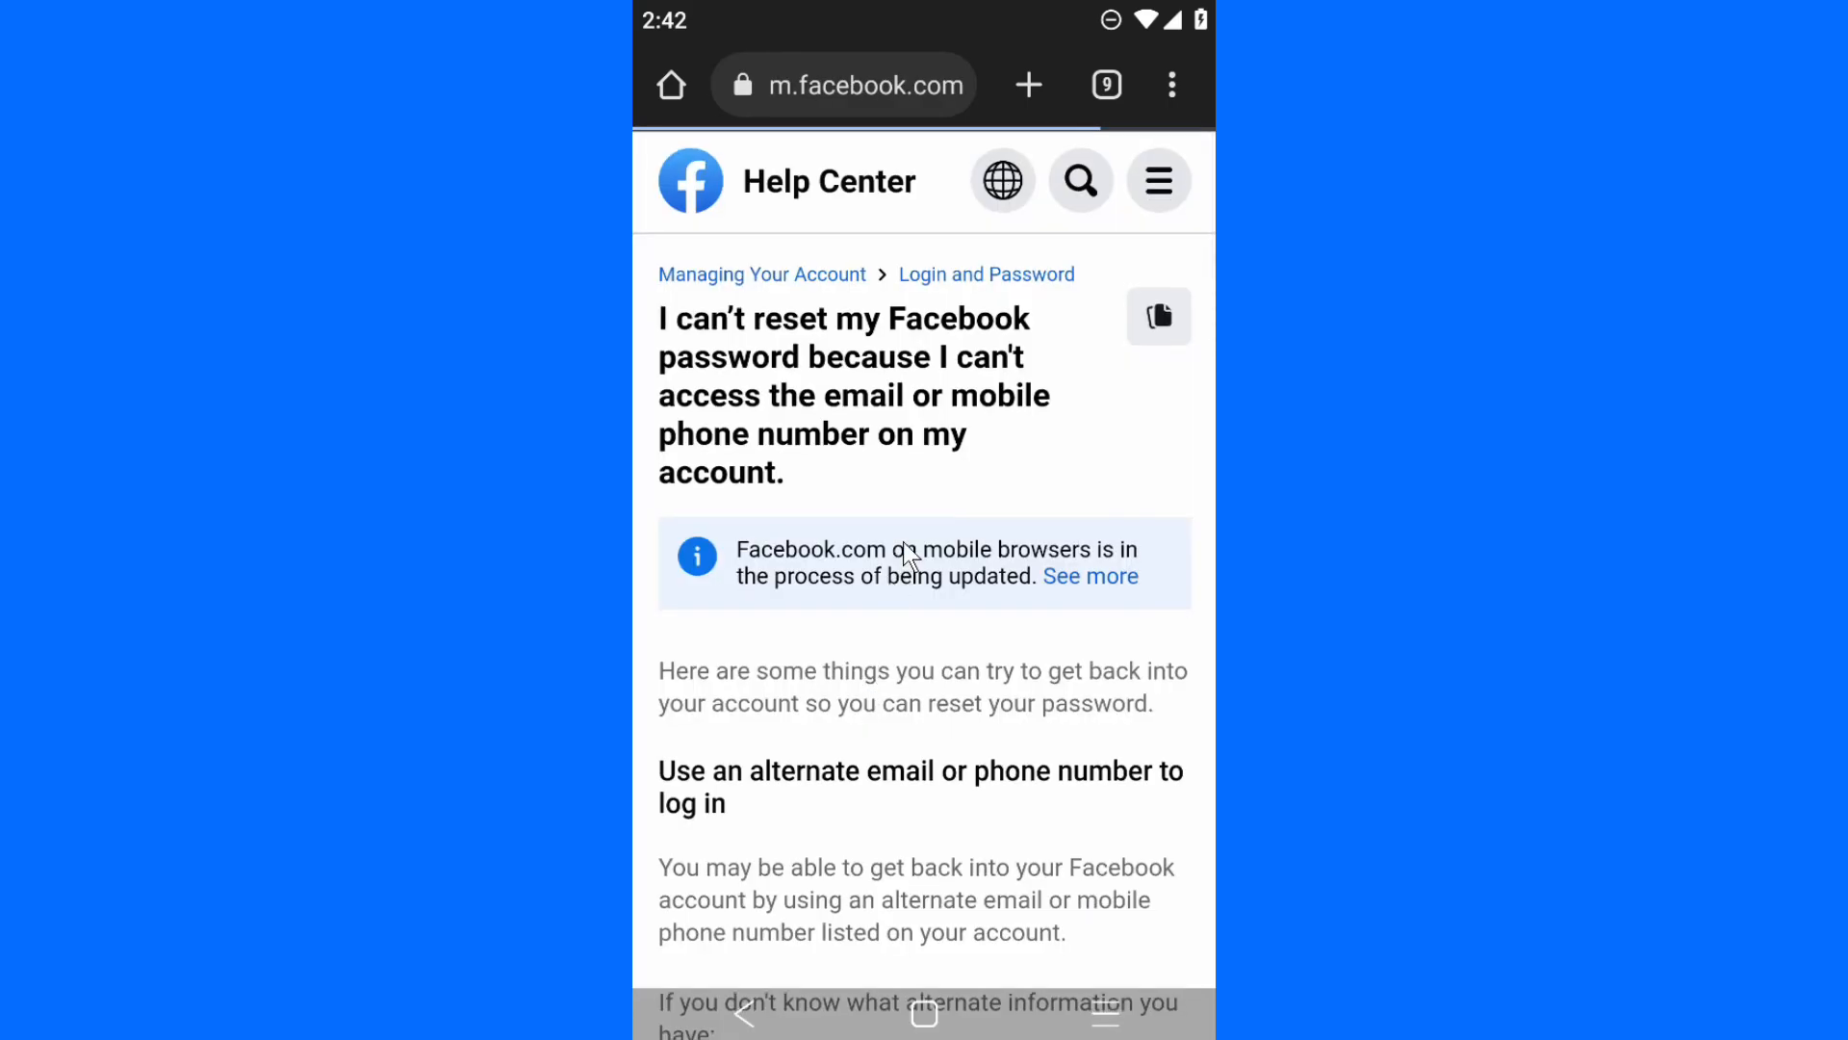
pyautogui.scroll(-3)
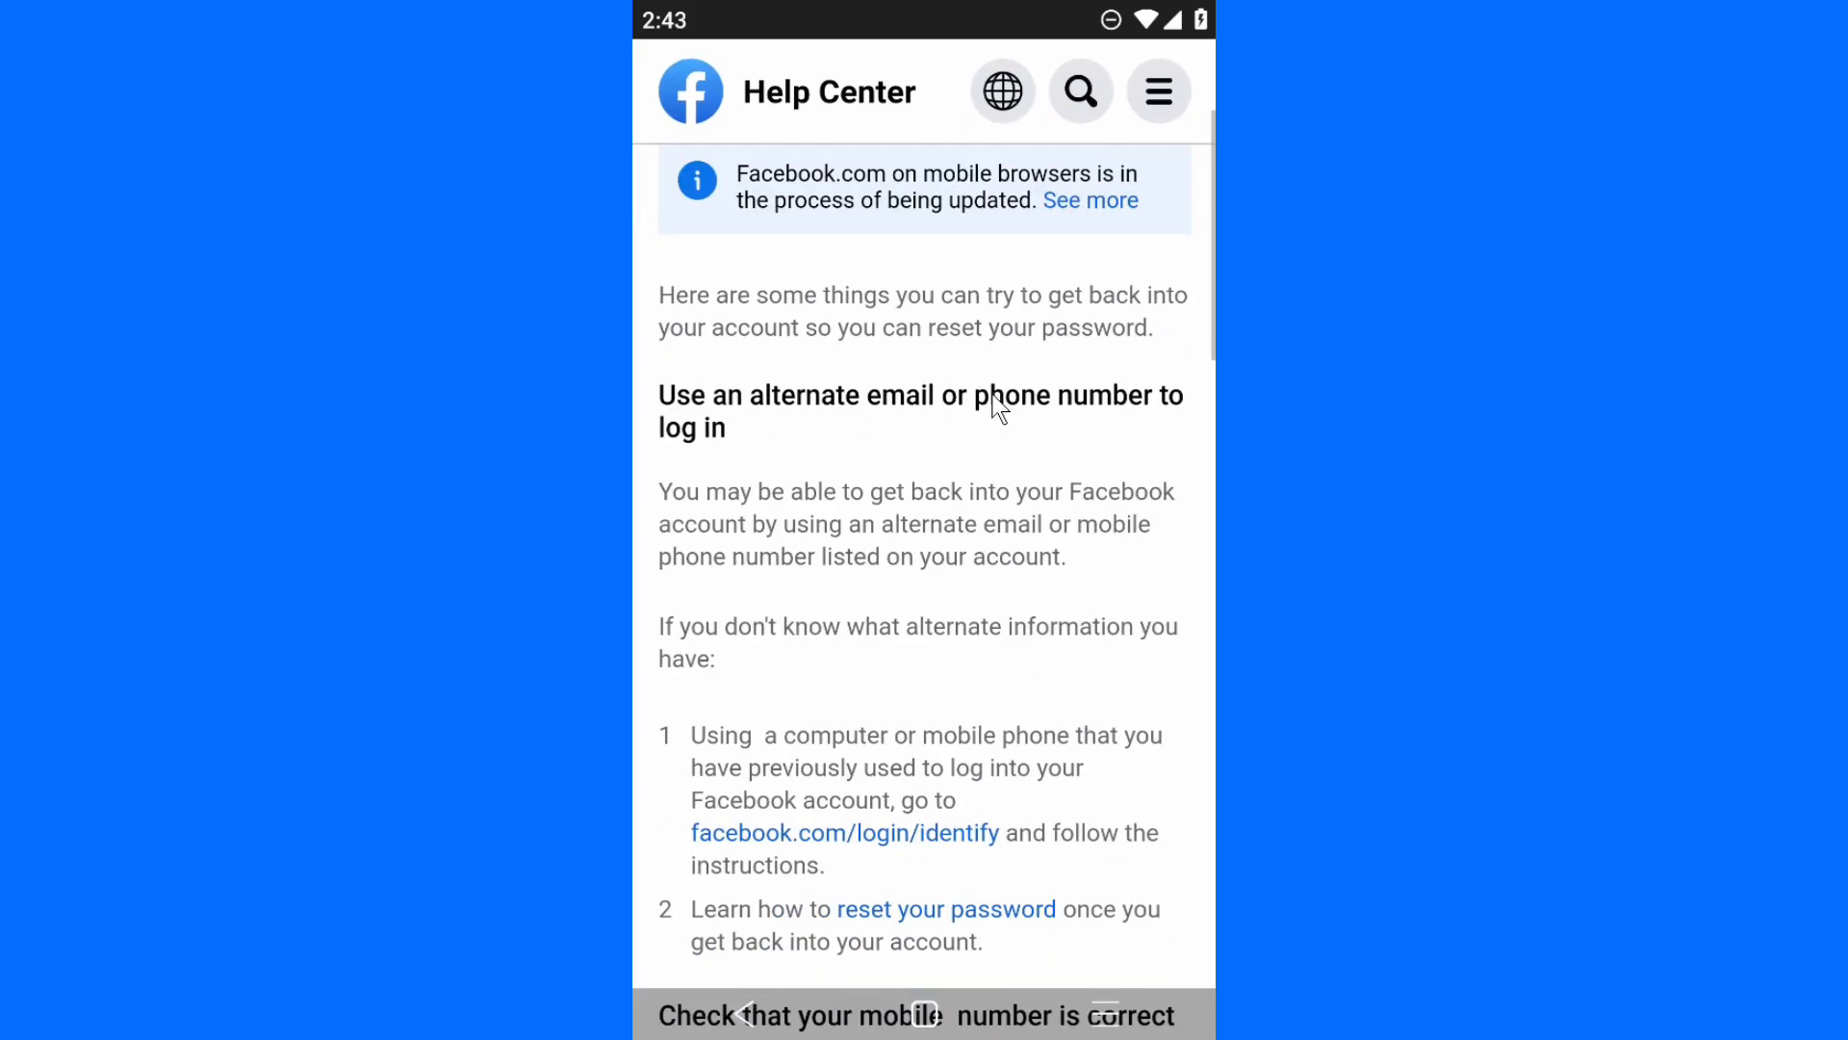
pyautogui.scroll(-3)
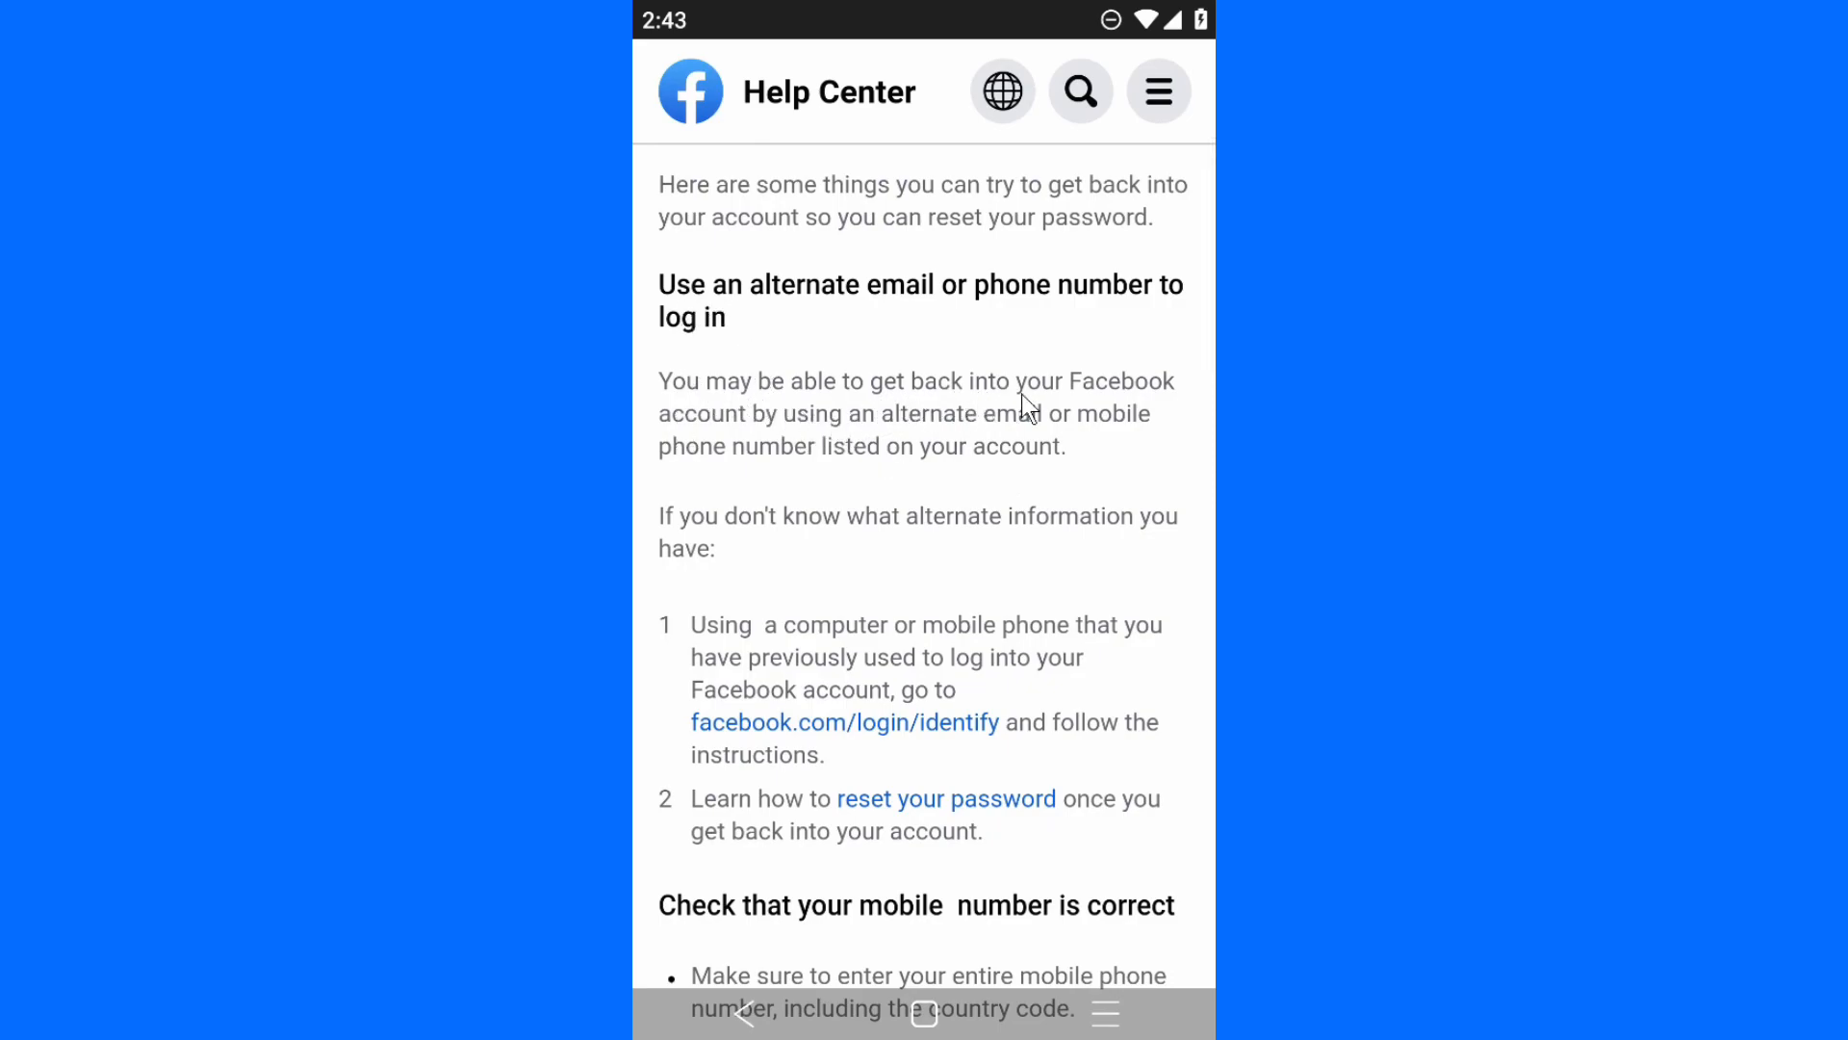
pyautogui.moveTo(947, 435)
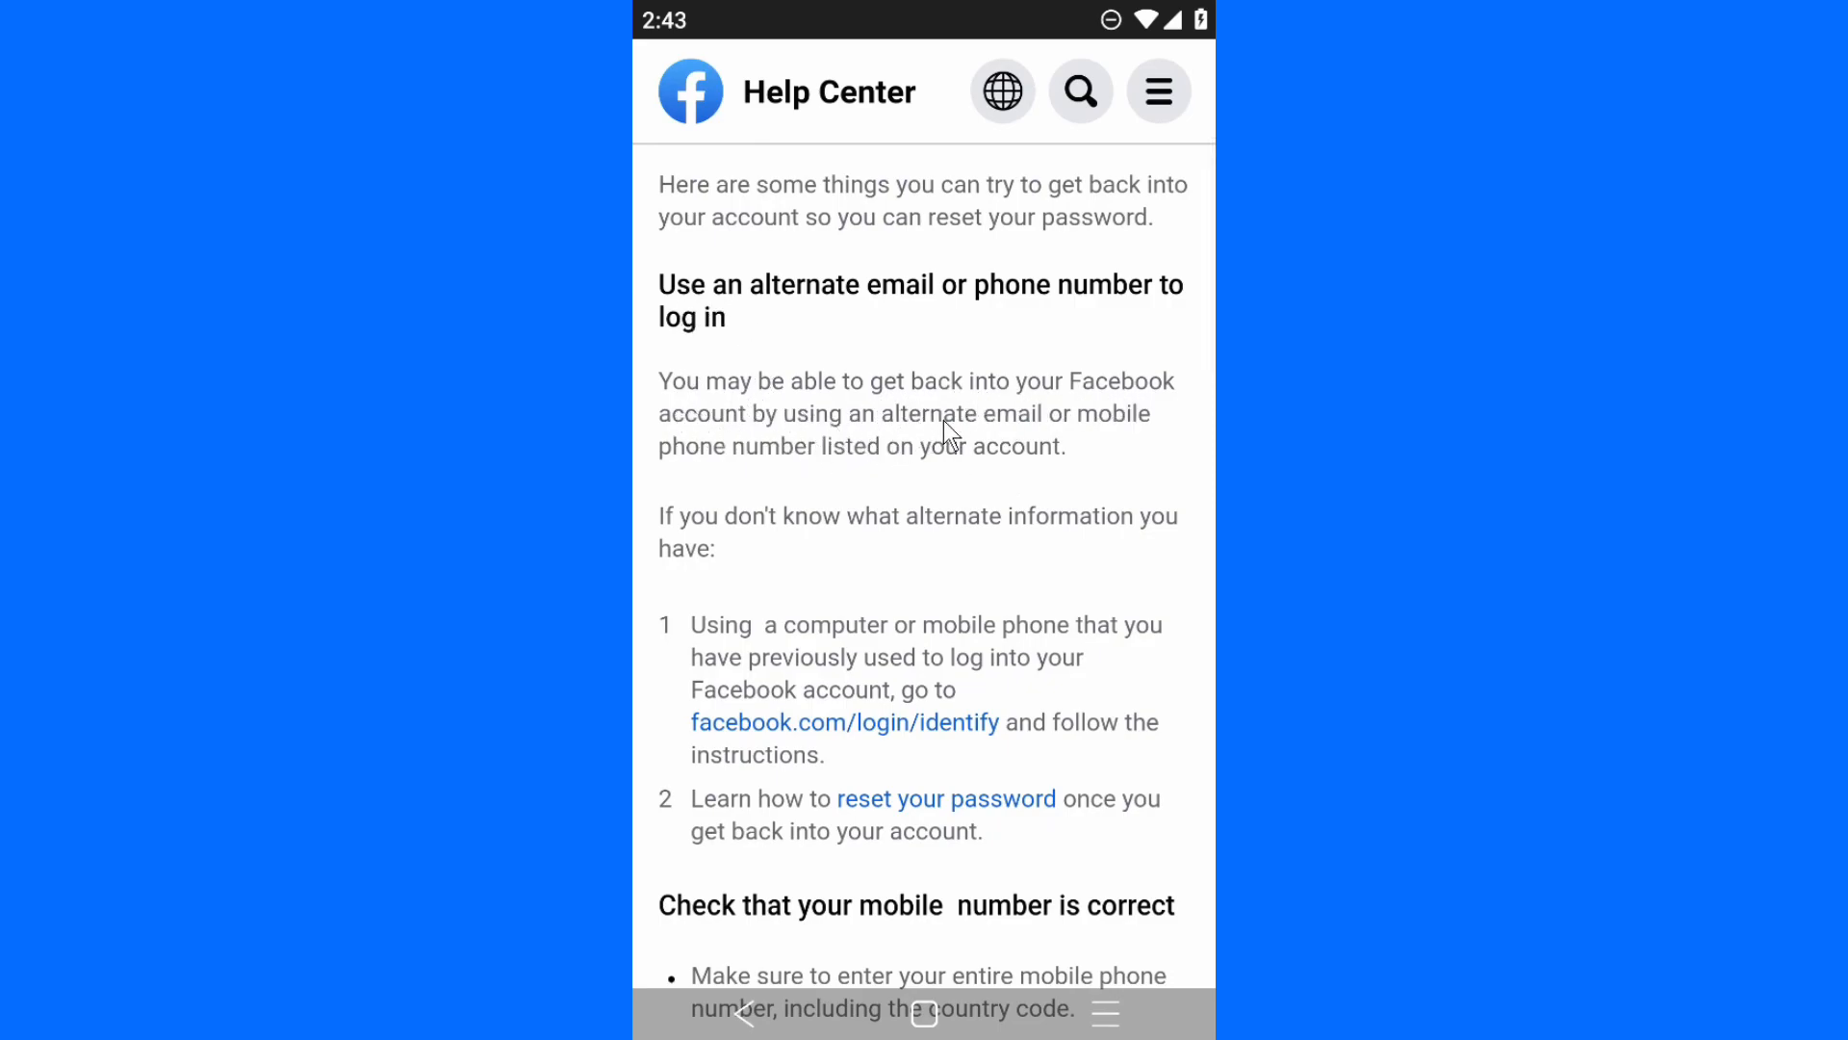
pyautogui.moveTo(968, 466)
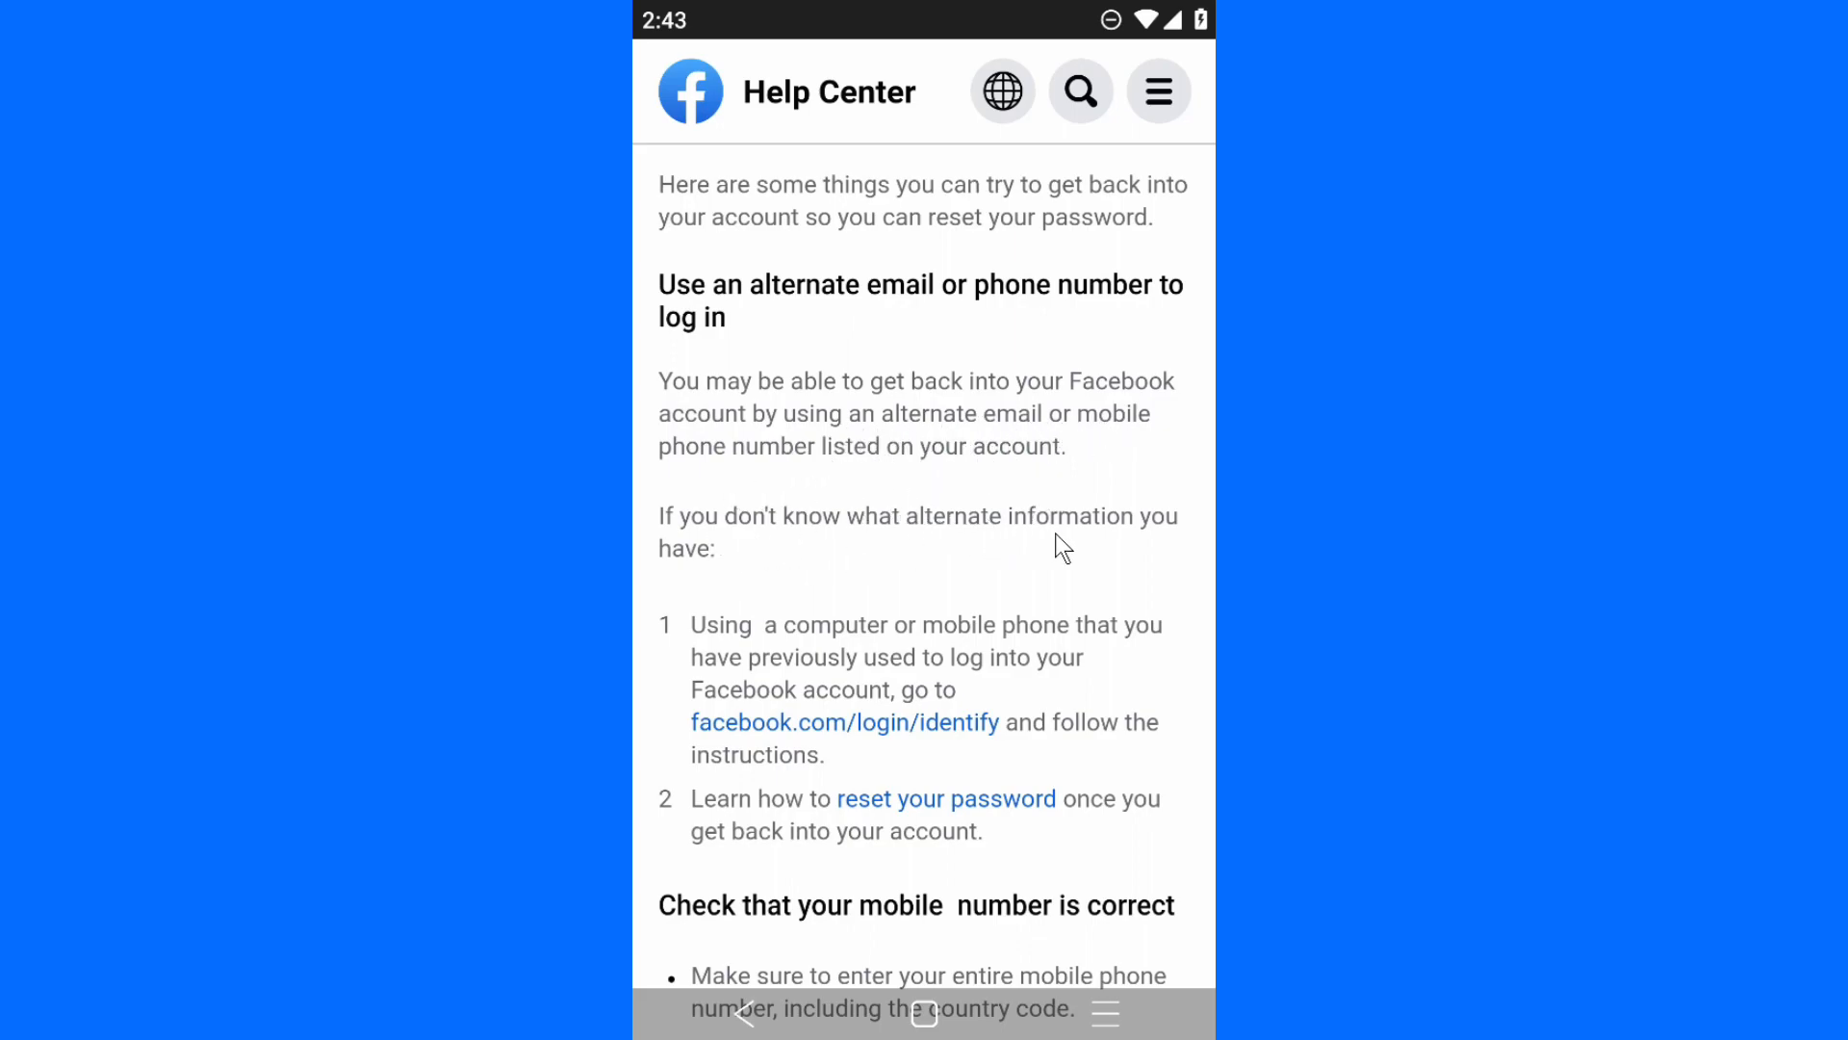
pyautogui.moveTo(907, 655)
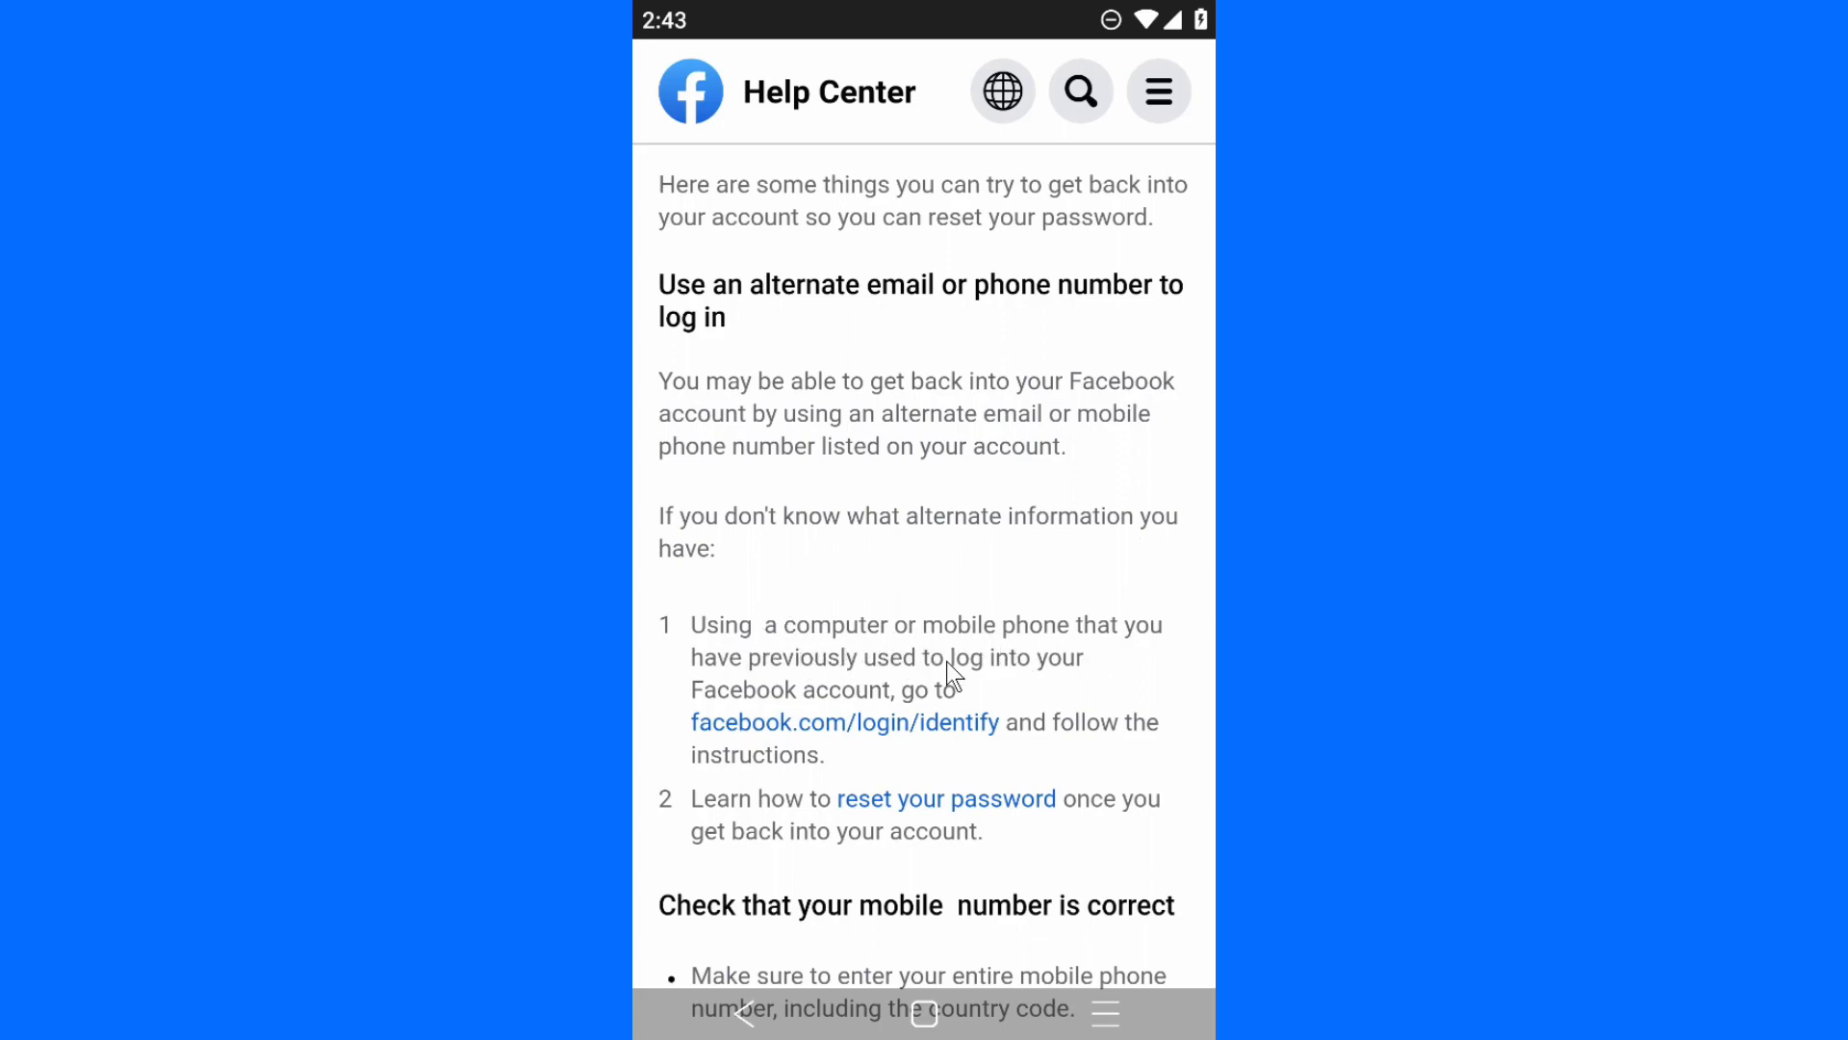
pyautogui.moveTo(828, 751)
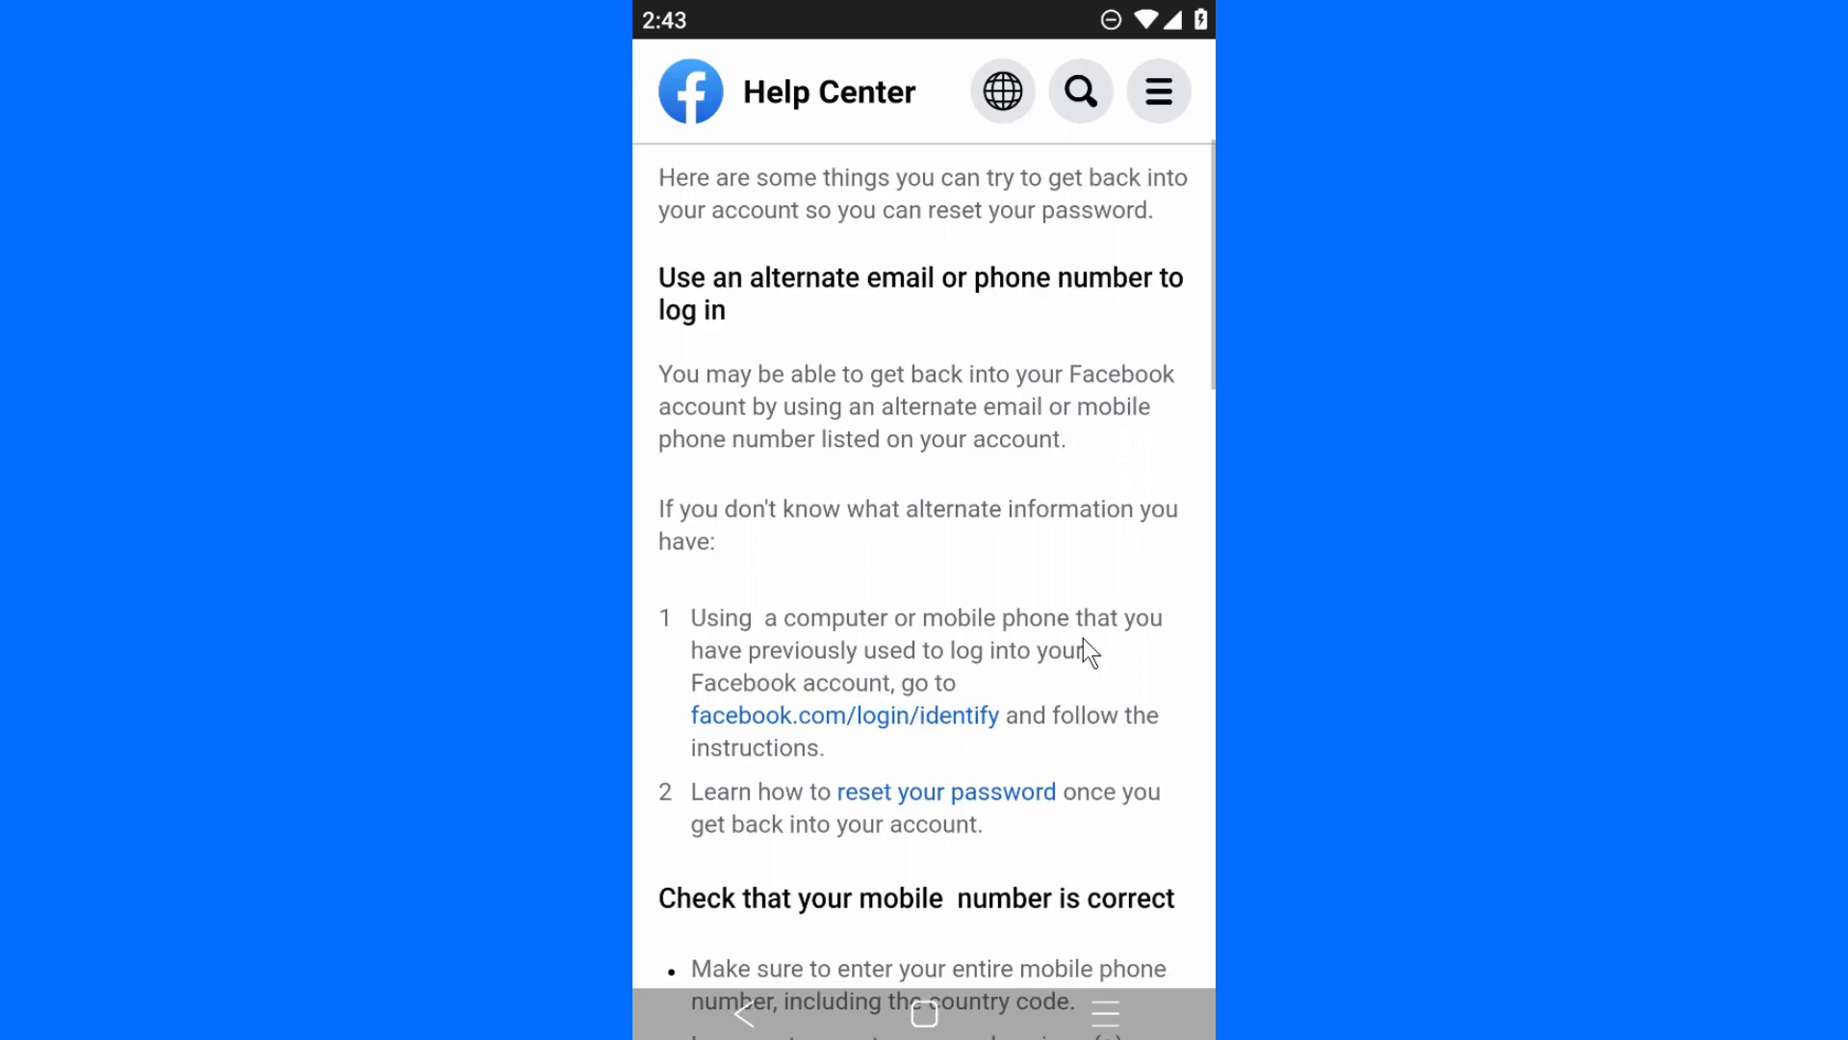
pyautogui.scroll(-3)
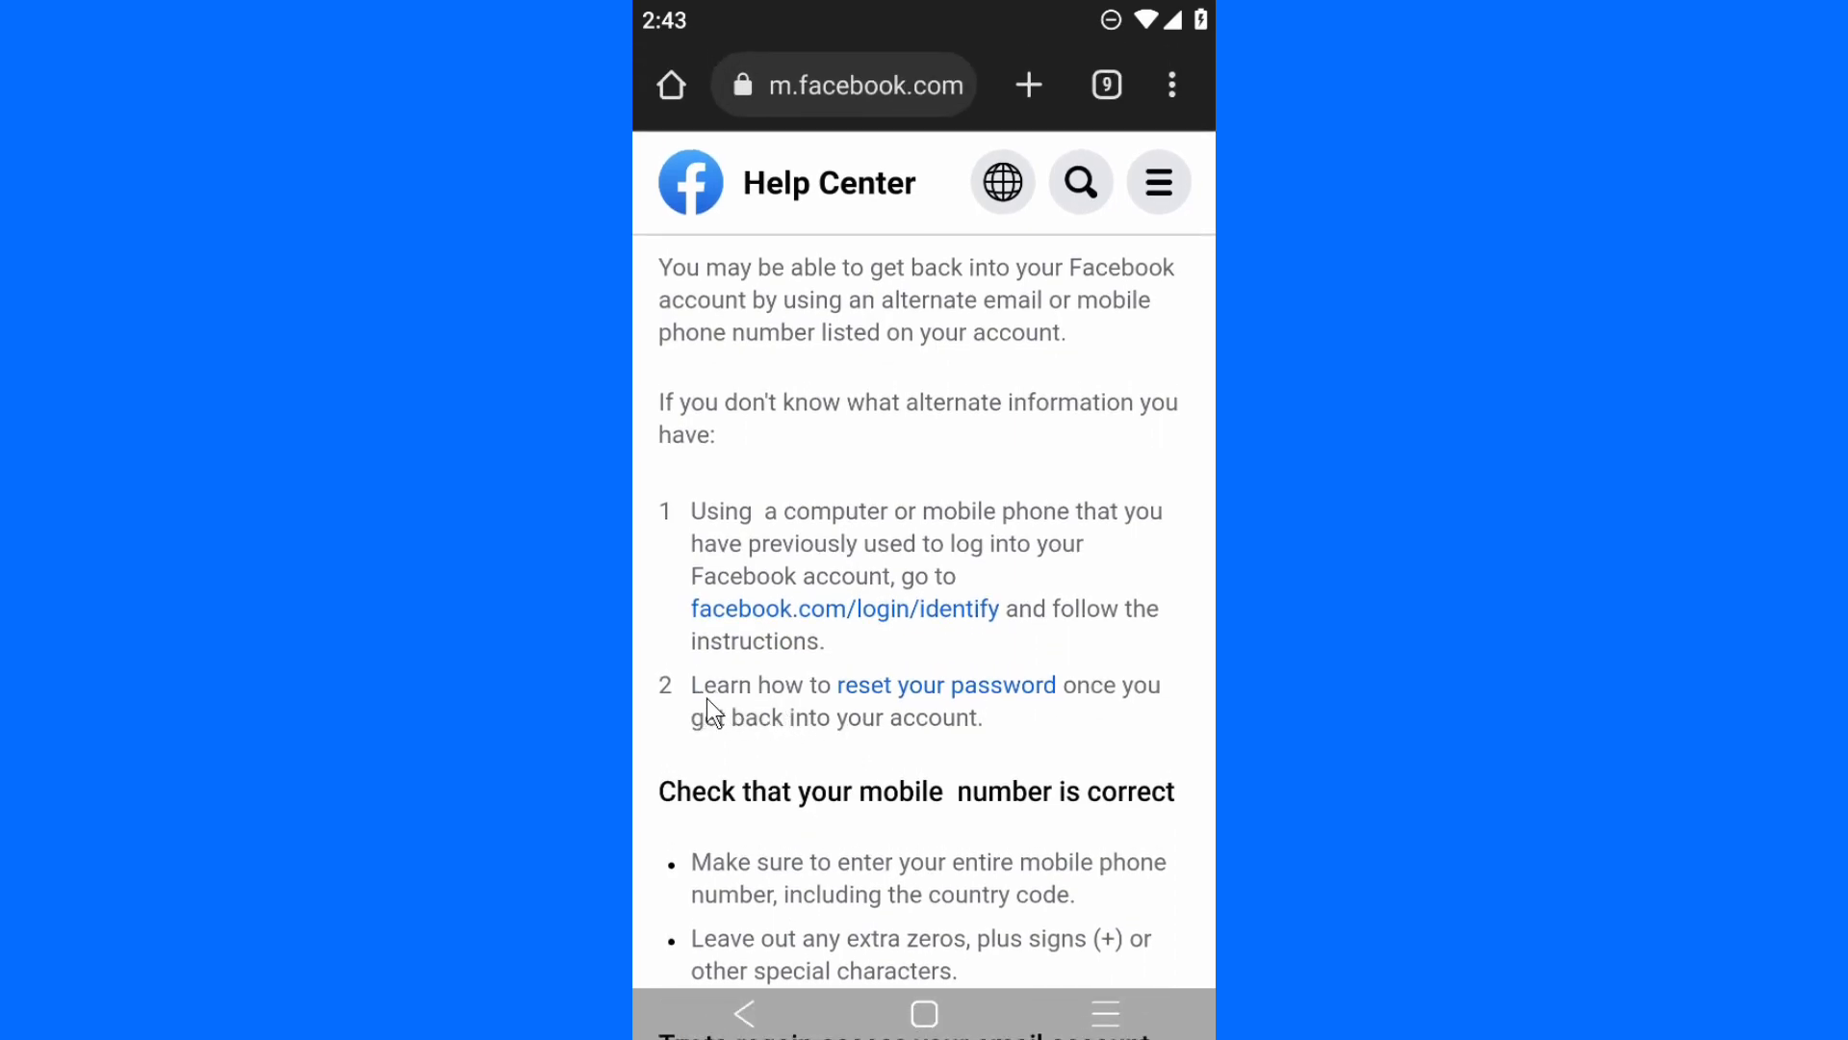
pyautogui.moveTo(740, 735)
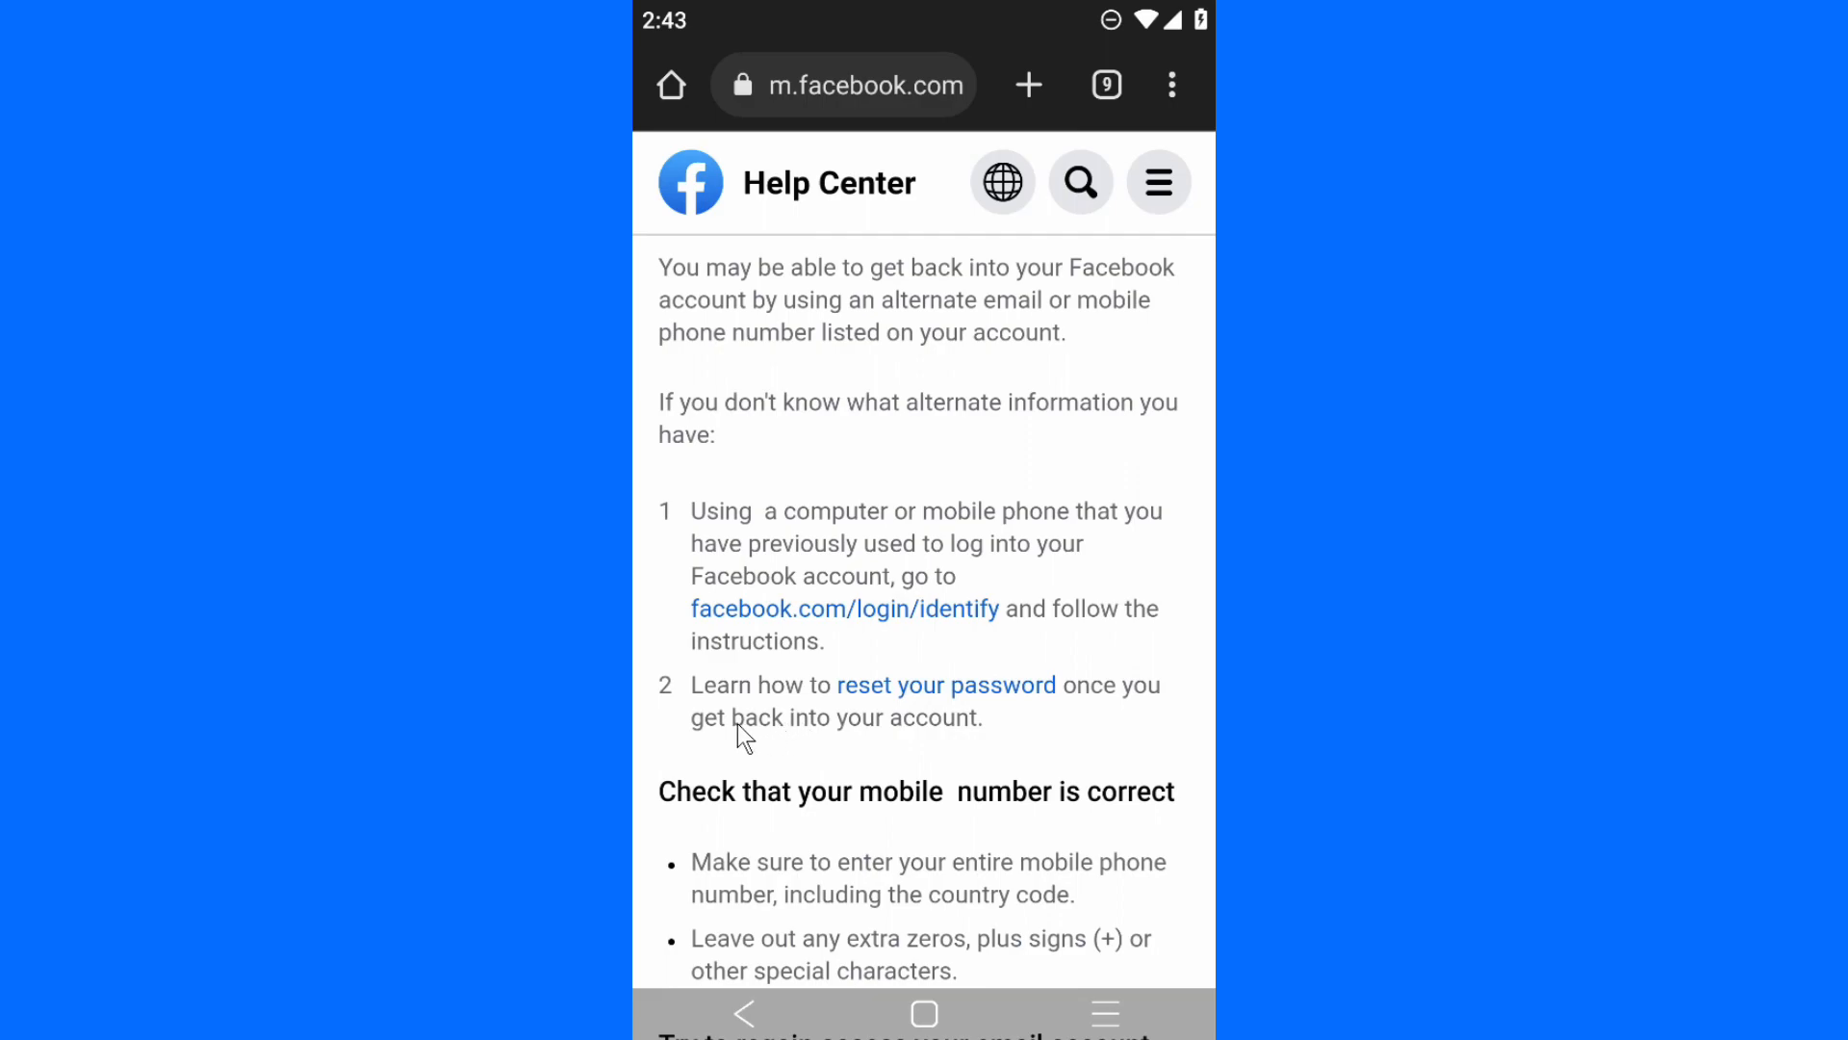
pyautogui.moveTo(842, 631)
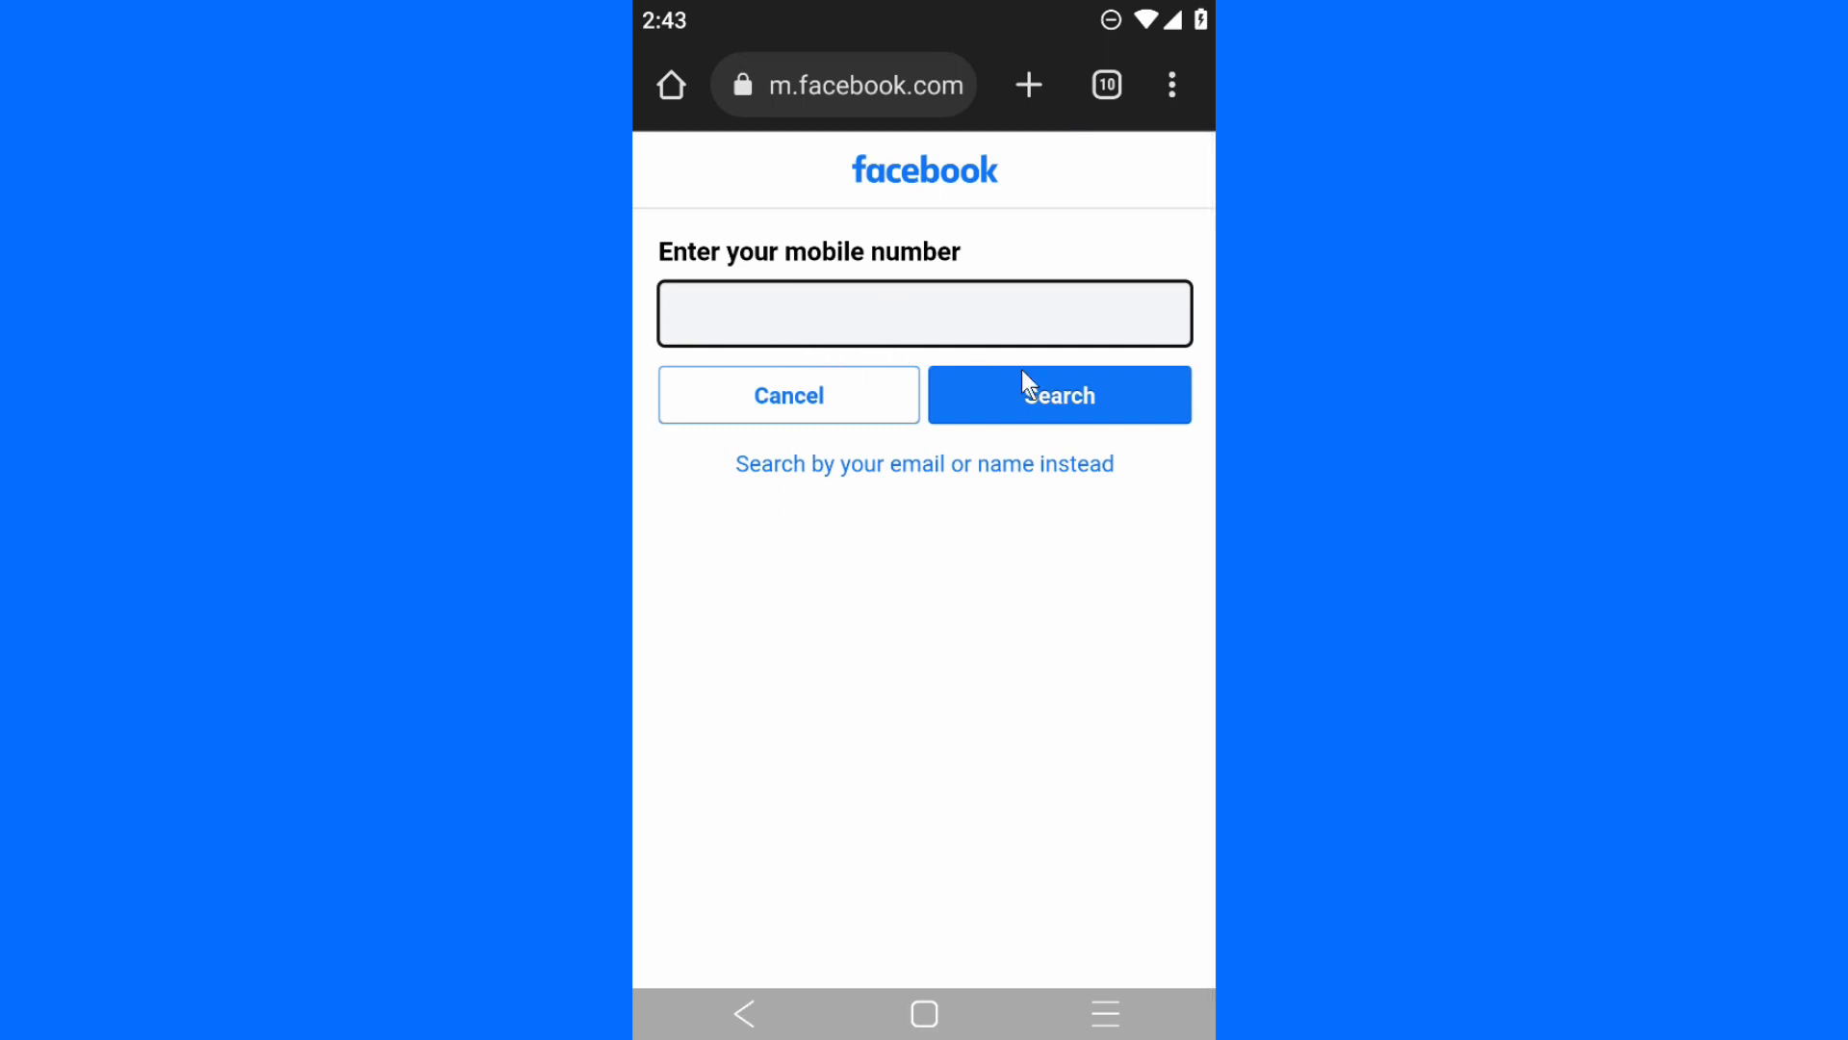
pyautogui.moveTo(960, 466)
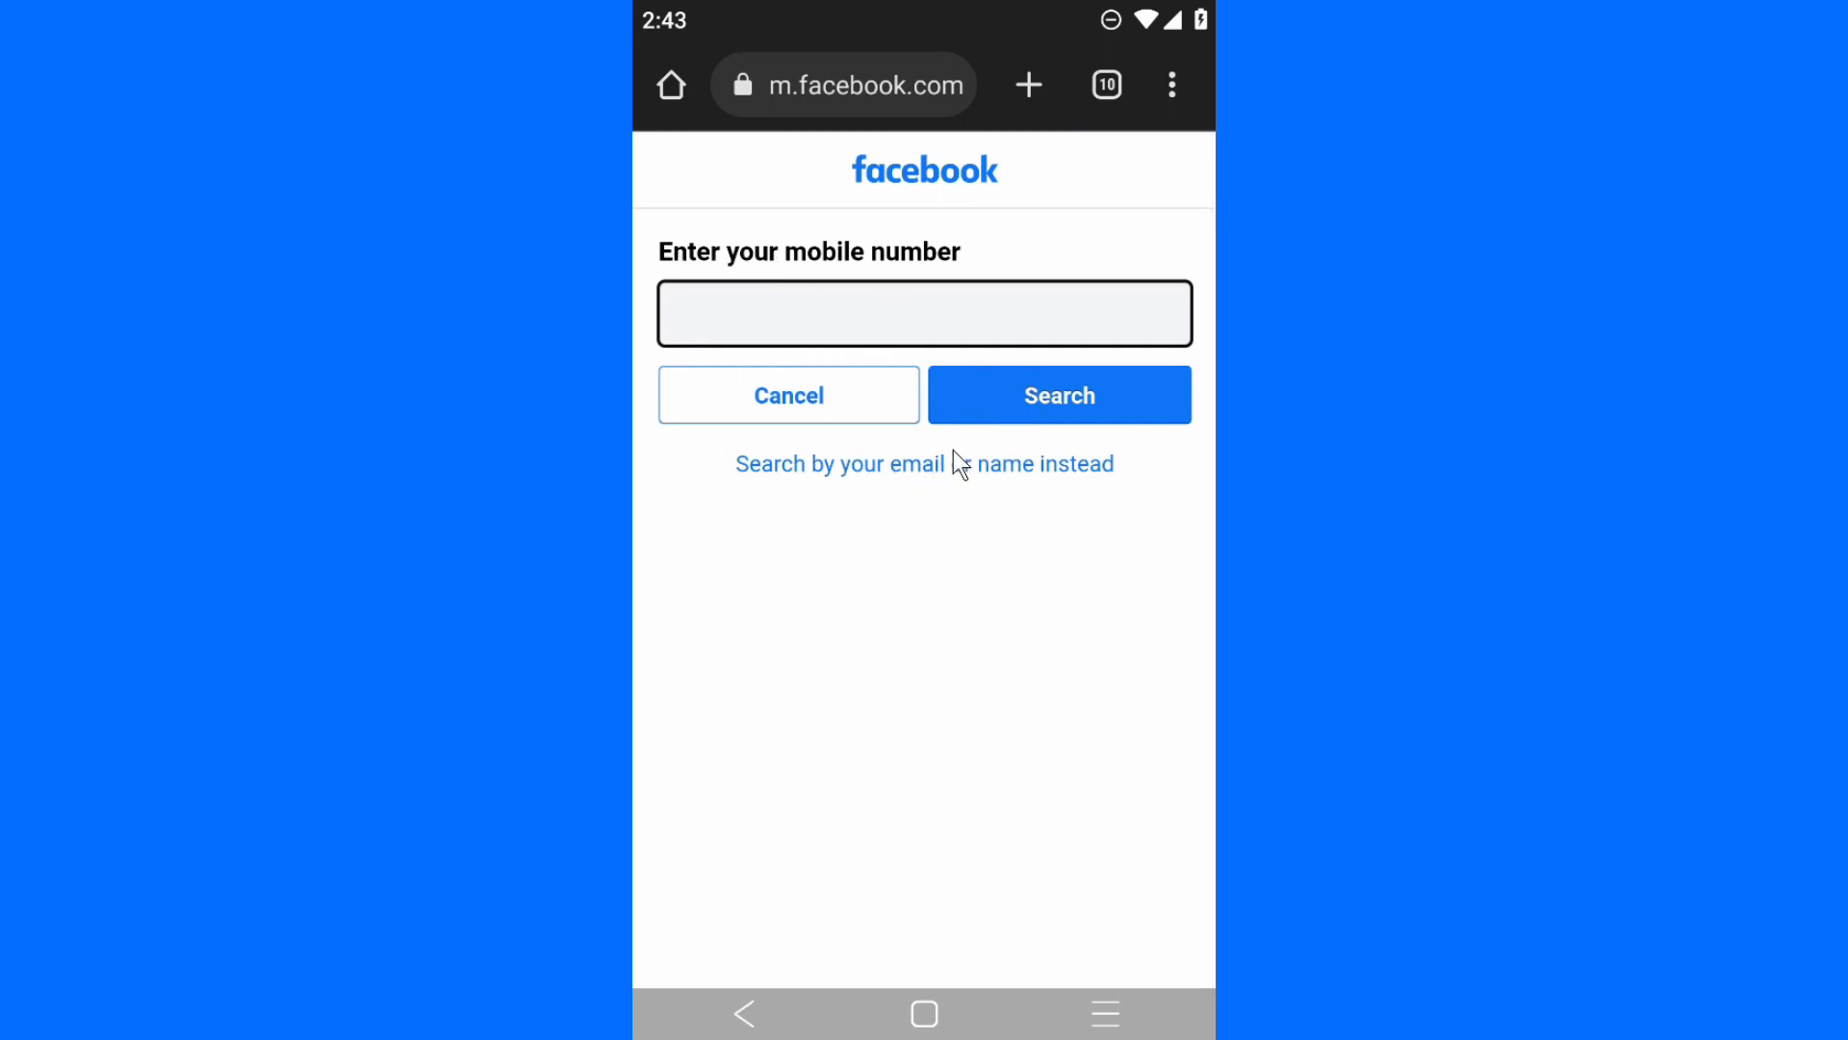
pyautogui.moveTo(857, 308)
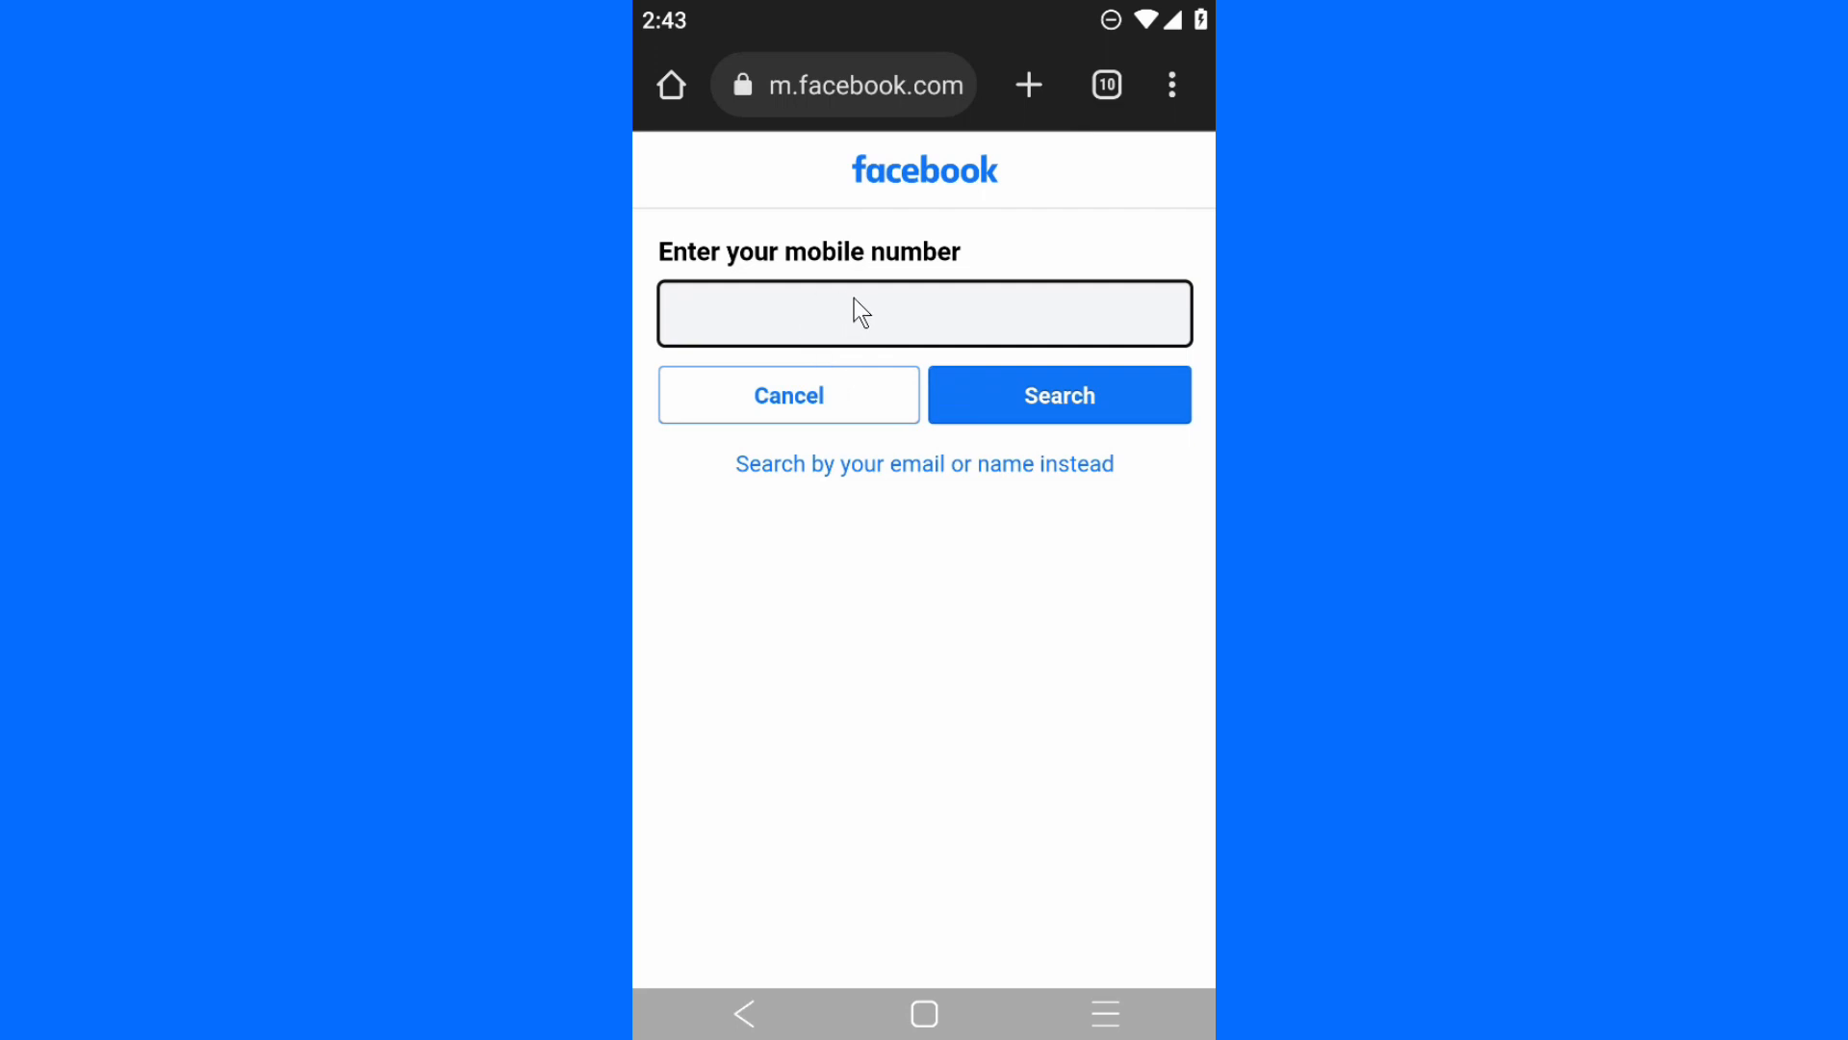
pyautogui.moveTo(912, 485)
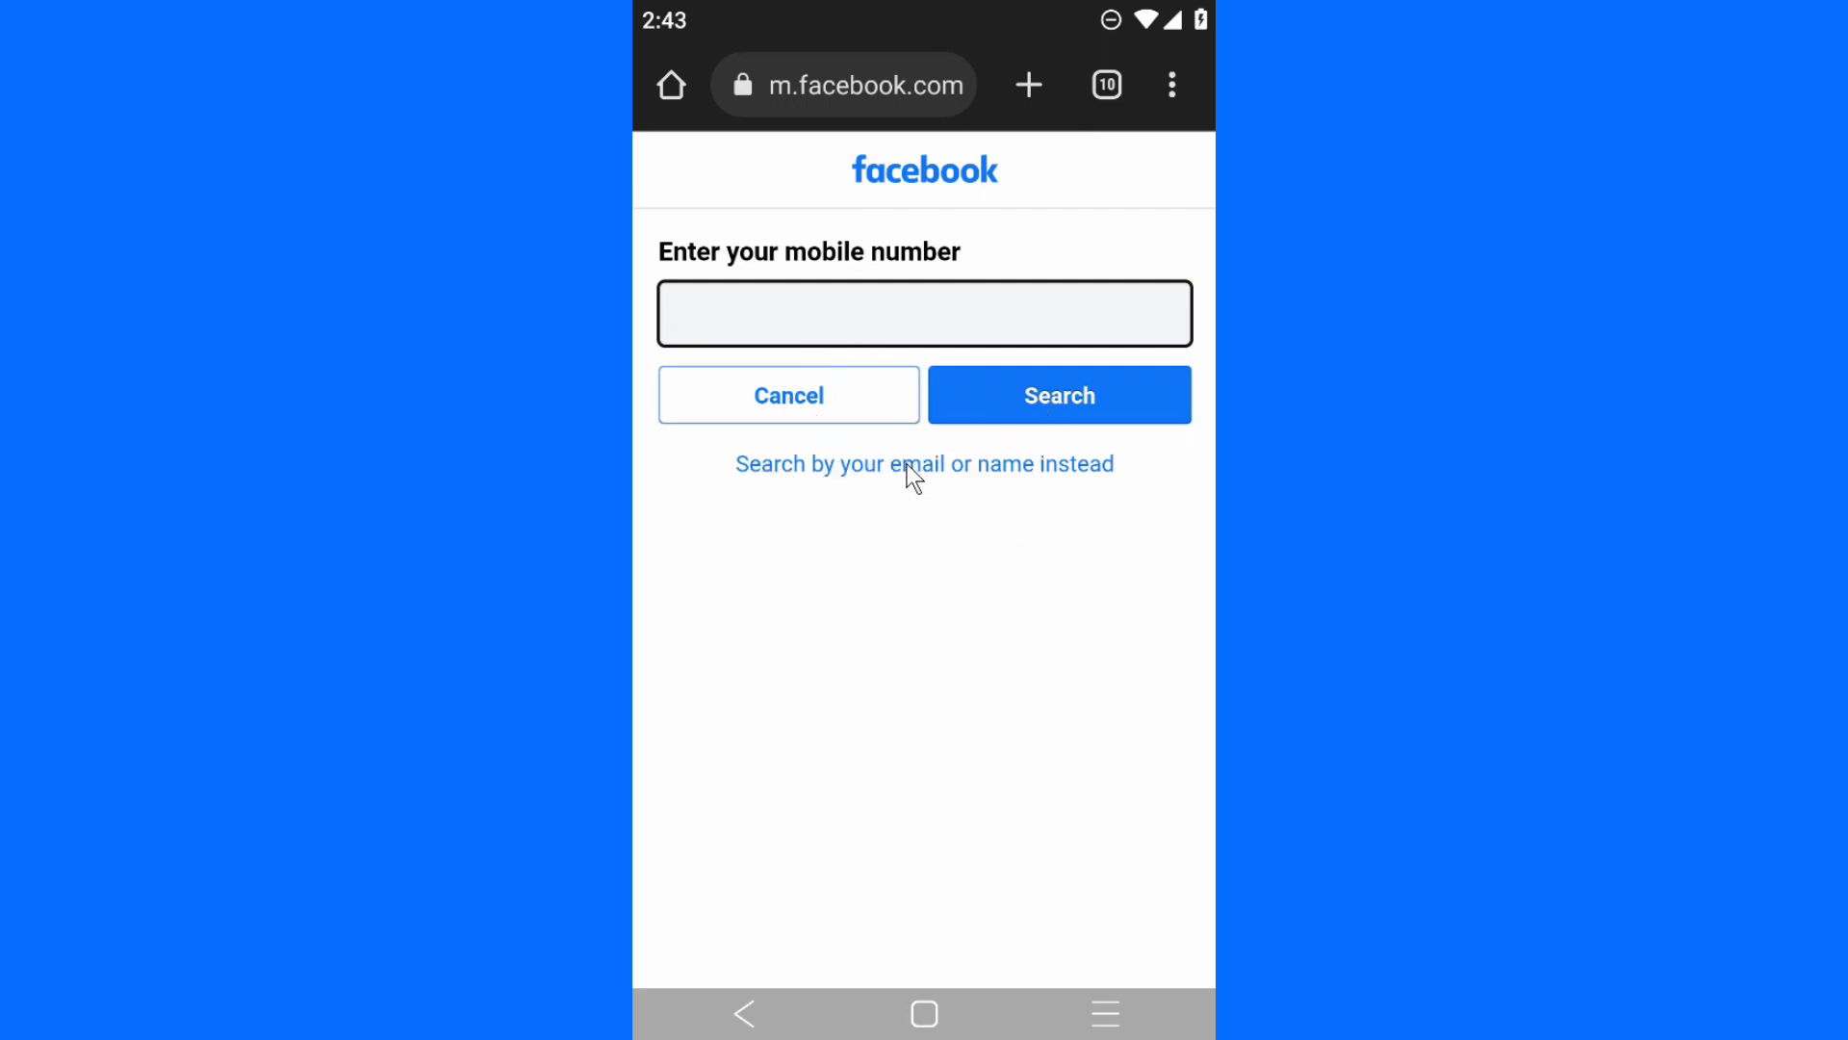
# - Switch to searching by email or name and enter the name 'mil'
pyautogui.click(924, 464)
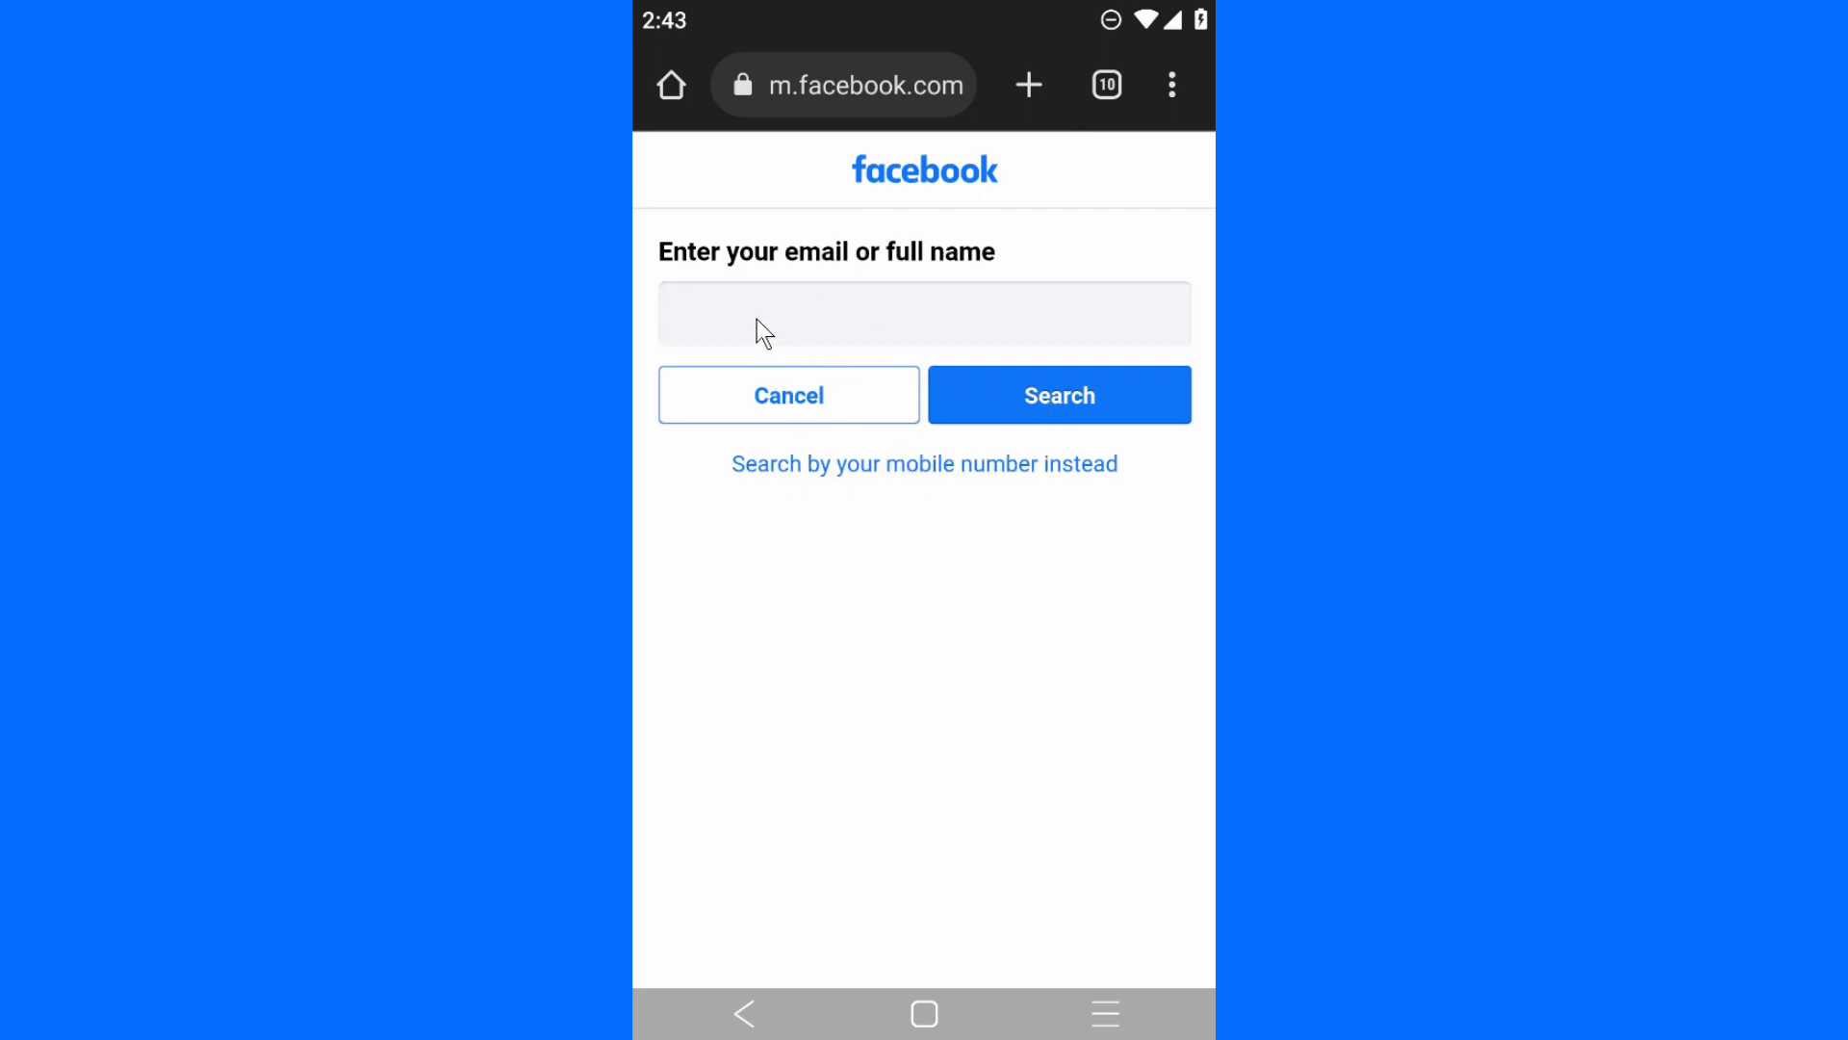
pyautogui.write('milton tekkz')
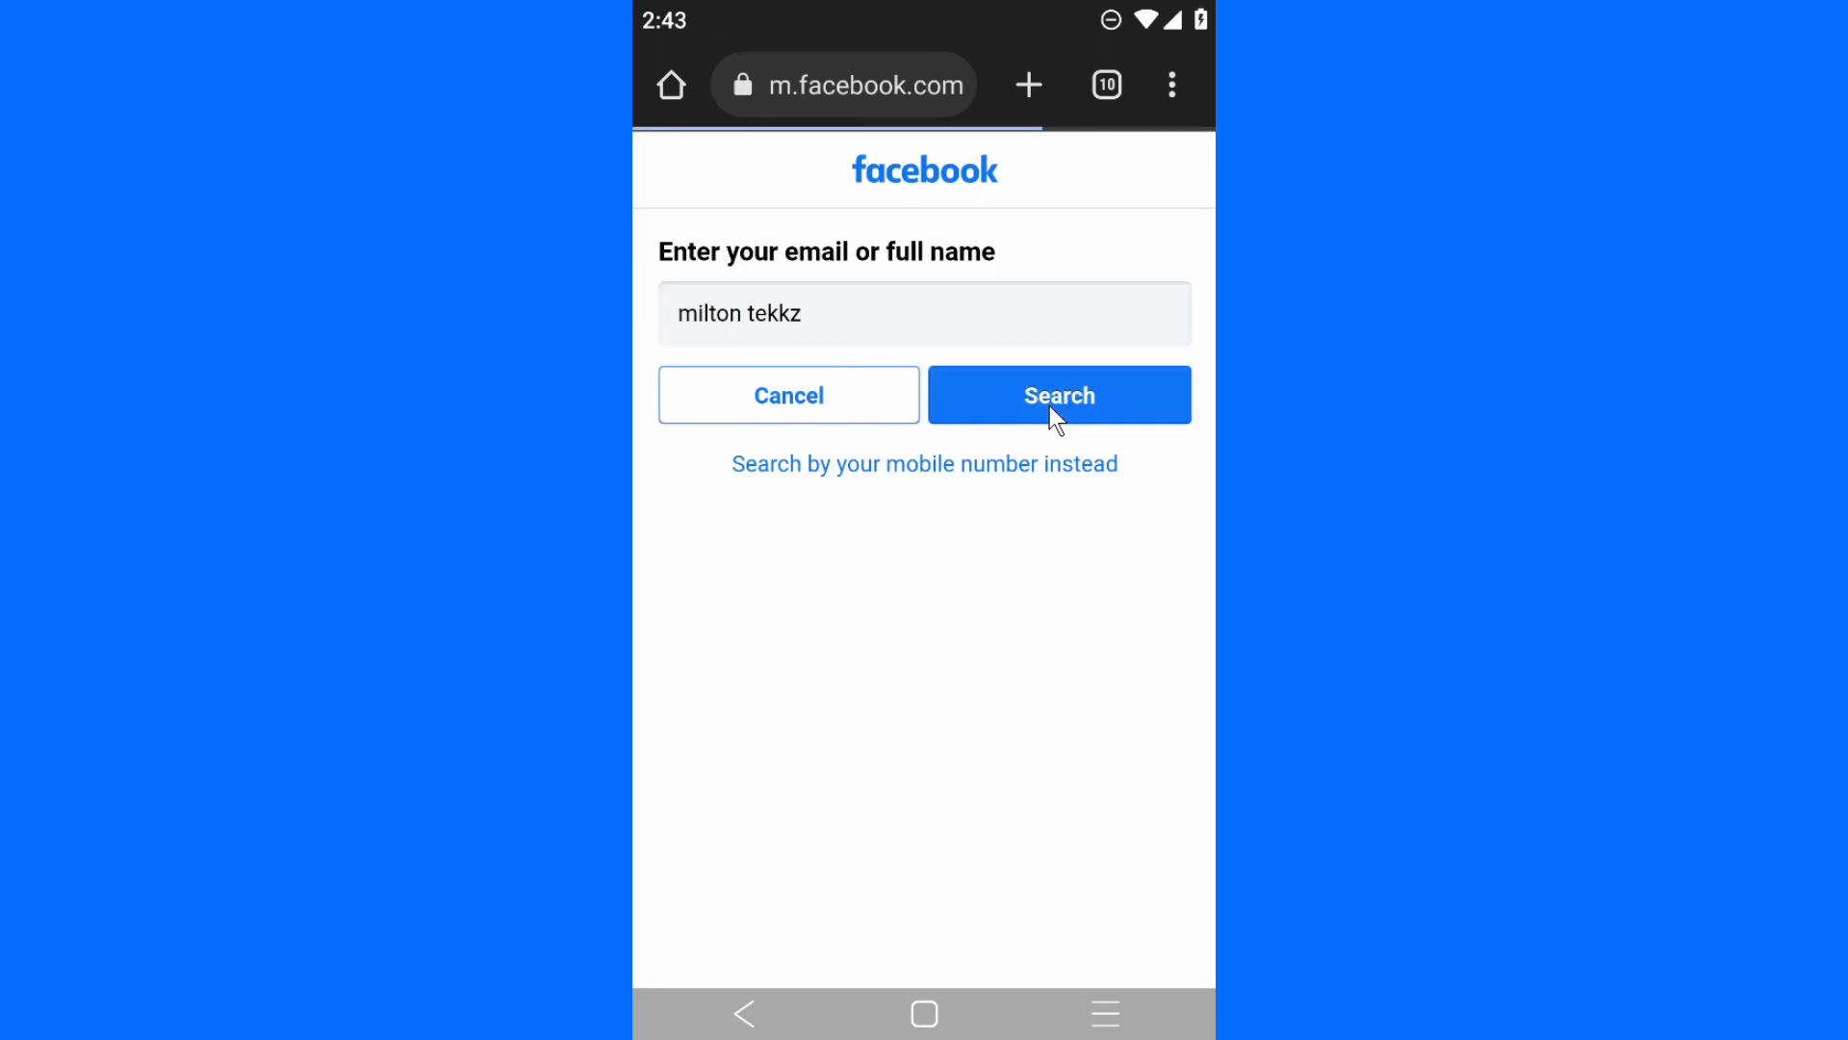
# - Search for the entered name to get the 'Choose a way to log in' options
pyautogui.click(1059, 395)
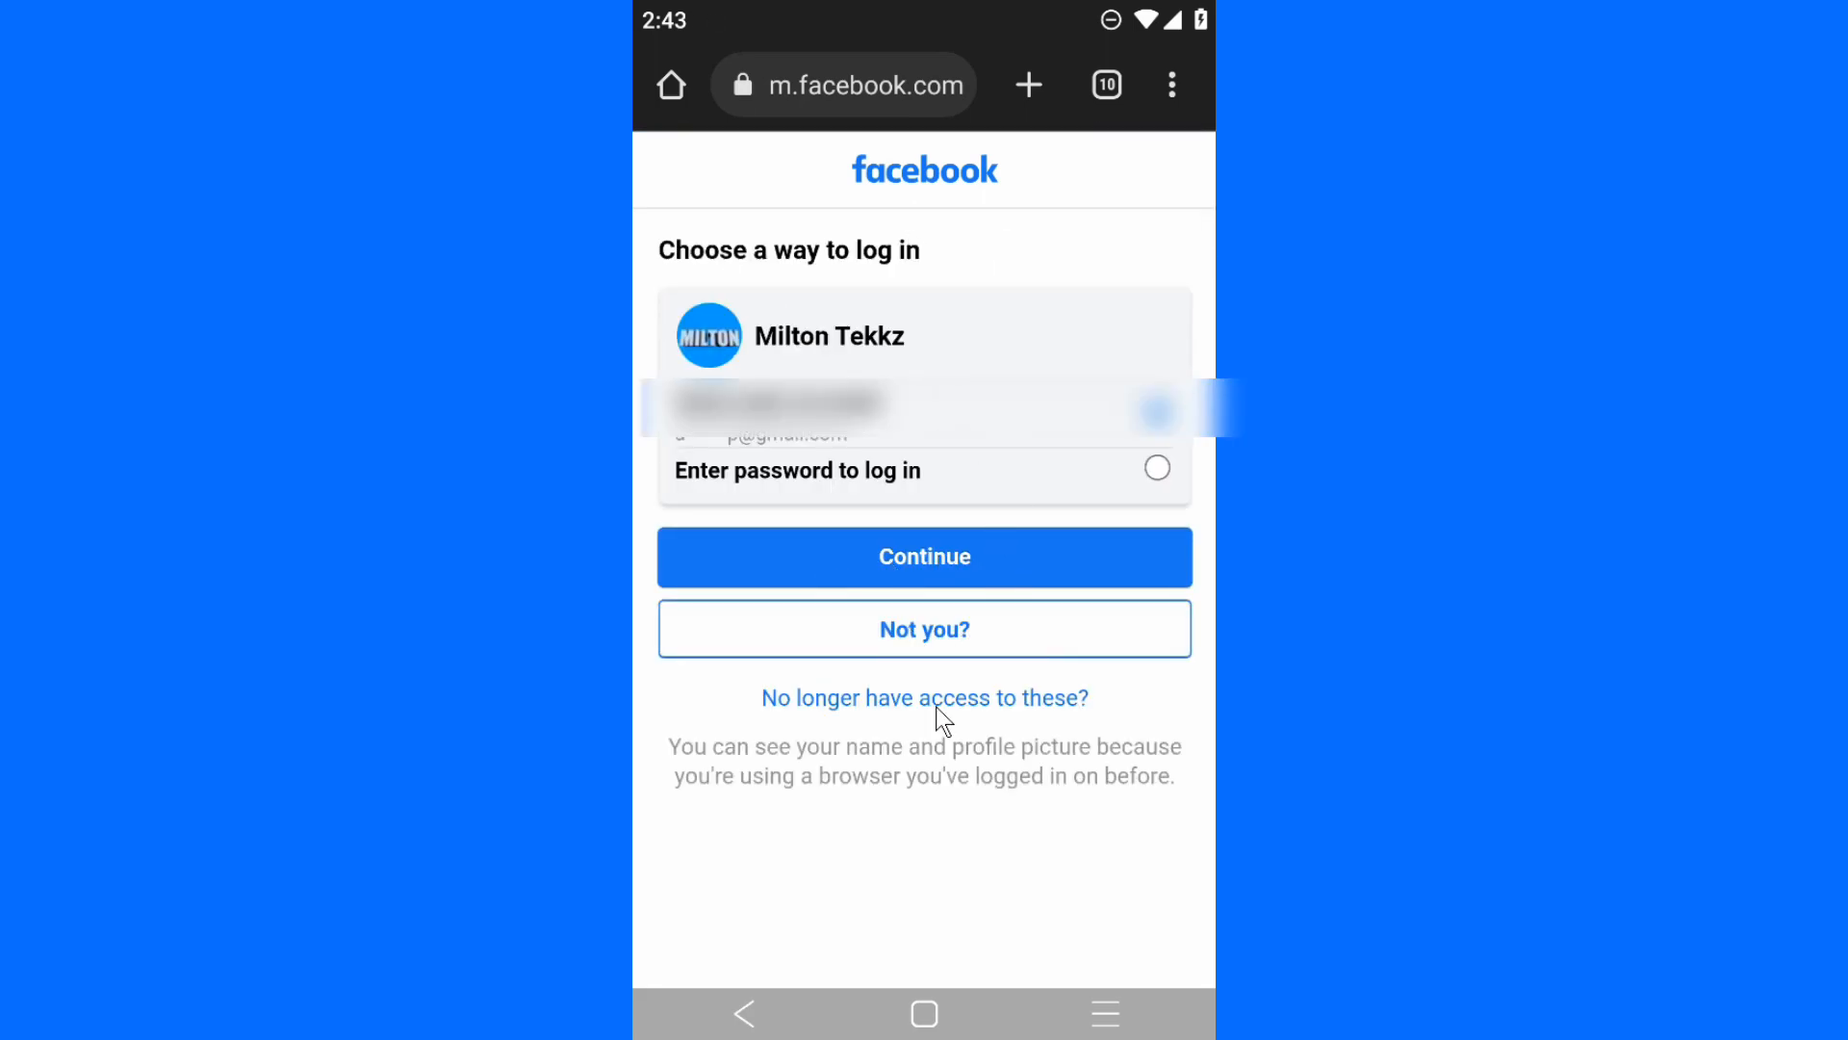
pyautogui.moveTo(965, 277)
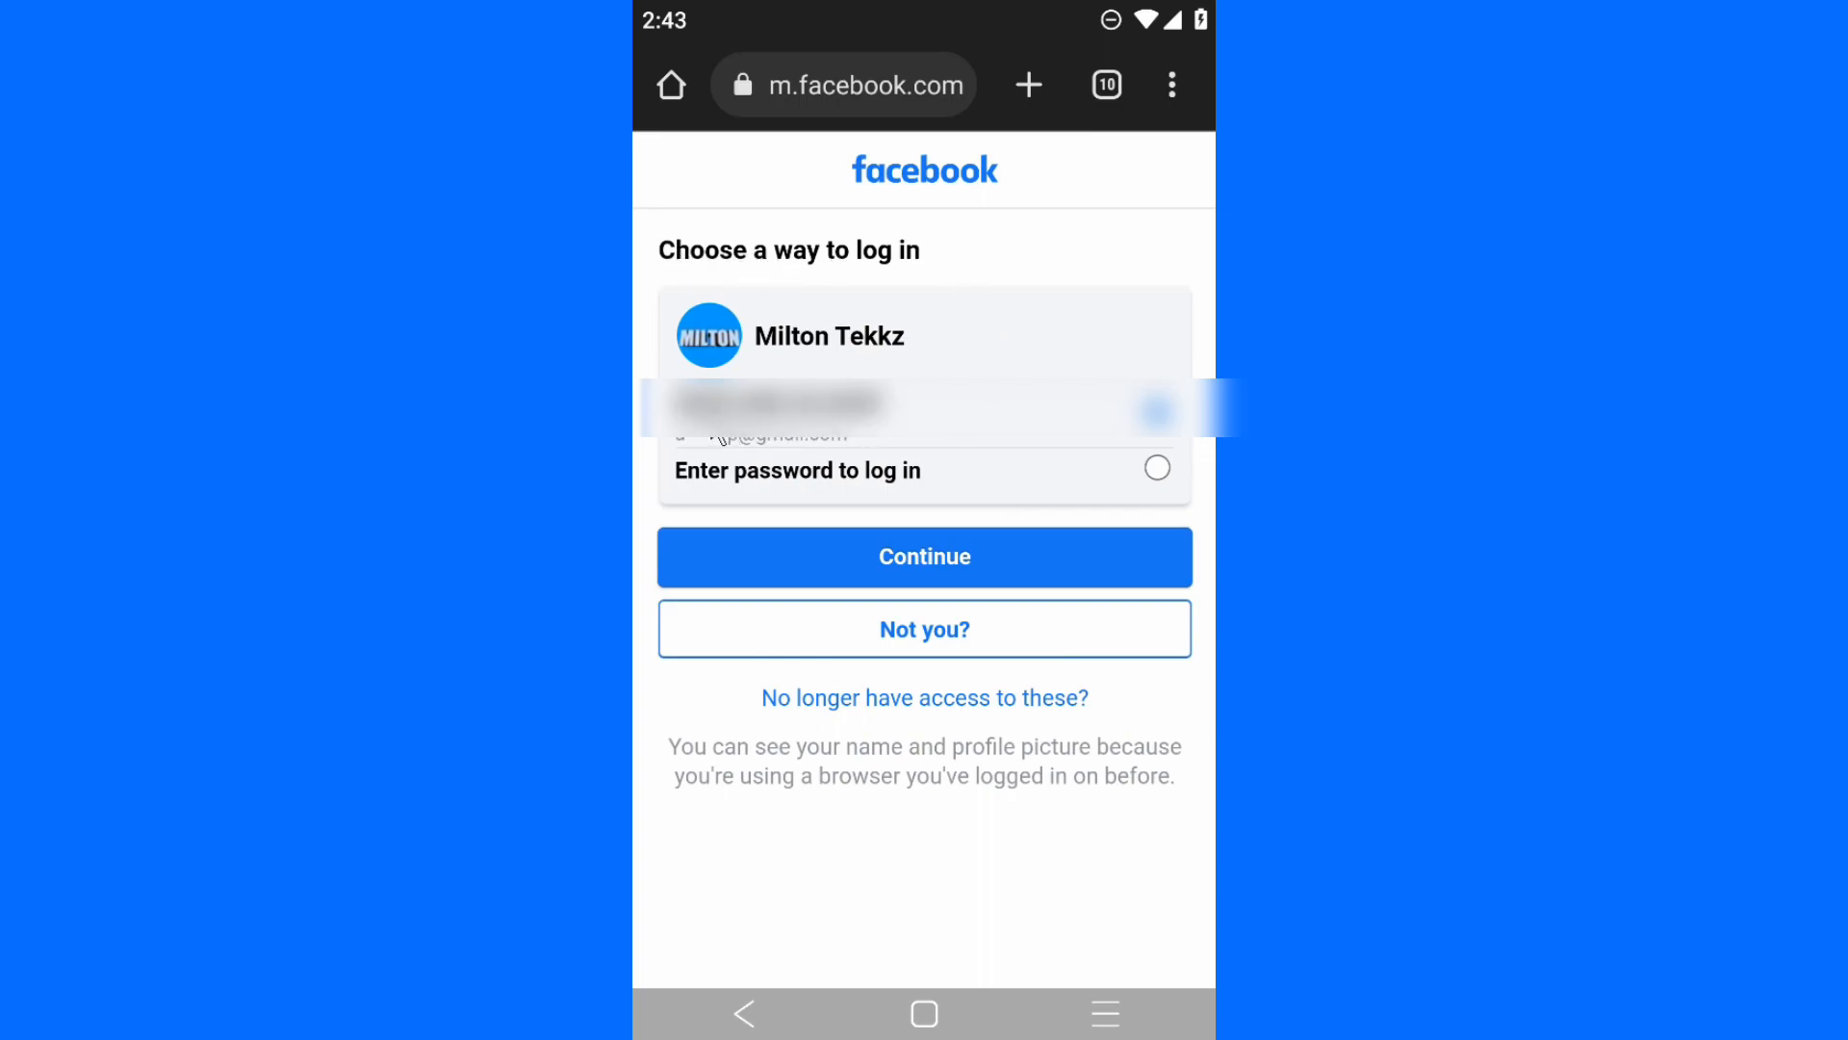
pyautogui.moveTo(998, 701)
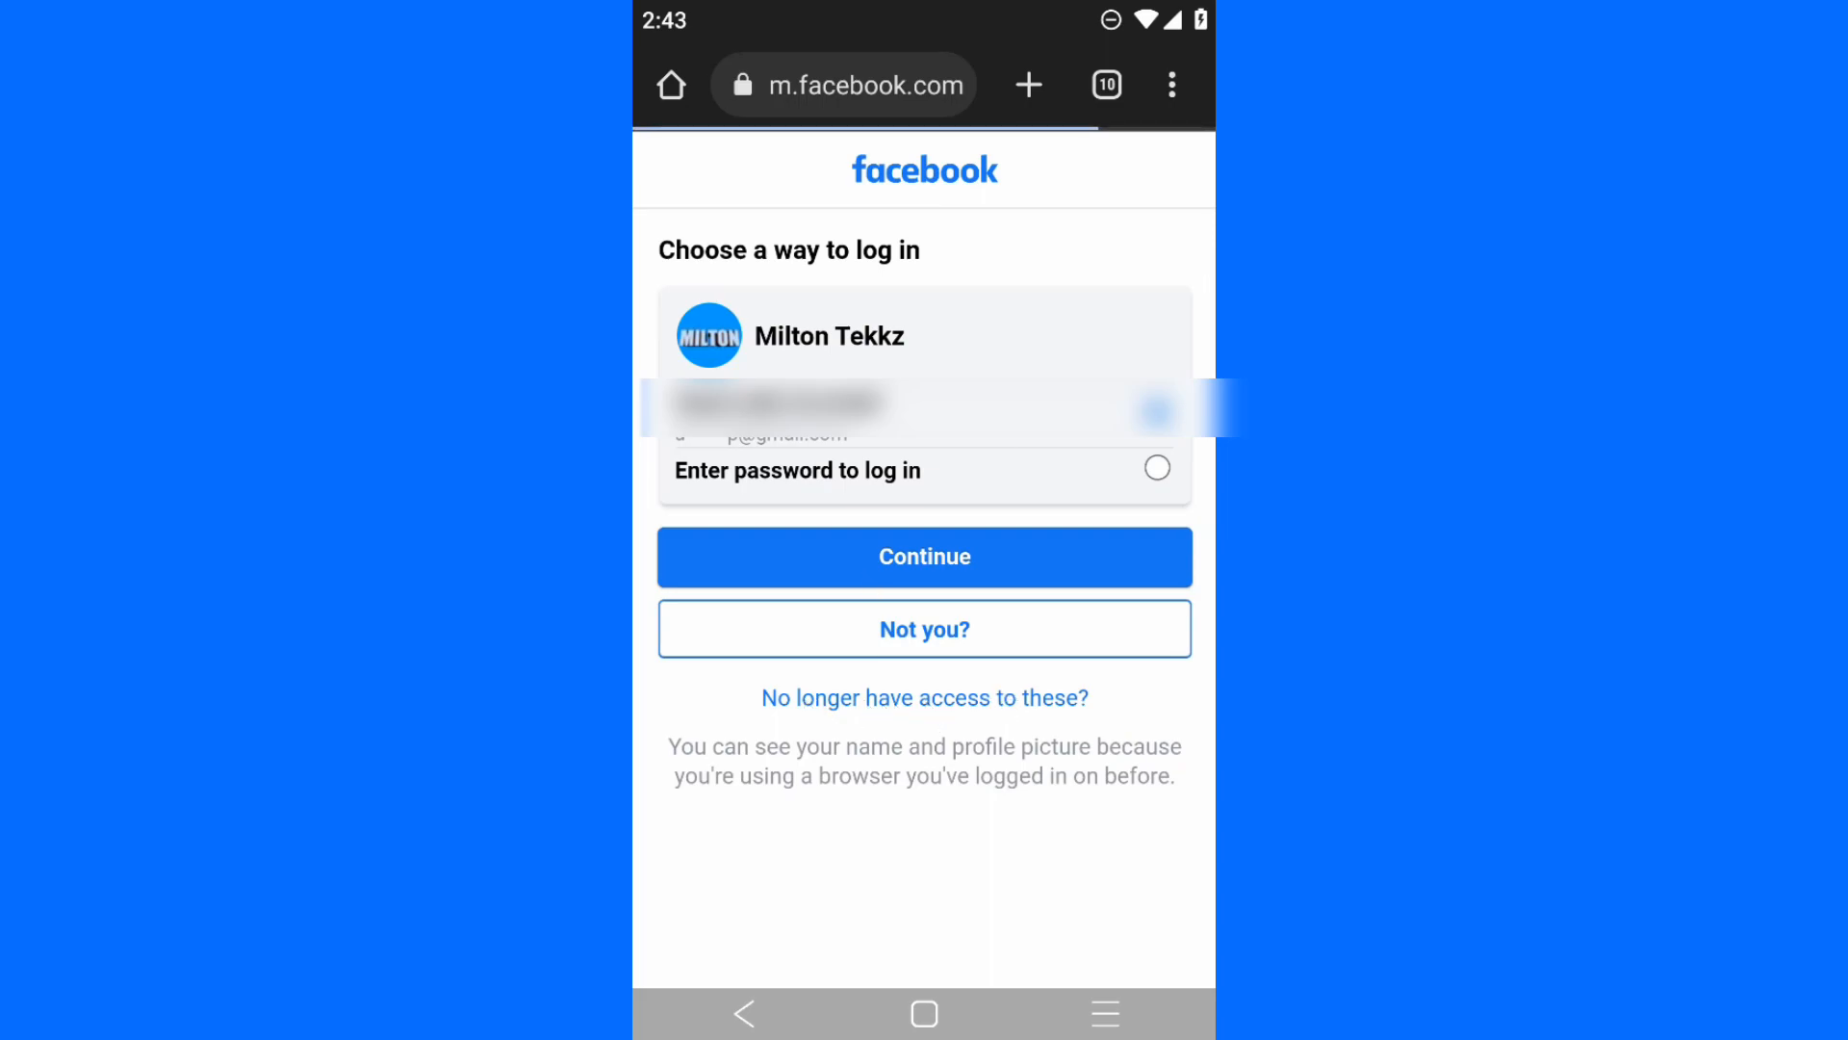
pyautogui.click(924, 699)
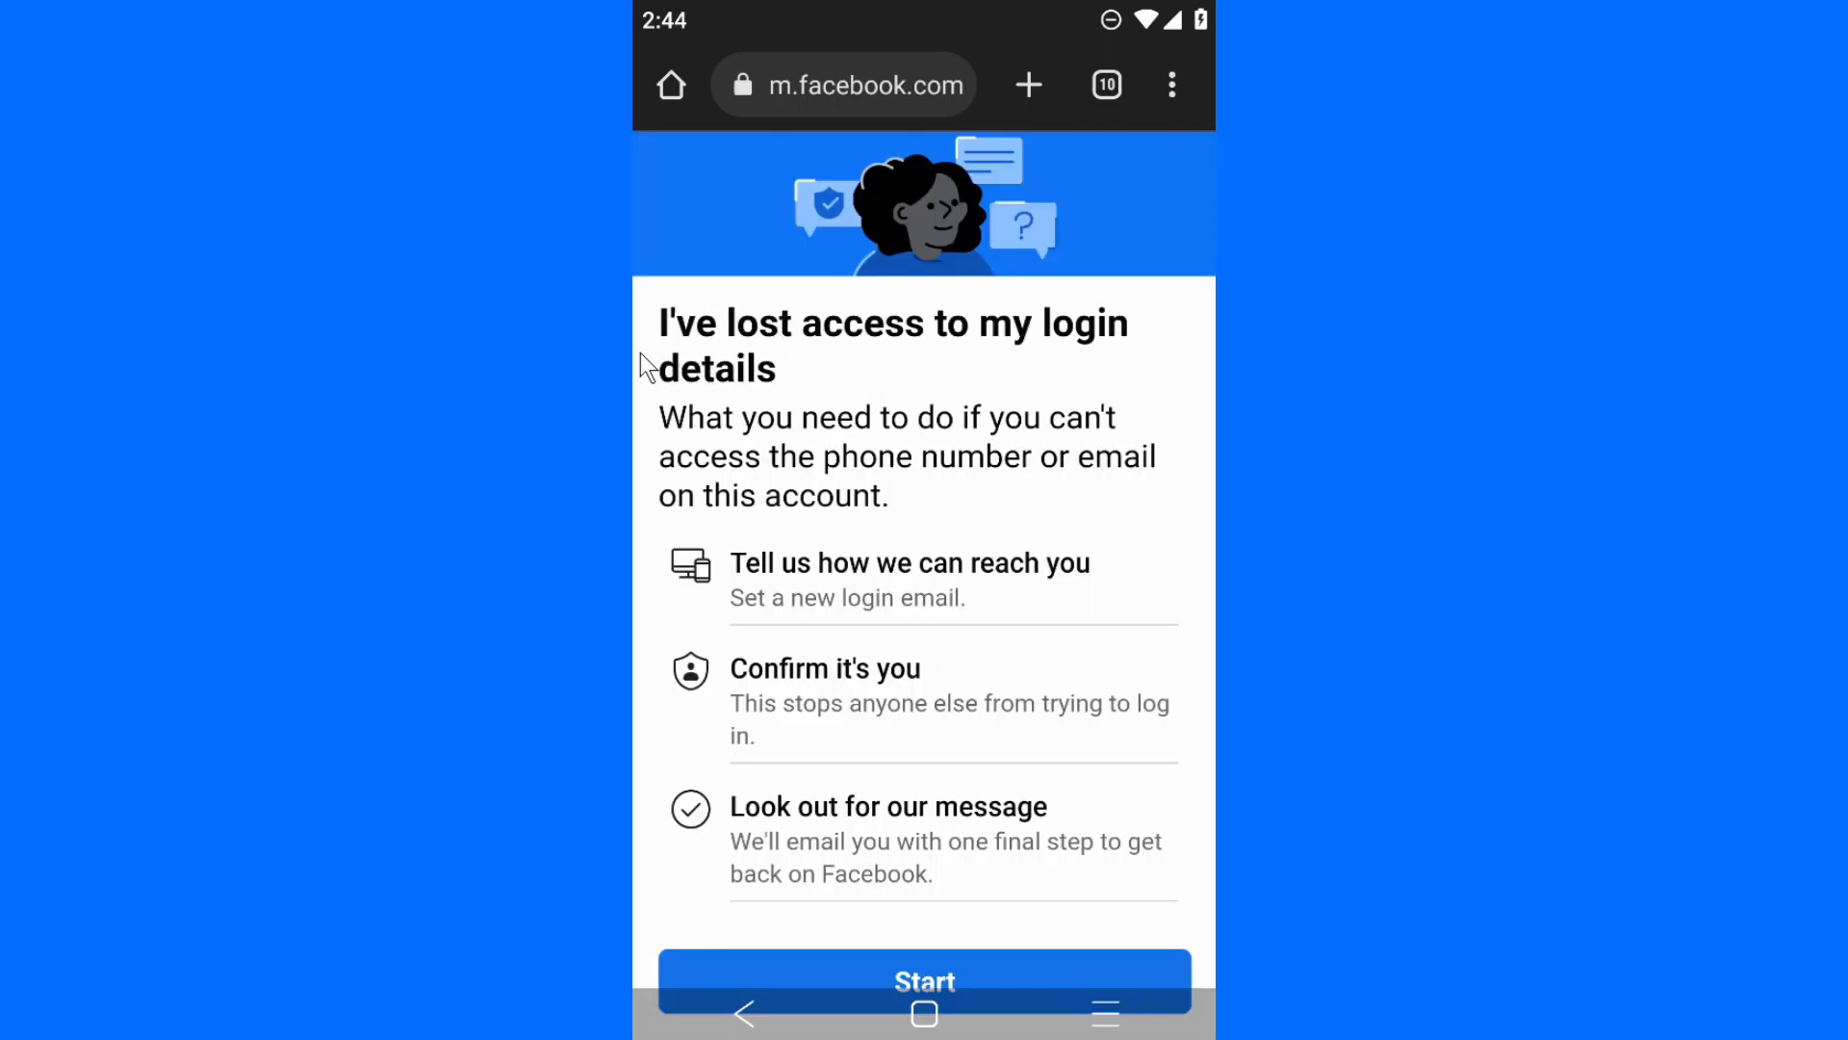
pyautogui.moveTo(724, 445)
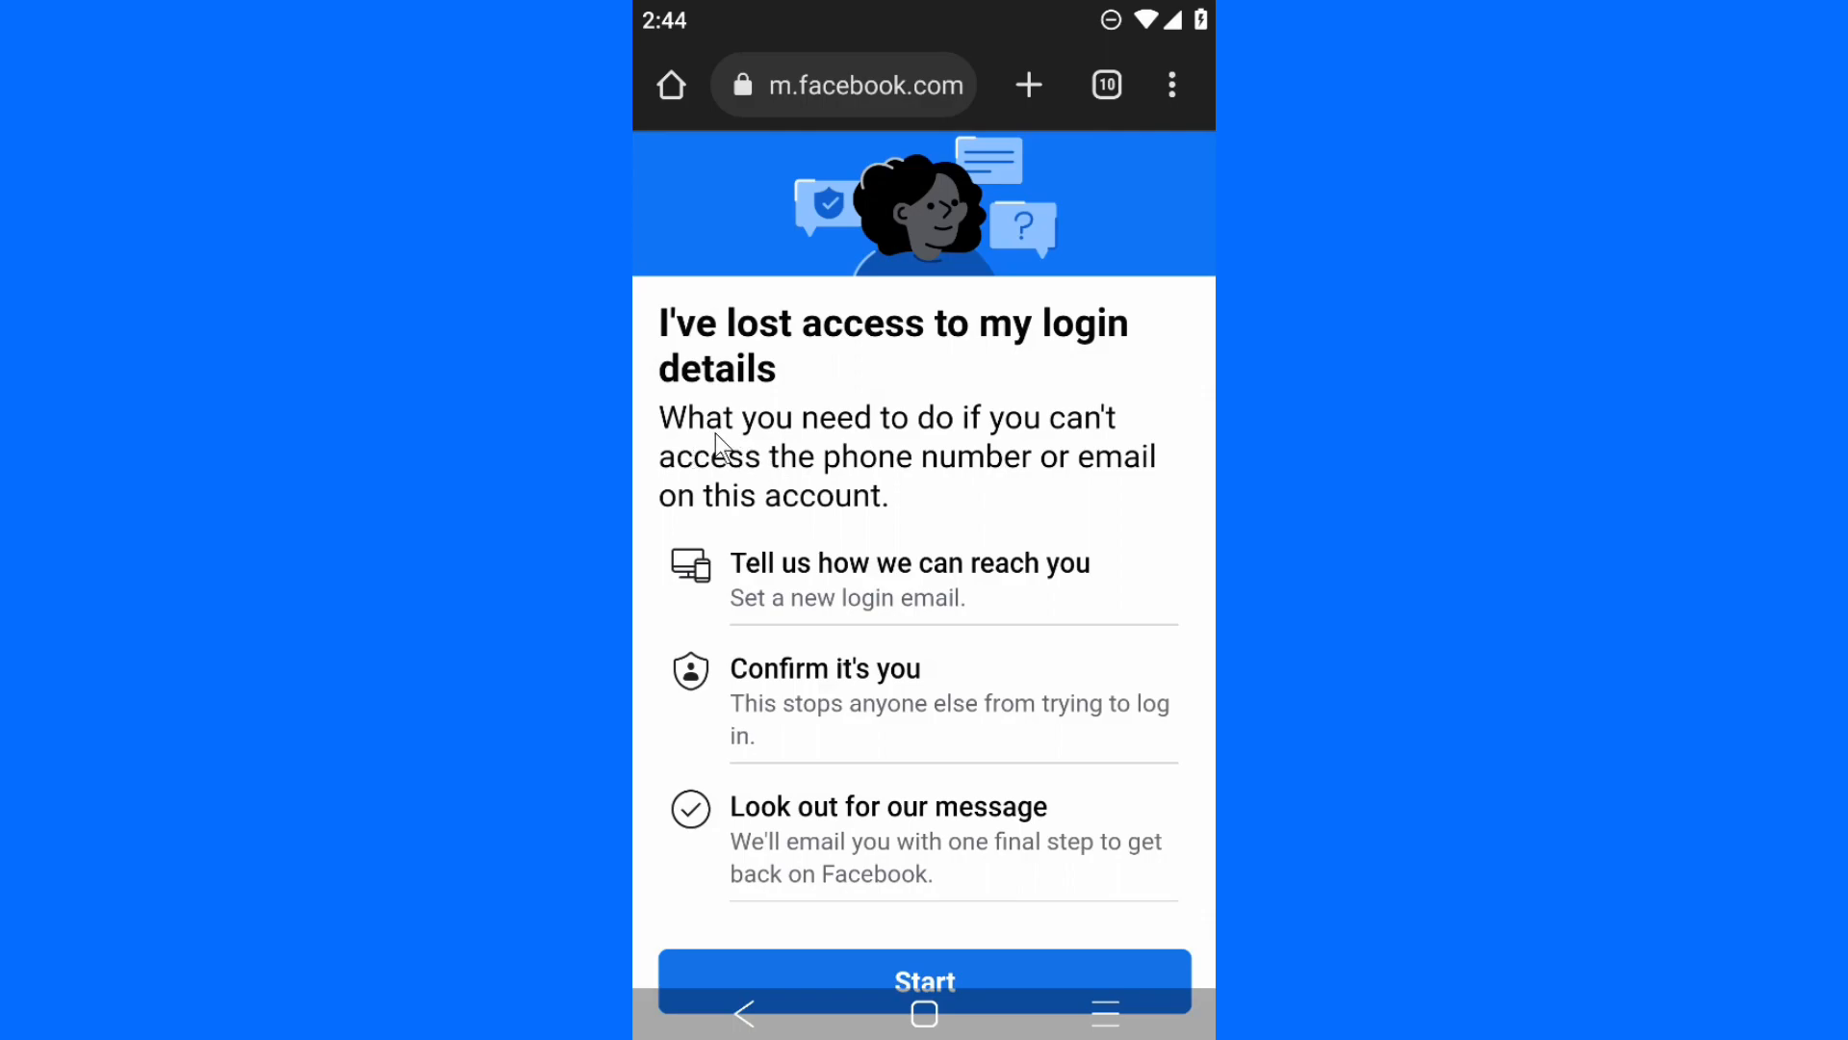
pyautogui.moveTo(997, 518)
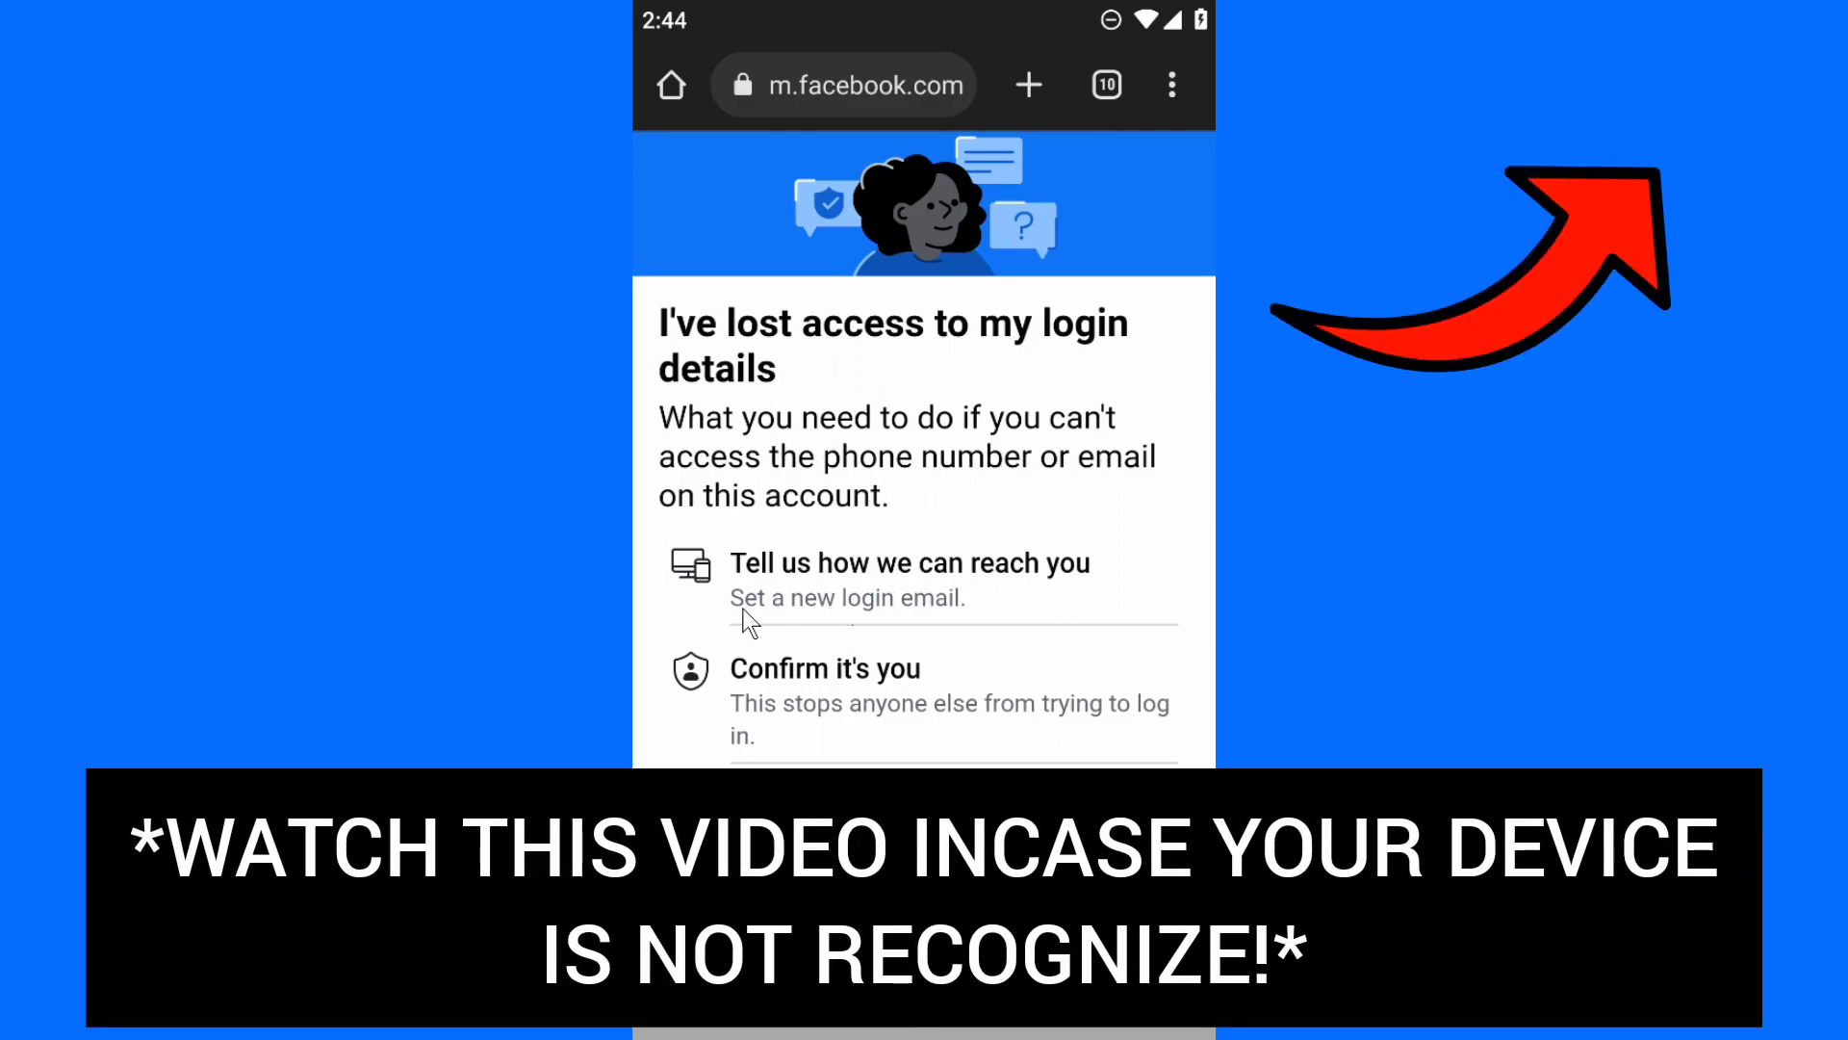
pyautogui.moveTo(915, 751)
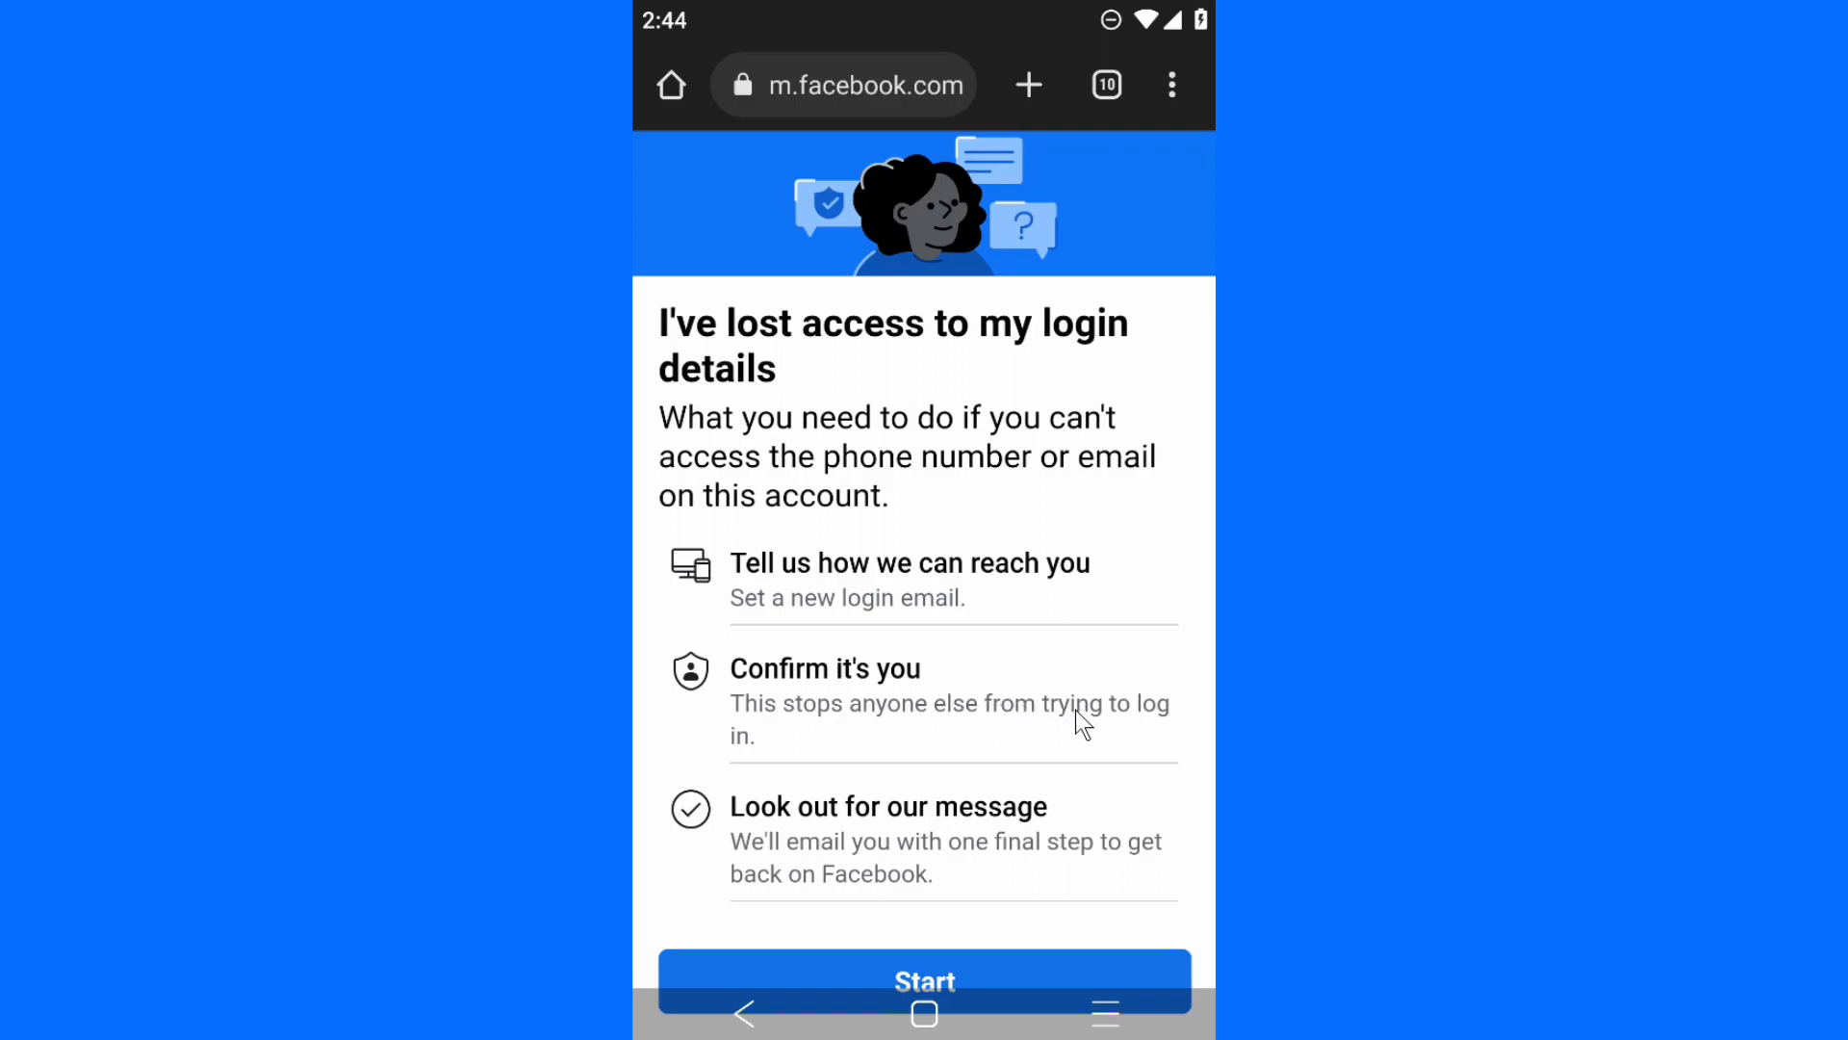
pyautogui.moveTo(796, 859)
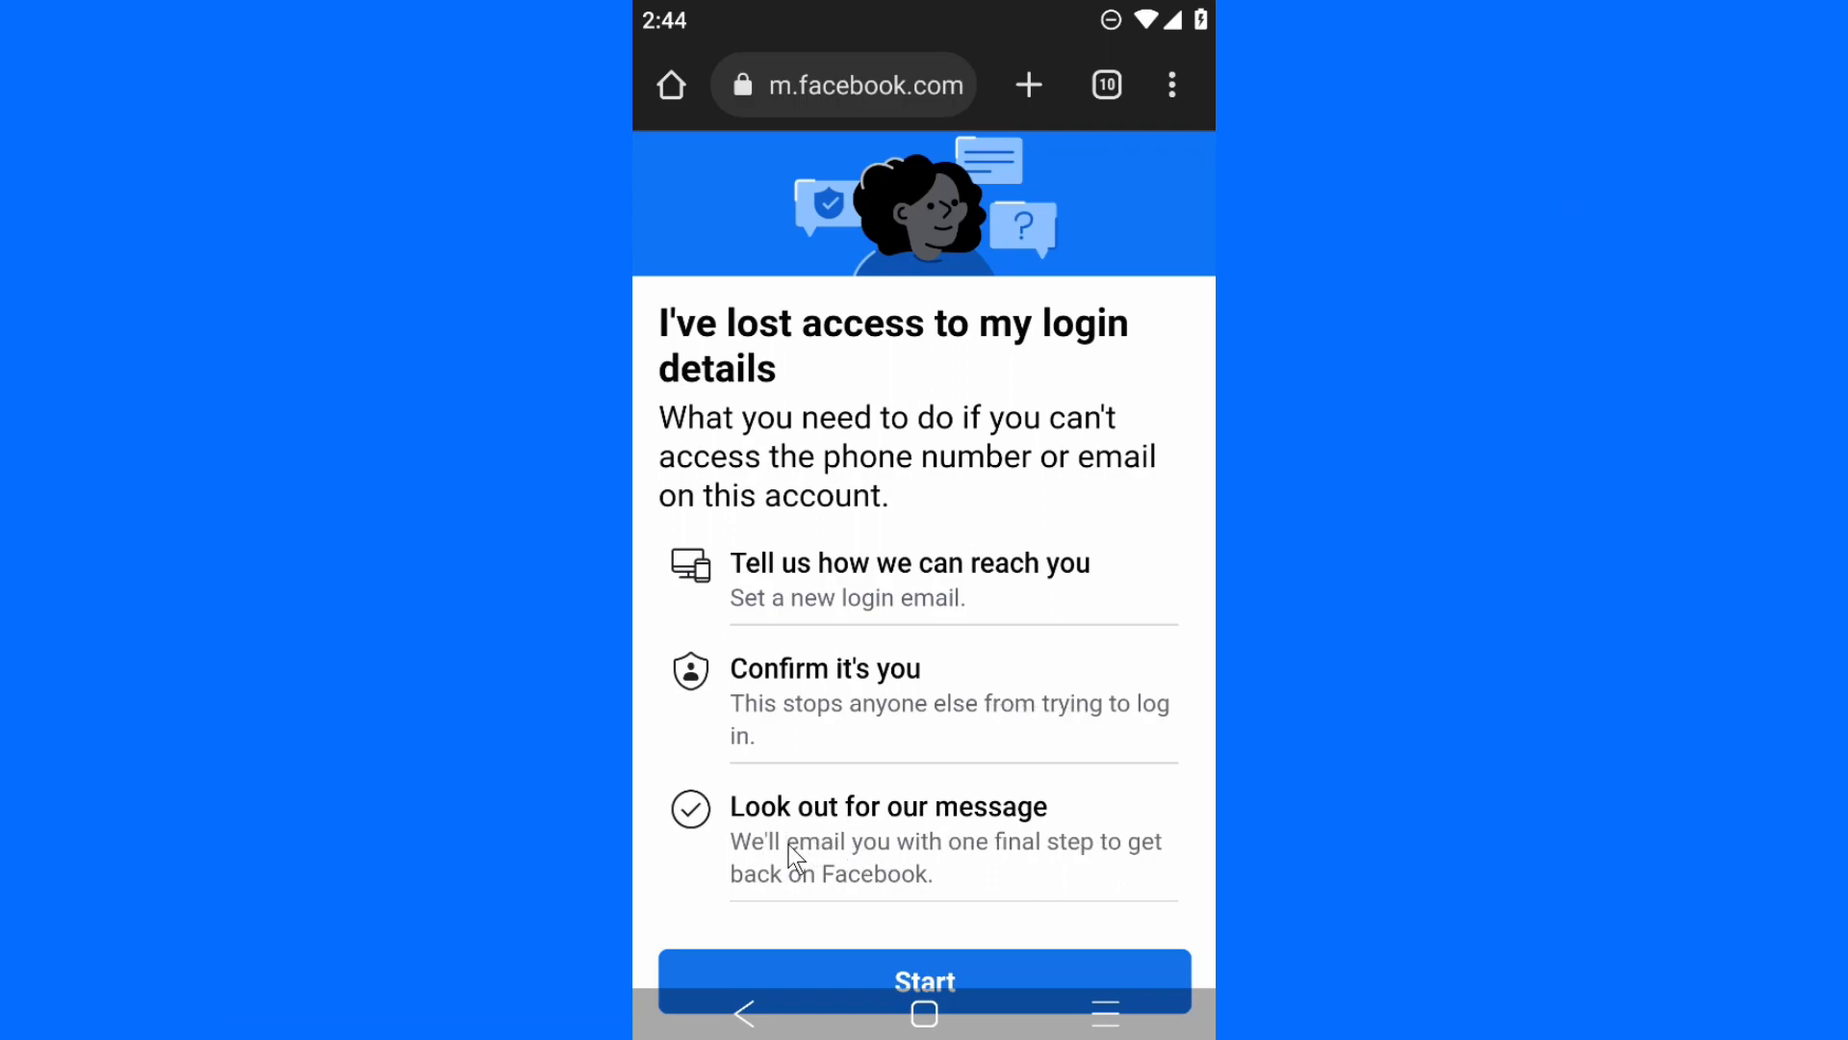
pyautogui.moveTo(959, 930)
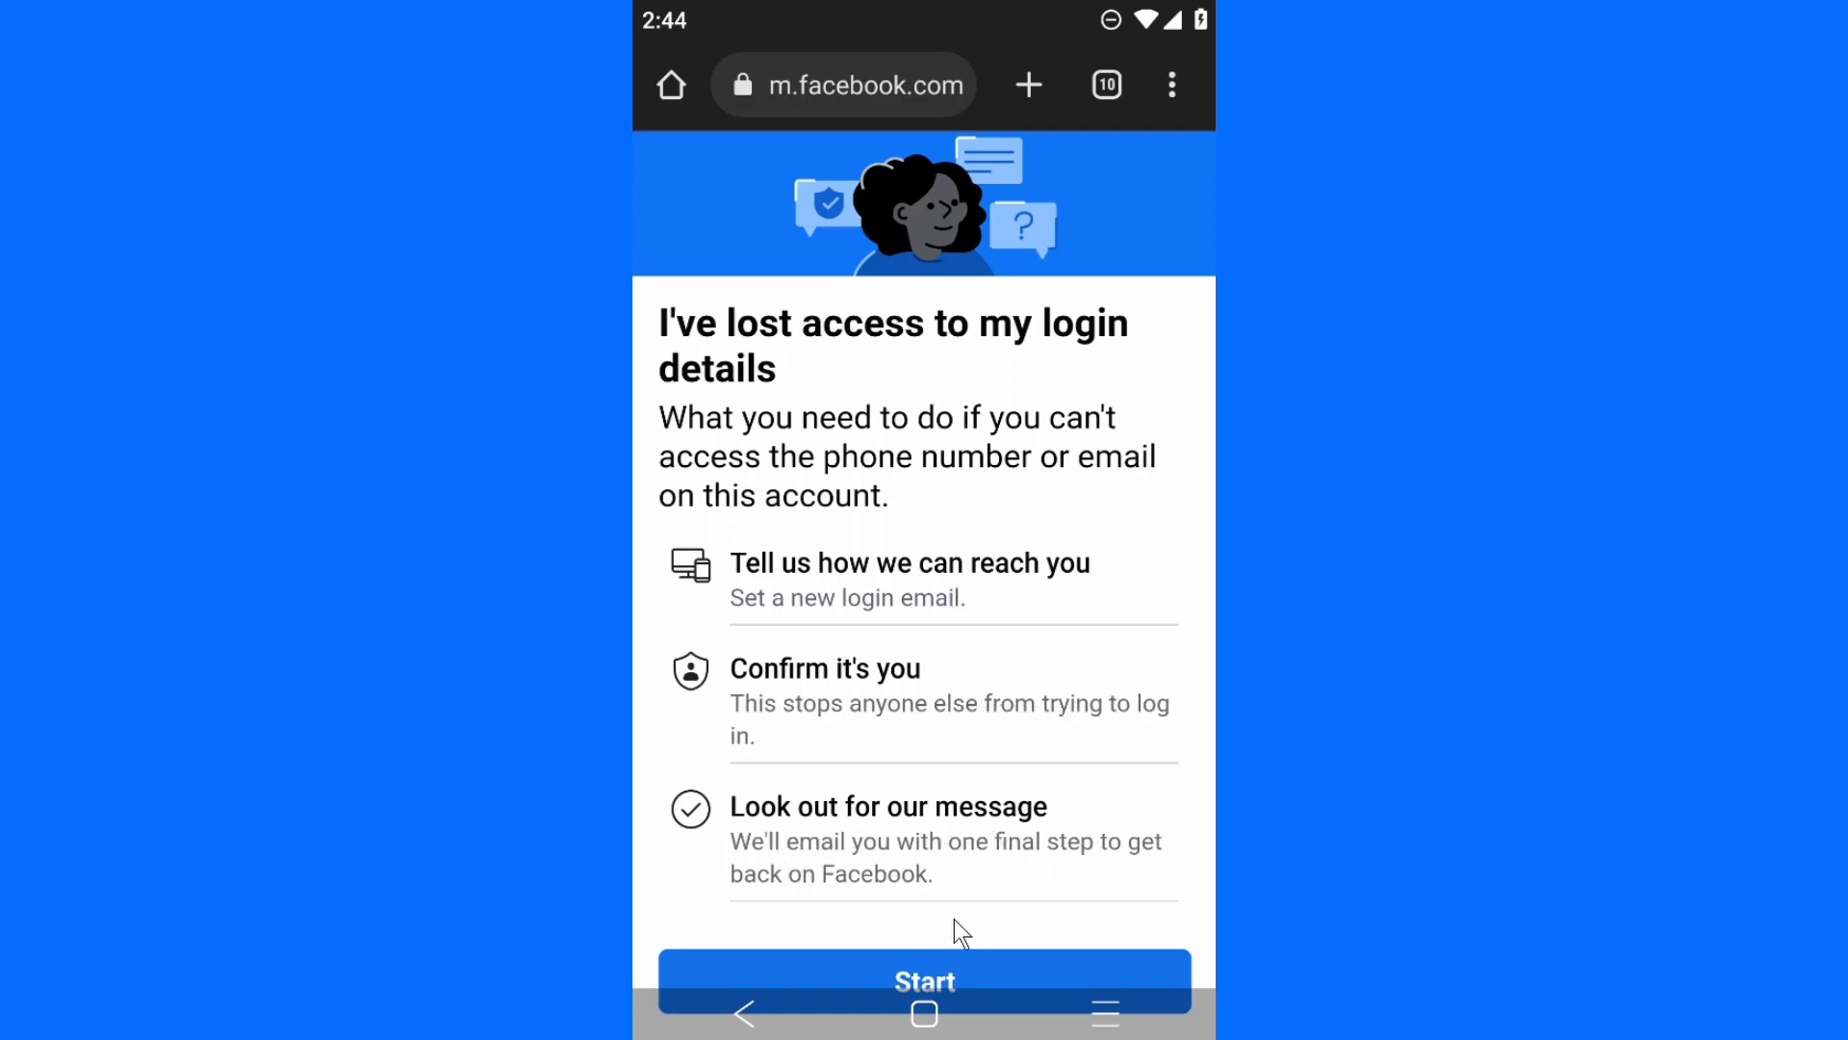
# - Start the new-login-email recovery, focus the empty New email field, then show recent apps
pyautogui.click(925, 980)
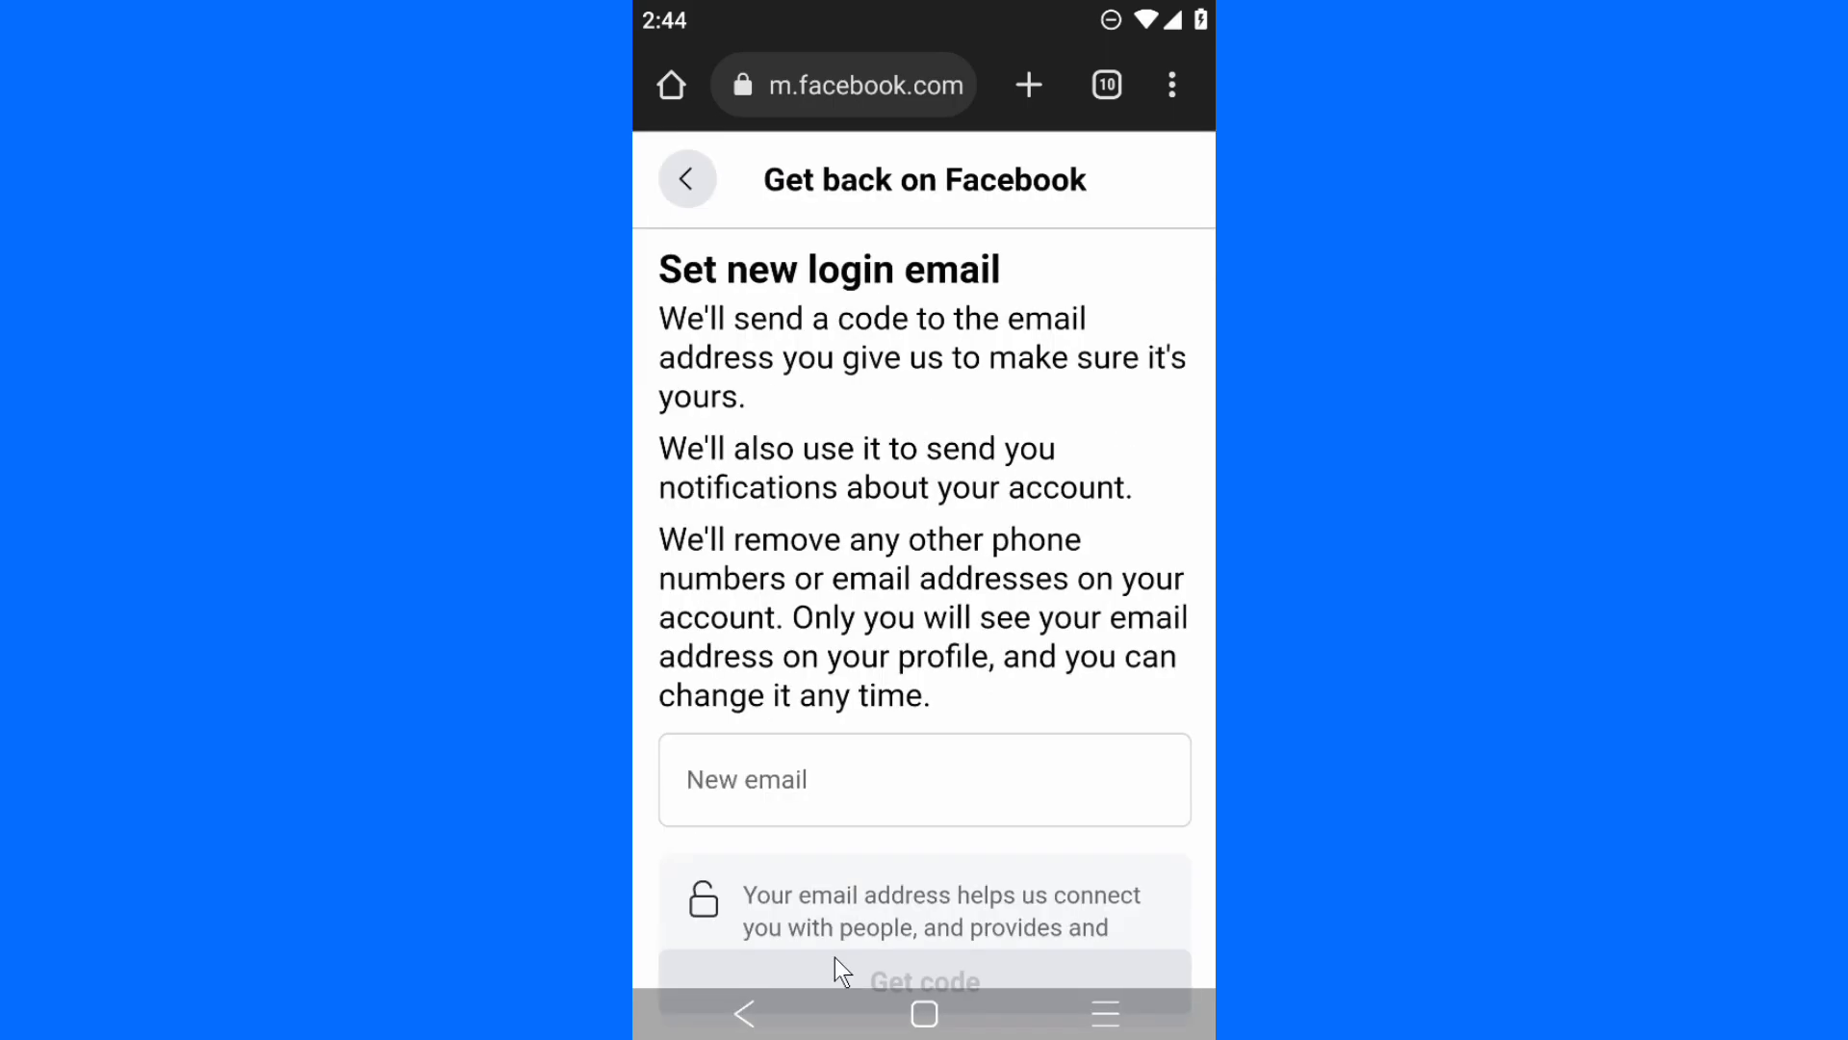
pyautogui.click(924, 780)
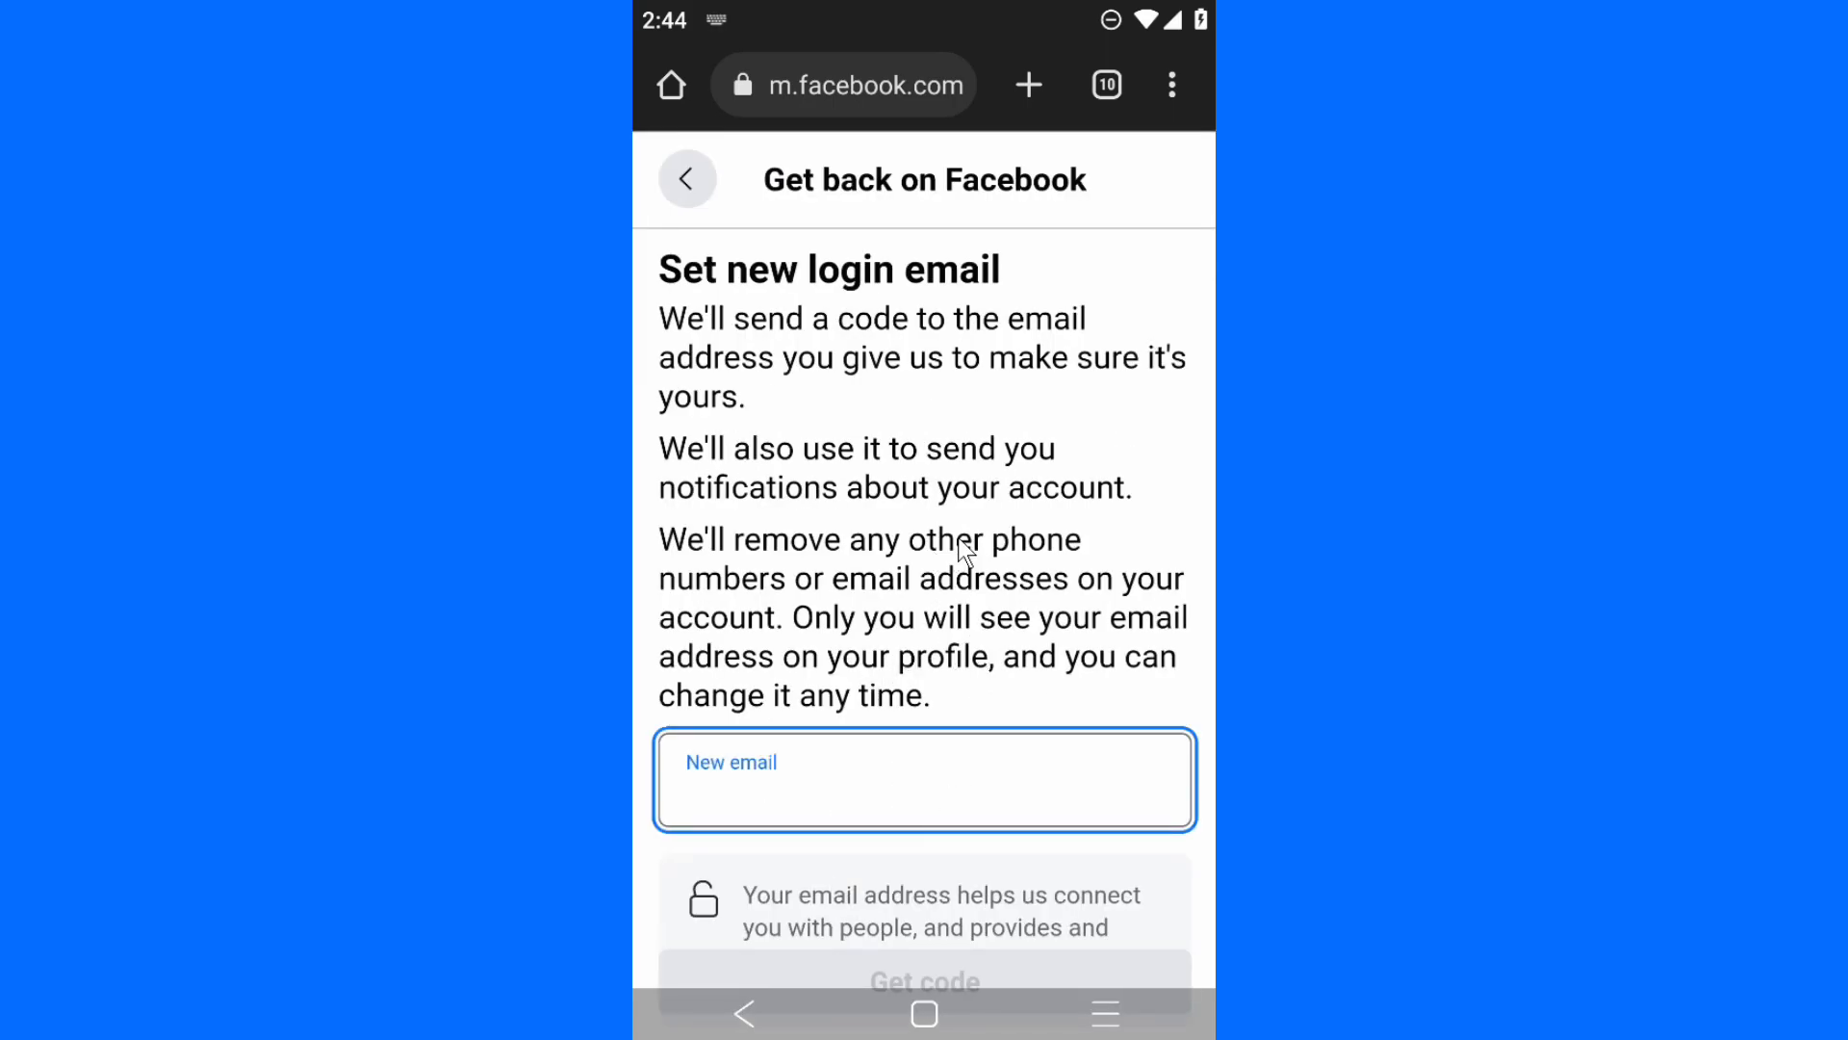
pyautogui.scroll(-3)
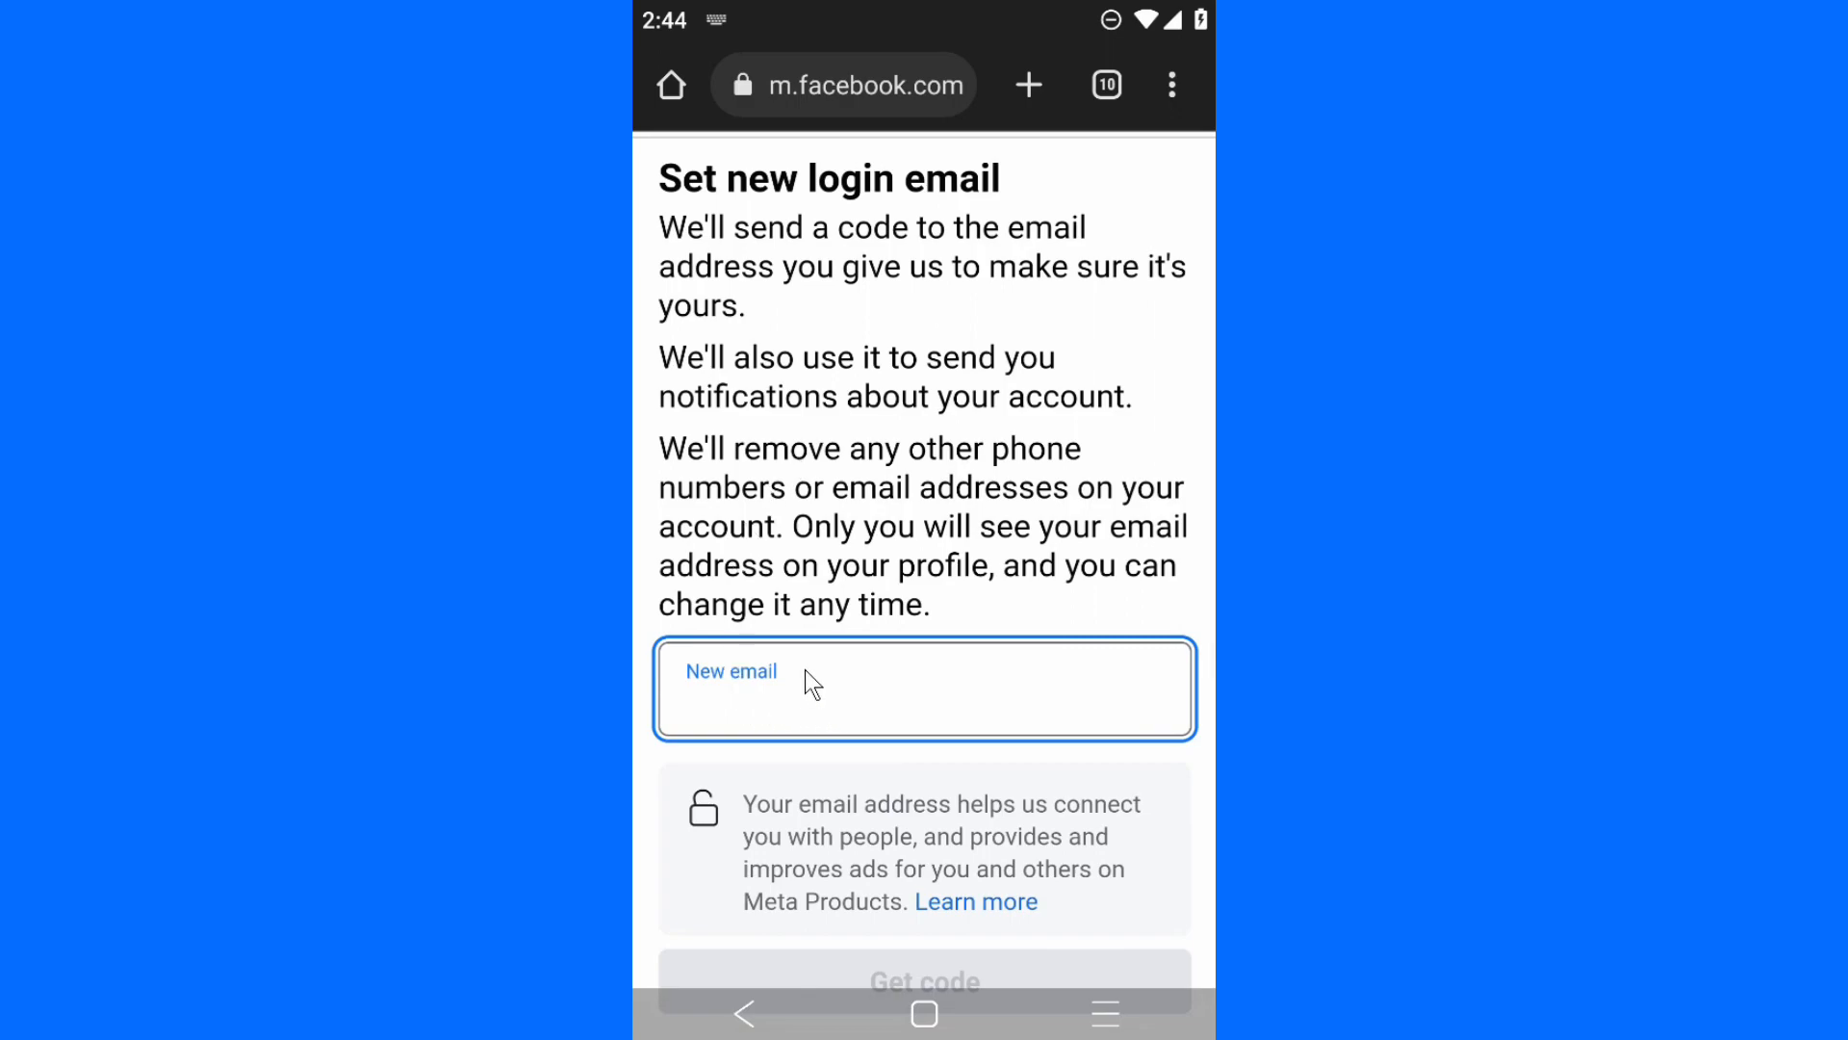
pyautogui.moveTo(832, 262)
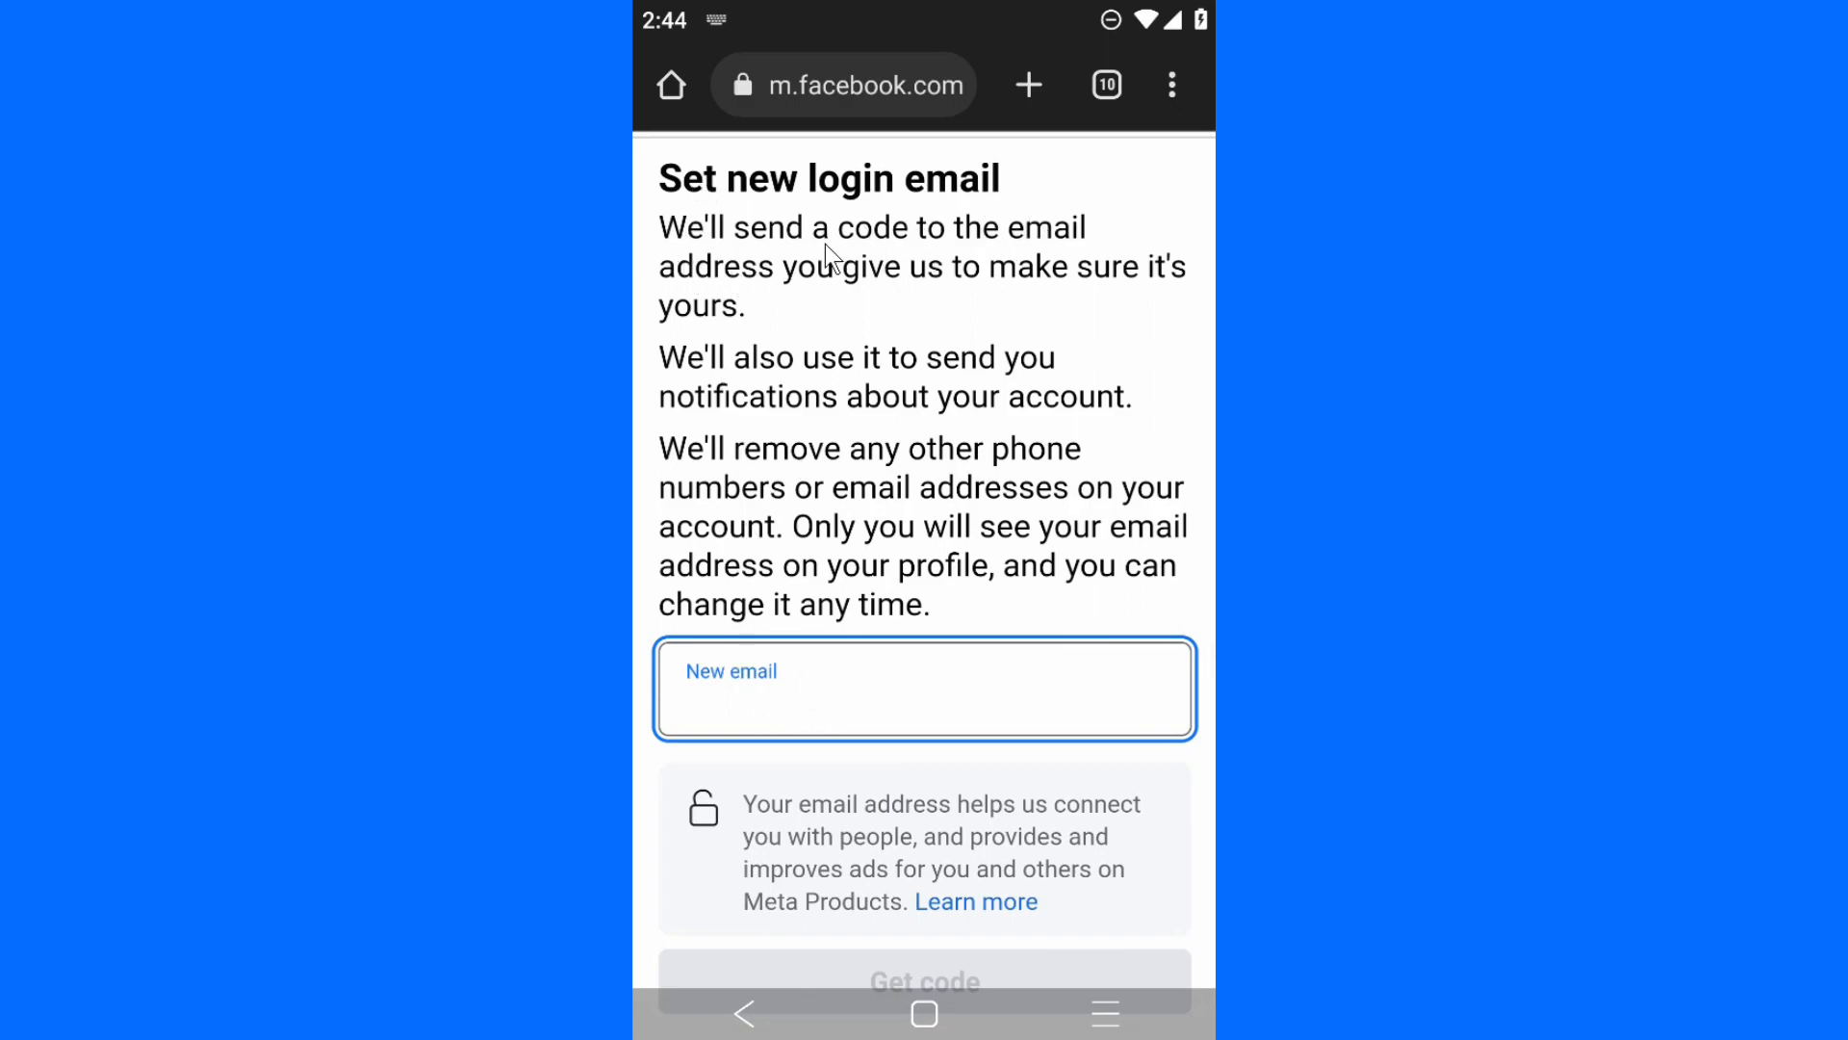
pyautogui.moveTo(1065, 316)
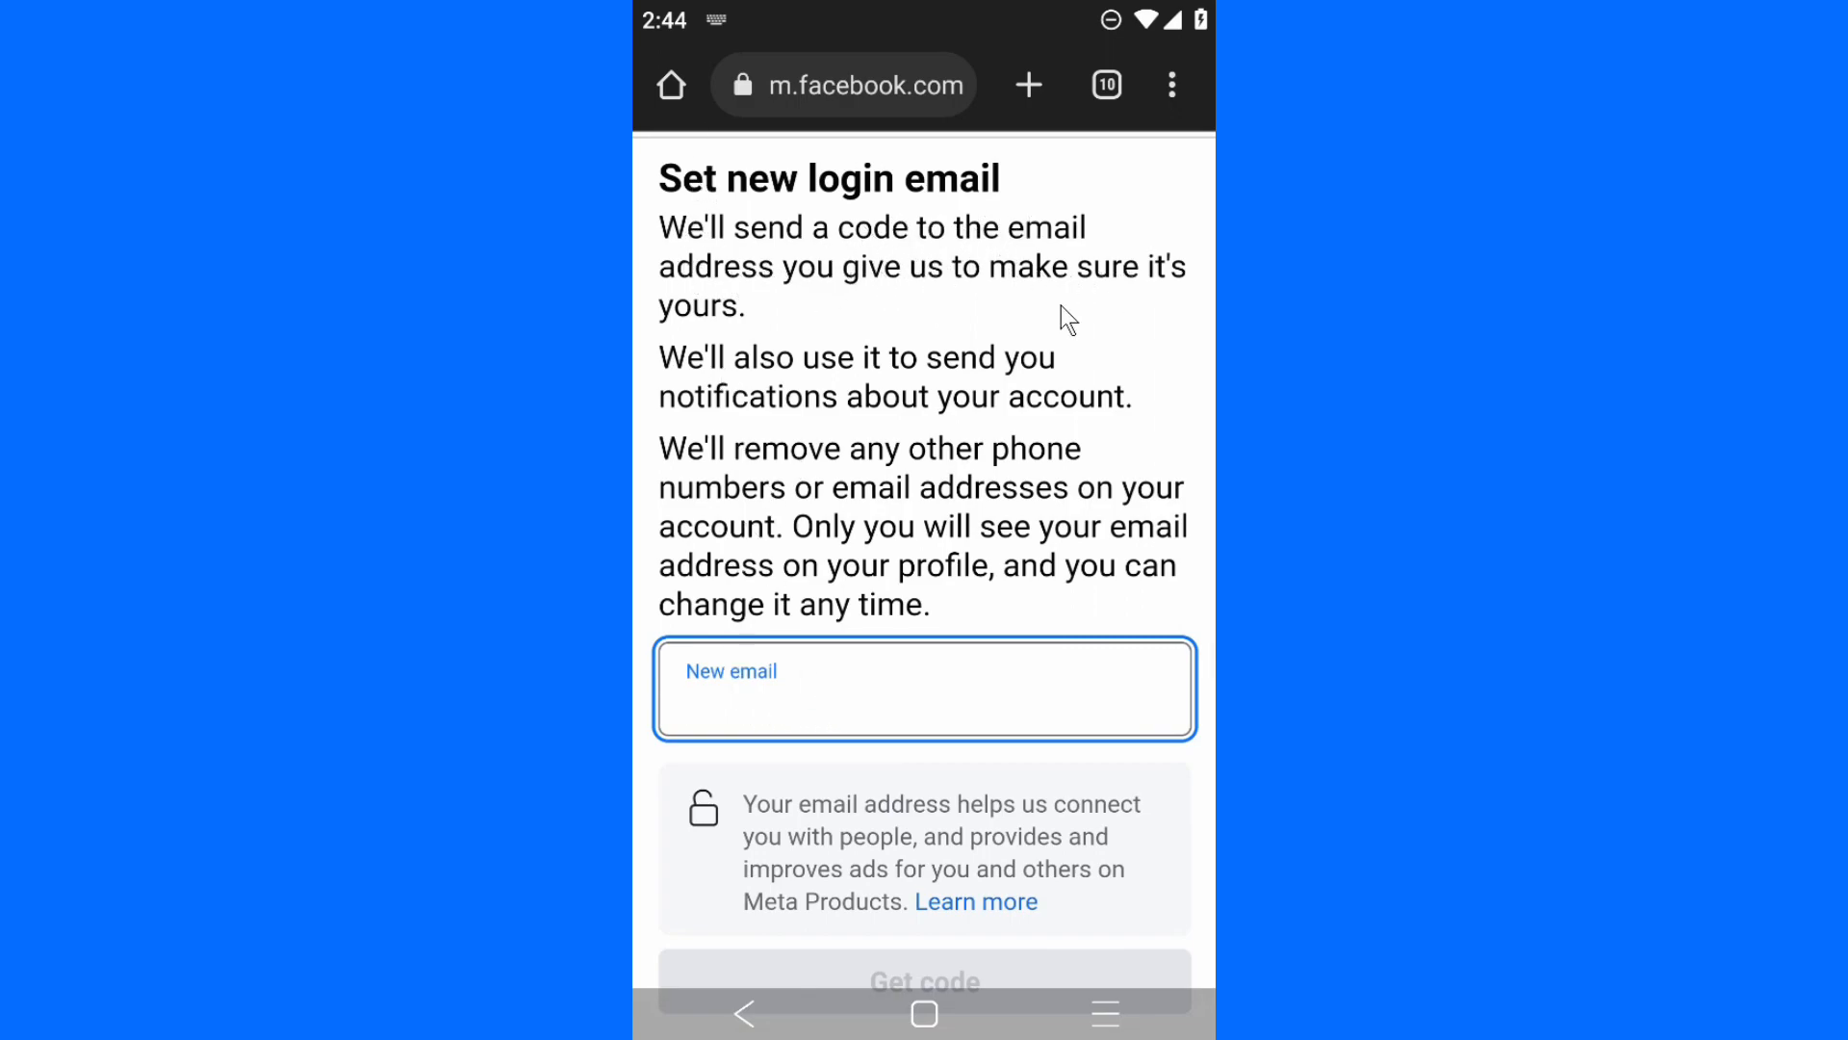
pyautogui.moveTo(1013, 372)
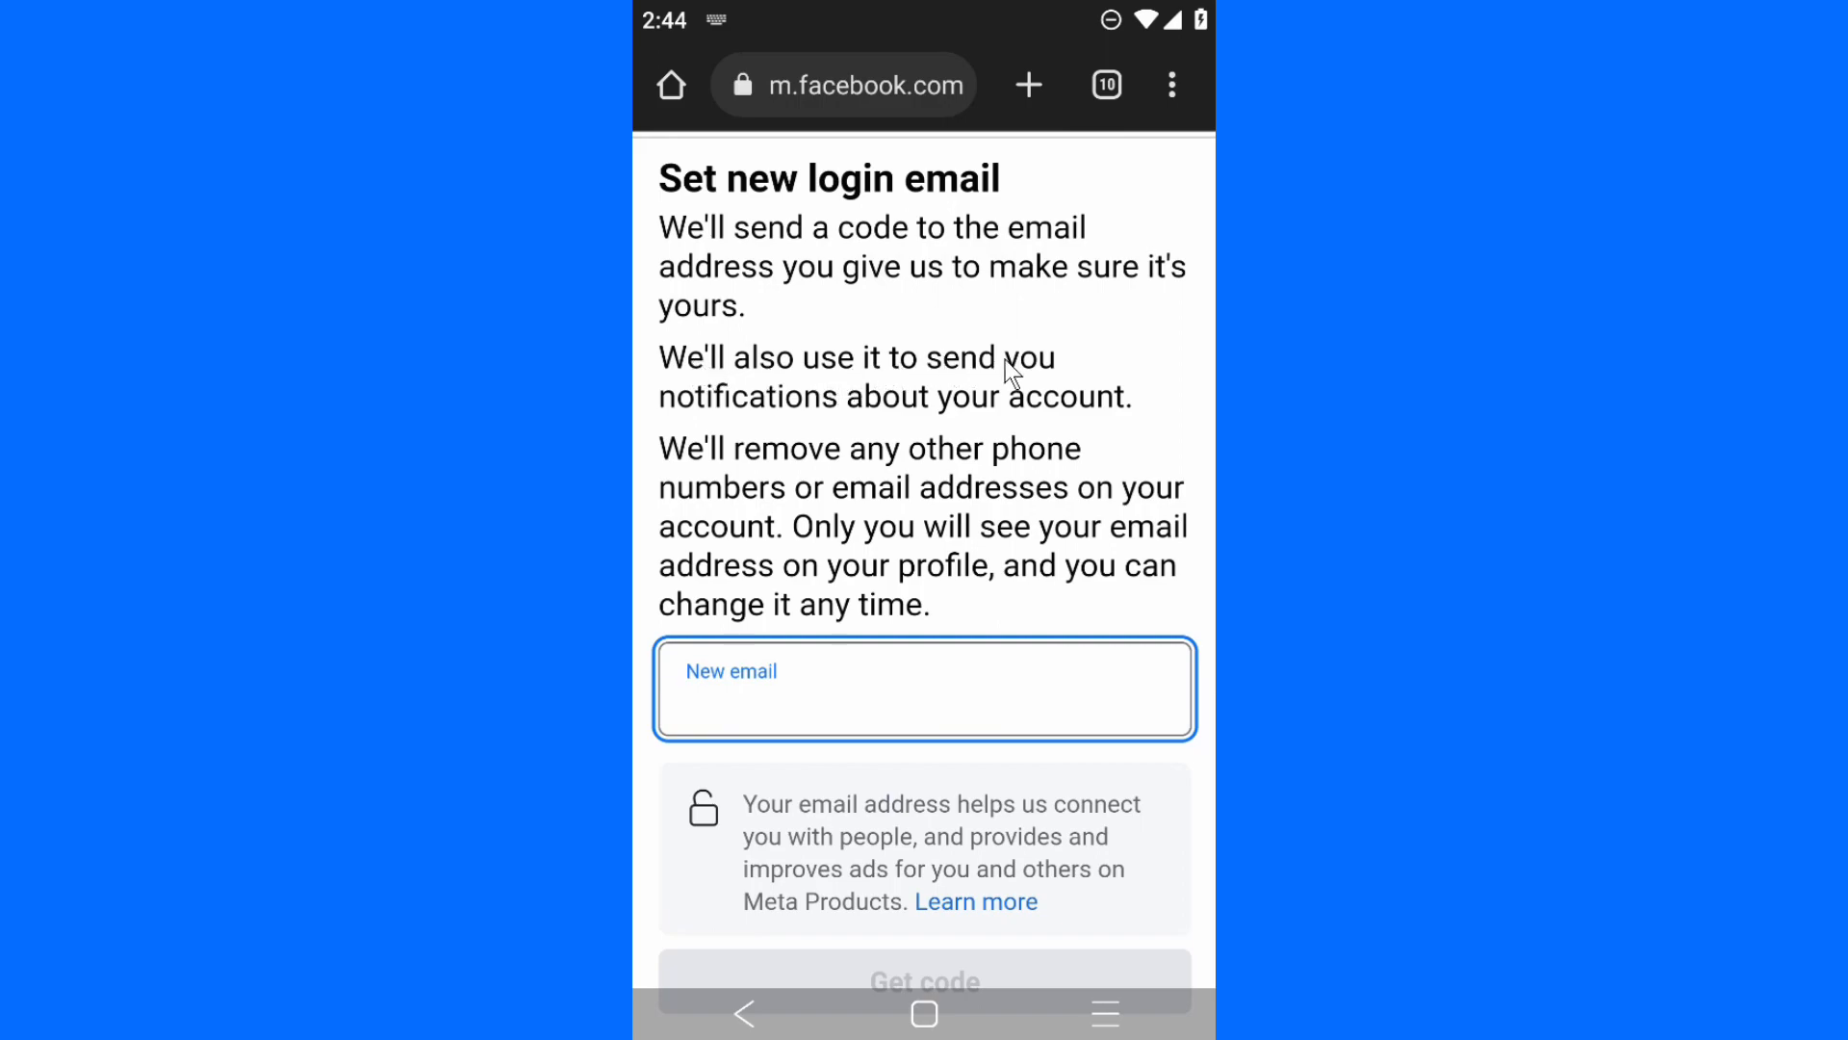
pyautogui.moveTo(743, 479)
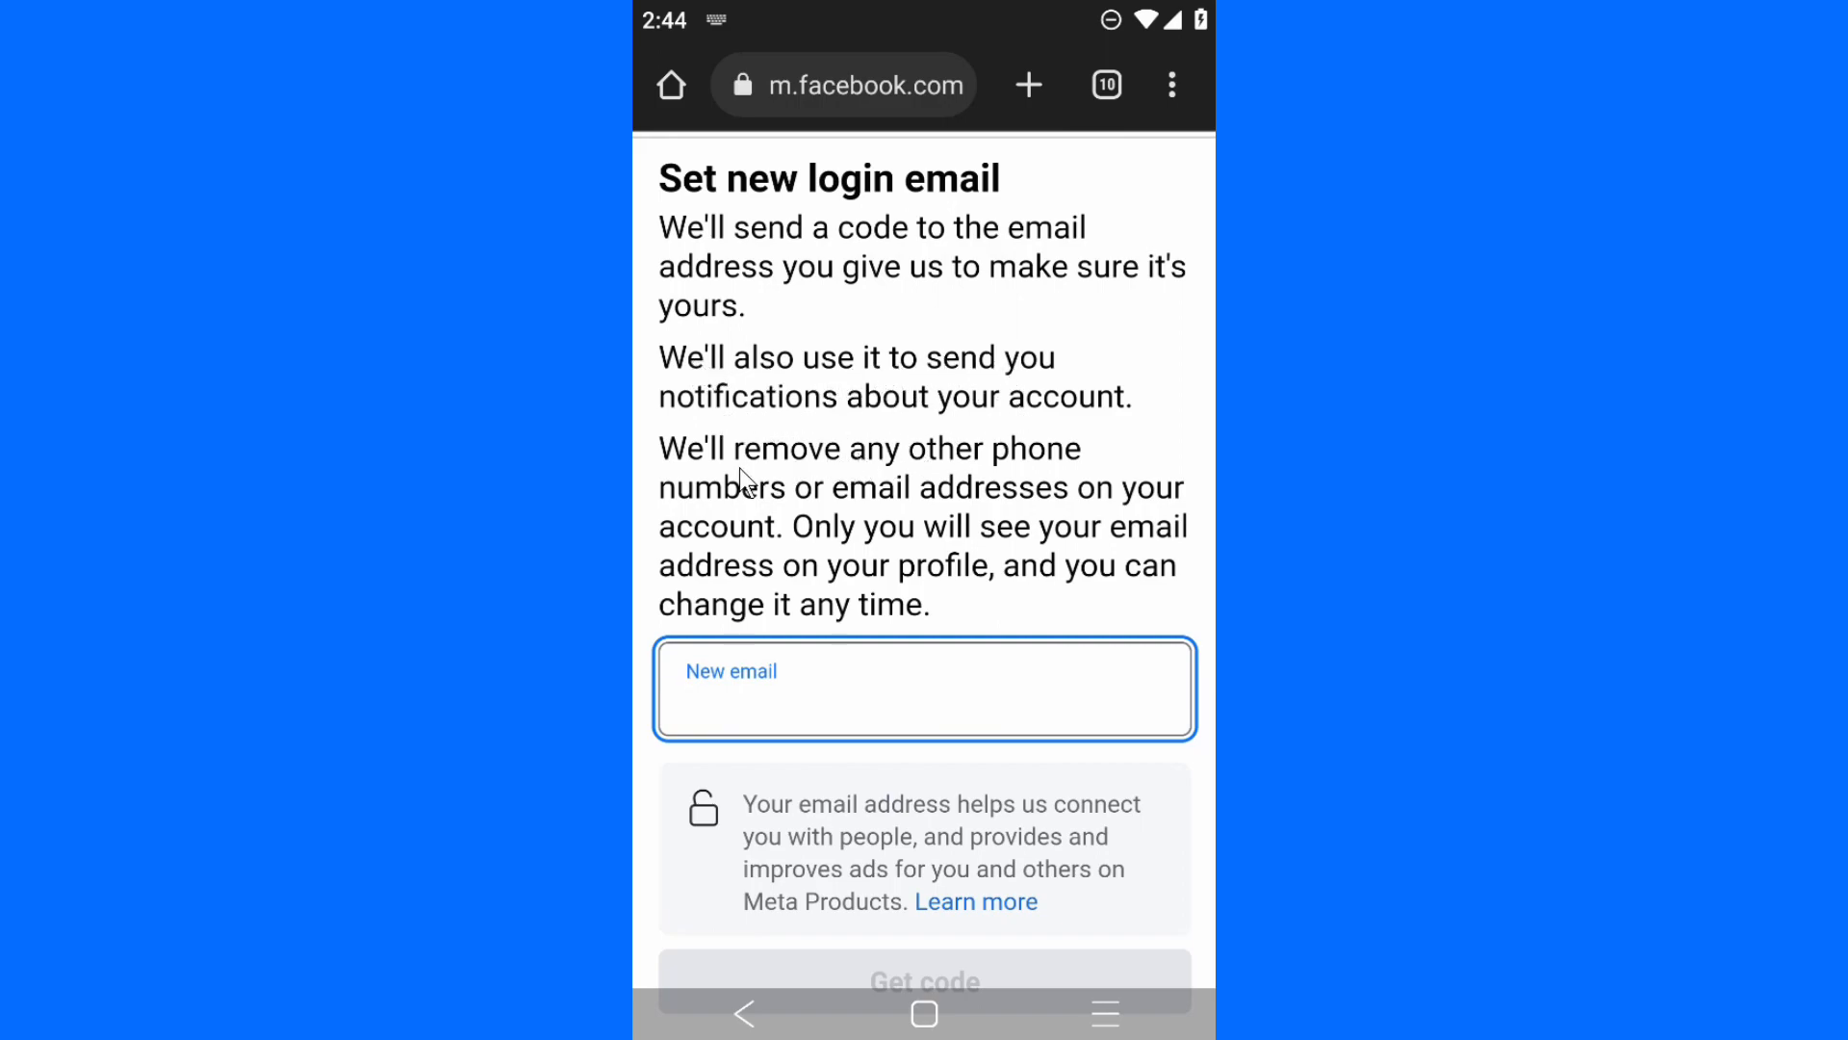
pyautogui.moveTo(1100, 508)
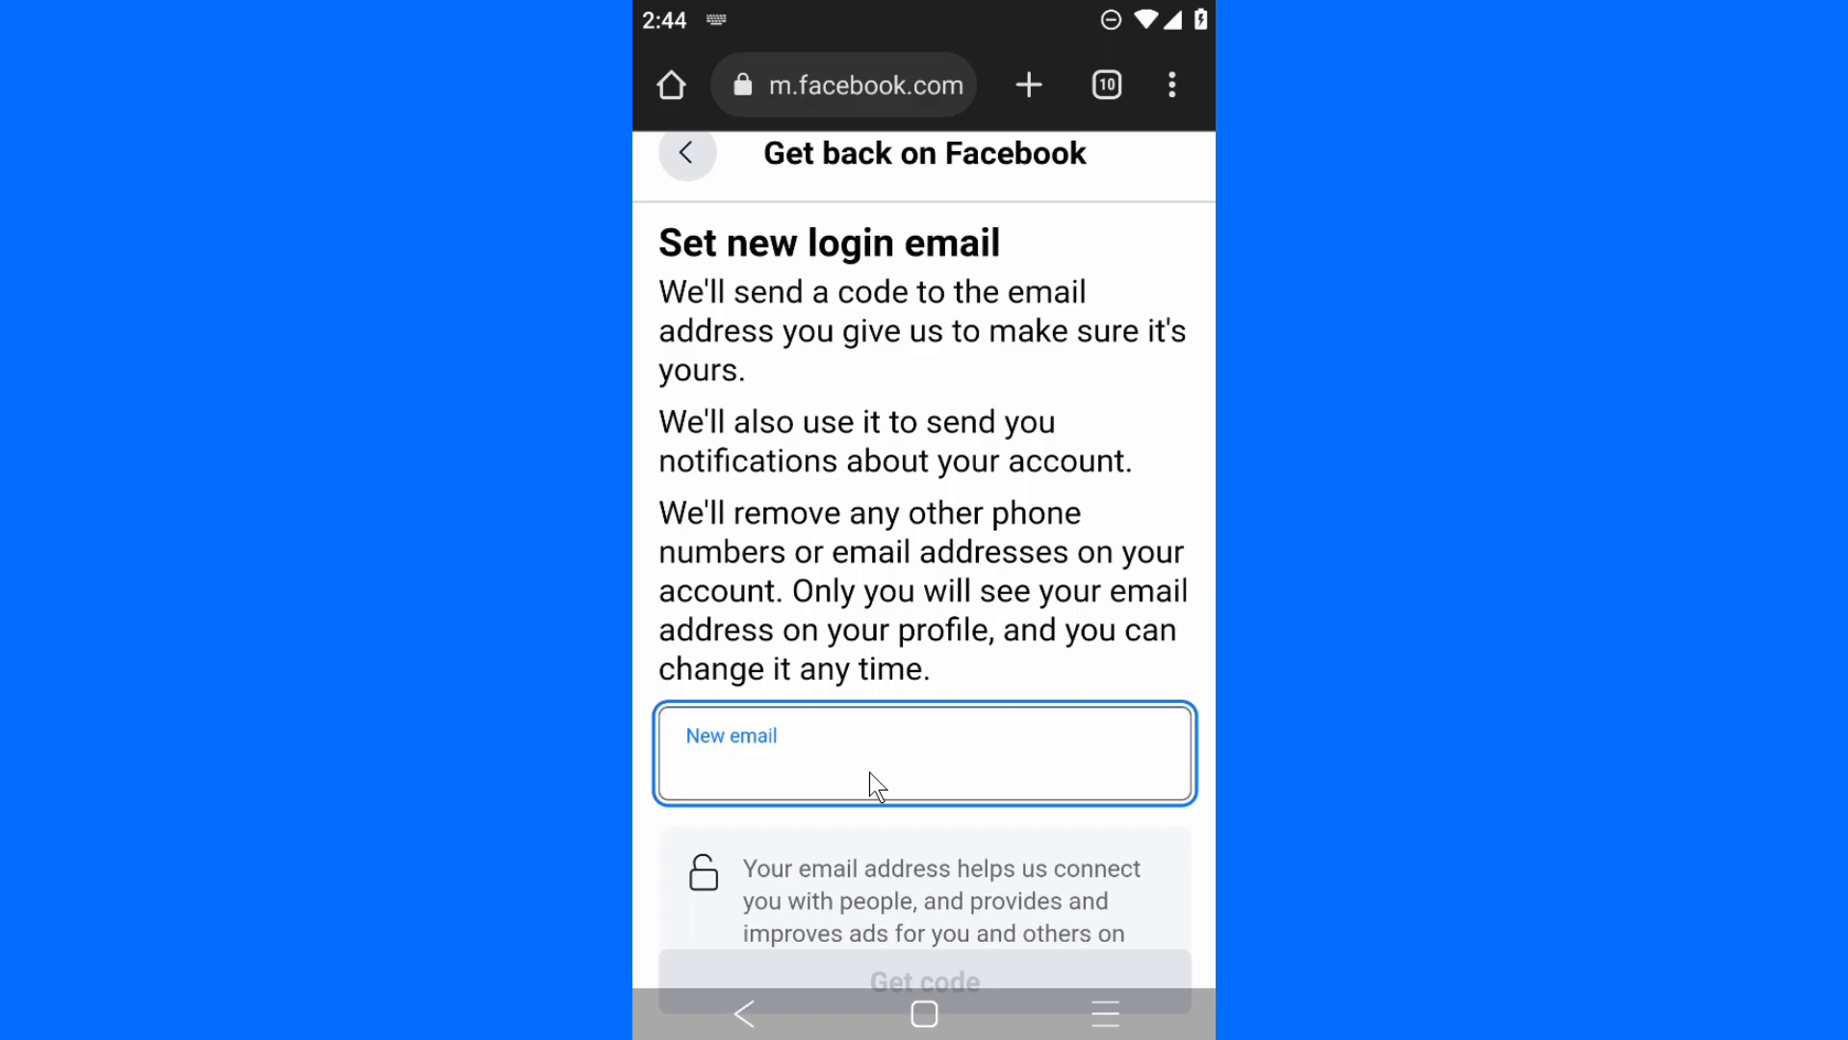
pyautogui.moveTo(766, 767)
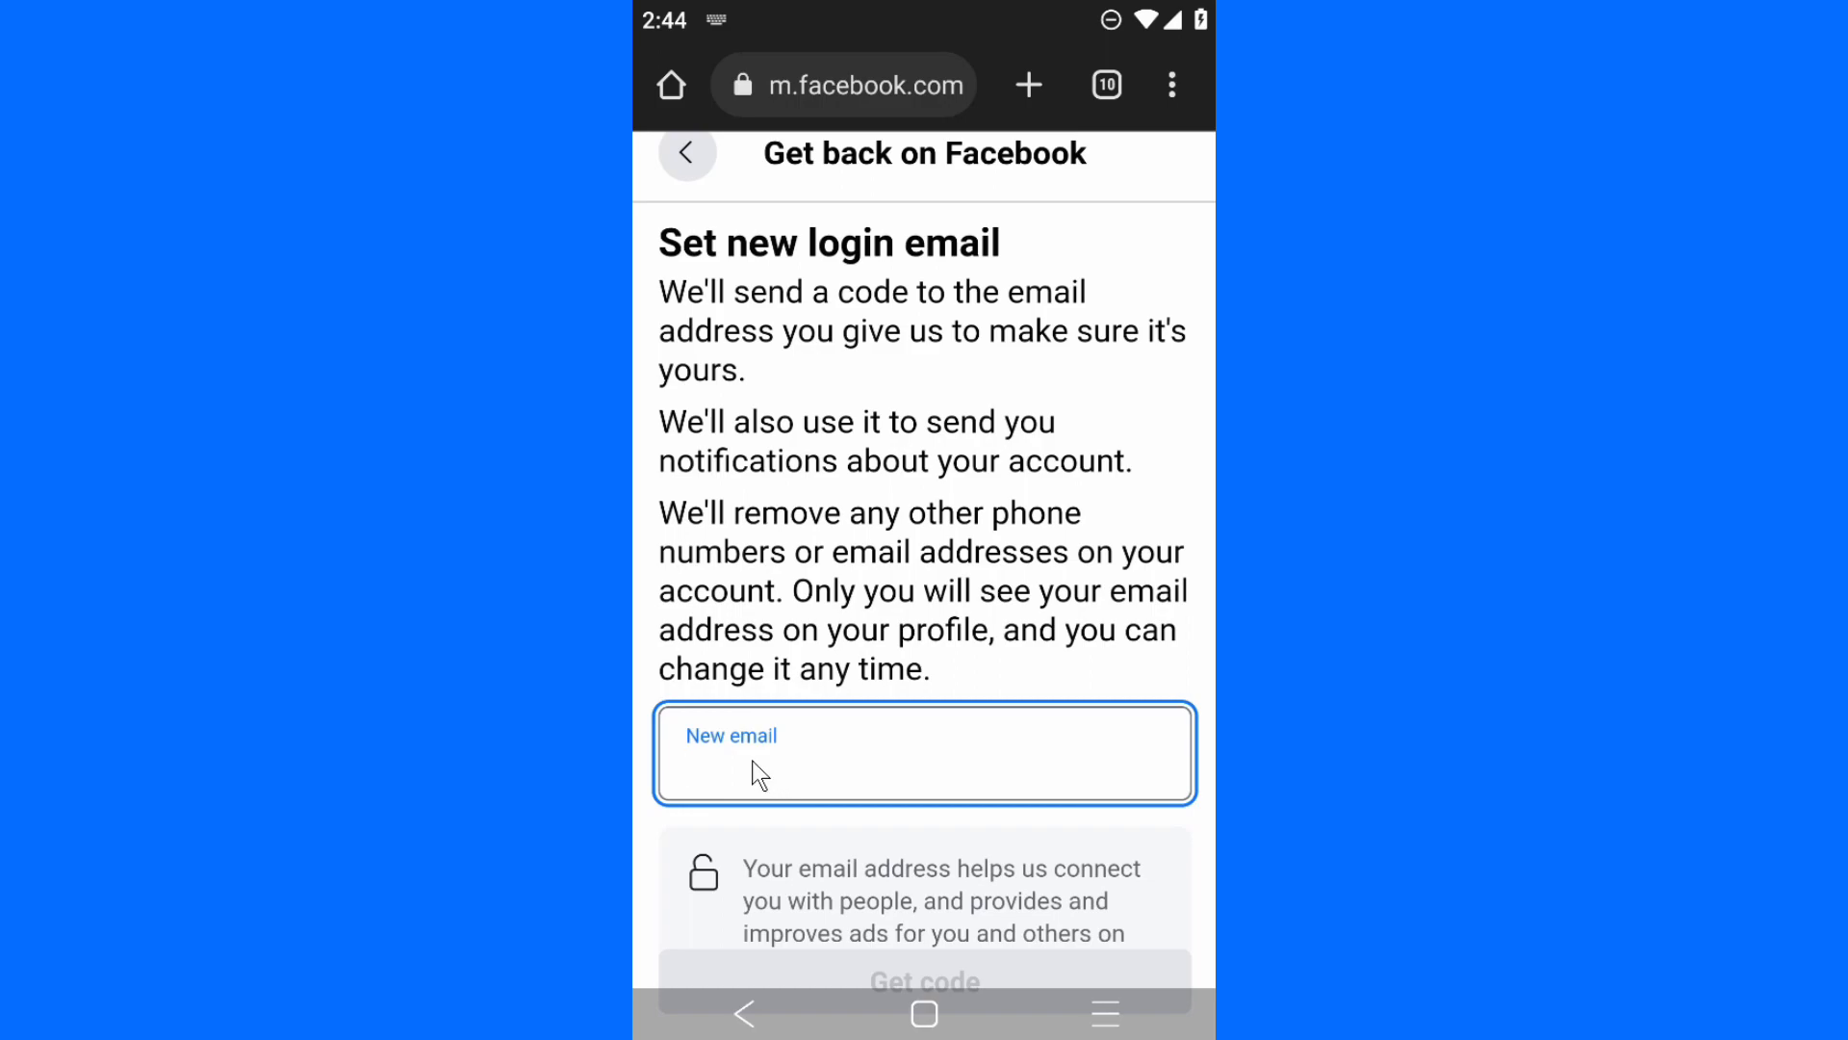
pyautogui.moveTo(774, 762)
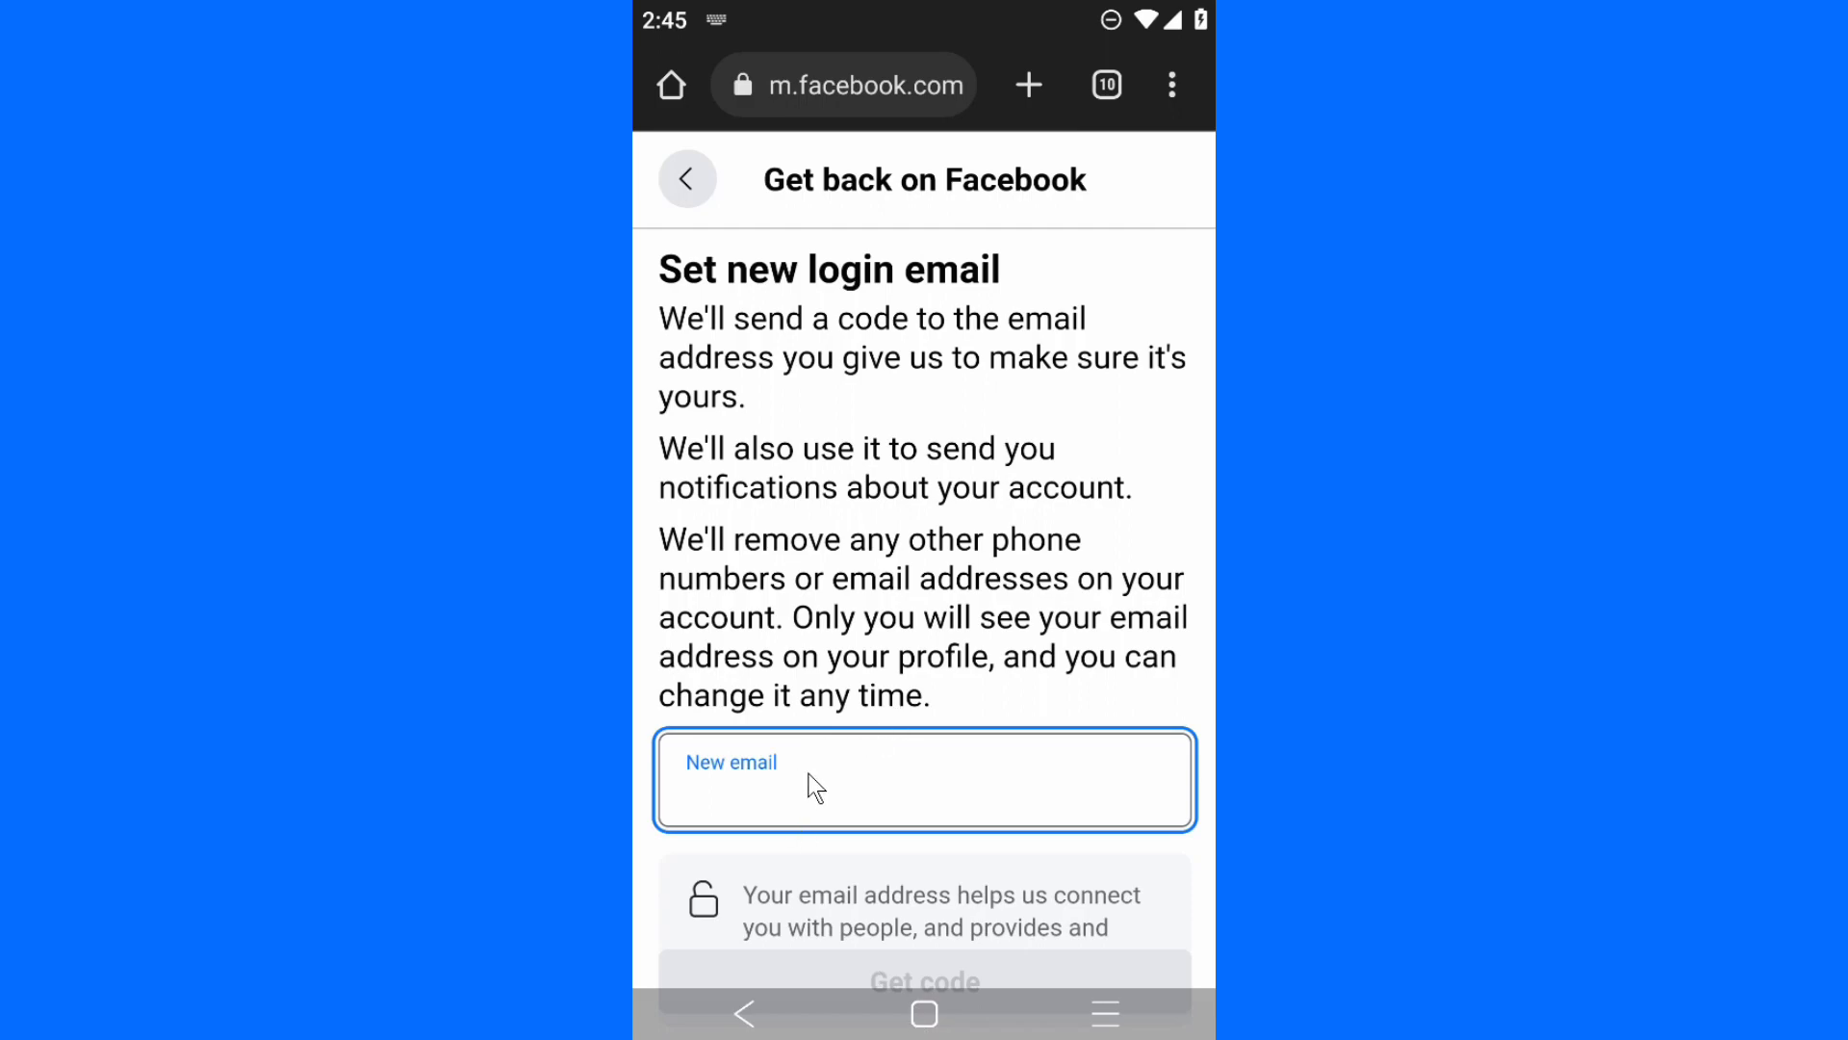
pyautogui.moveTo(914, 784)
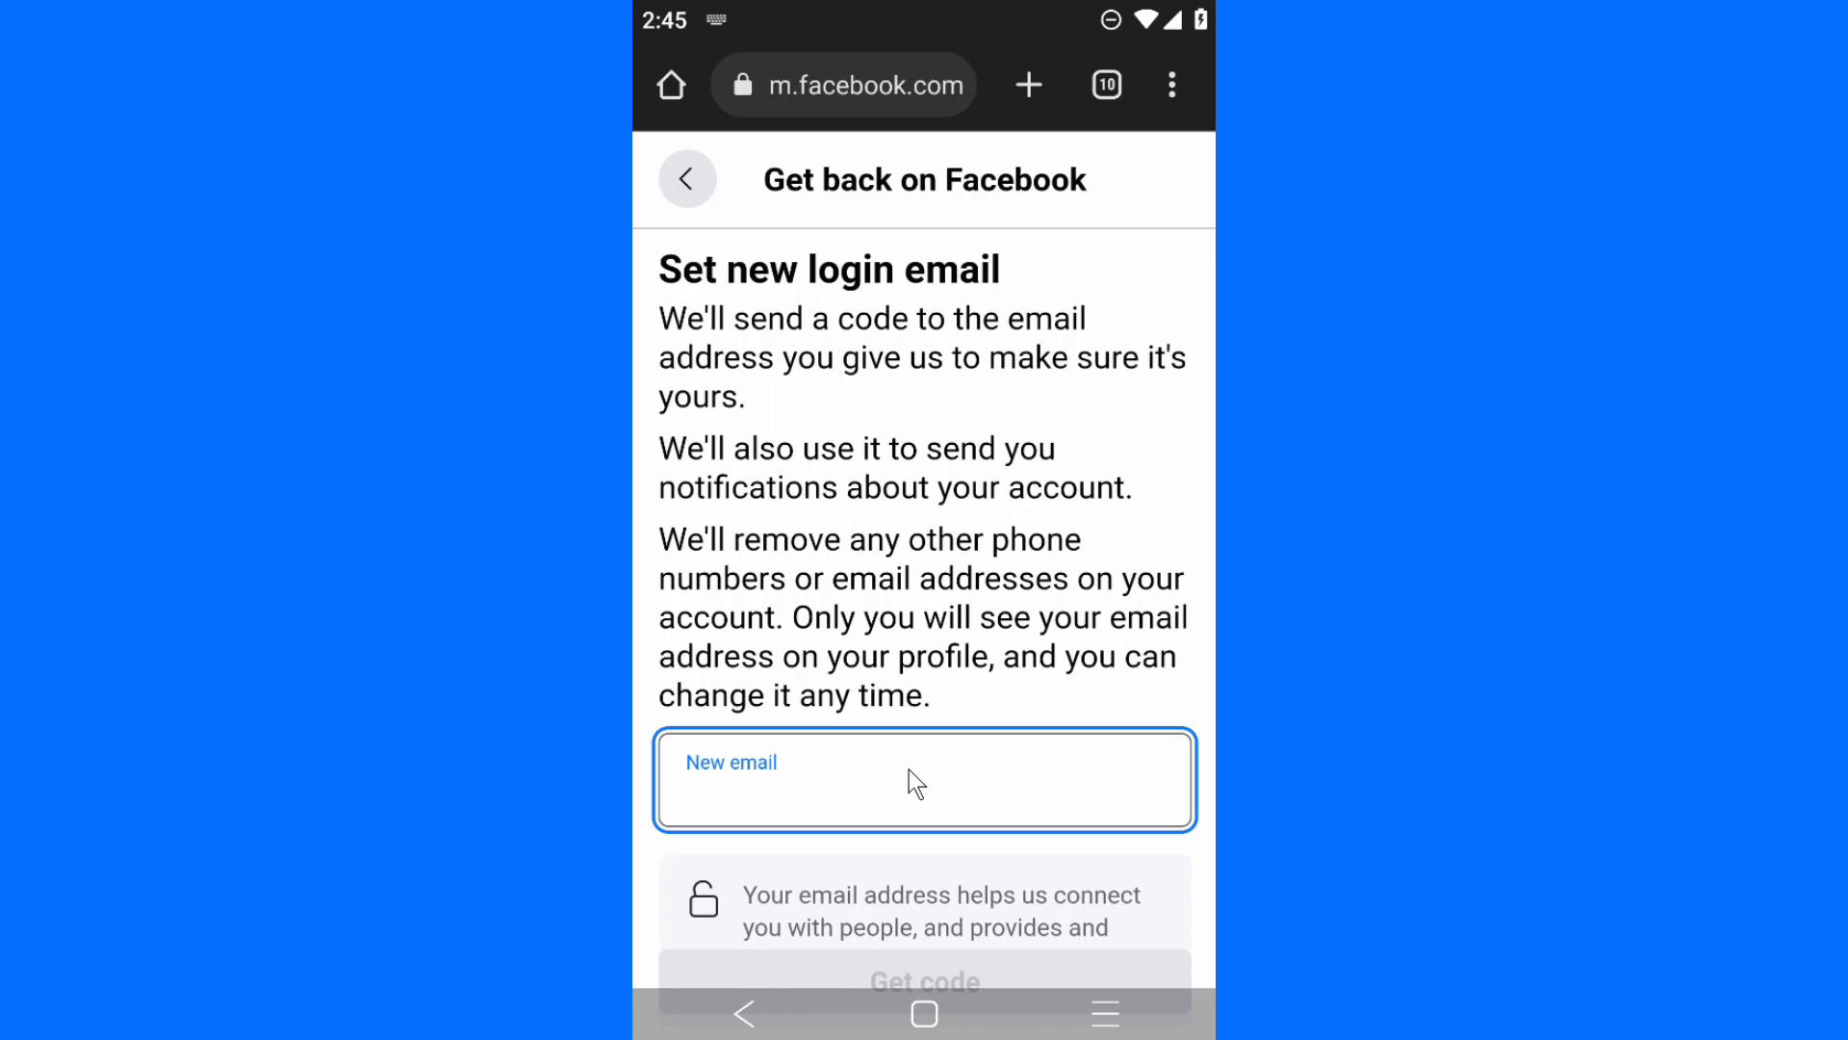
pyautogui.moveTo(828, 797)
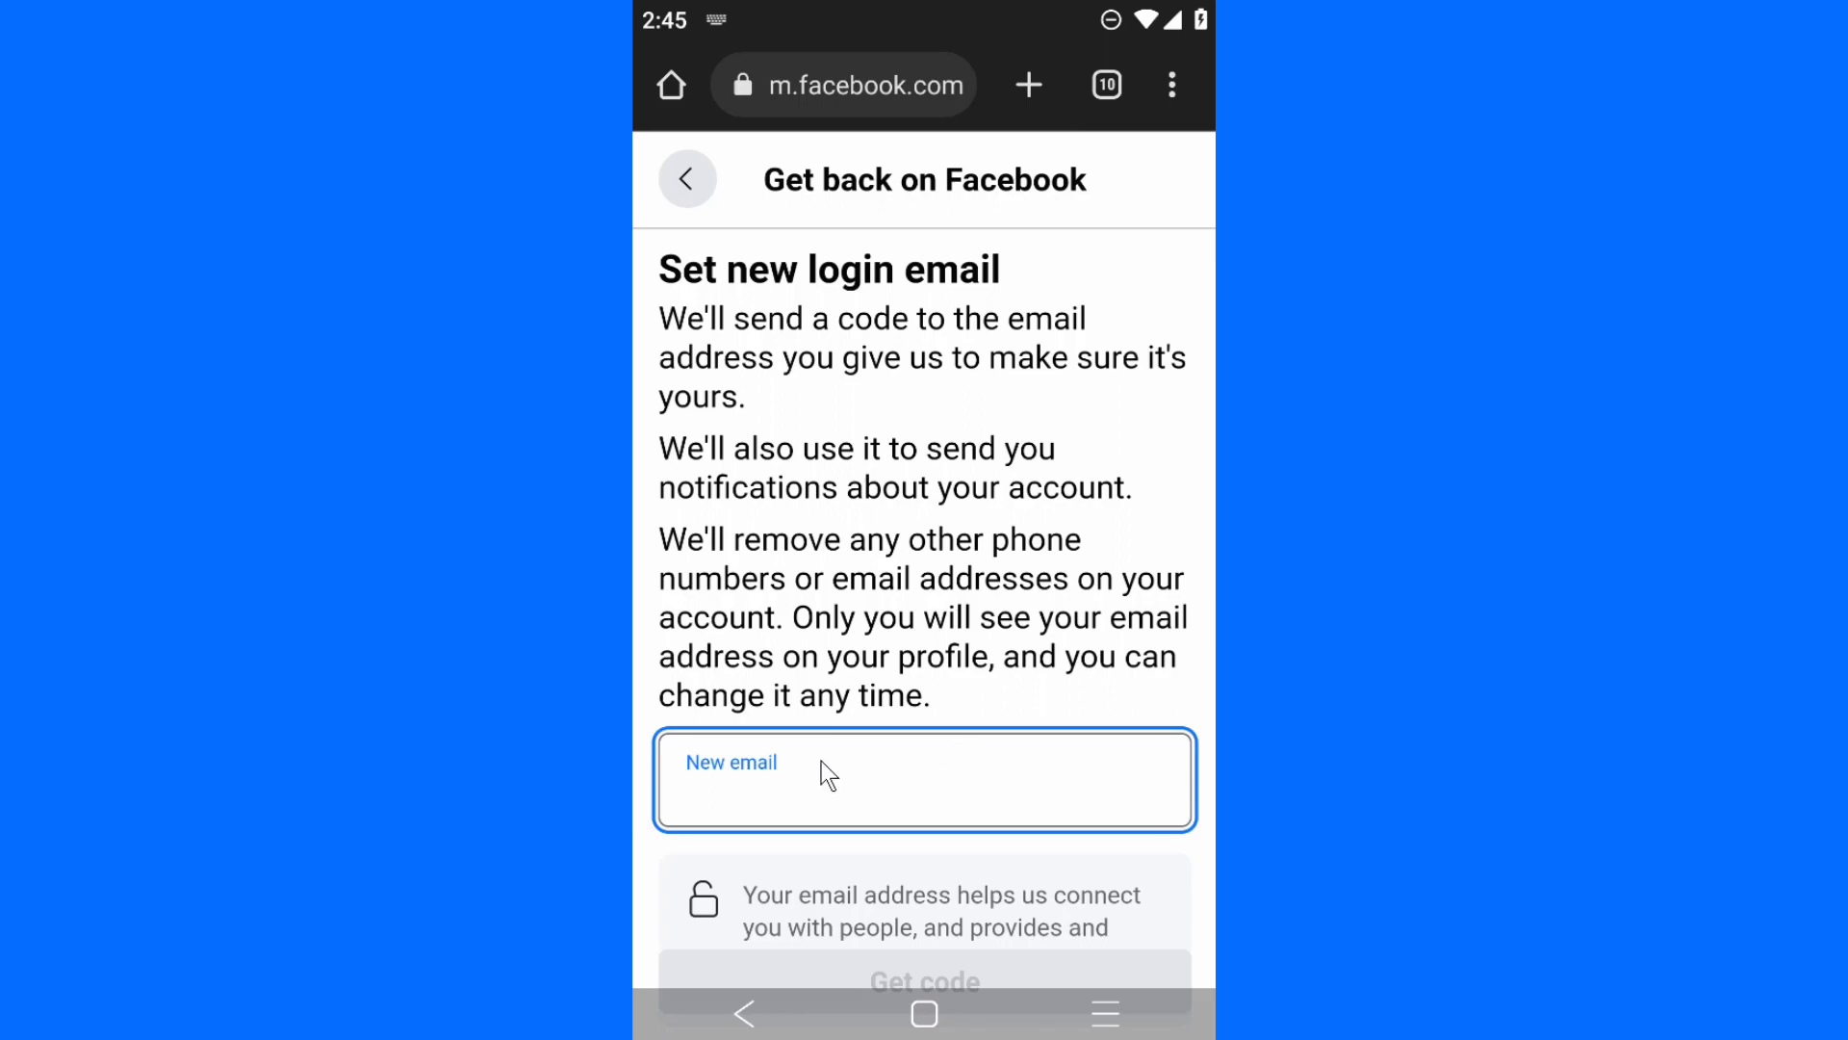
pyautogui.moveTo(809, 820)
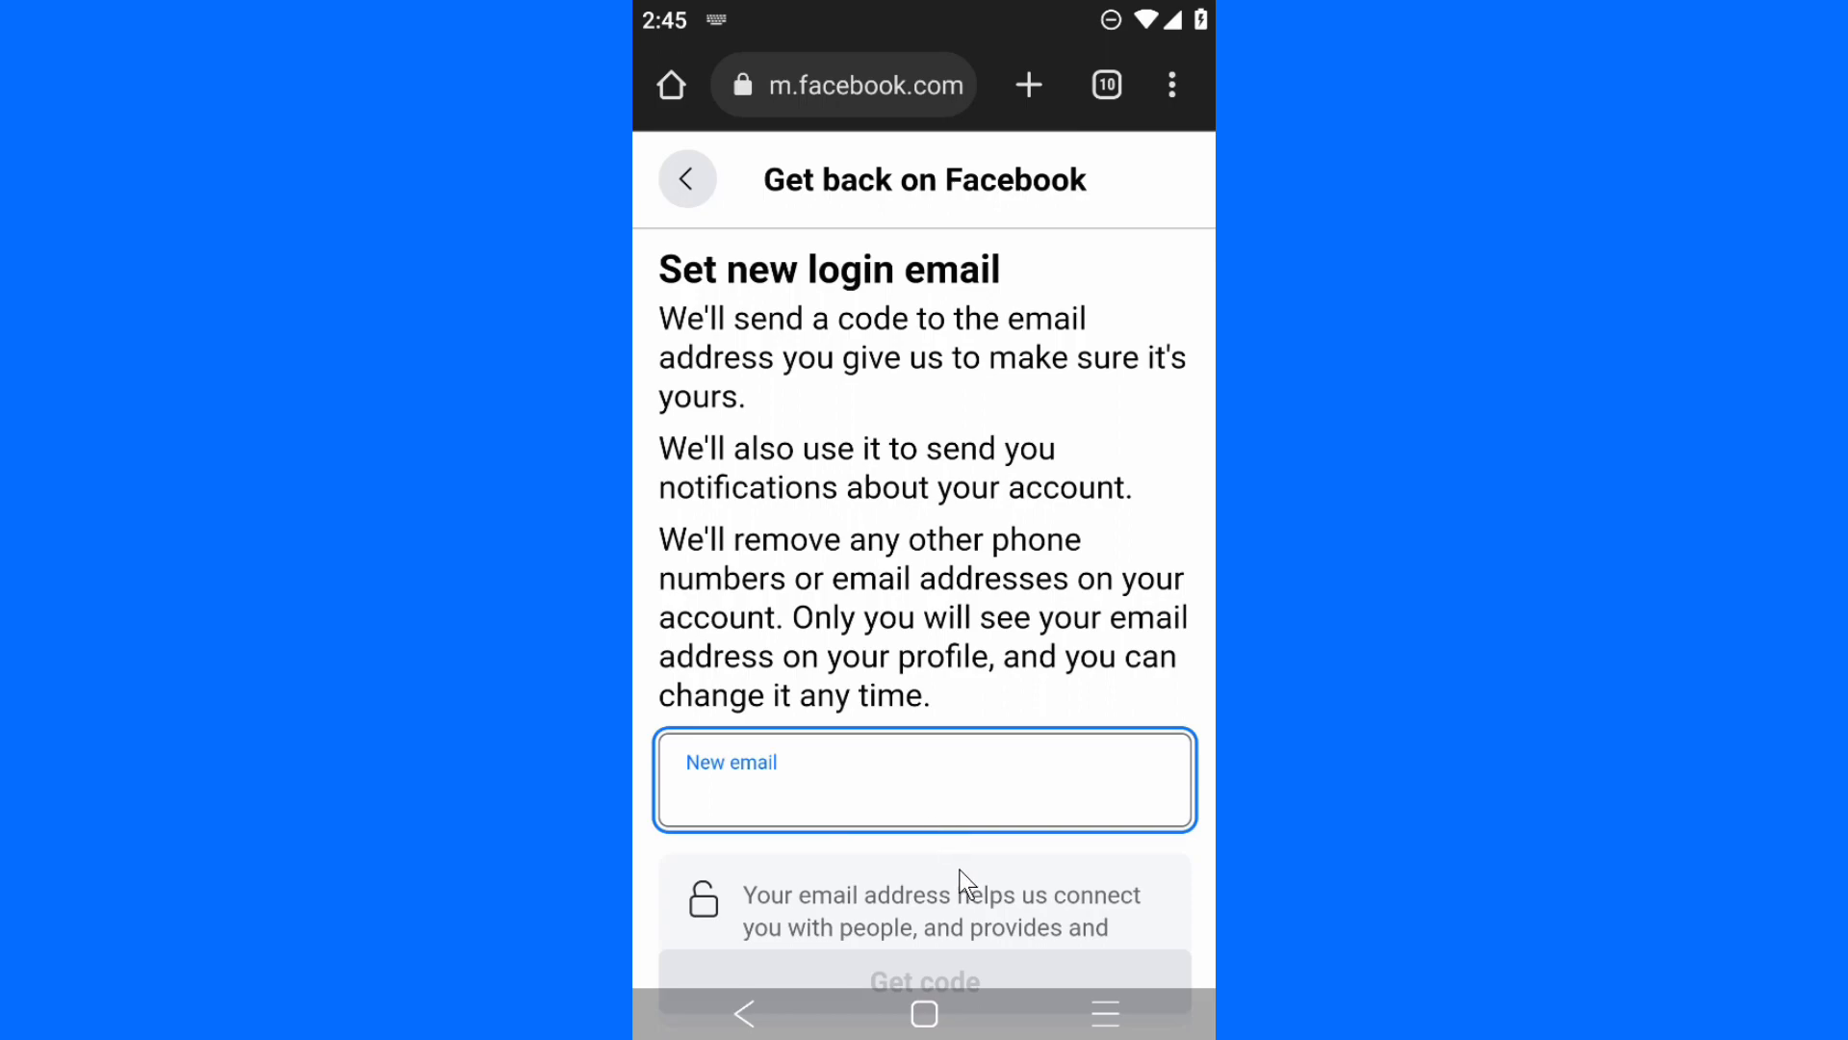
pyautogui.moveTo(909, 859)
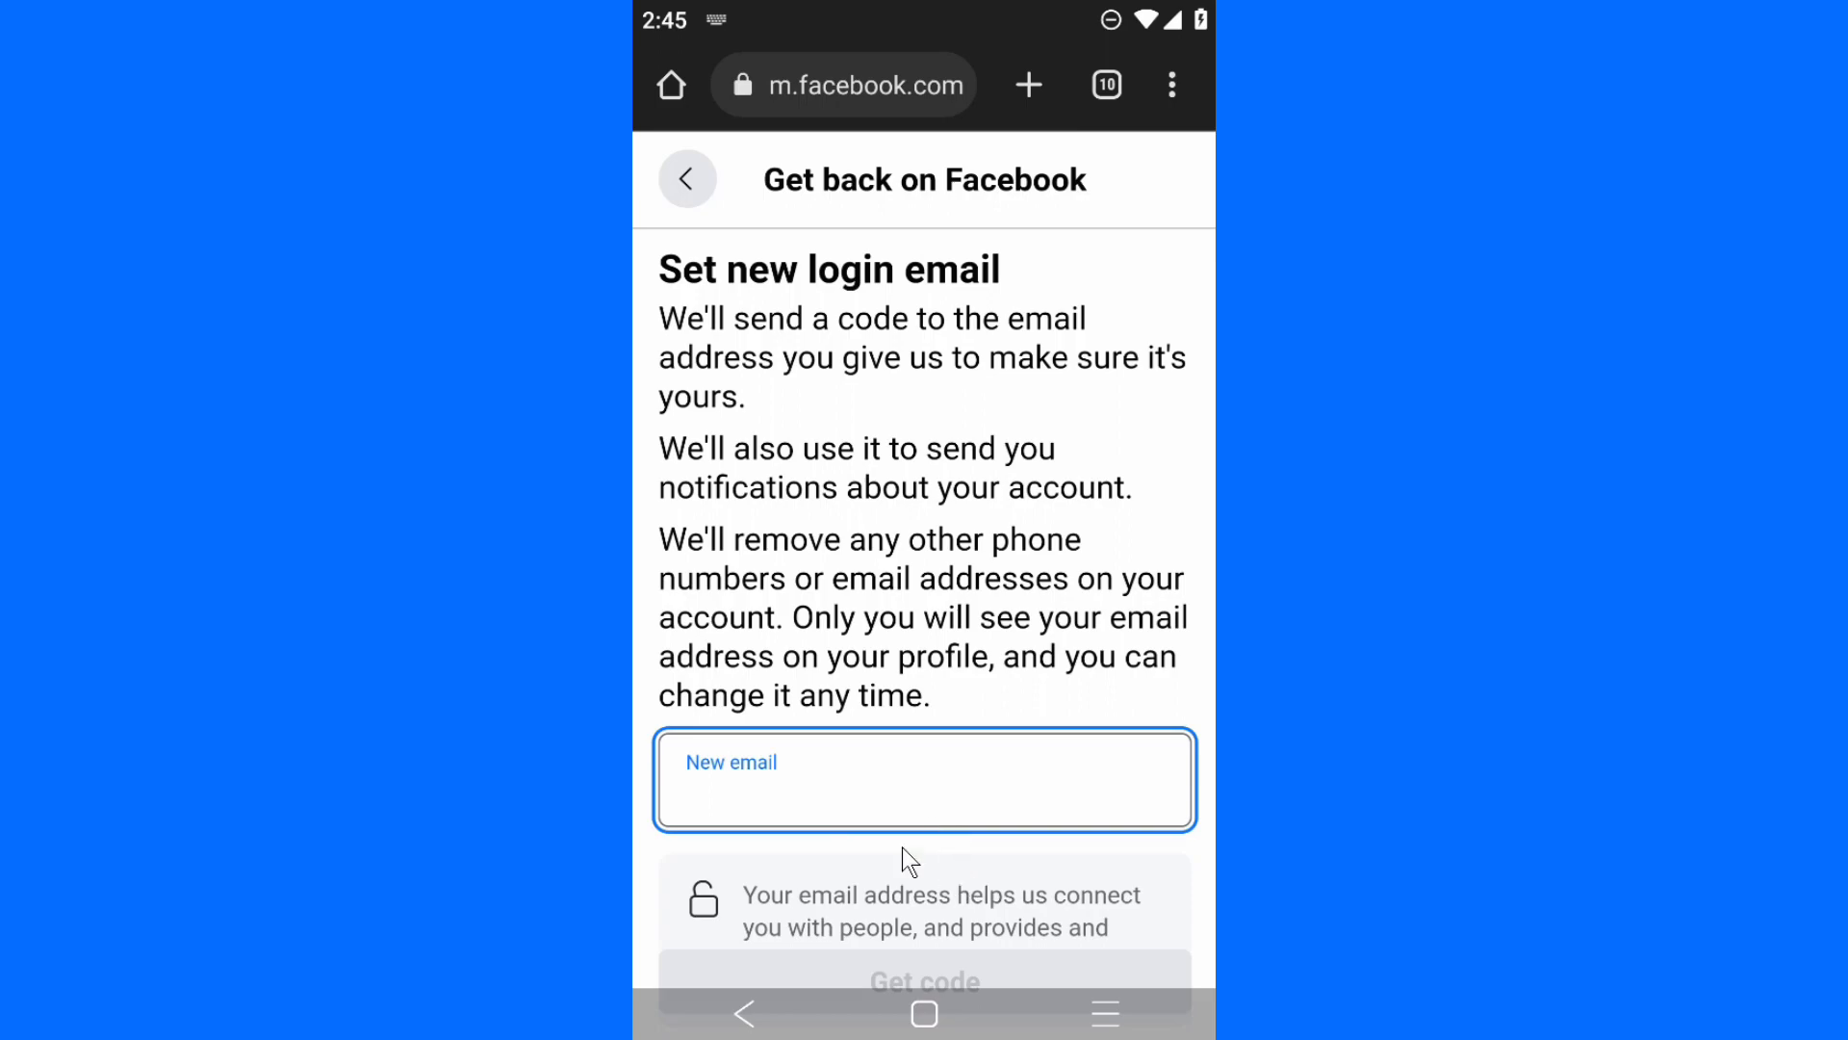
pyautogui.moveTo(834, 820)
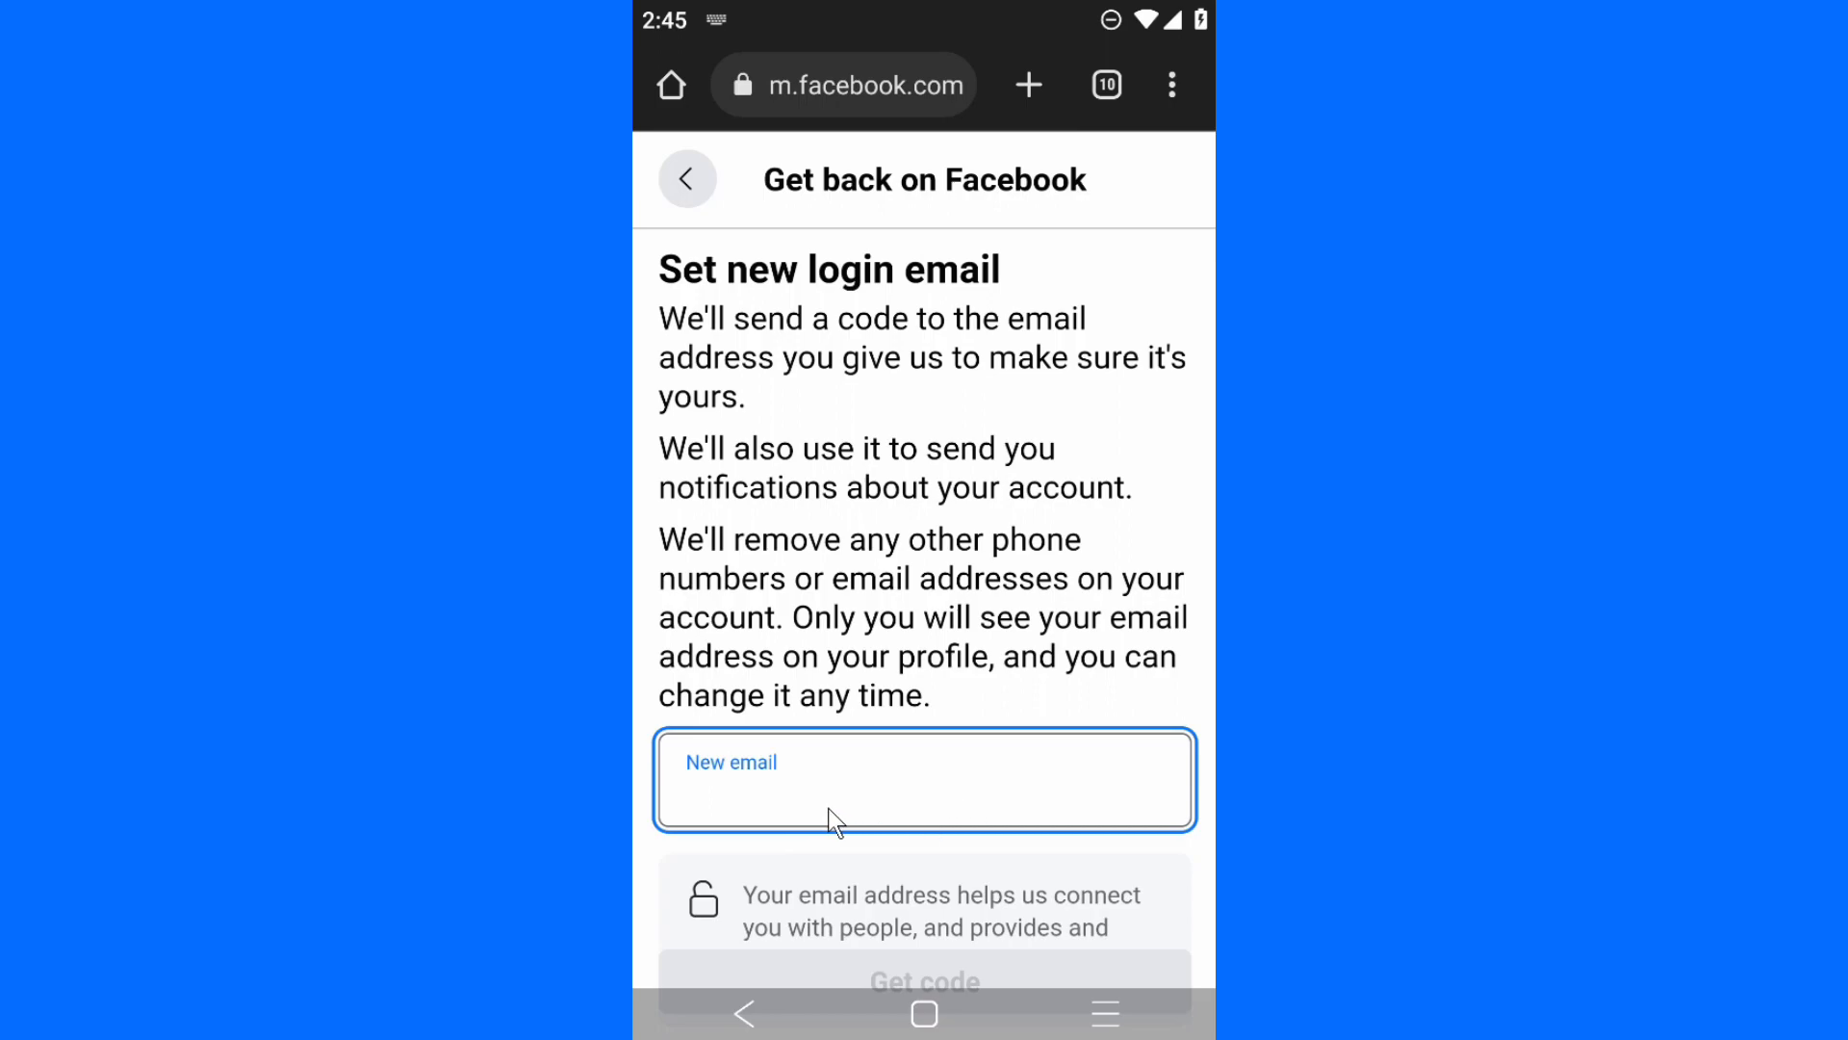
pyautogui.moveTo(683, 816)
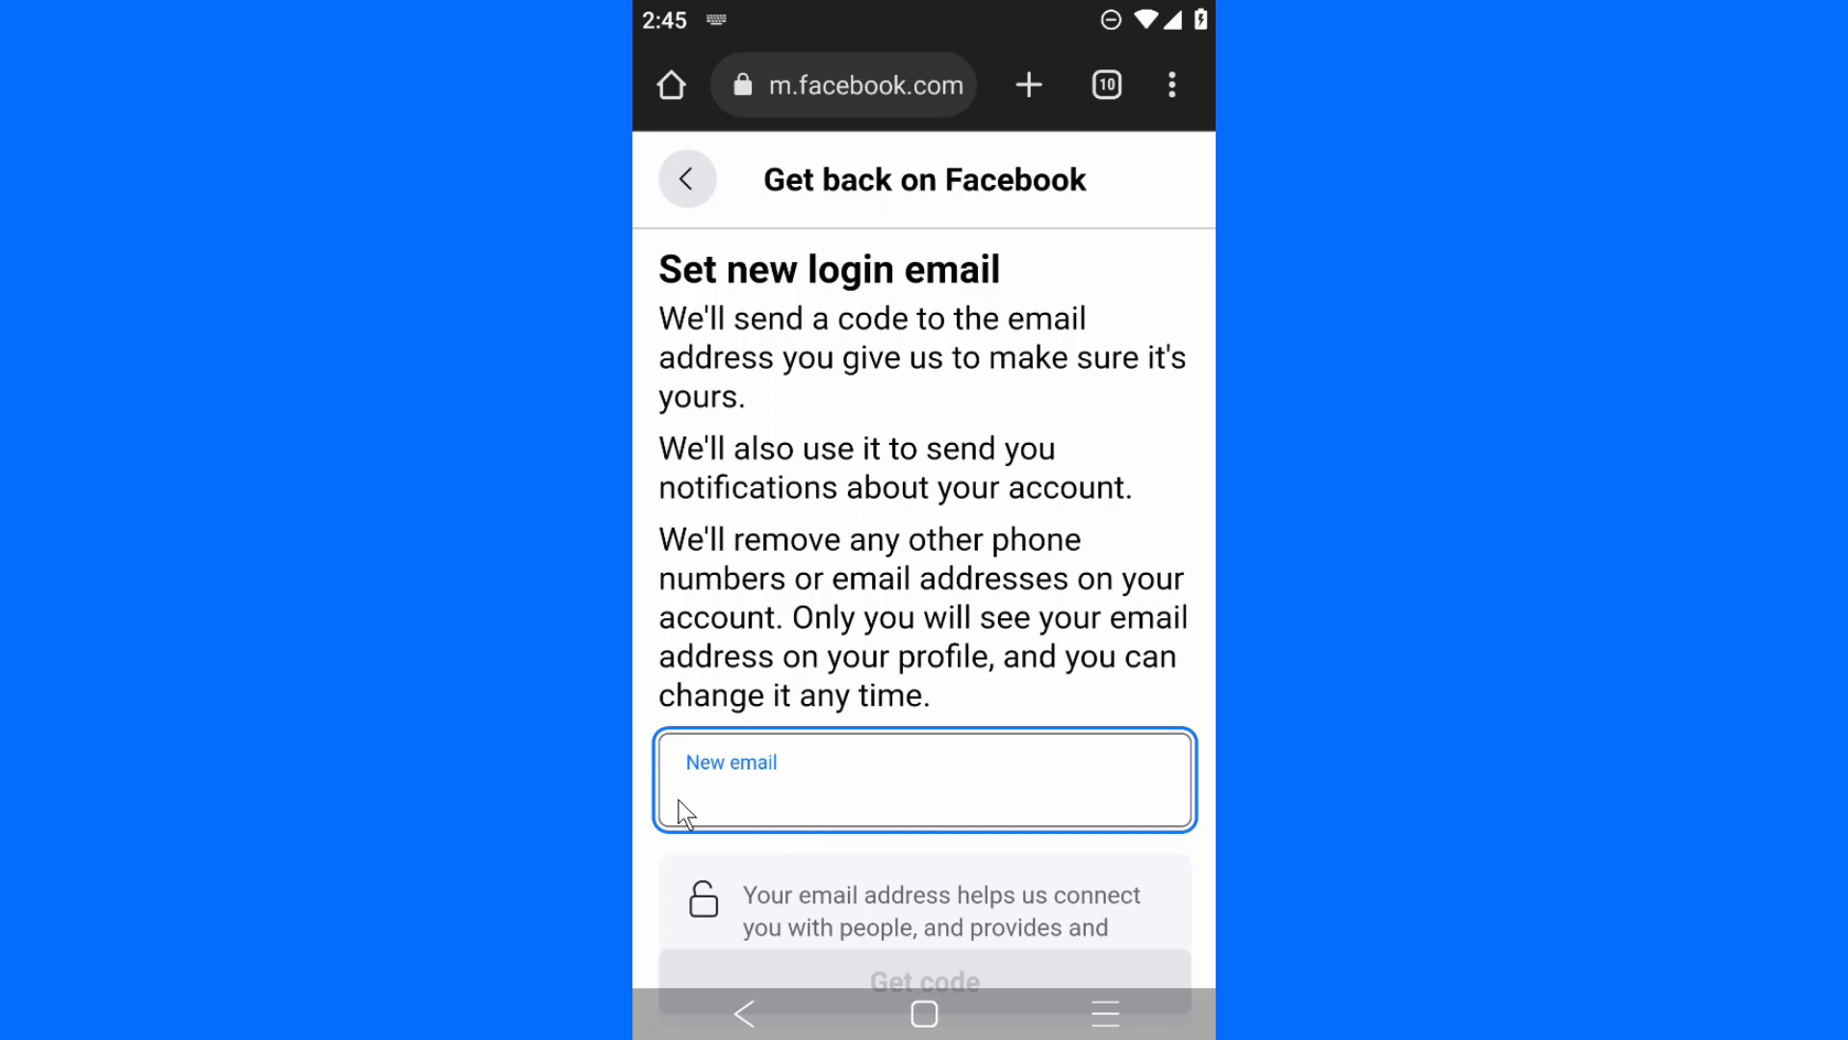
pyautogui.moveTo(793, 807)
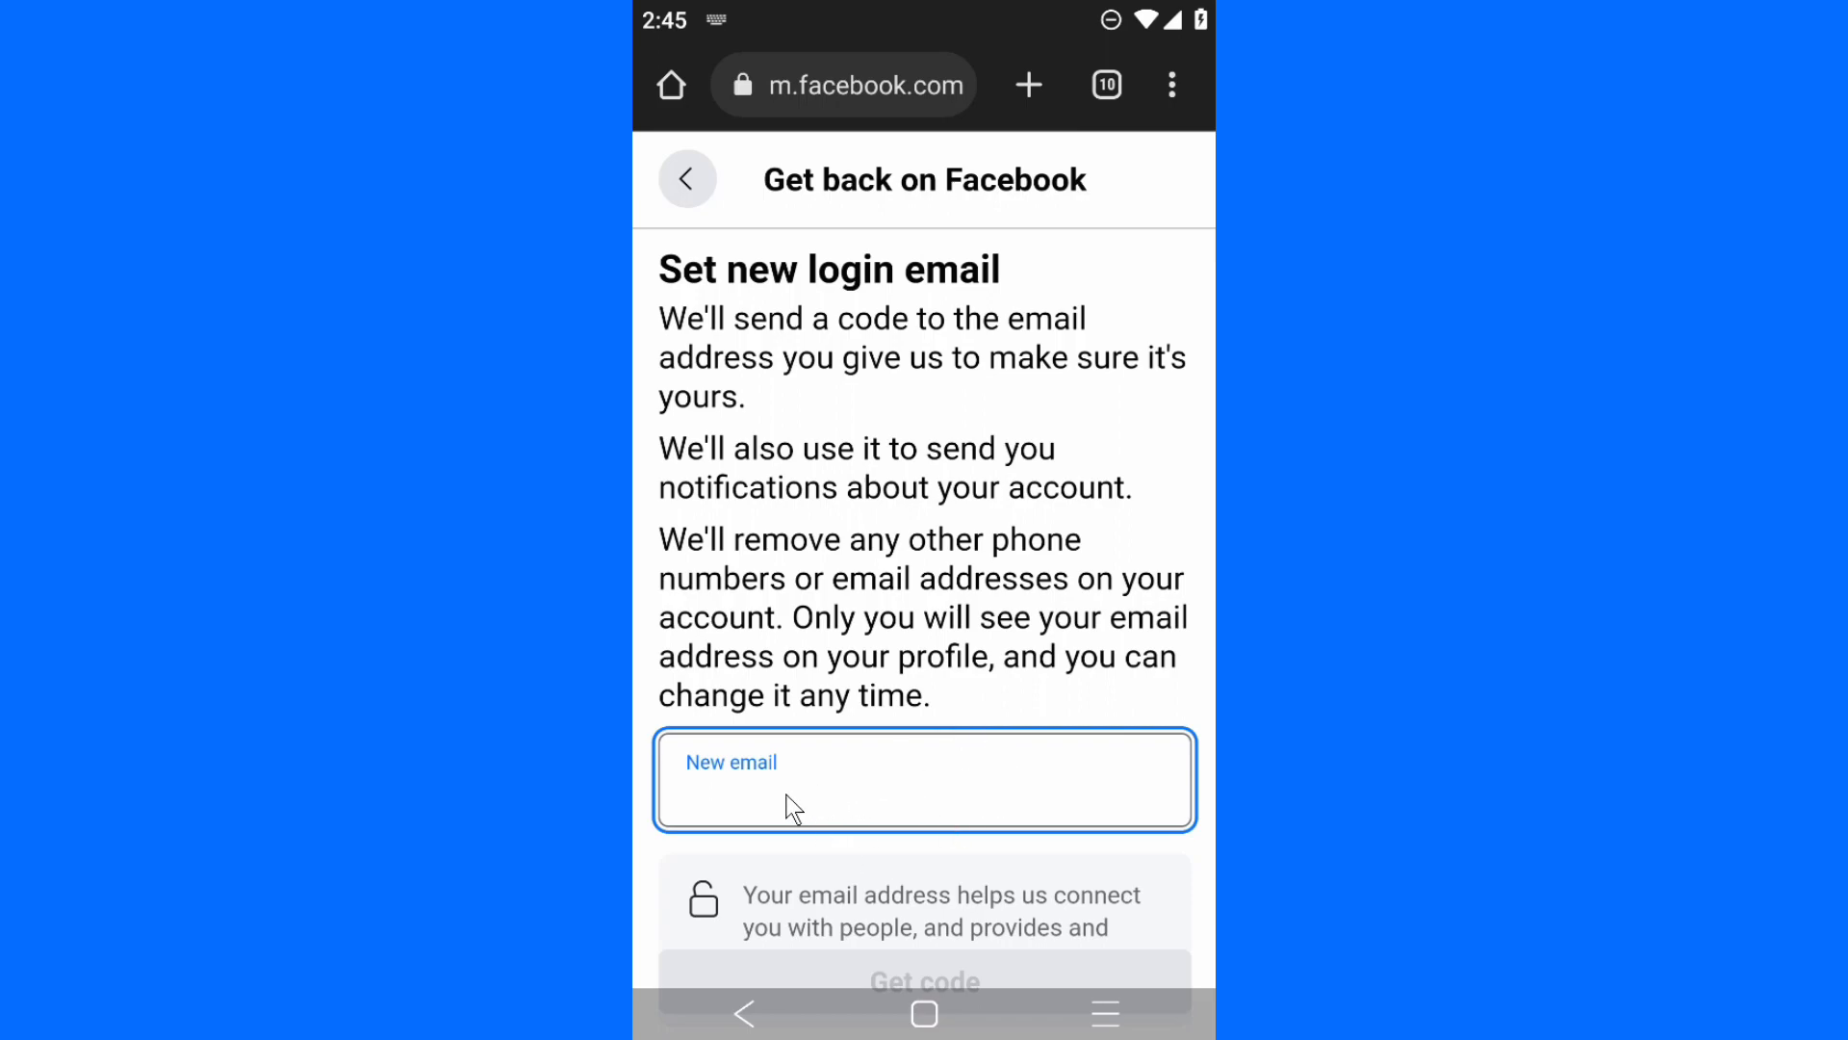
pyautogui.moveTo(866, 789)
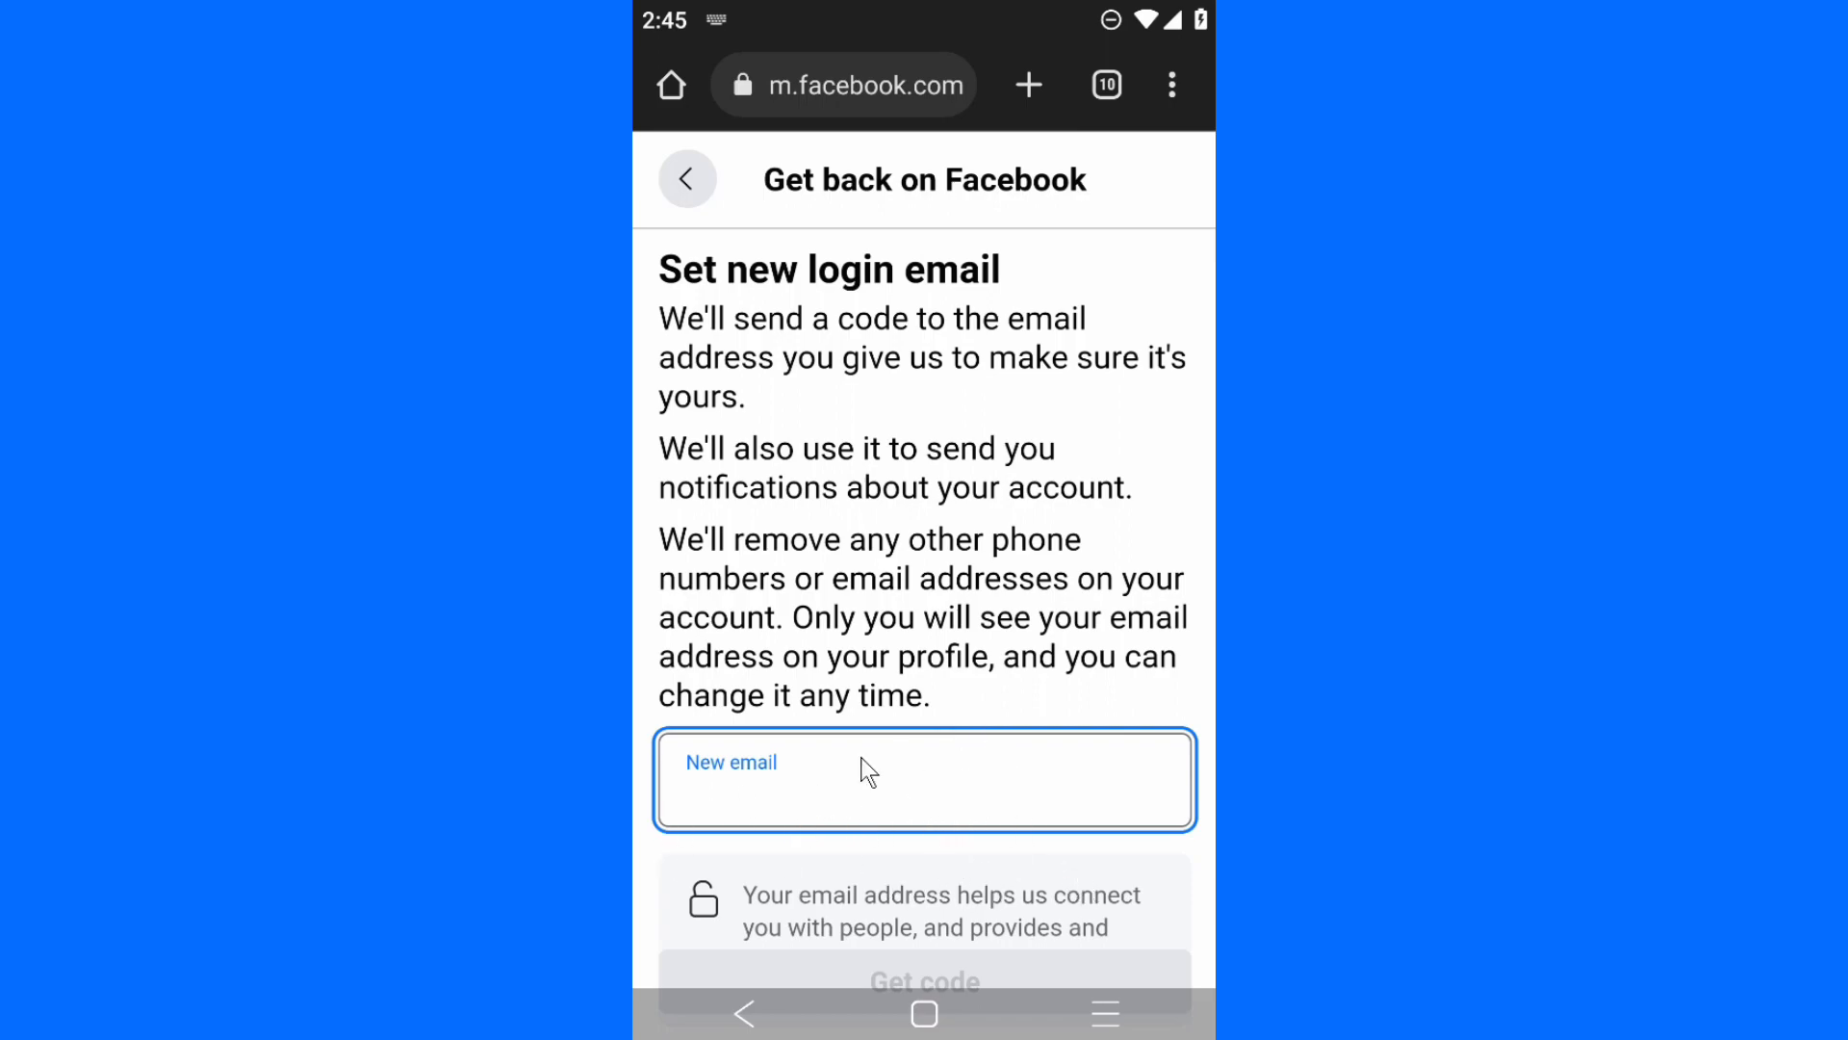
pyautogui.moveTo(824, 744)
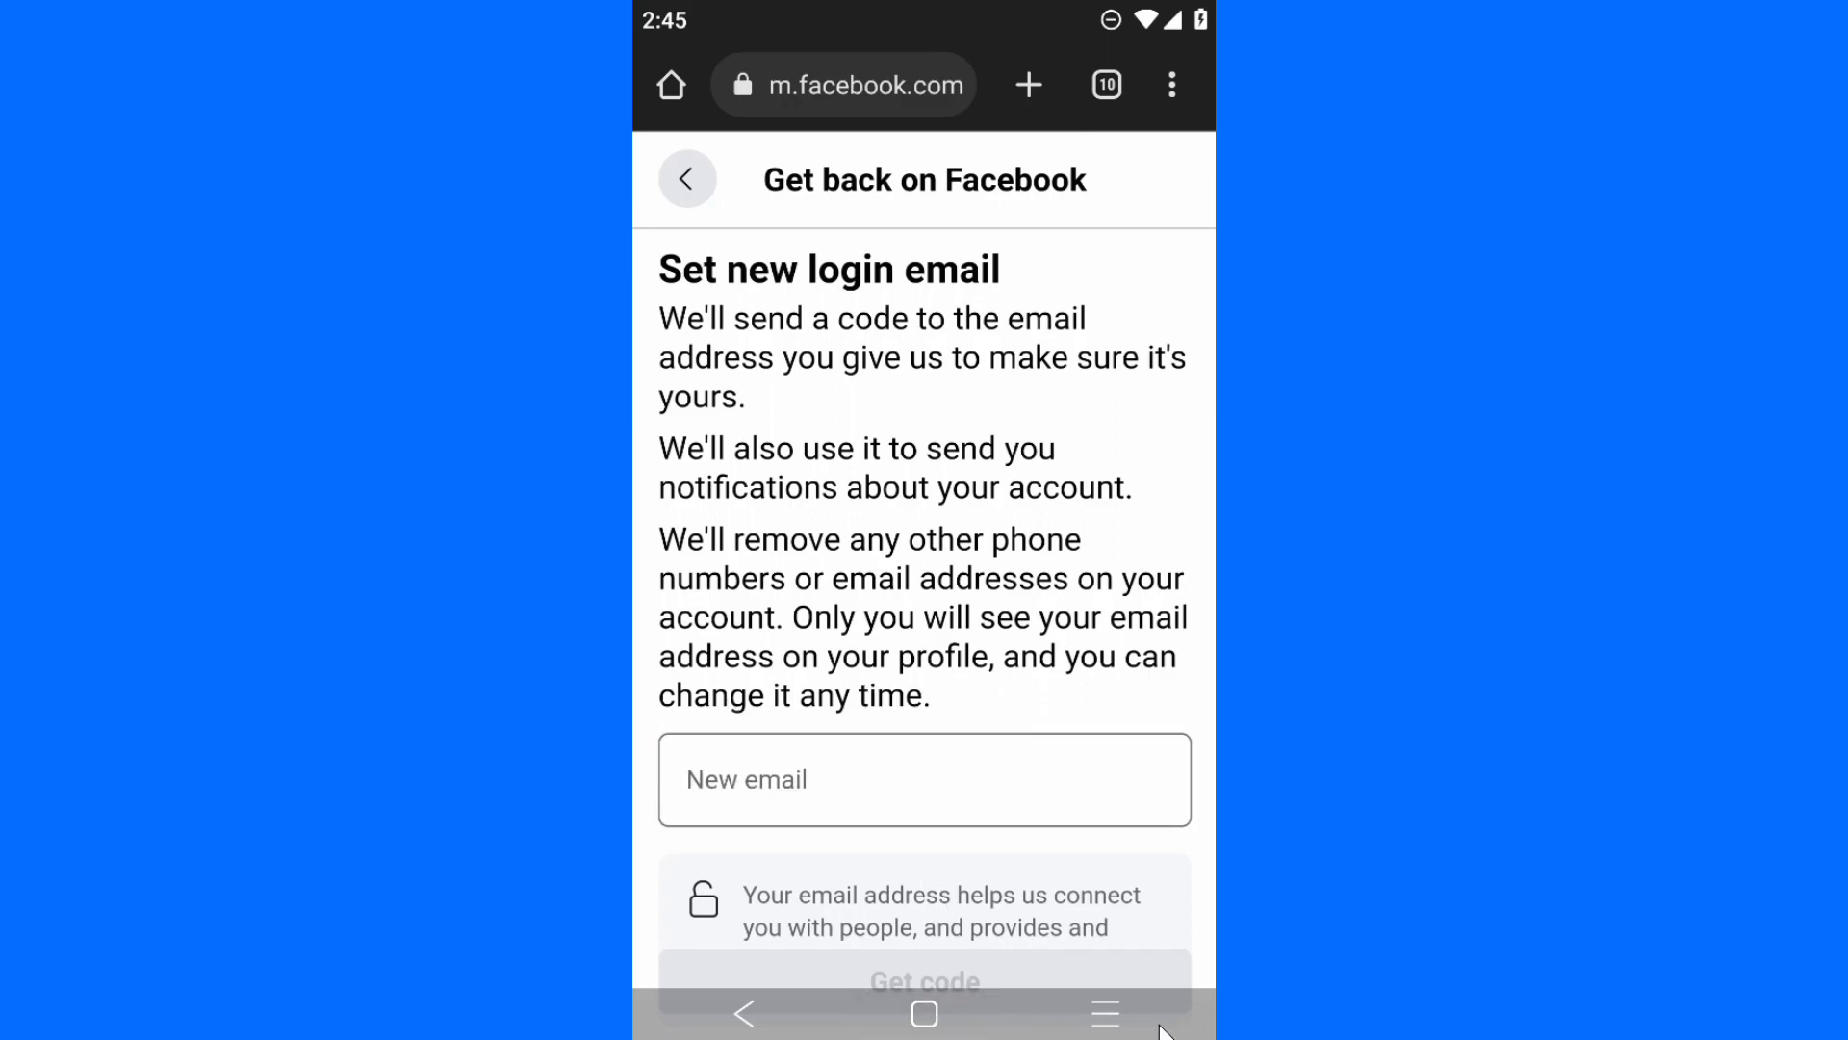
pyautogui.click(924, 1015)
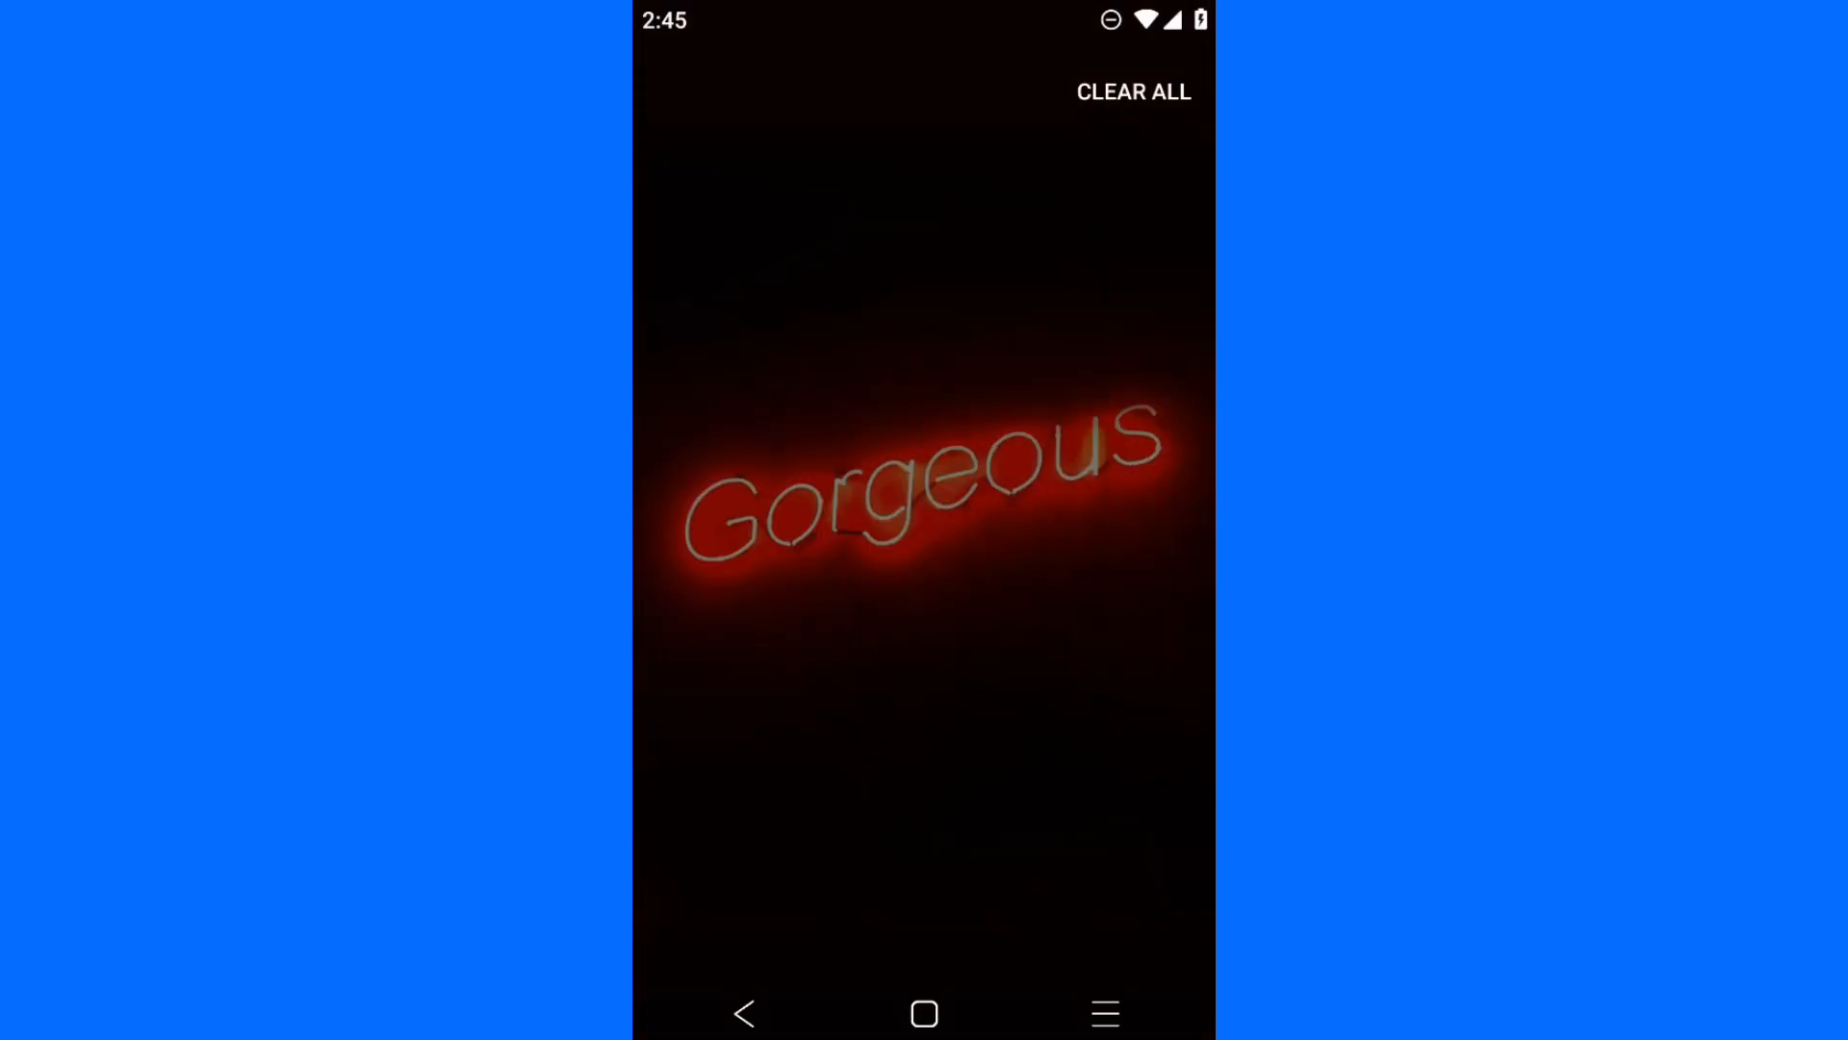